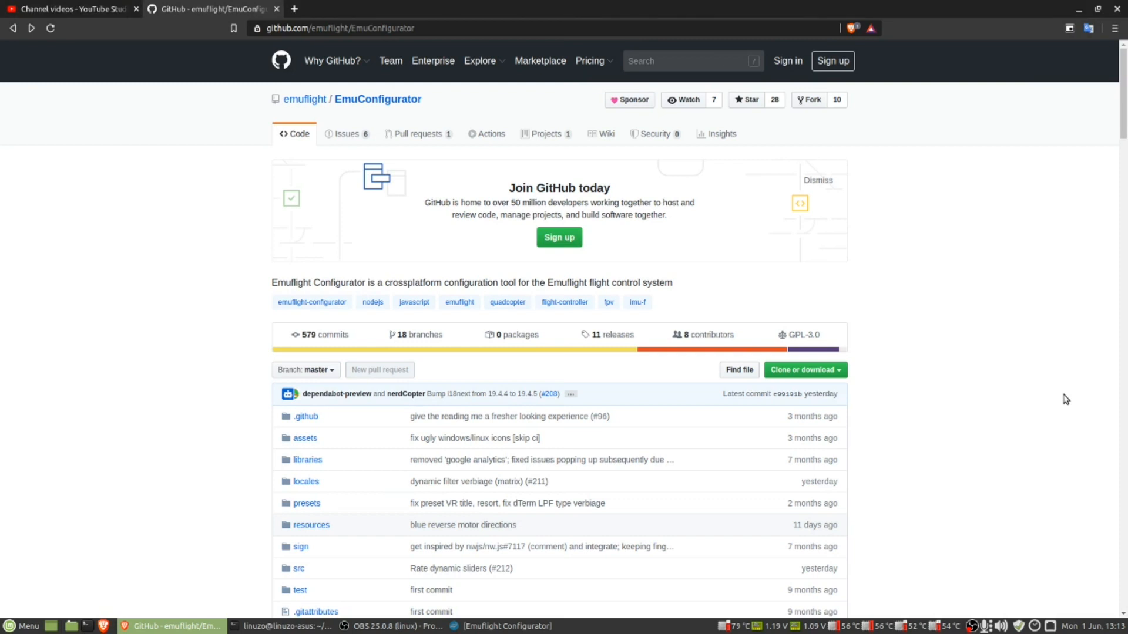
mouse_move(996, 329)
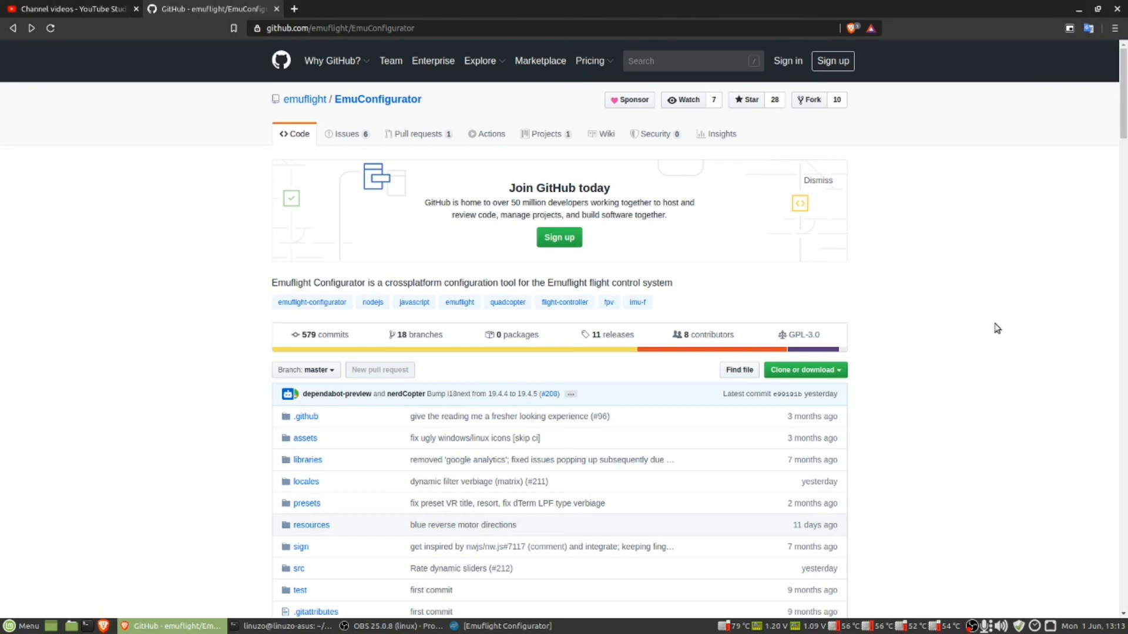
mouse_move(802, 251)
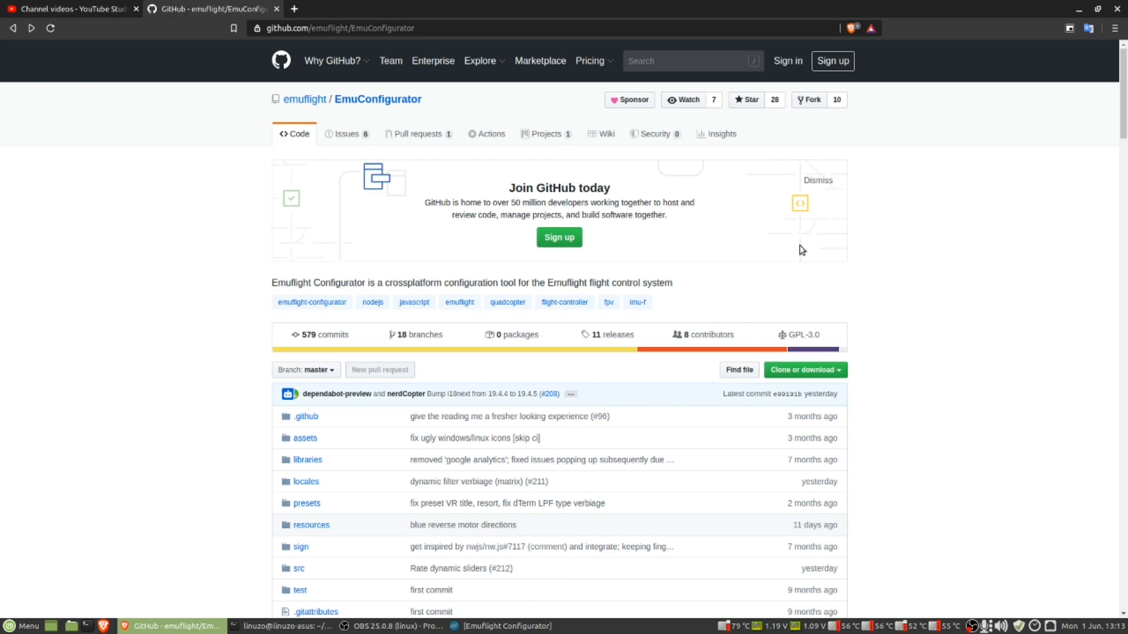
mouse_move(183, 218)
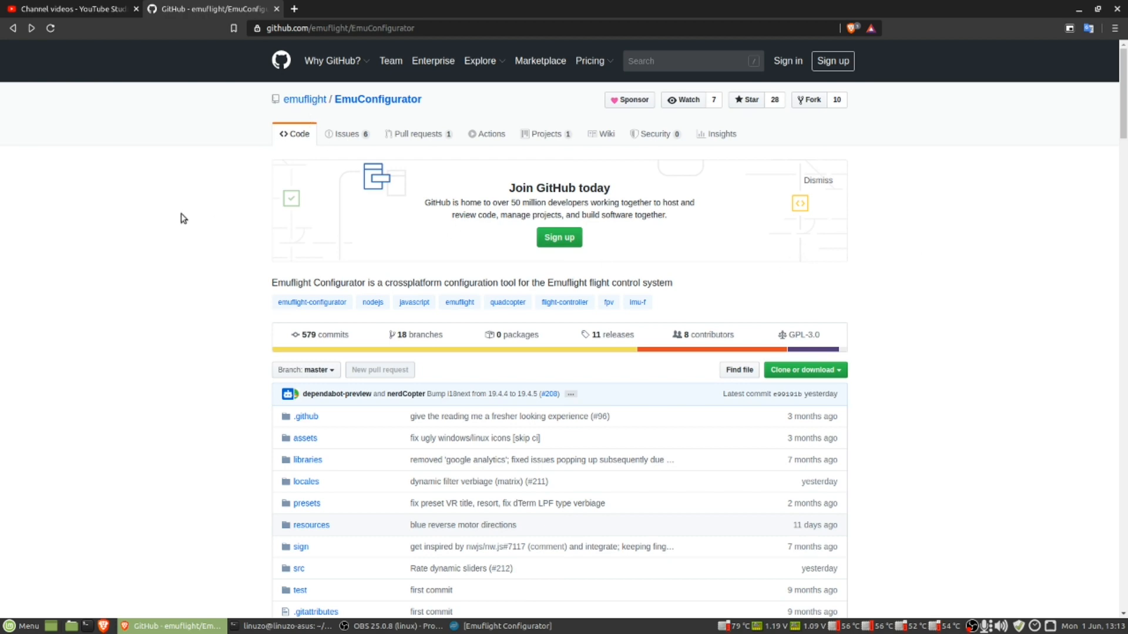
Scroll through the current GitHub page looking for the EmuFlight organisation link
scroll(down, 3)
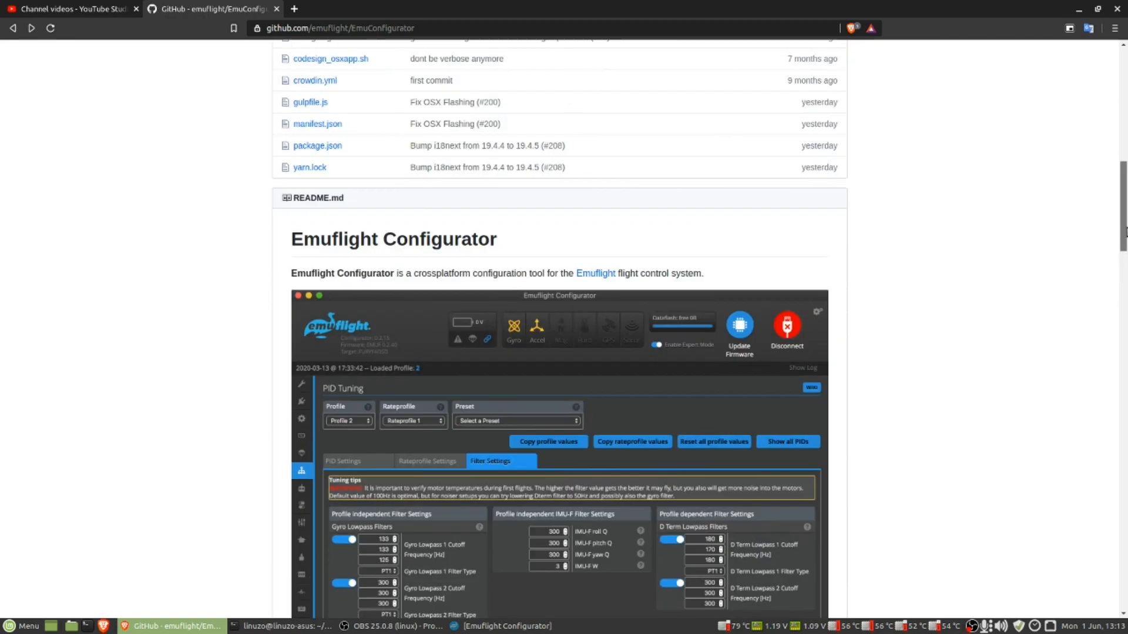
scroll(up, 3)
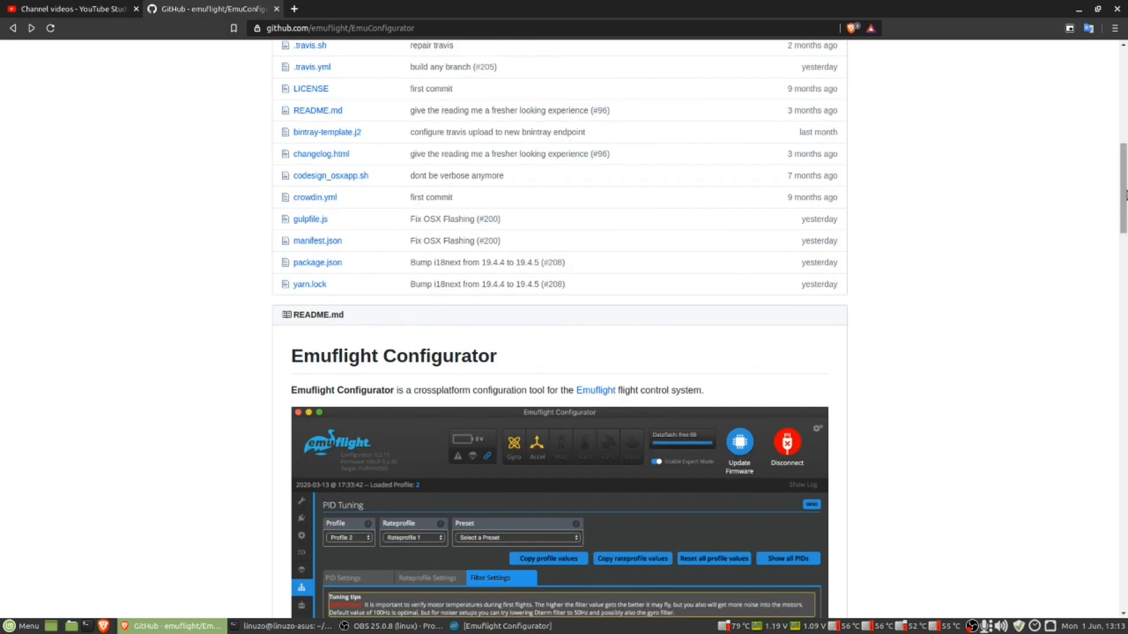
scroll(down, 3)
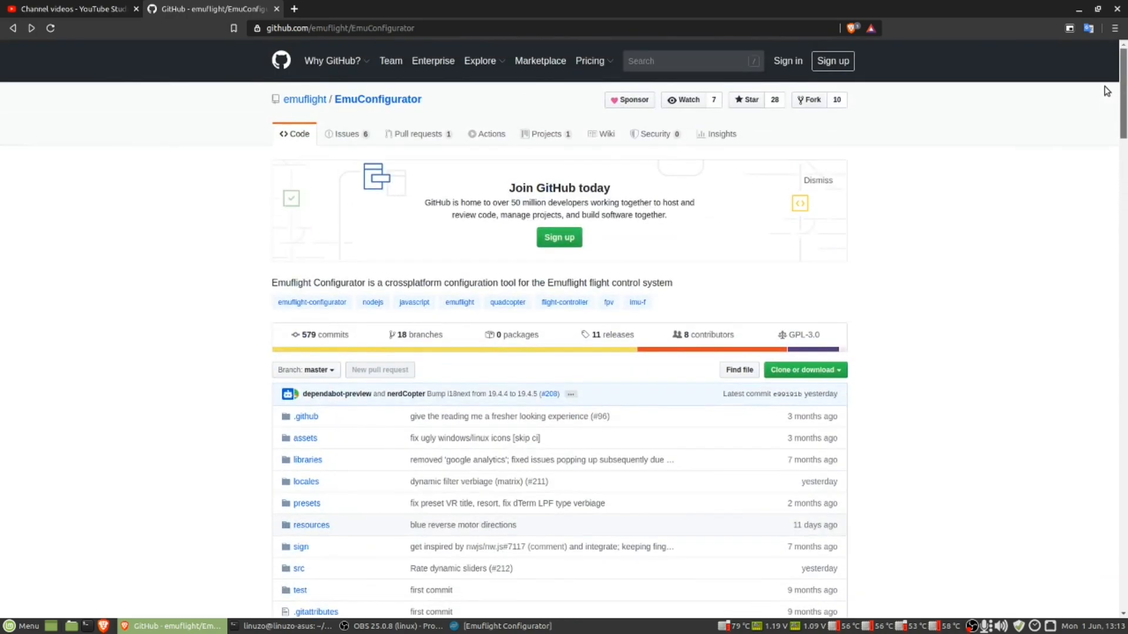
scroll(down, 3)
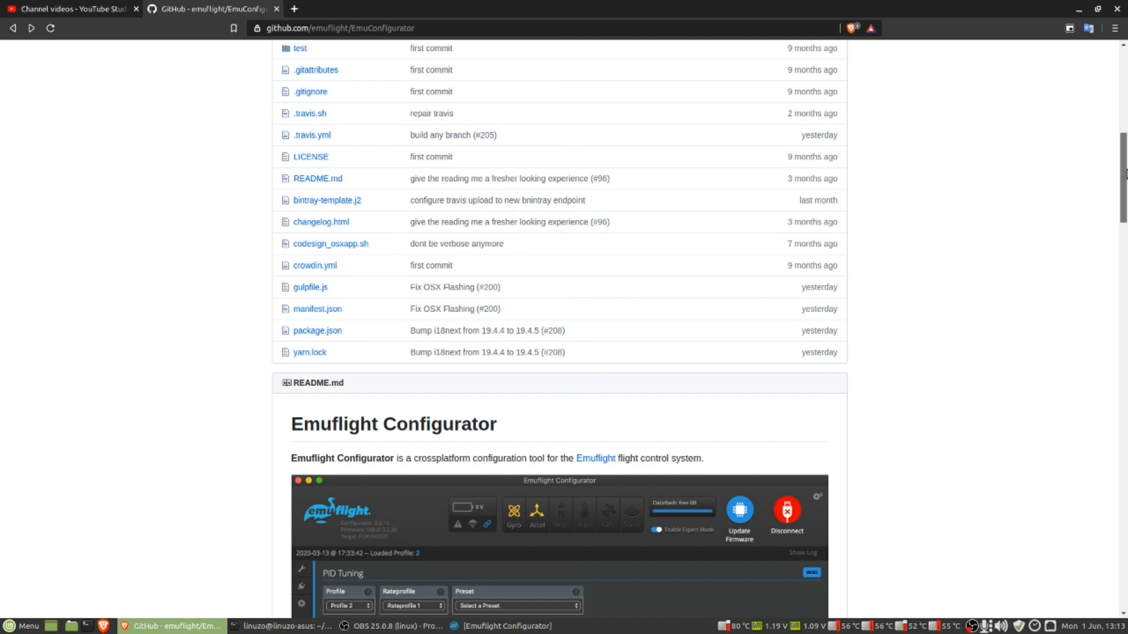
scroll(down, 3)
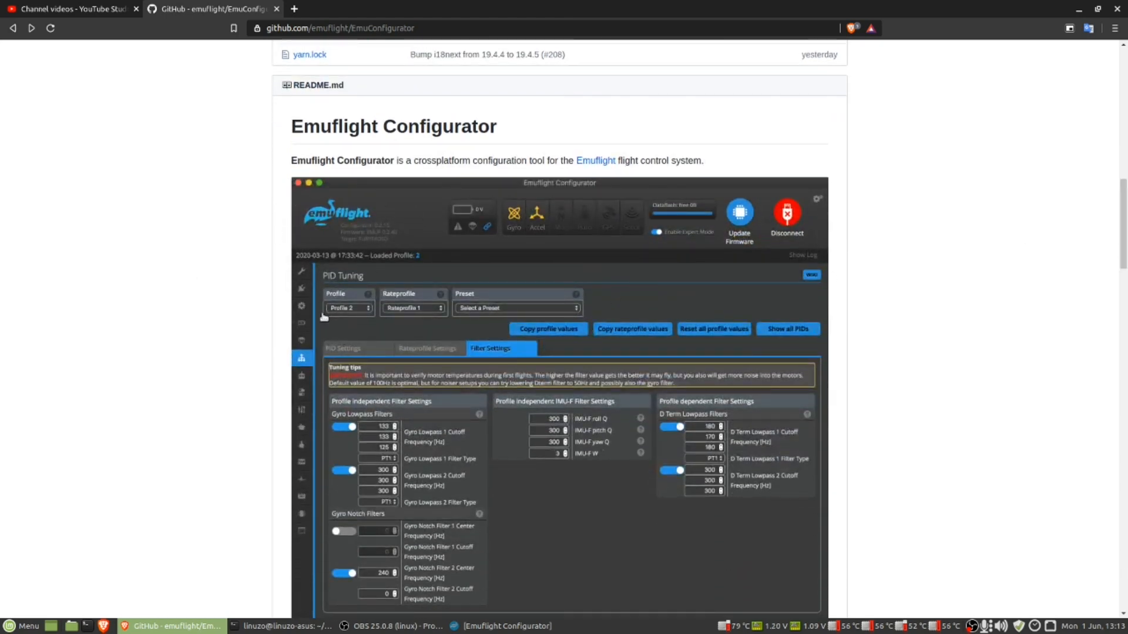
scroll(up, 3)
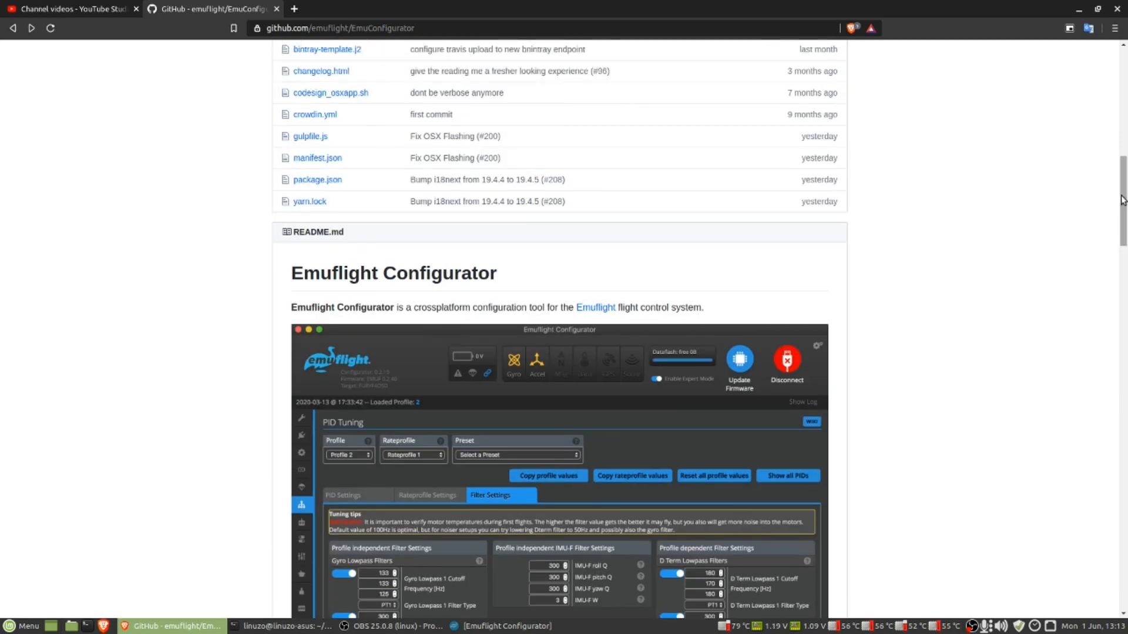
scroll(down, 3)
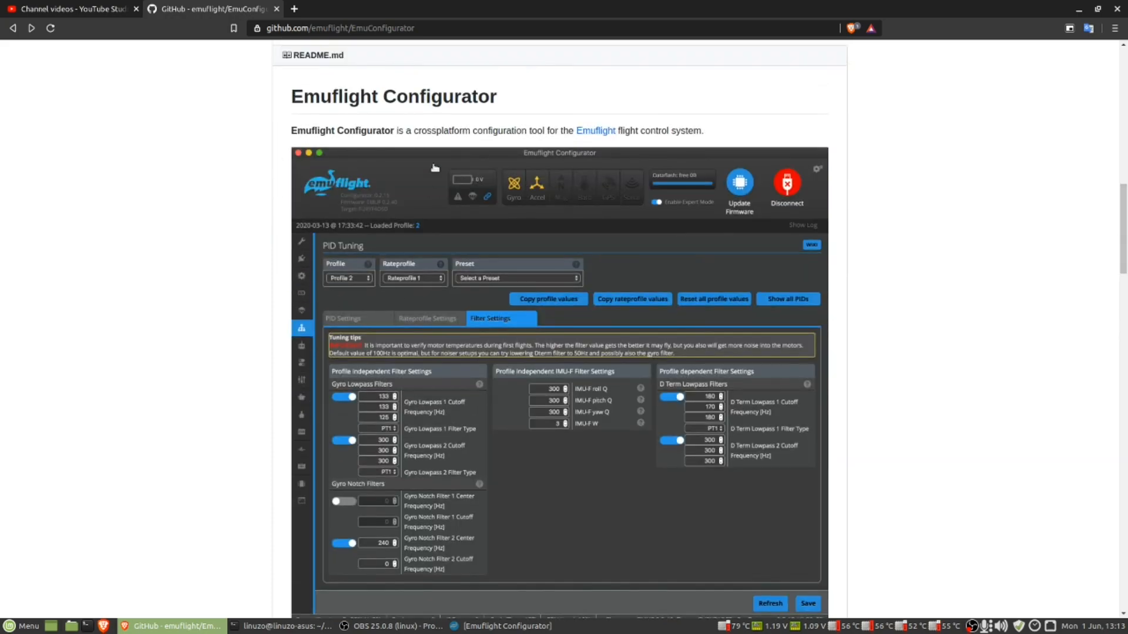
scroll(down, 3)
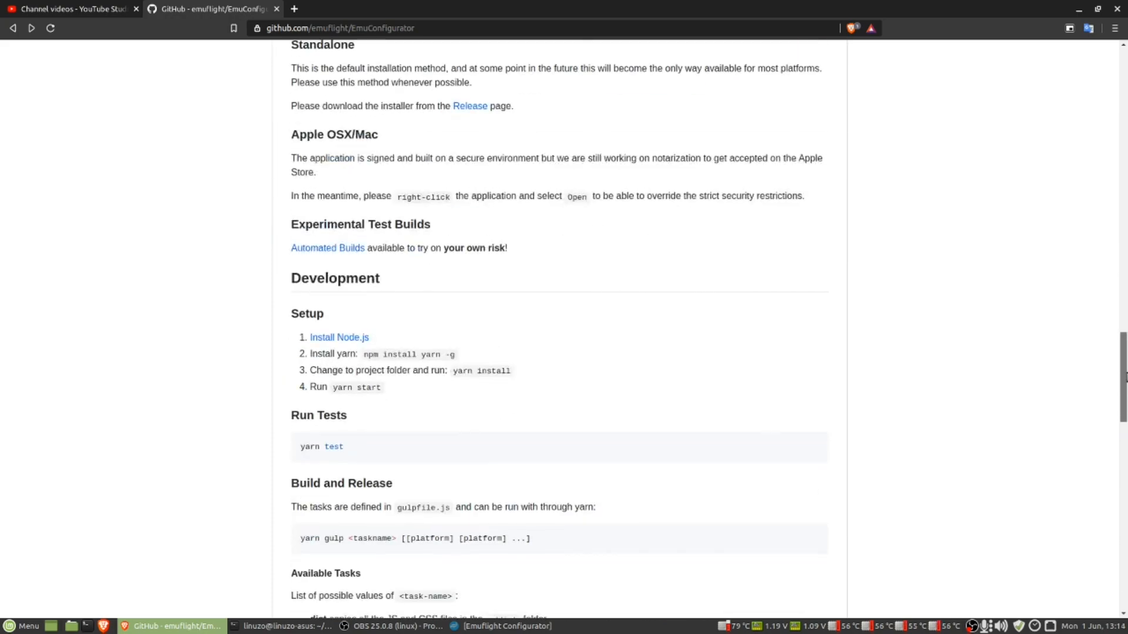
scroll(down, 3)
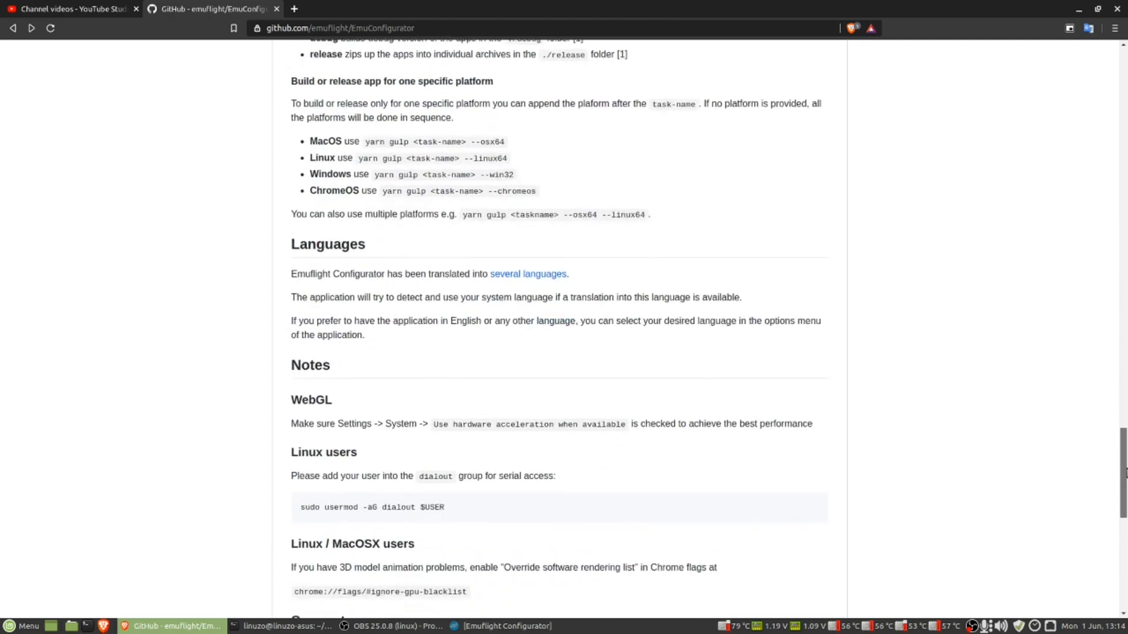
scroll(down, 3)
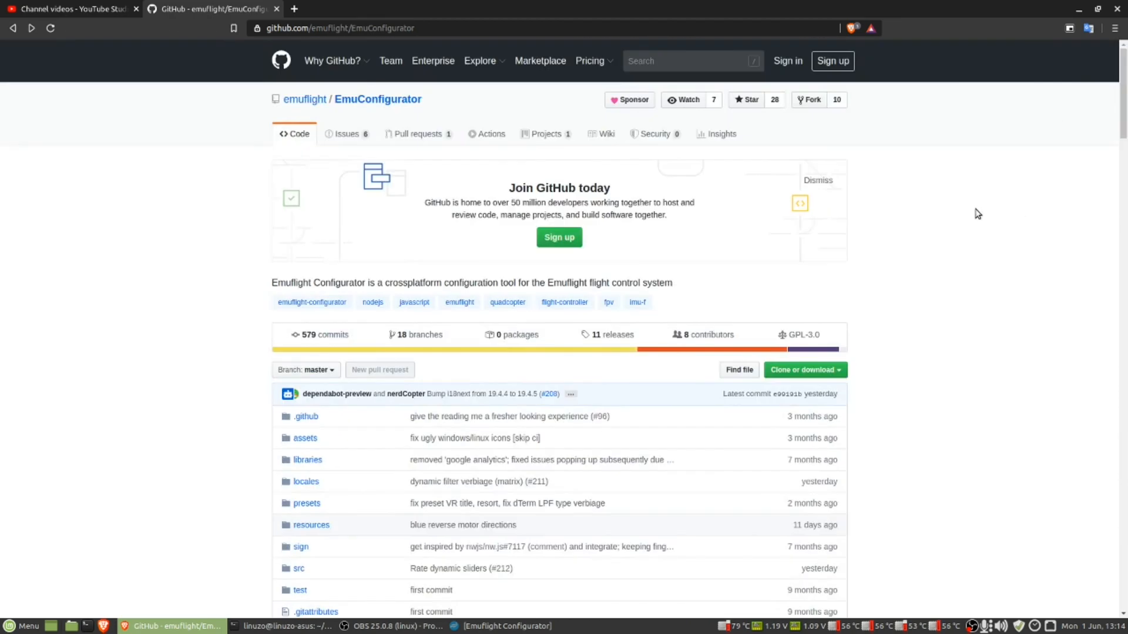
scroll(down, 3)
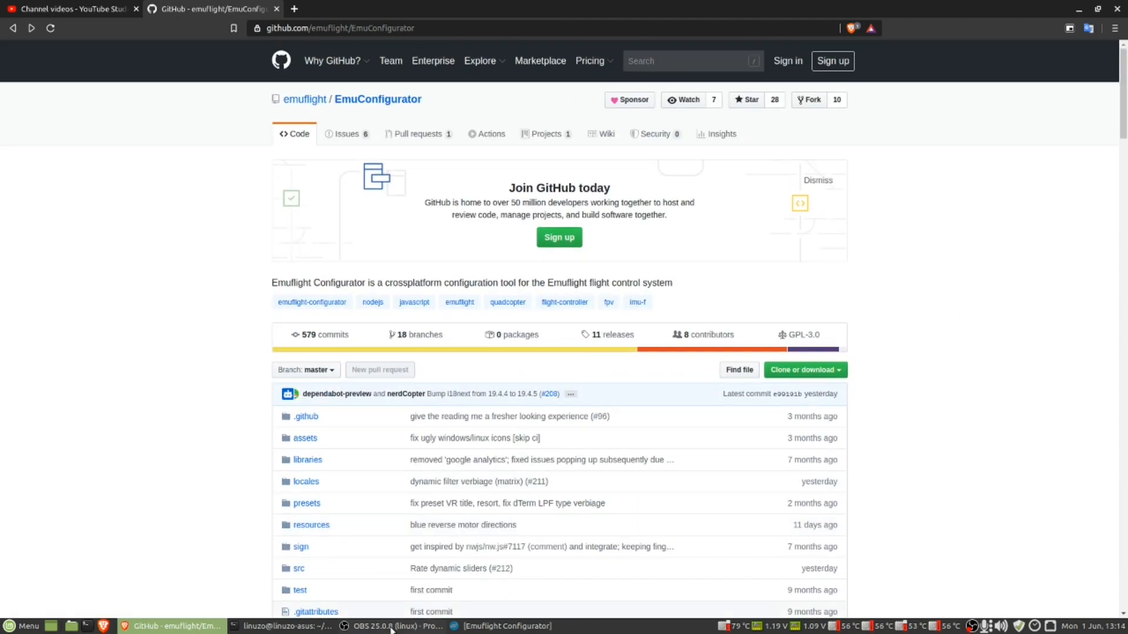
mouse_move(900, 296)
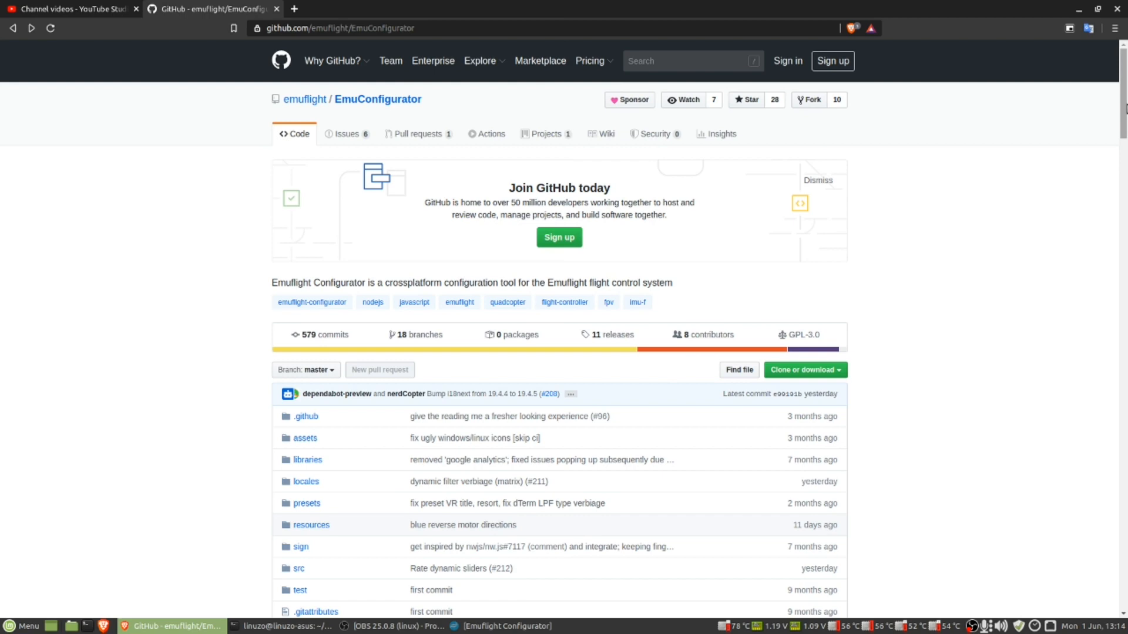
scroll(down, 3)
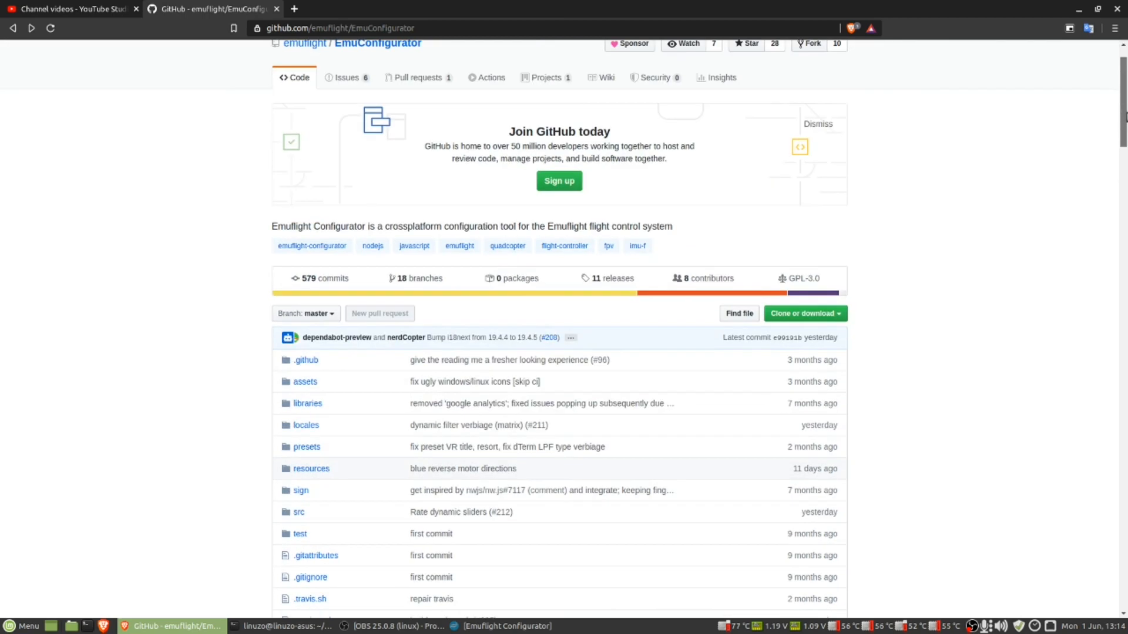
scroll(up, 3)
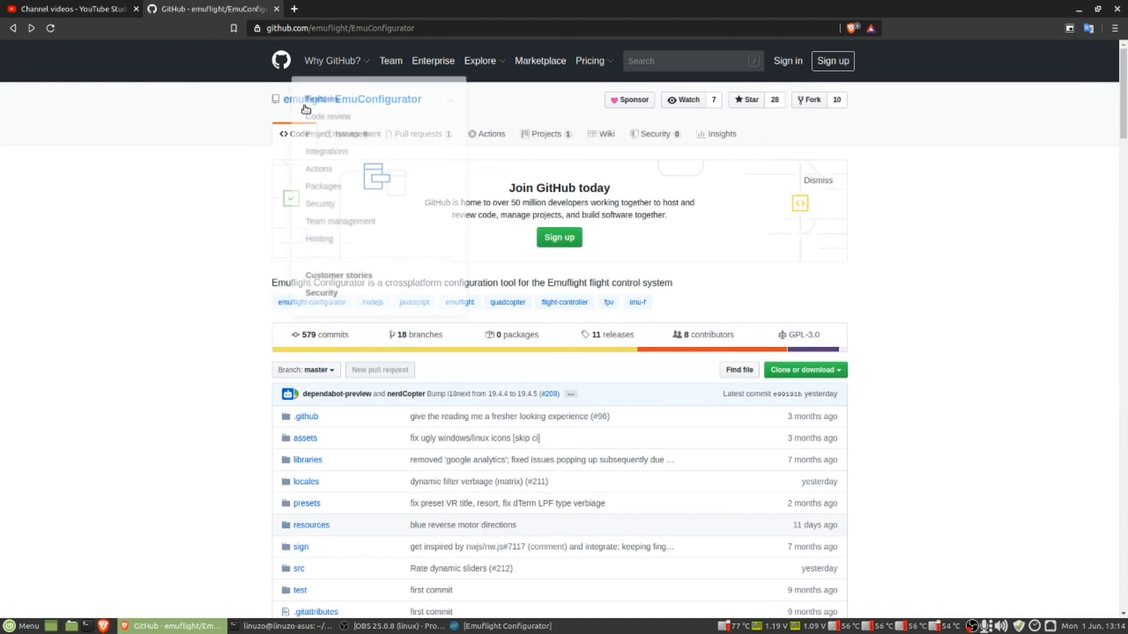
Go to the emuflight organisation page and open the EmuConfigurator releases list
click(305, 99)
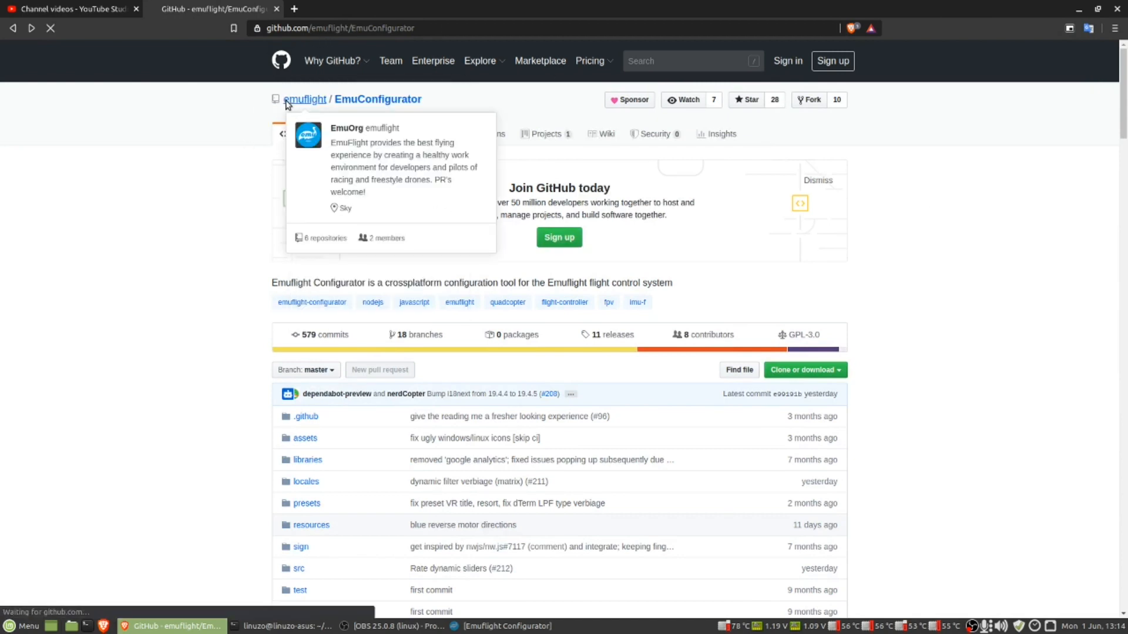
click(305, 98)
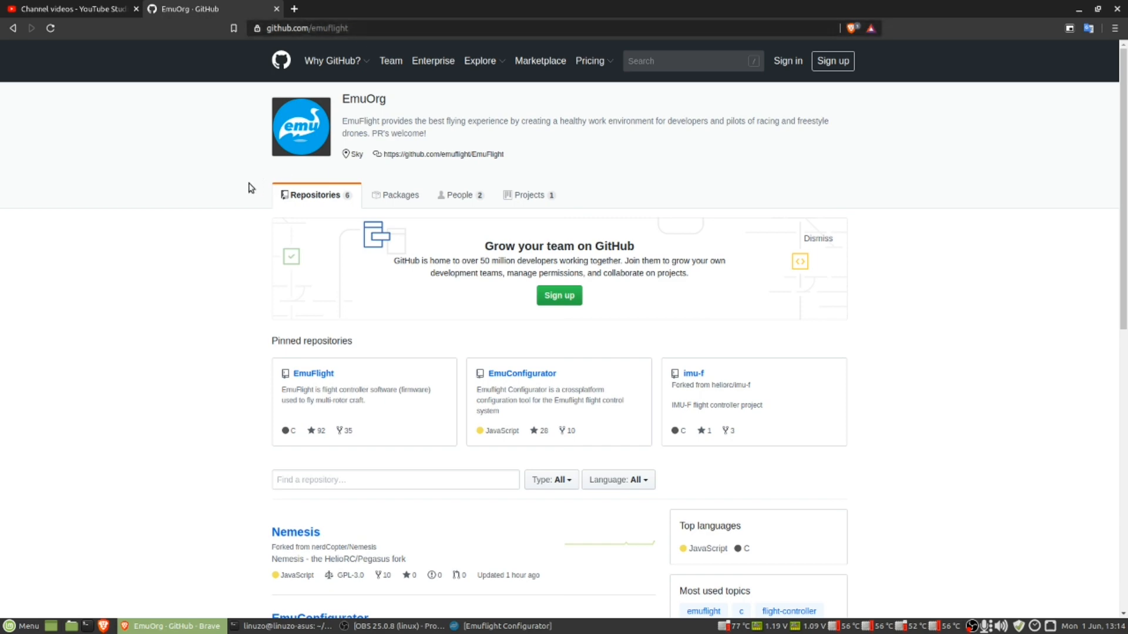
scroll(down, 3)
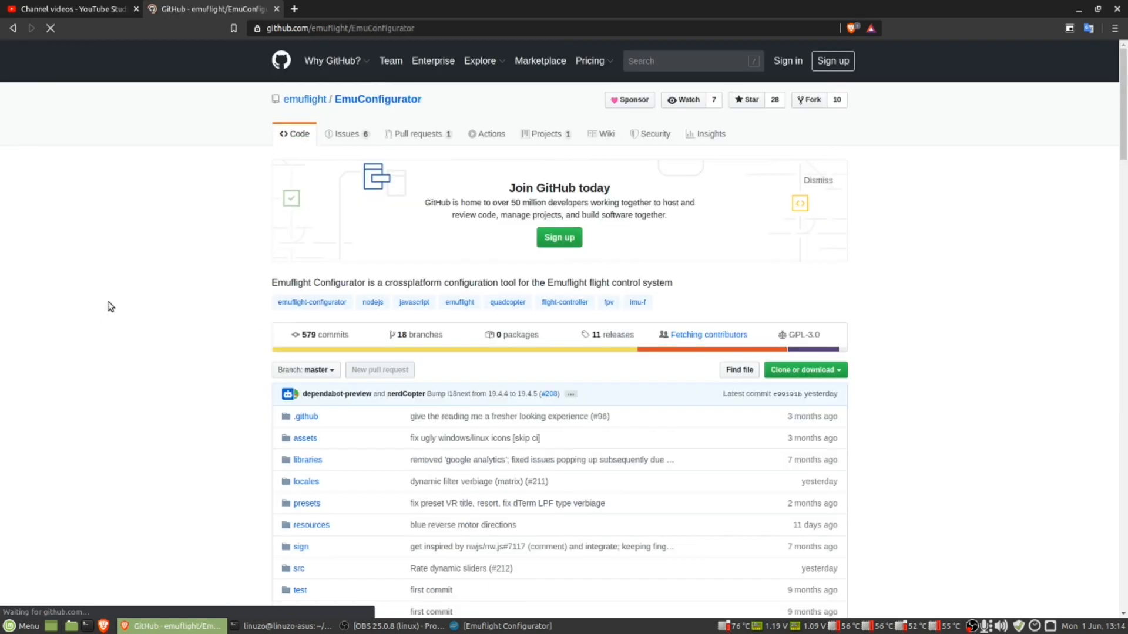
scroll(down, 3)
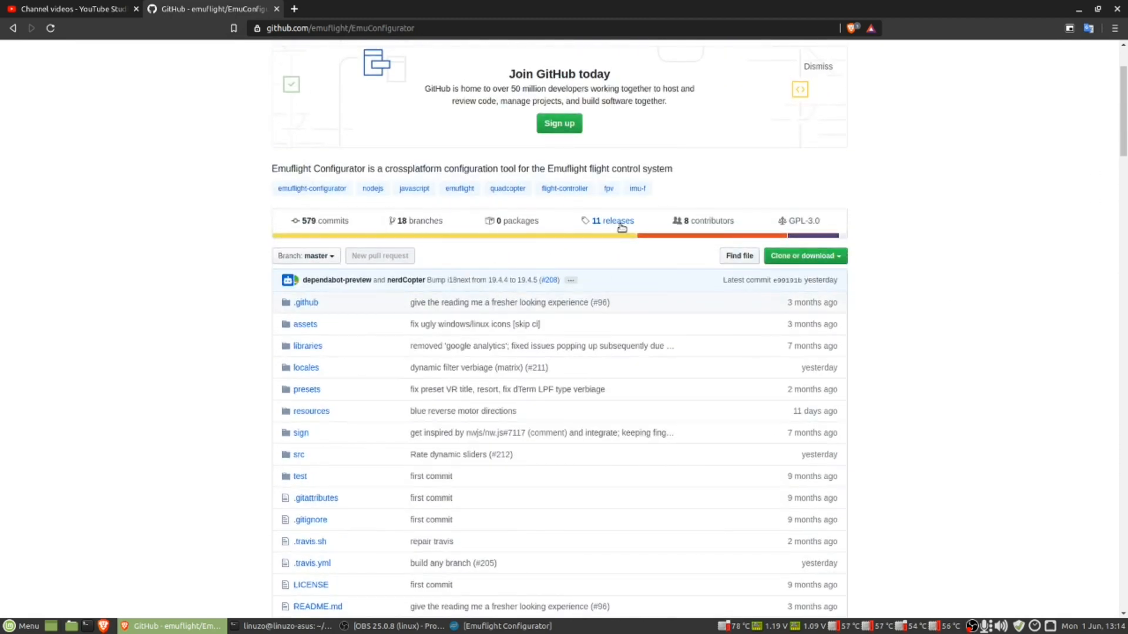
click(612, 221)
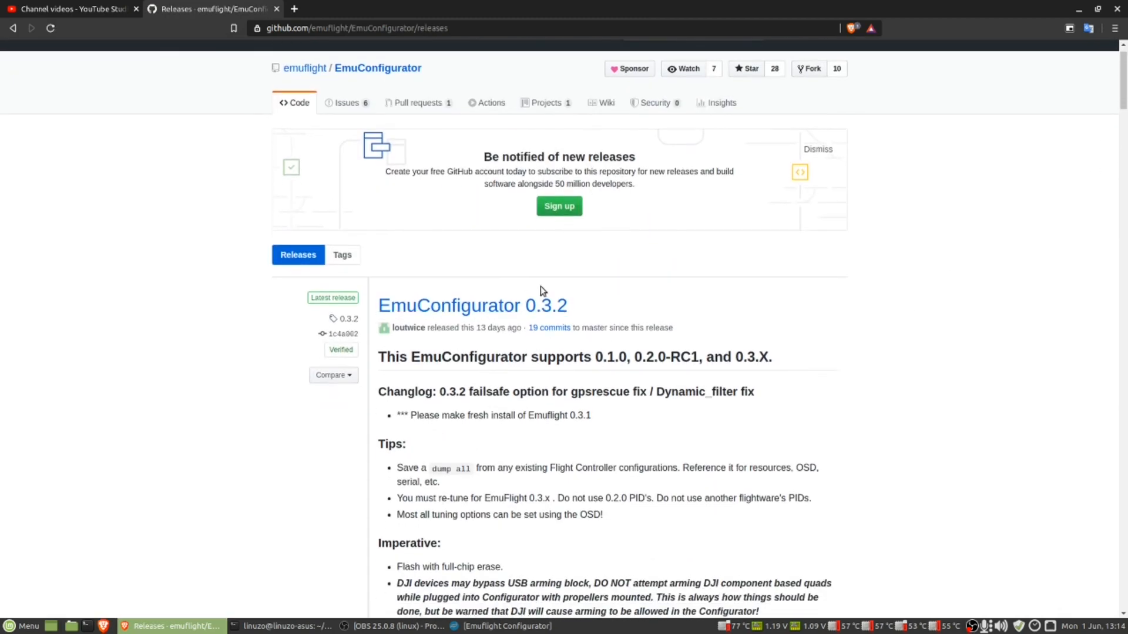
mouse_move(538, 321)
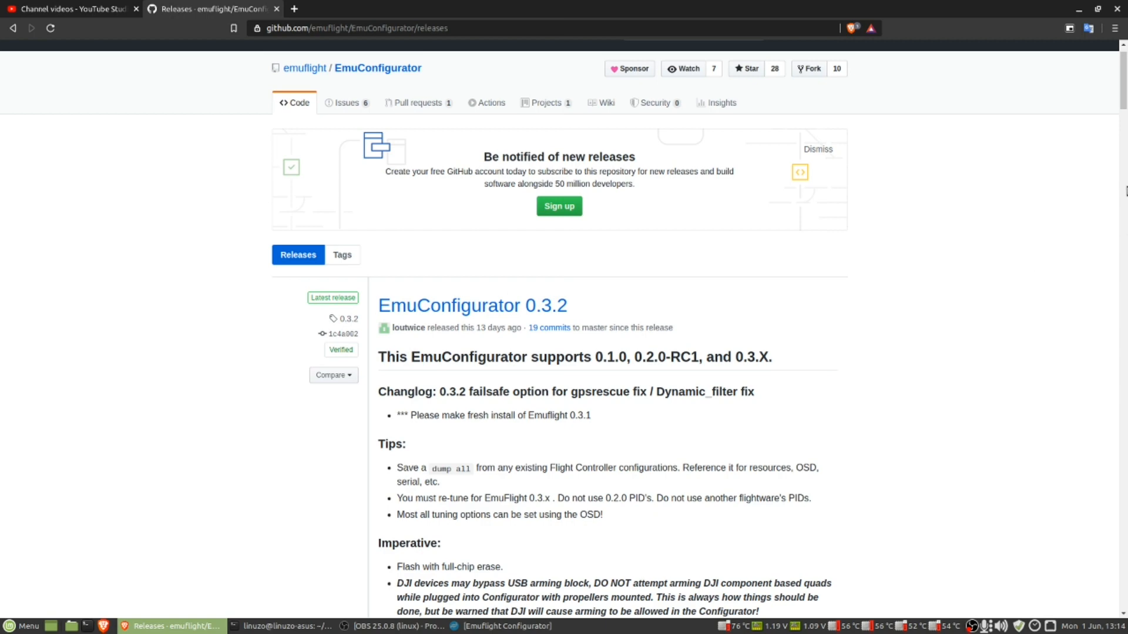
Scroll down to the Assets list of the 0.3.2 release
scroll(down, 3)
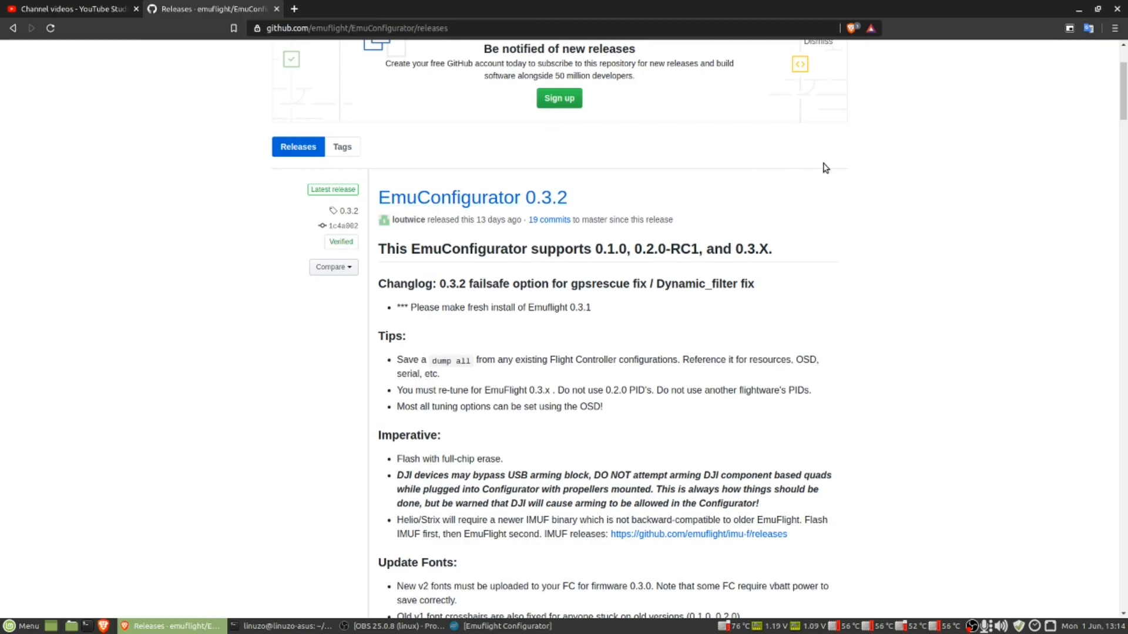
scroll(down, 3)
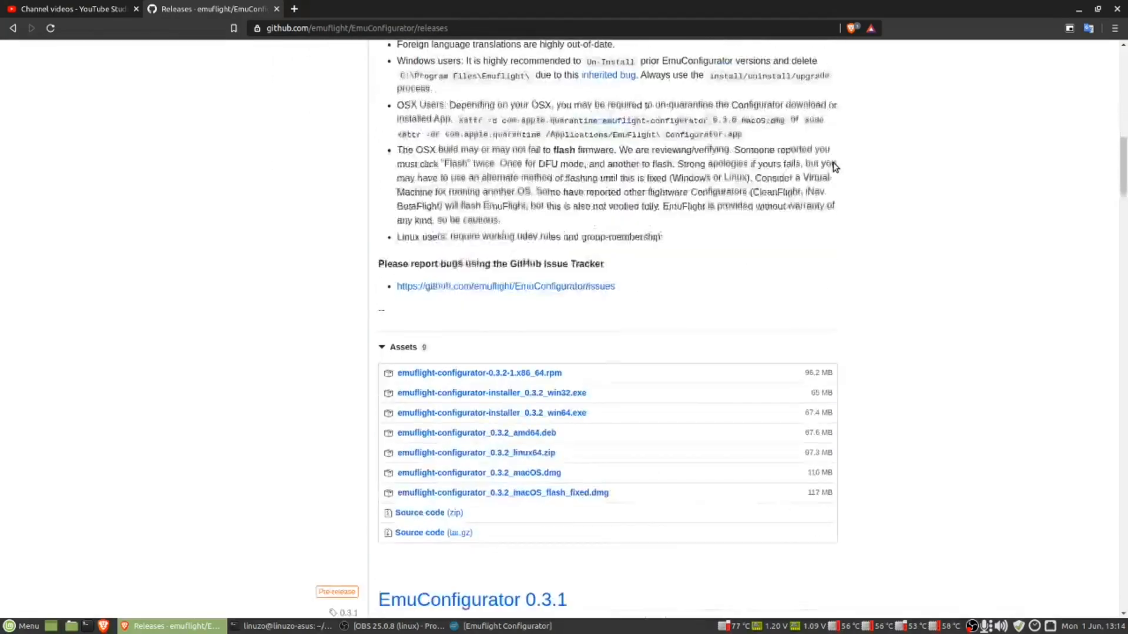
scroll(down, 3)
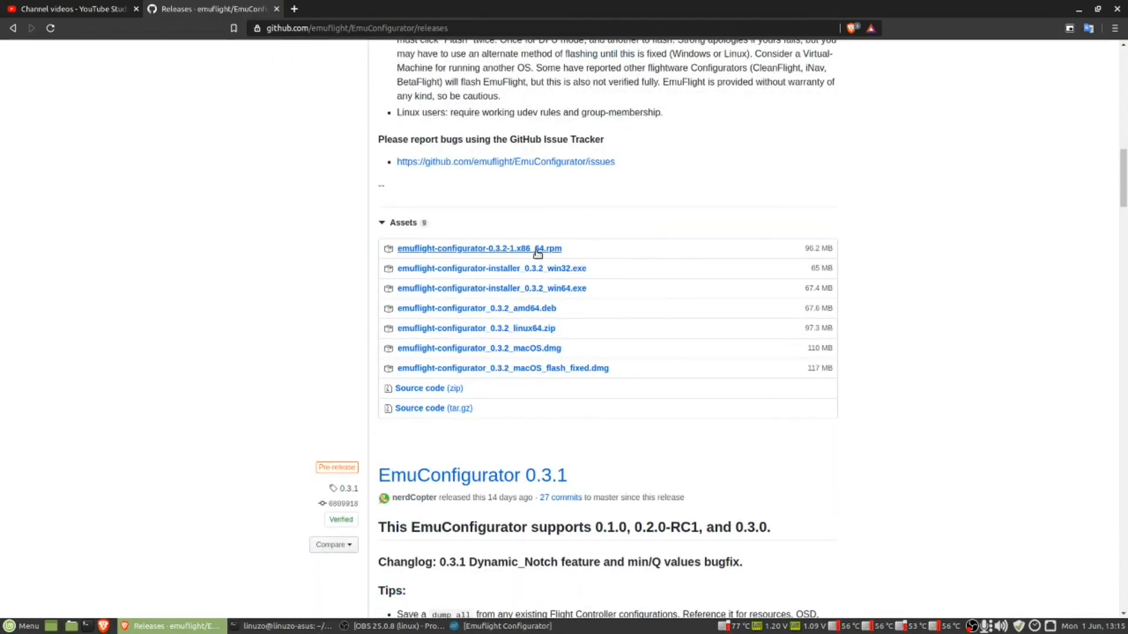
mouse_move(503, 368)
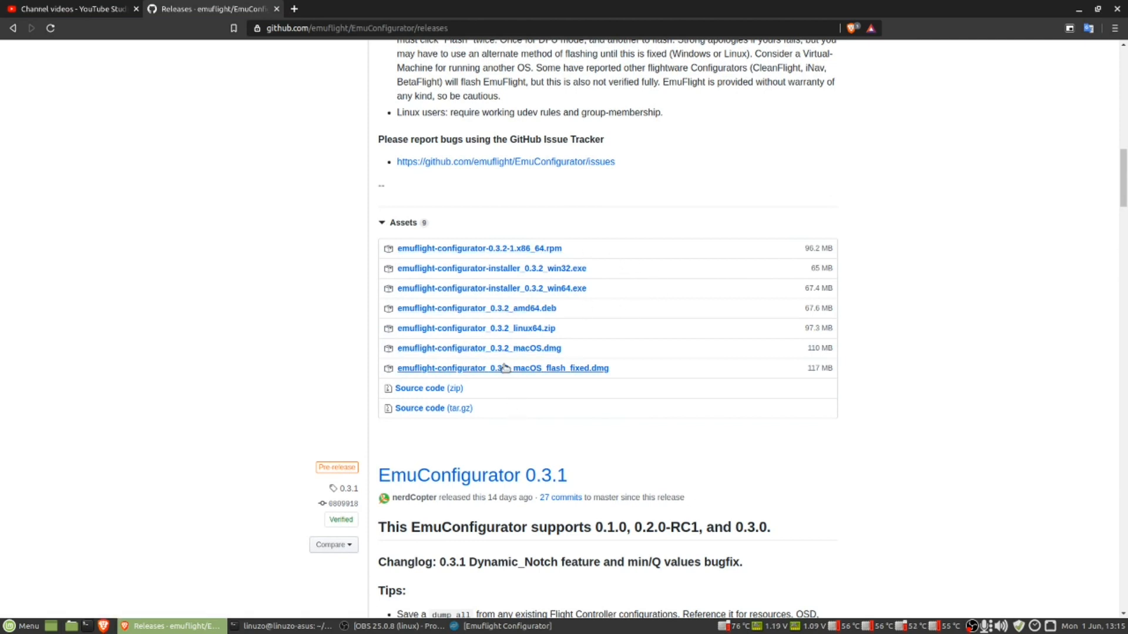
mouse_move(781, 231)
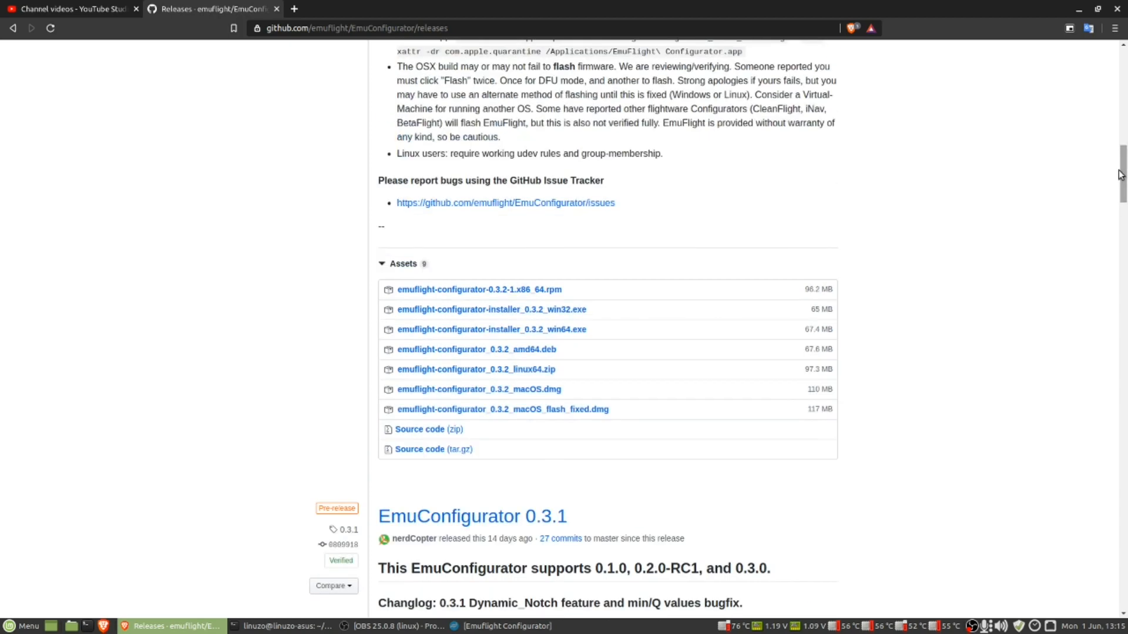
mouse_move(515, 425)
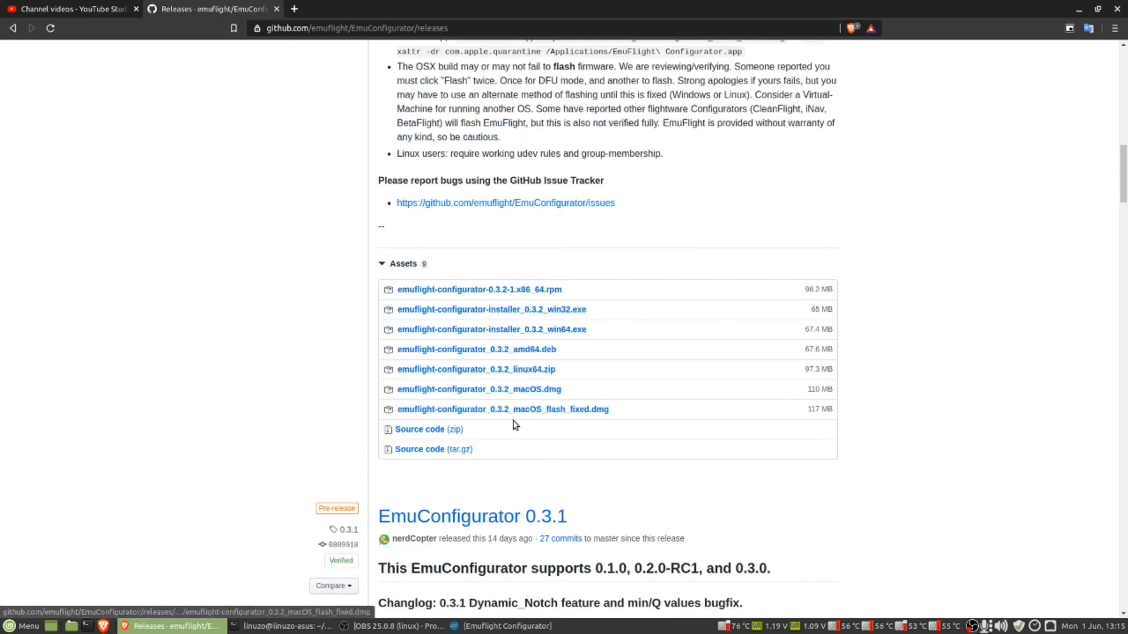
mouse_move(903, 369)
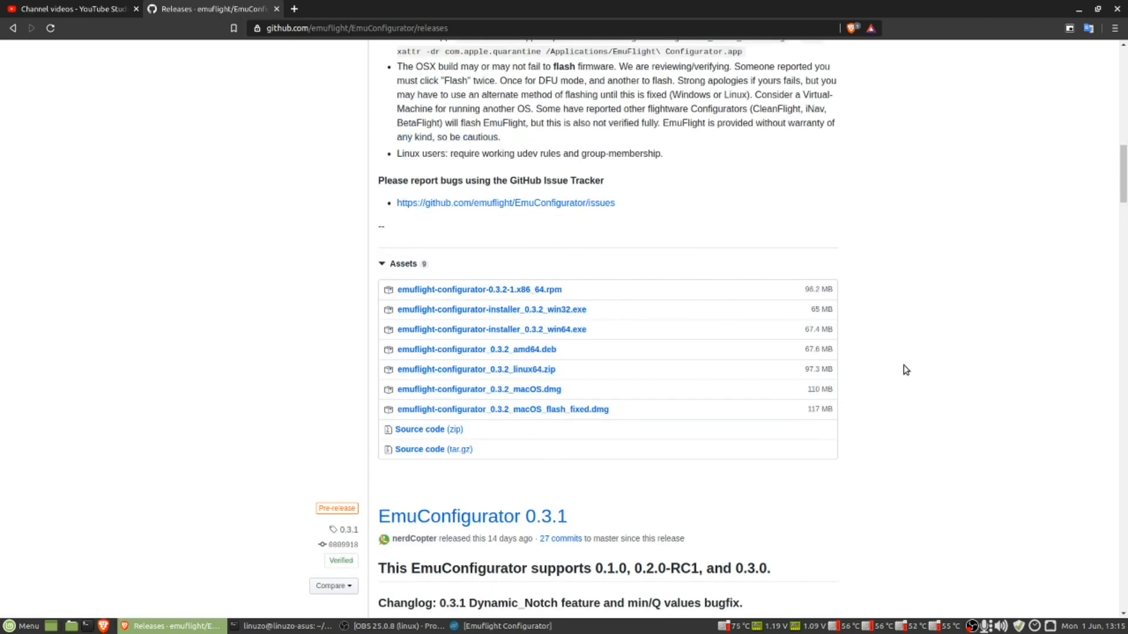
mouse_move(651, 545)
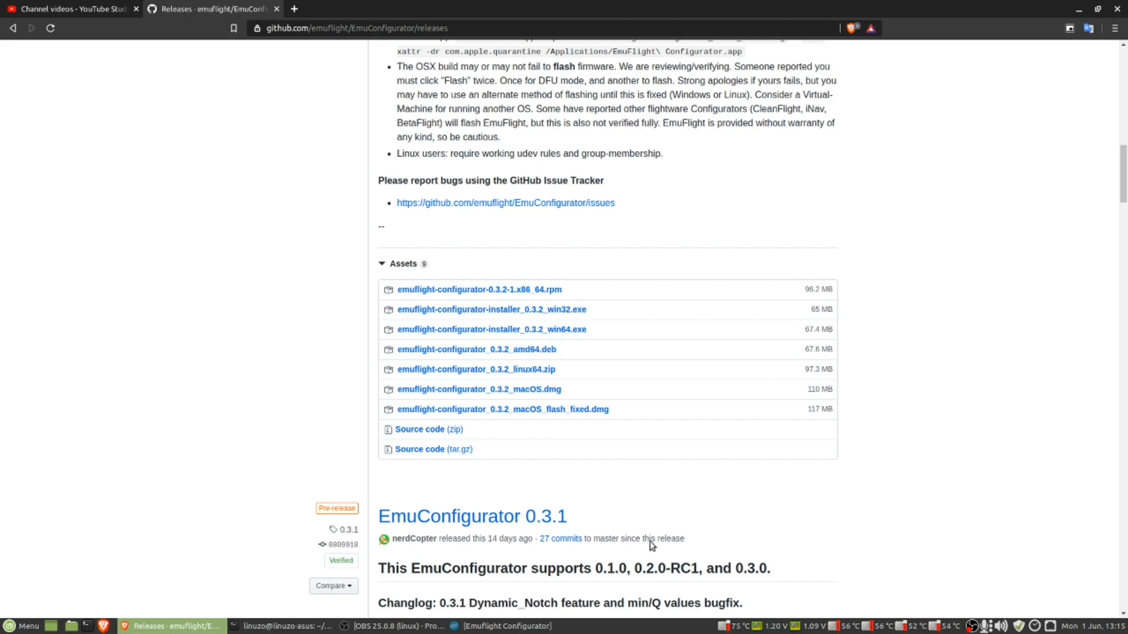
Send the bl command in the CLI to reboot the board into bootloader, disconnecting it
click(504, 626)
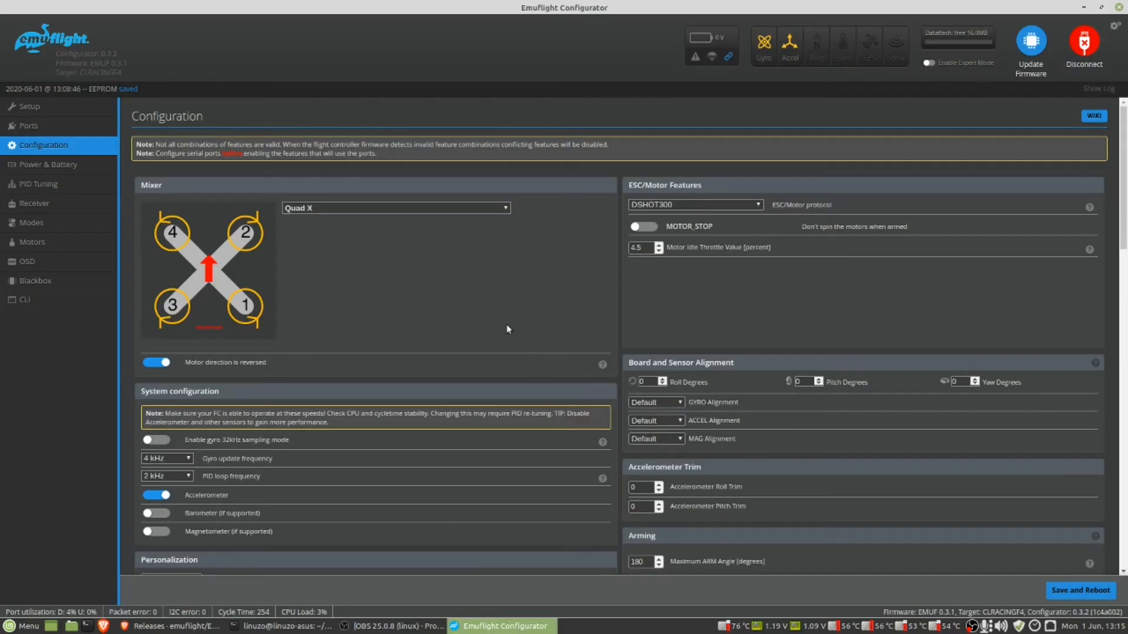
mouse_move(128, 166)
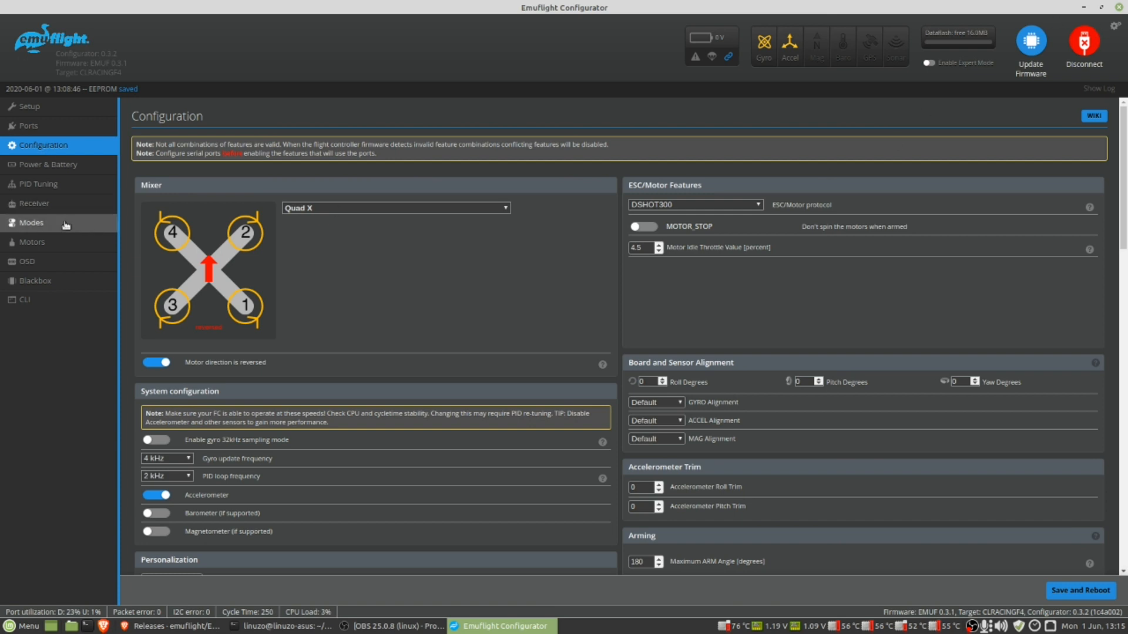
click(25, 299)
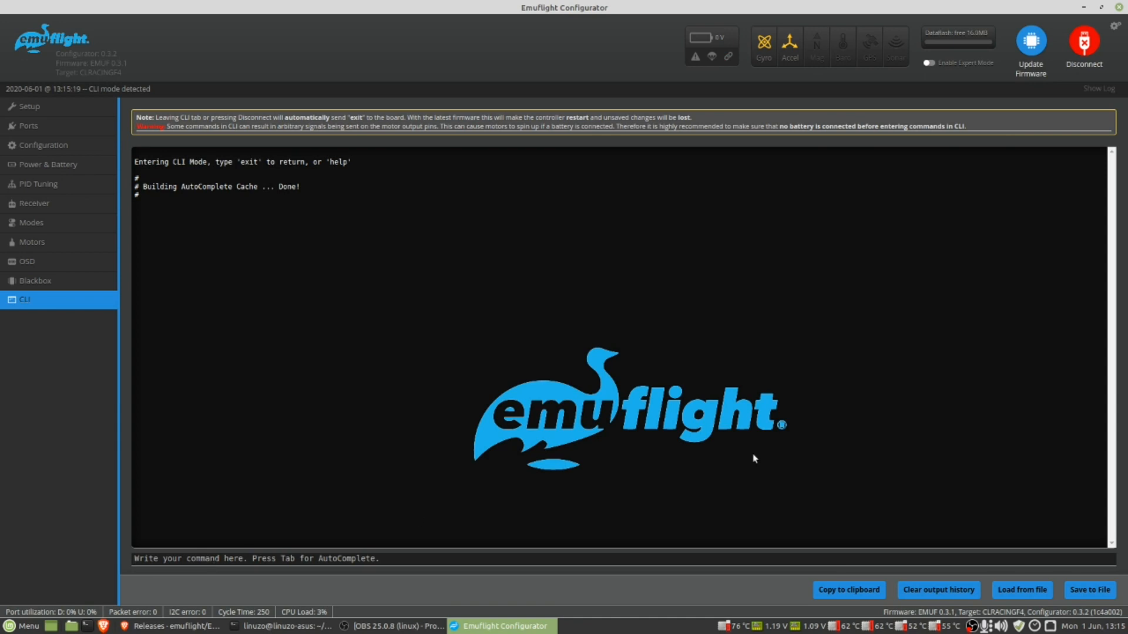
mouse_move(376, 436)
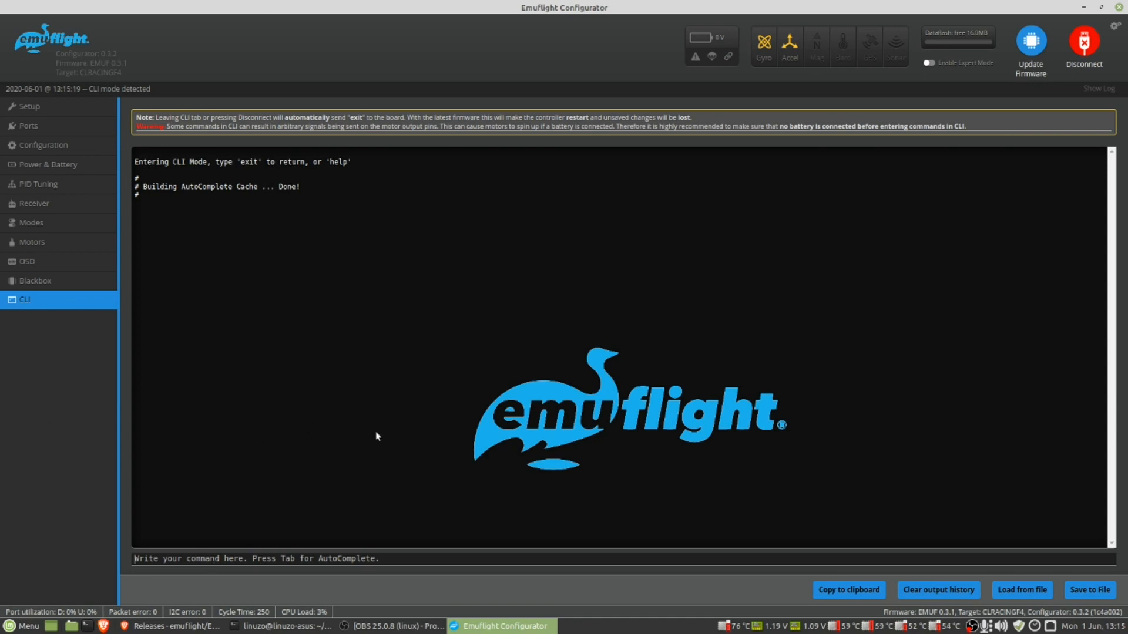
text(bl)
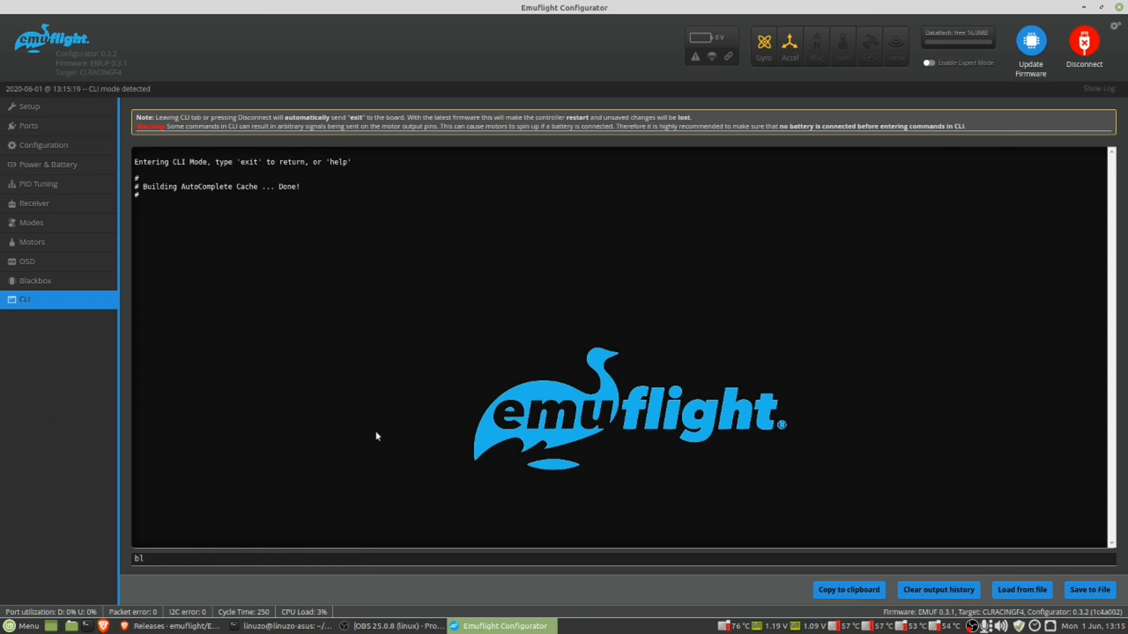
click(1084, 43)
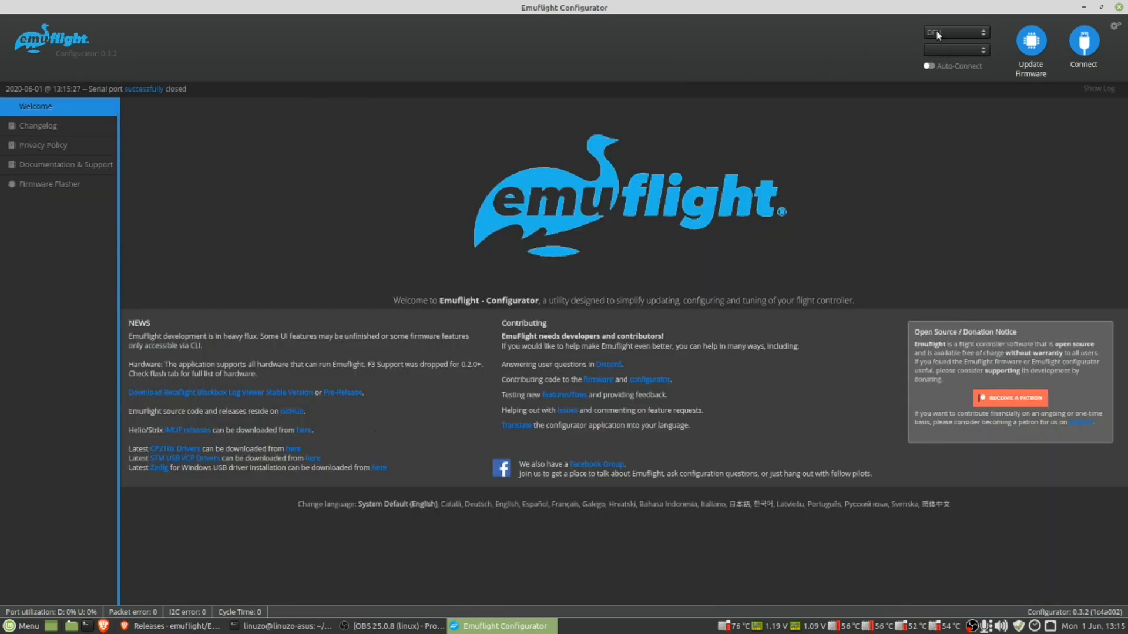
In Firmware Flasher choose the CLRACINGF4 board and the 0.3.1 firmware release
click(47, 184)
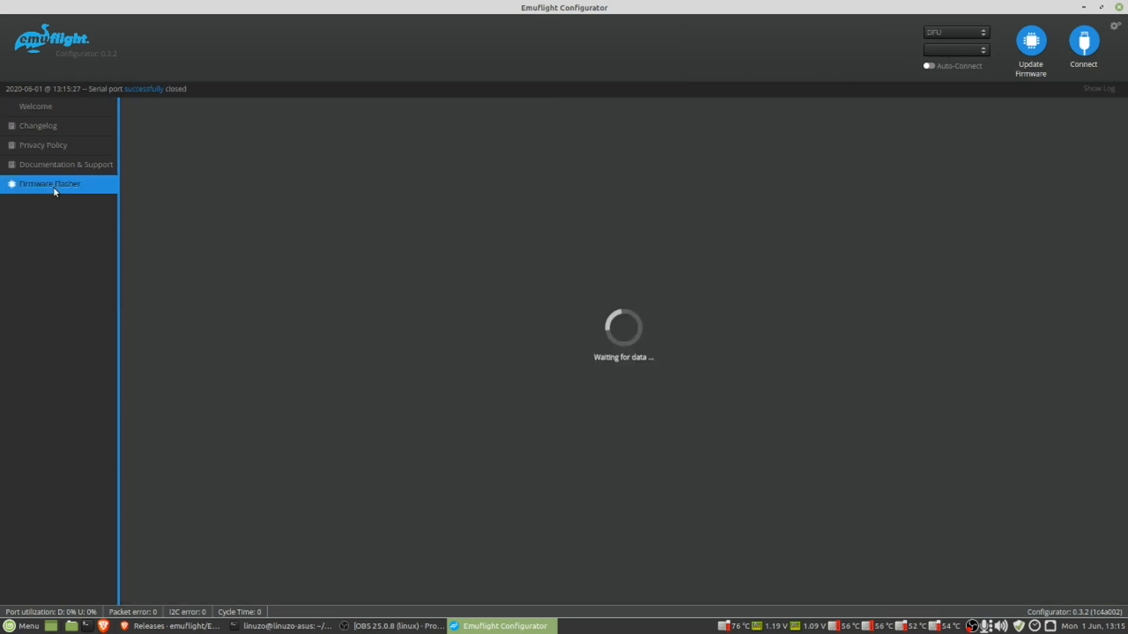
click(52, 184)
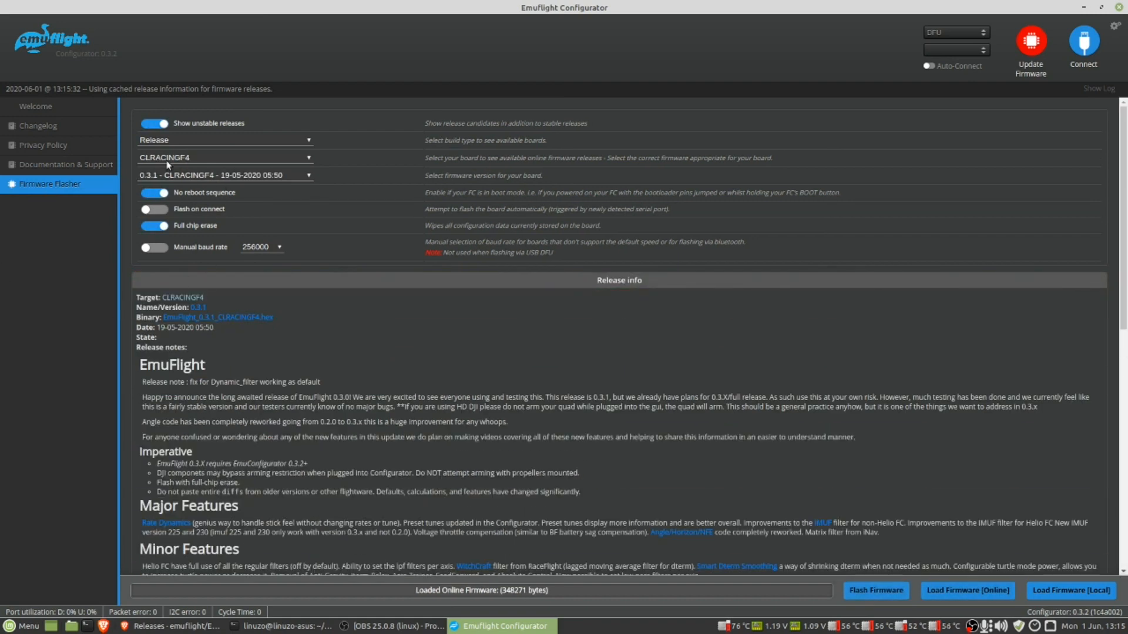
mouse_move(178, 160)
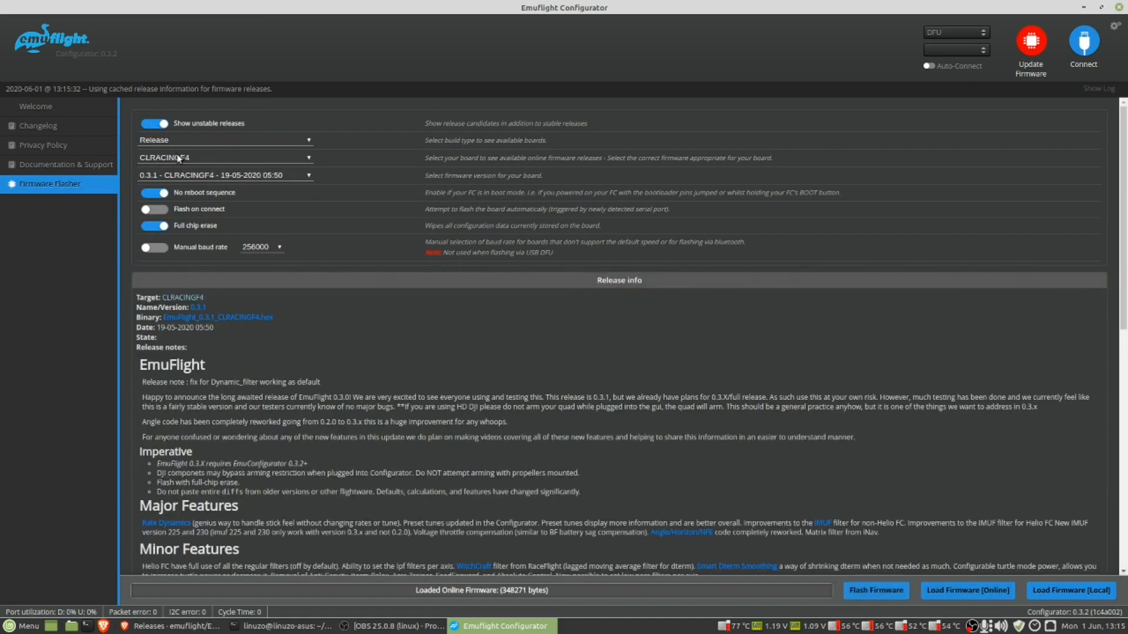
click(225, 174)
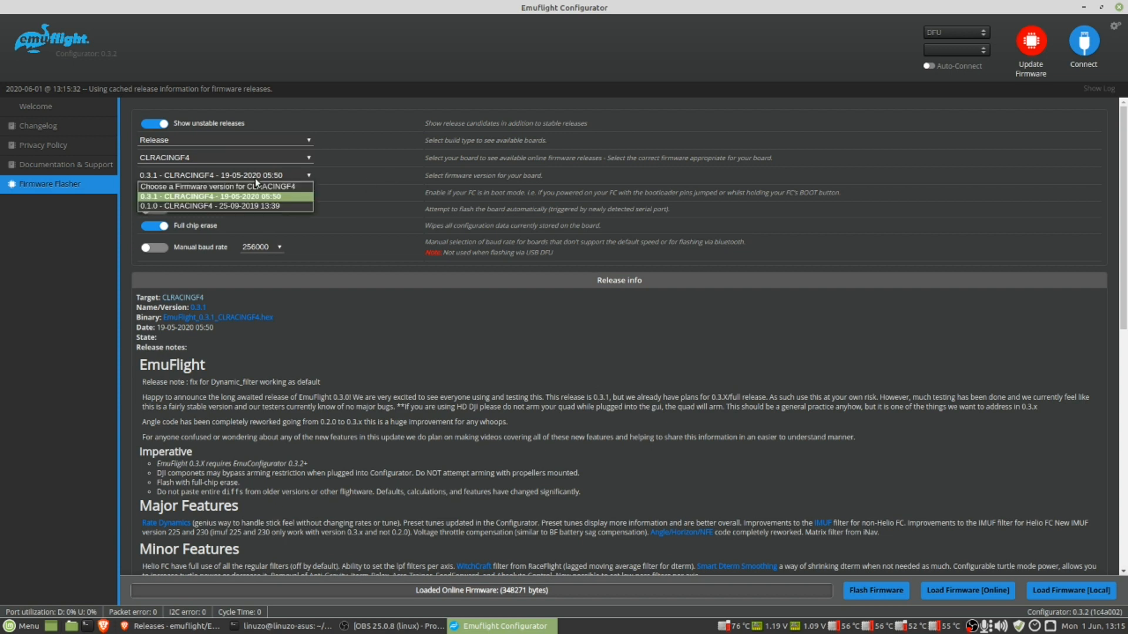
click(205, 195)
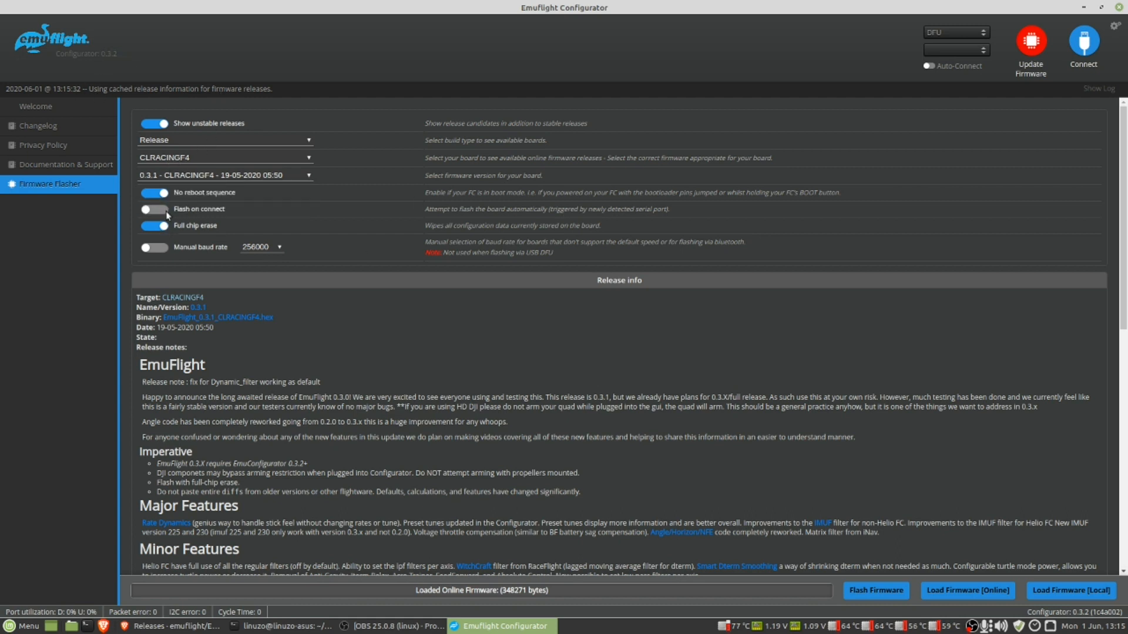
Flash the firmware with full chip erase and follow the log until programming succeeds
scroll(down, 3)
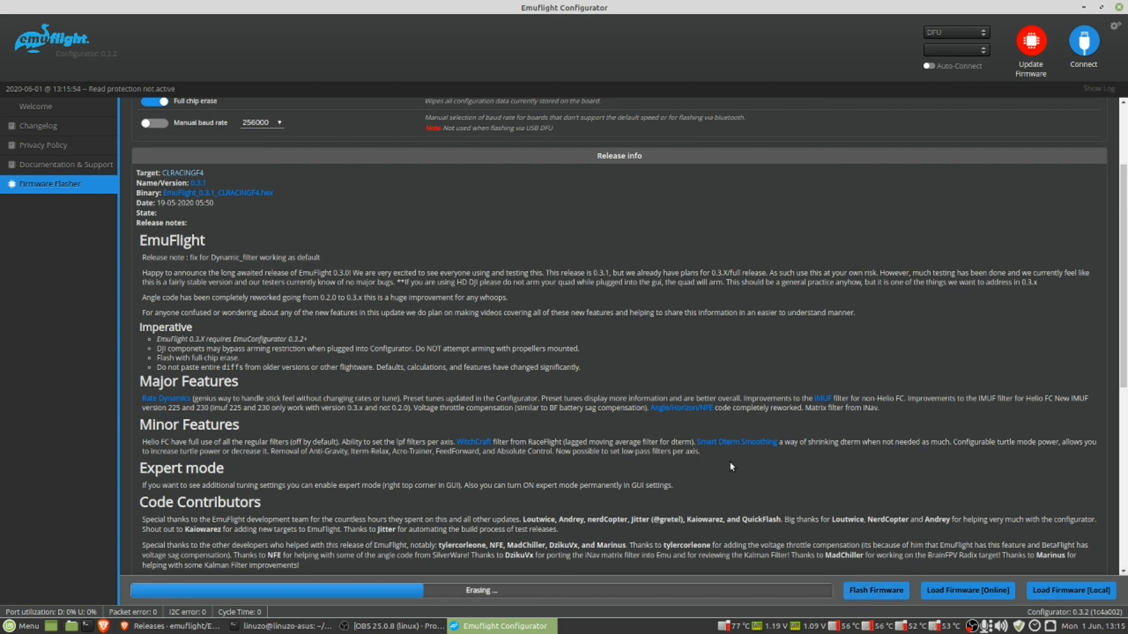
scroll(down, 3)
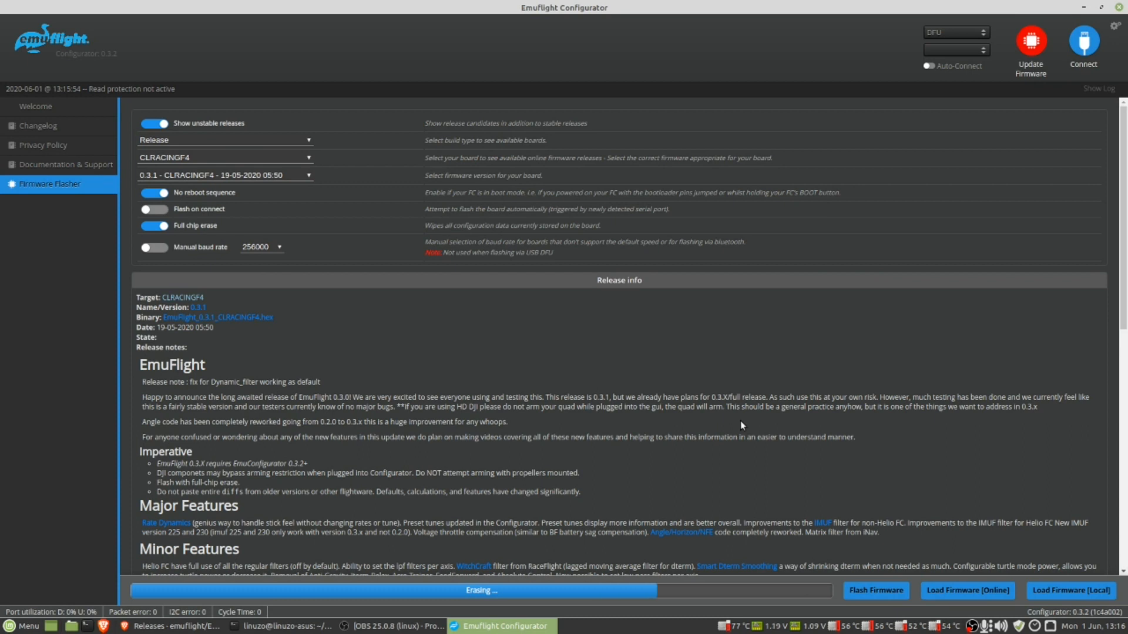
mouse_move(743, 452)
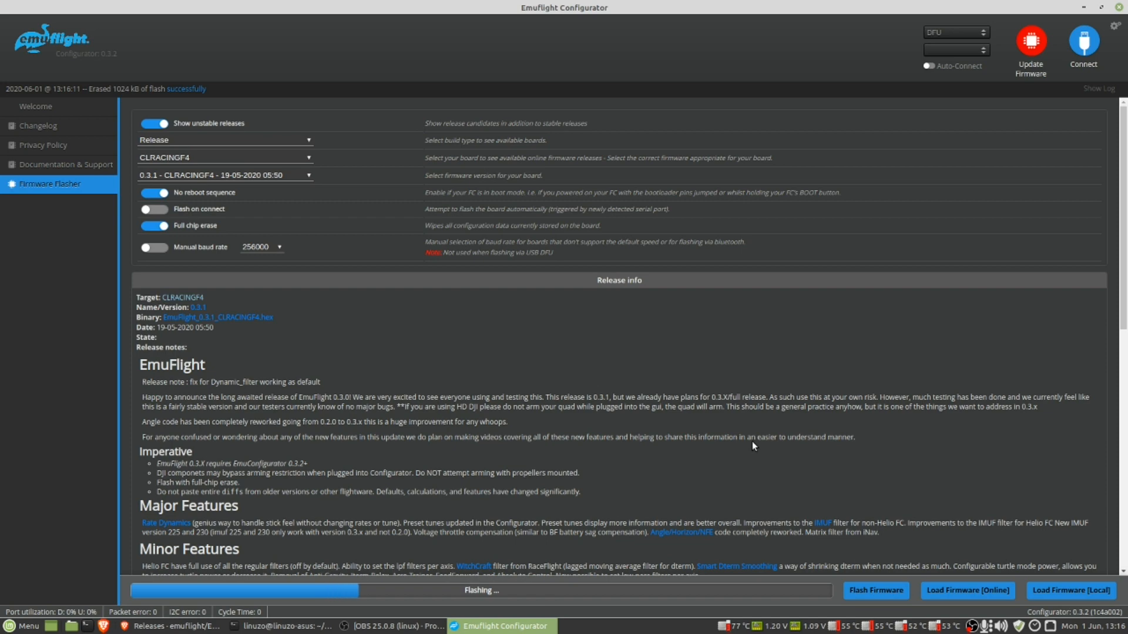
scroll(down, 3)
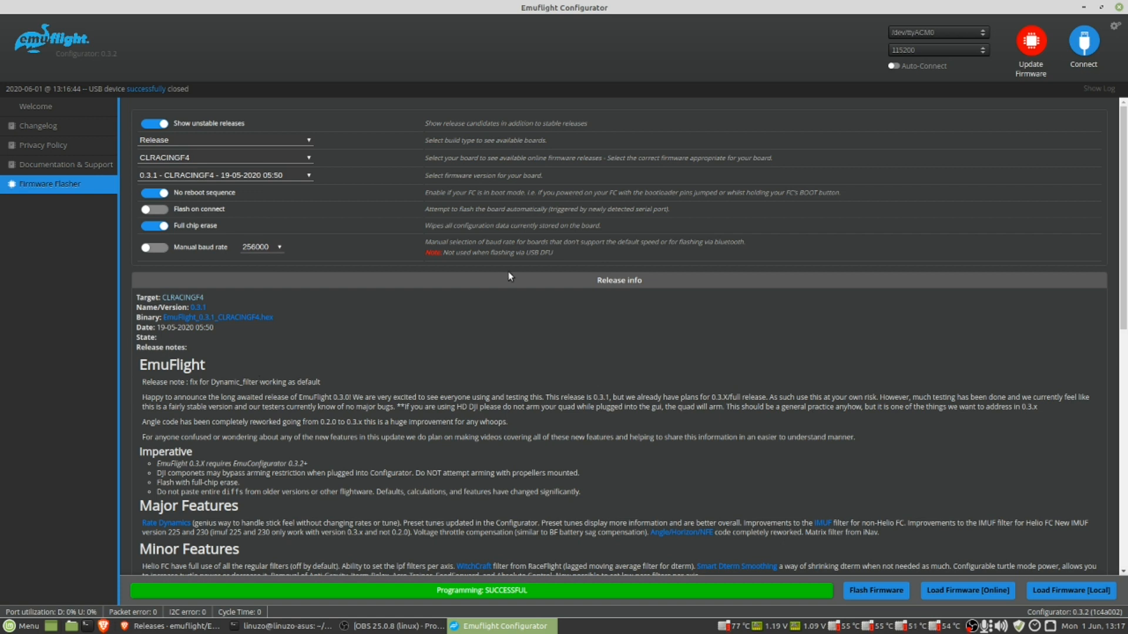
mouse_move(559, 298)
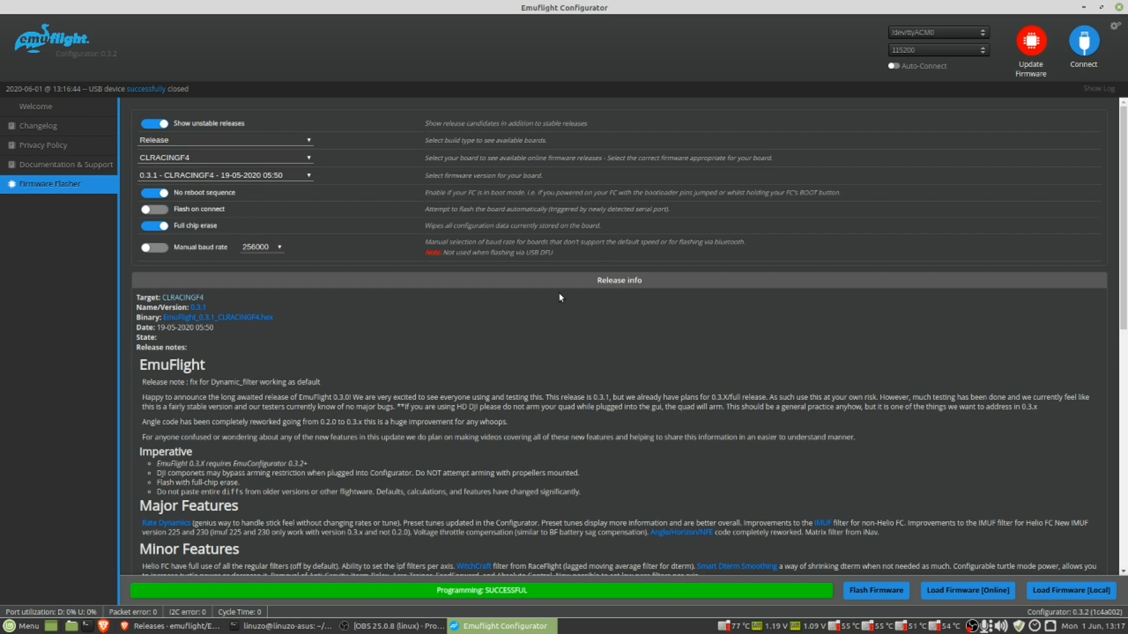
mouse_move(584, 371)
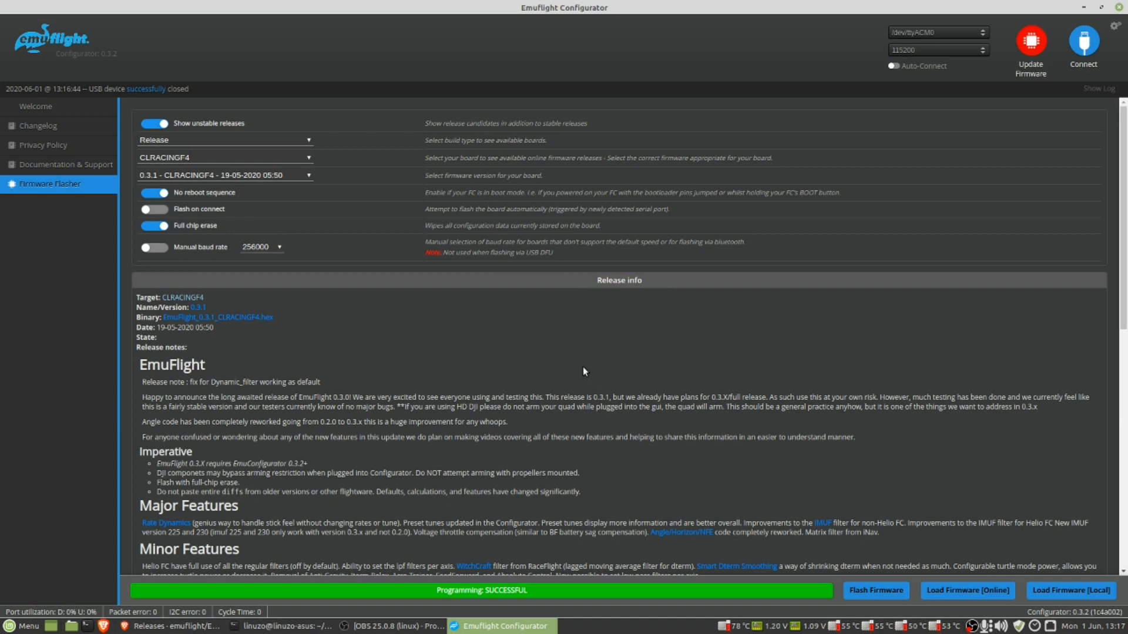
mouse_move(69, 150)
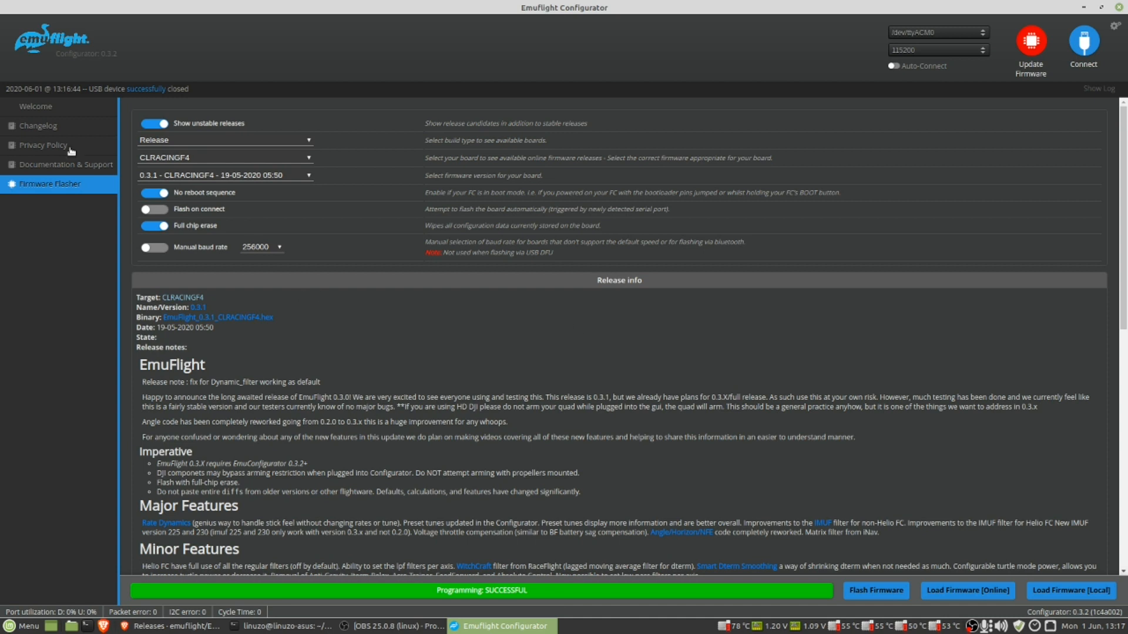
mouse_move(533, 608)
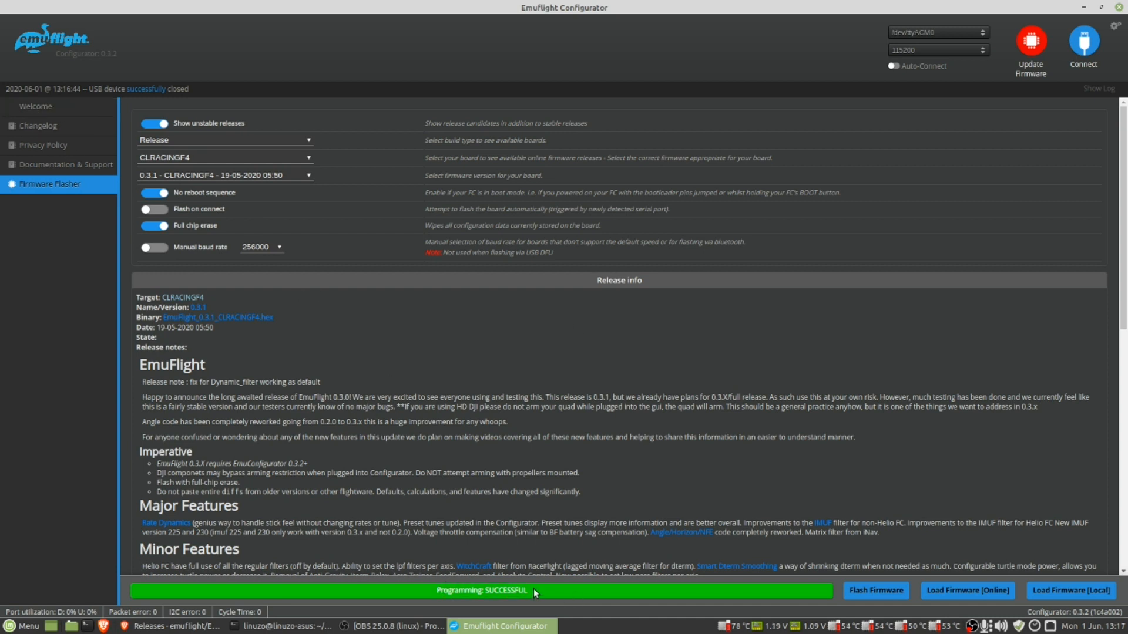
mouse_move(762, 424)
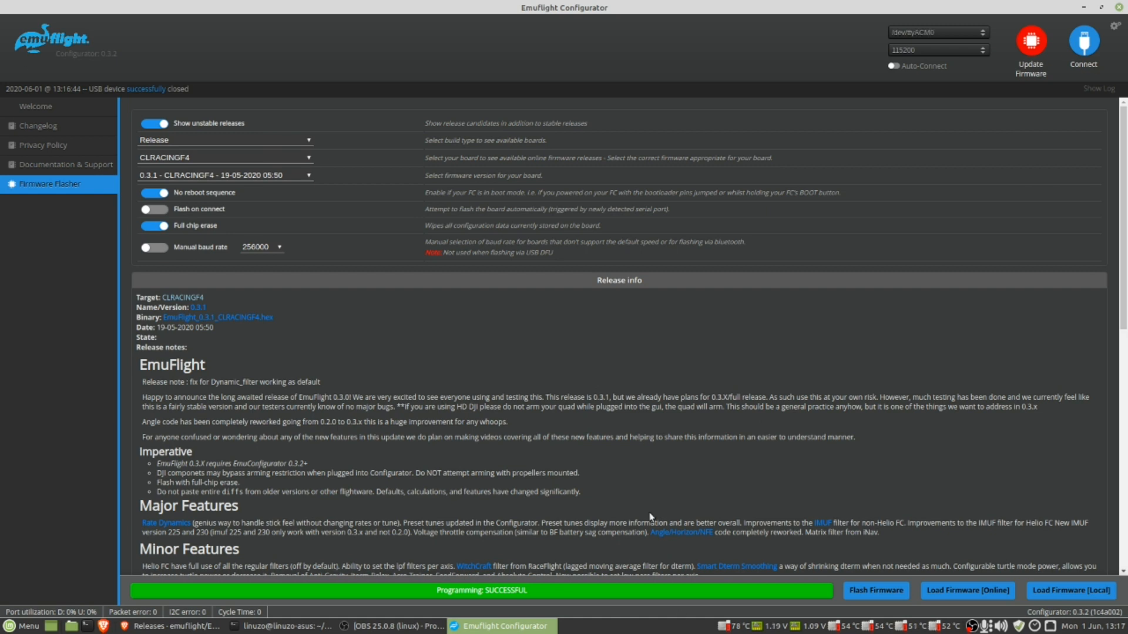
mouse_move(379, 293)
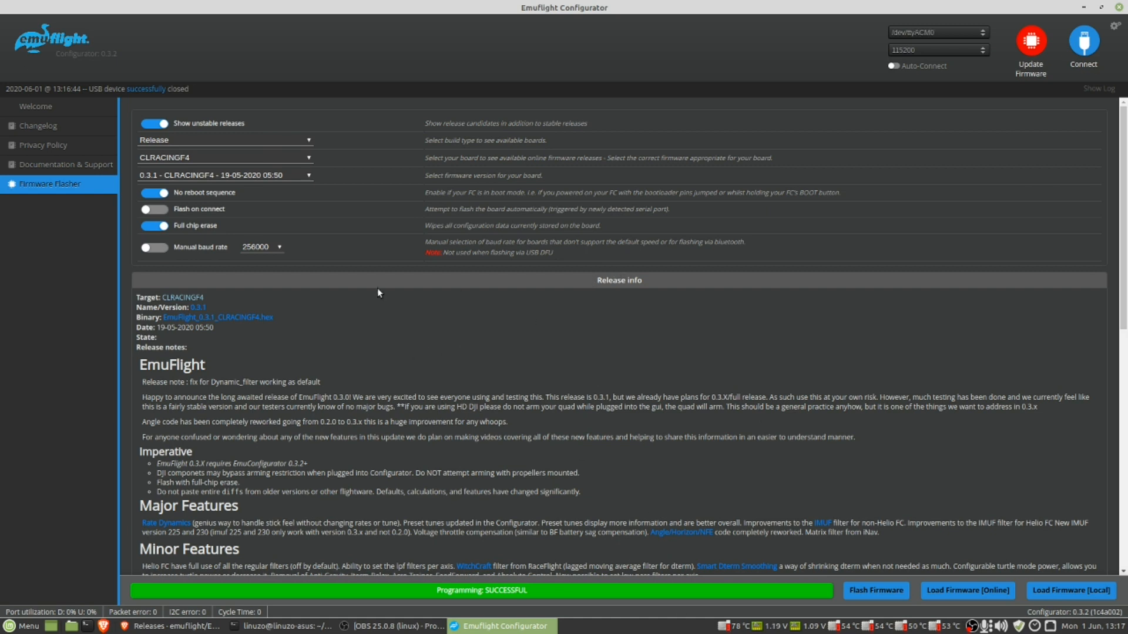
From Welcome, show Documentation & Support and start searching for Discord ('dis')
click(35, 107)
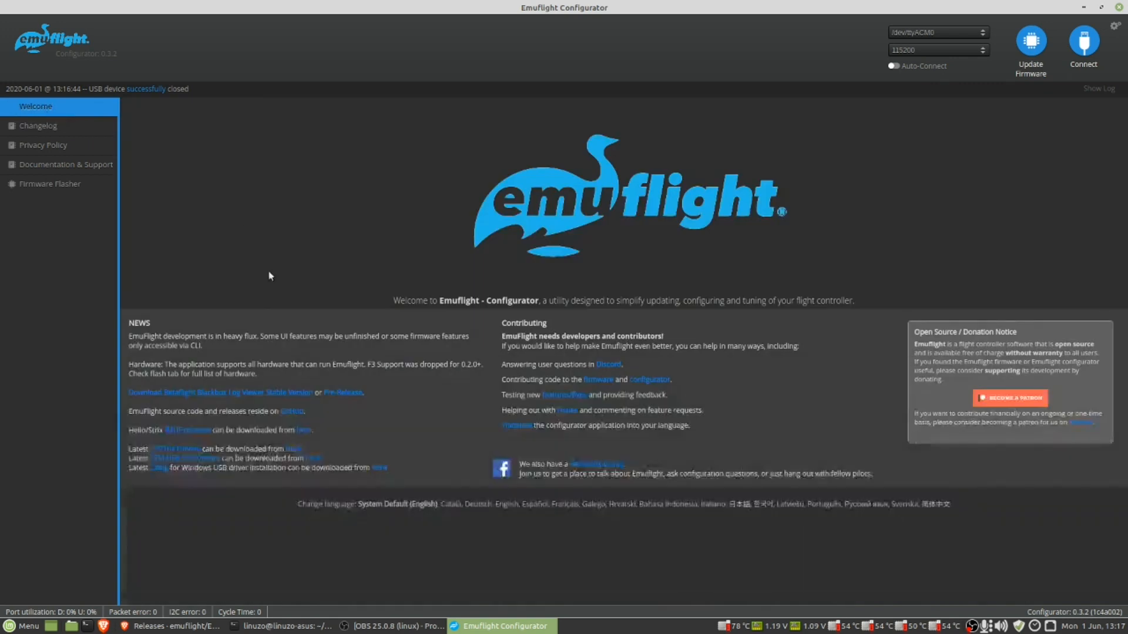
click(66, 165)
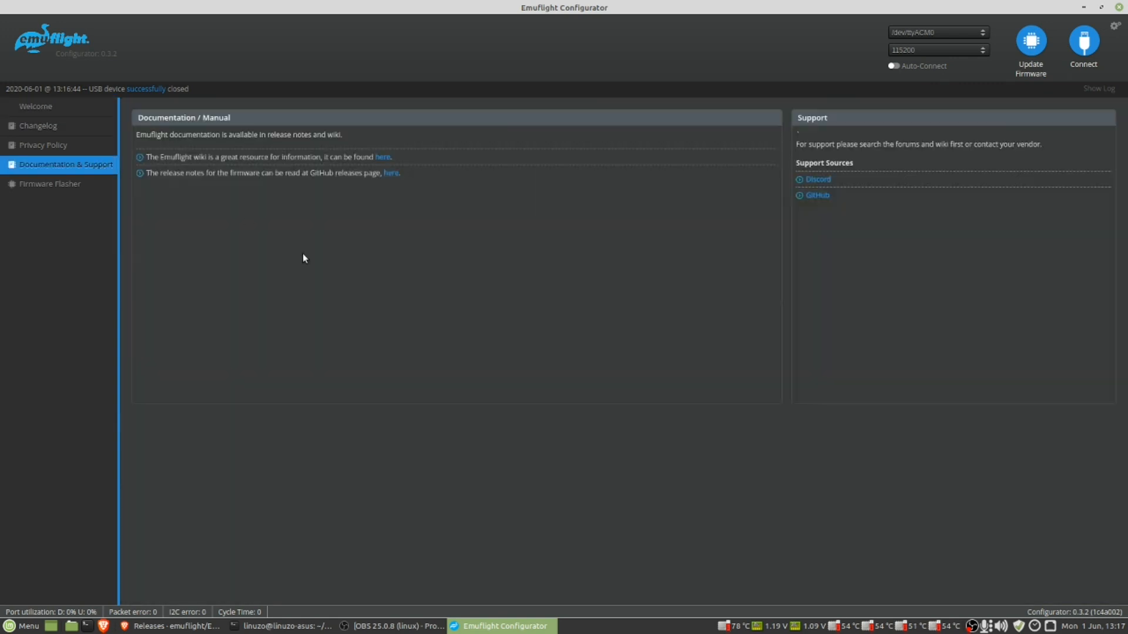
mouse_move(784, 343)
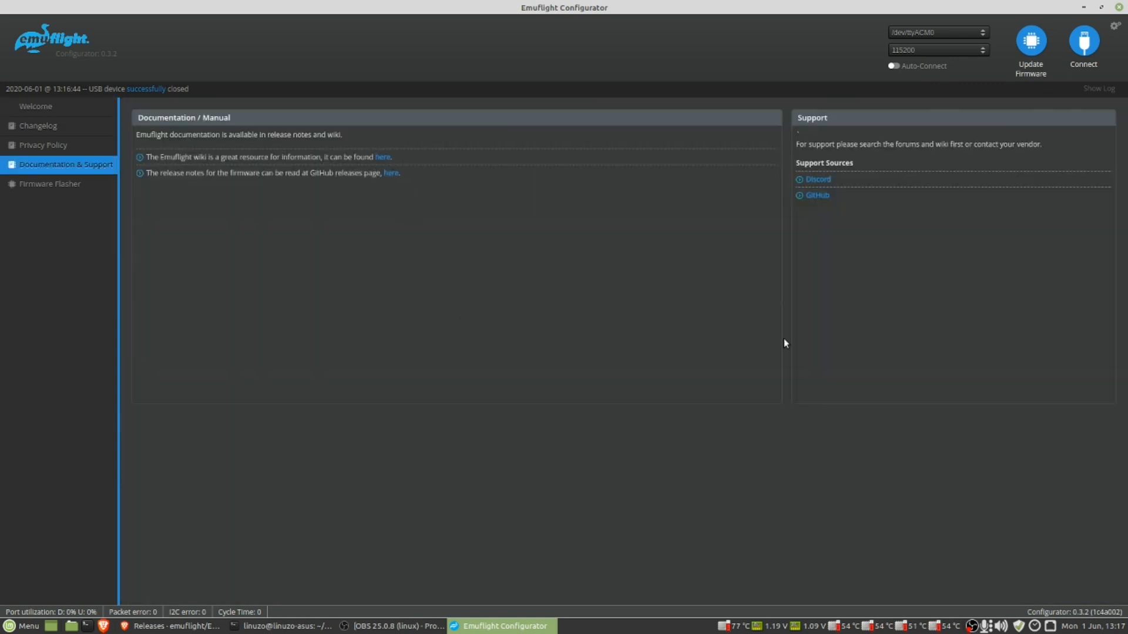
mouse_move(549, 408)
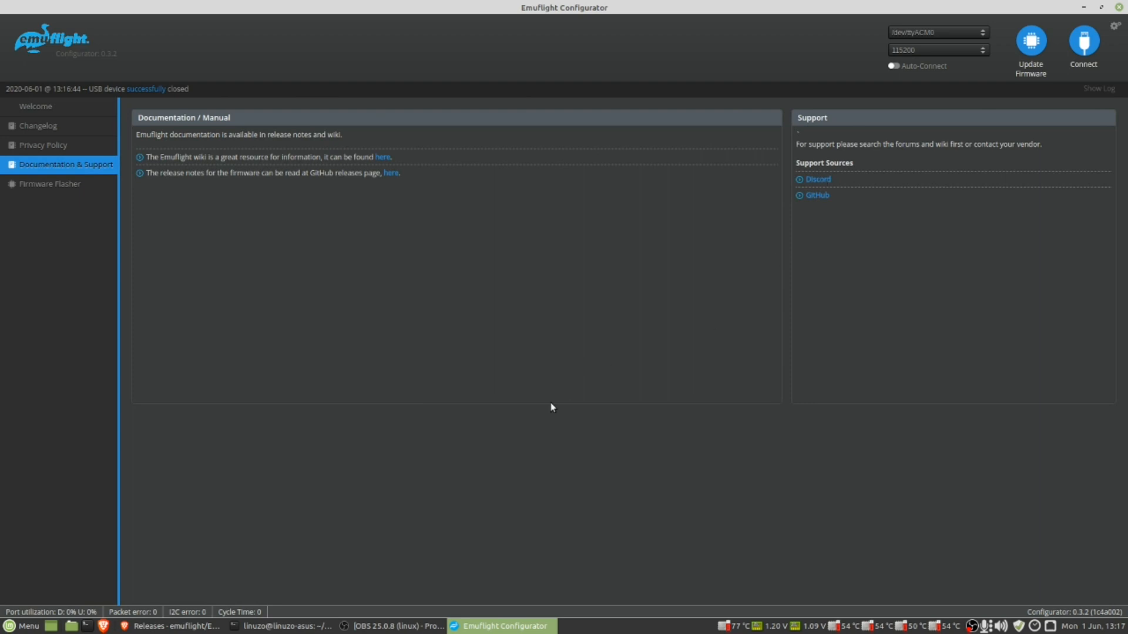
mouse_move(820, 183)
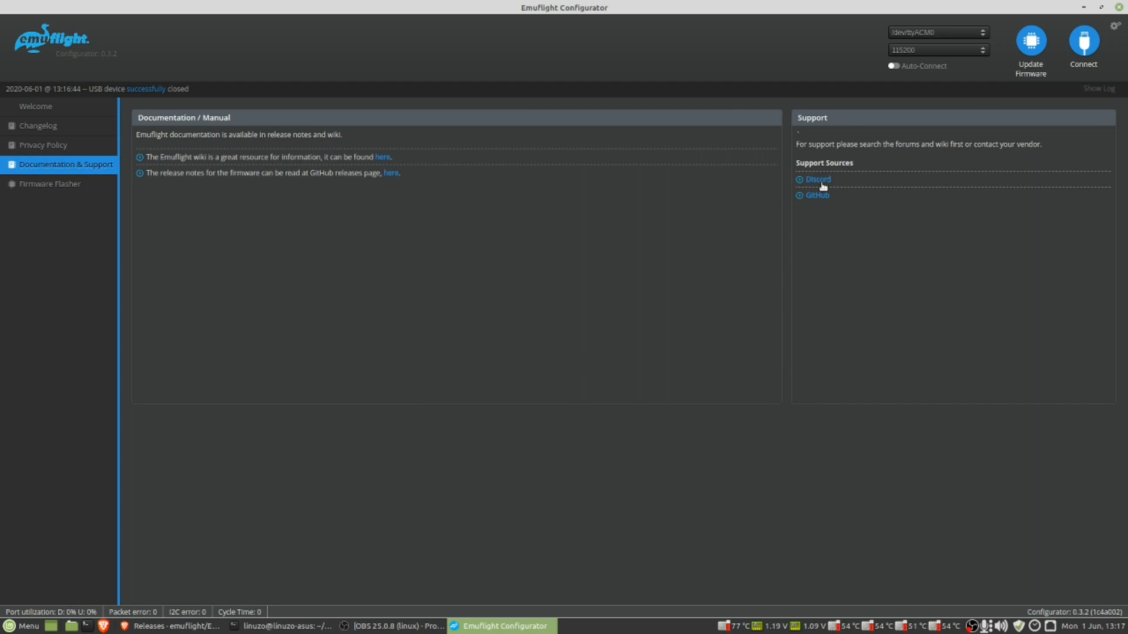
click(26, 624)
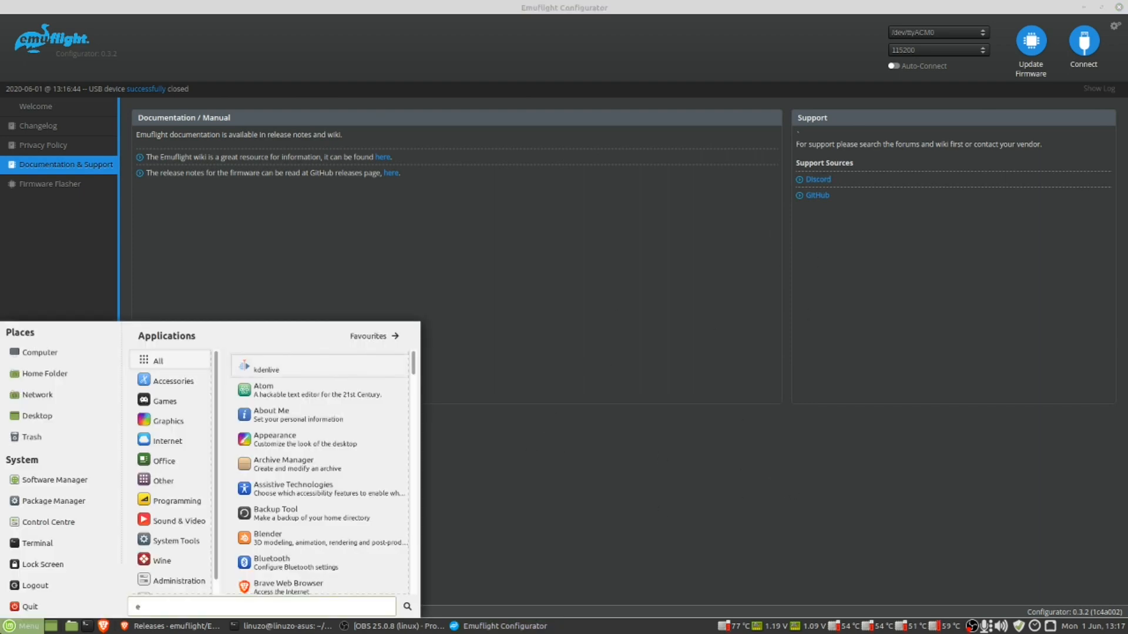
text(dis)
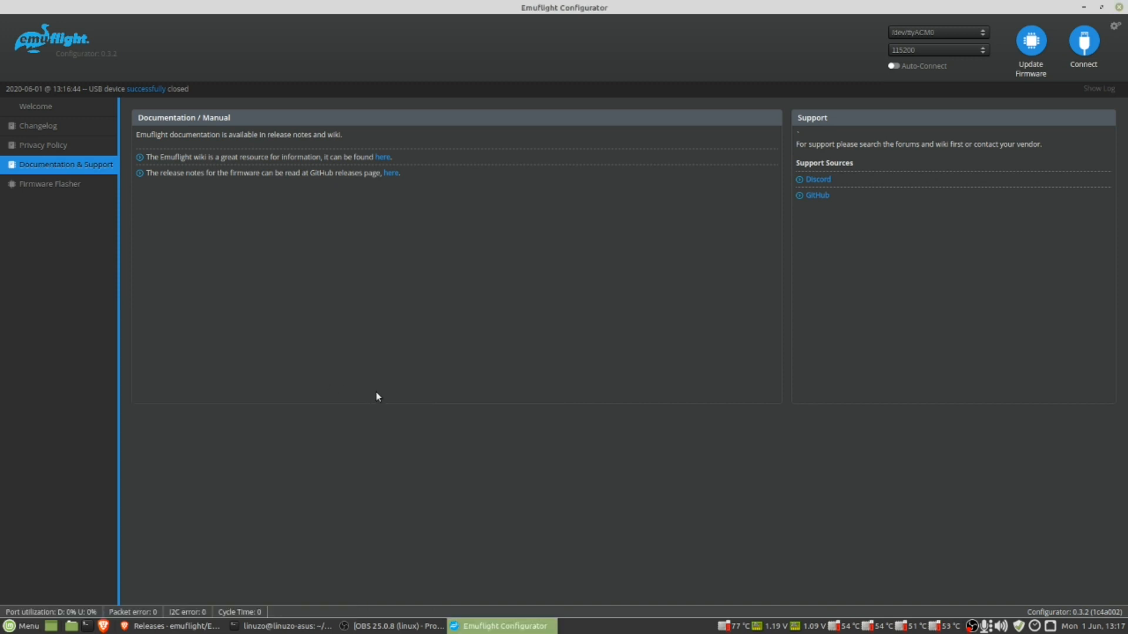
Launch Discord and look over the EmuFlight #general channel
click(817, 179)
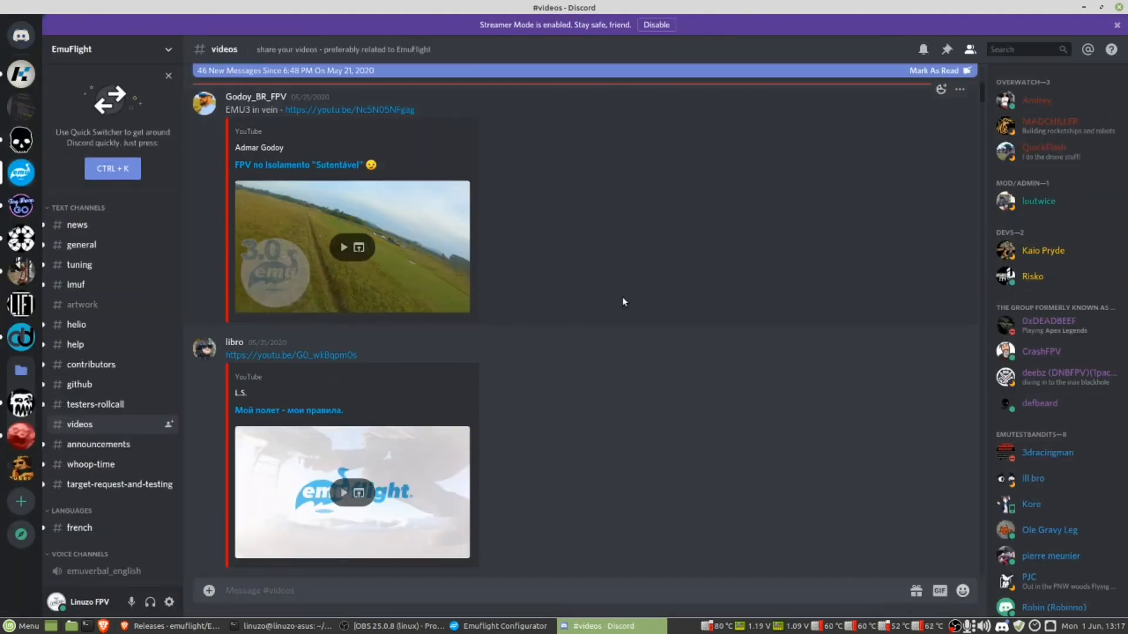
scroll(down, 3)
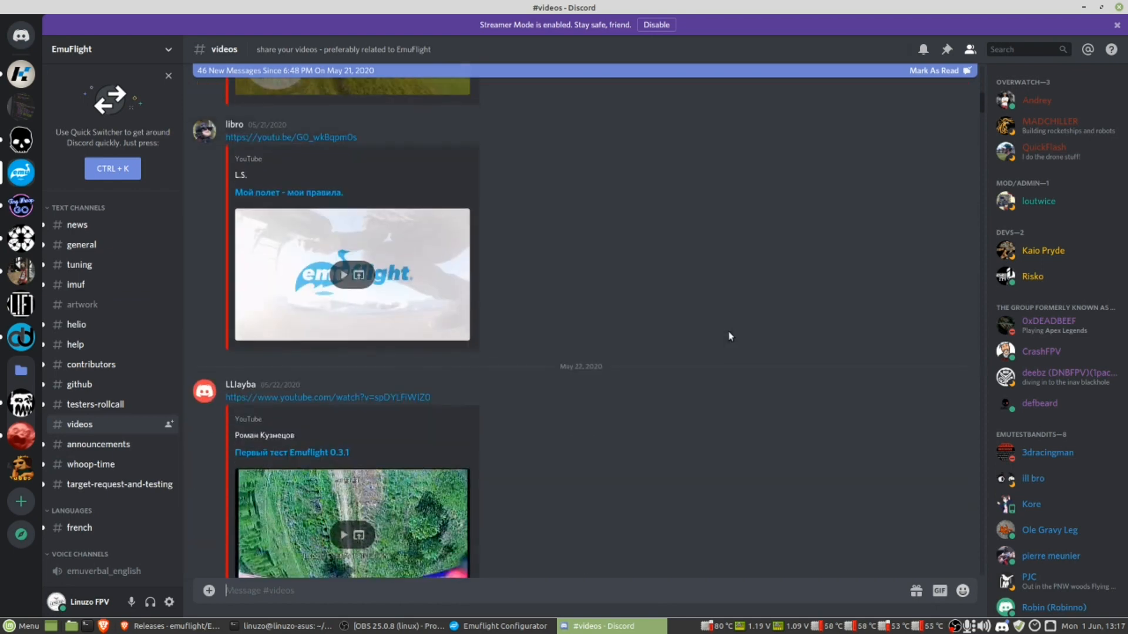
scroll(down, 3)
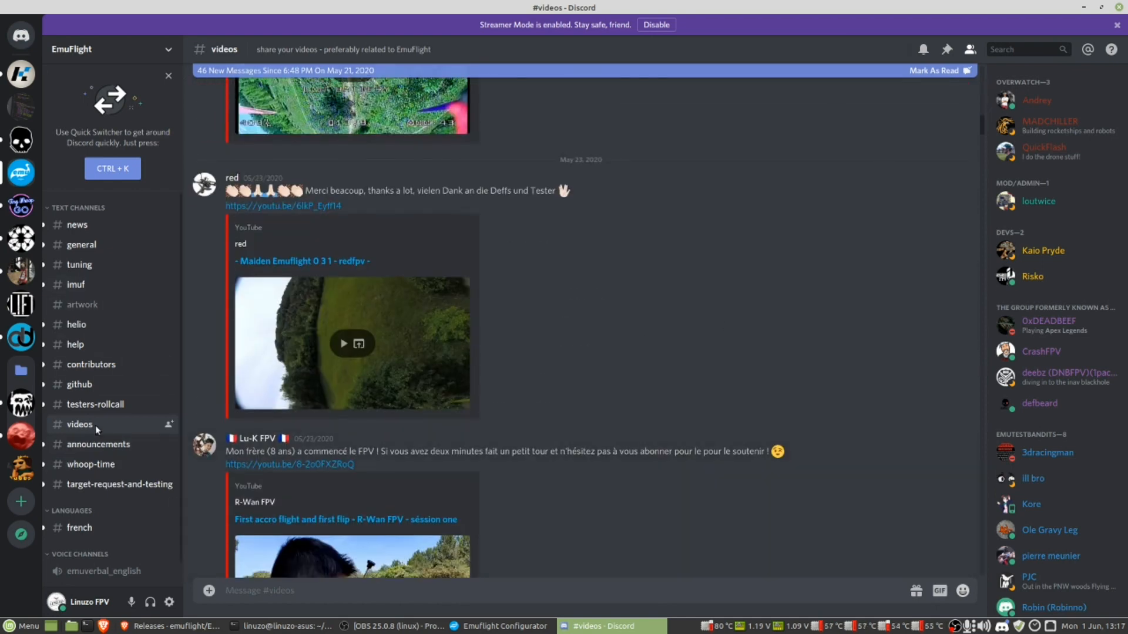
click(81, 245)
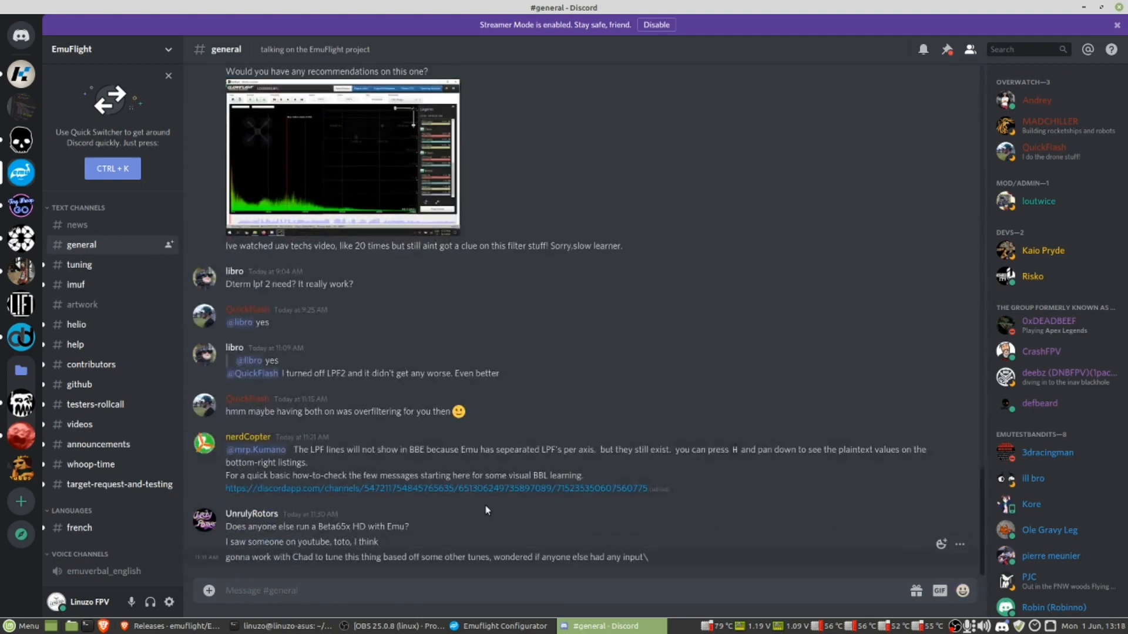
mouse_move(1084, 7)
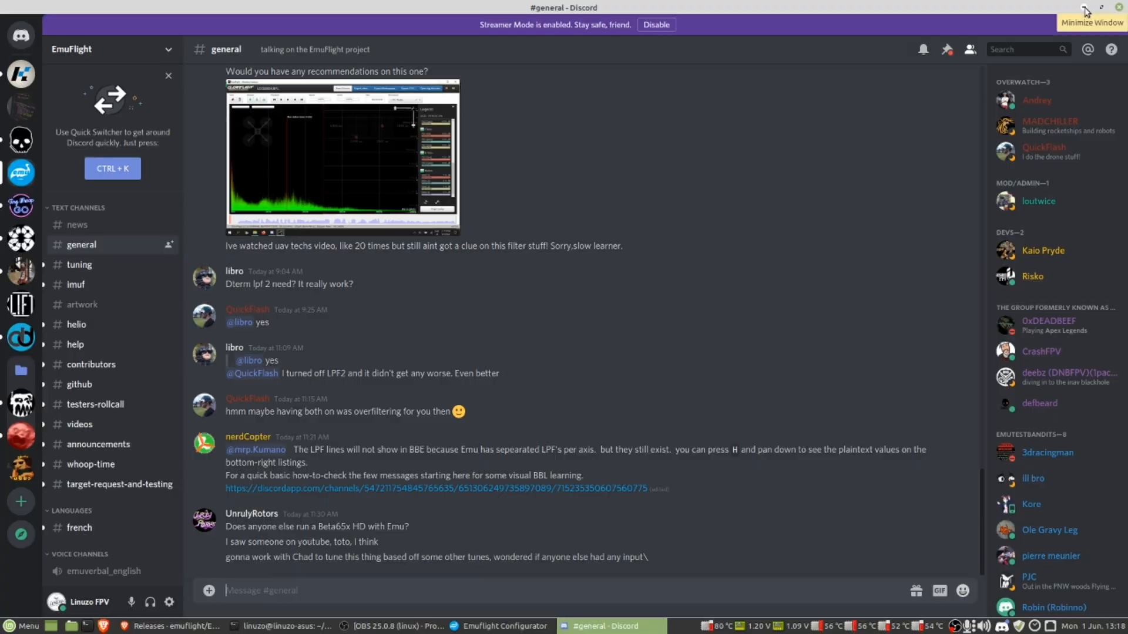
Hide Discord and connect the Configurator to the flight controller
click(502, 626)
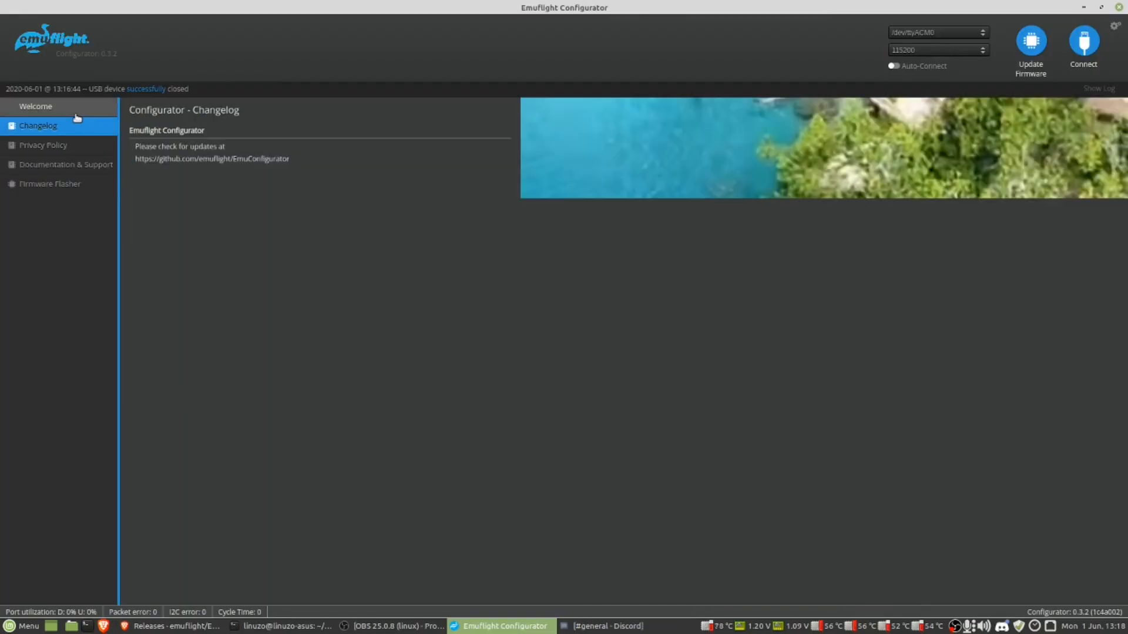
click(1083, 41)
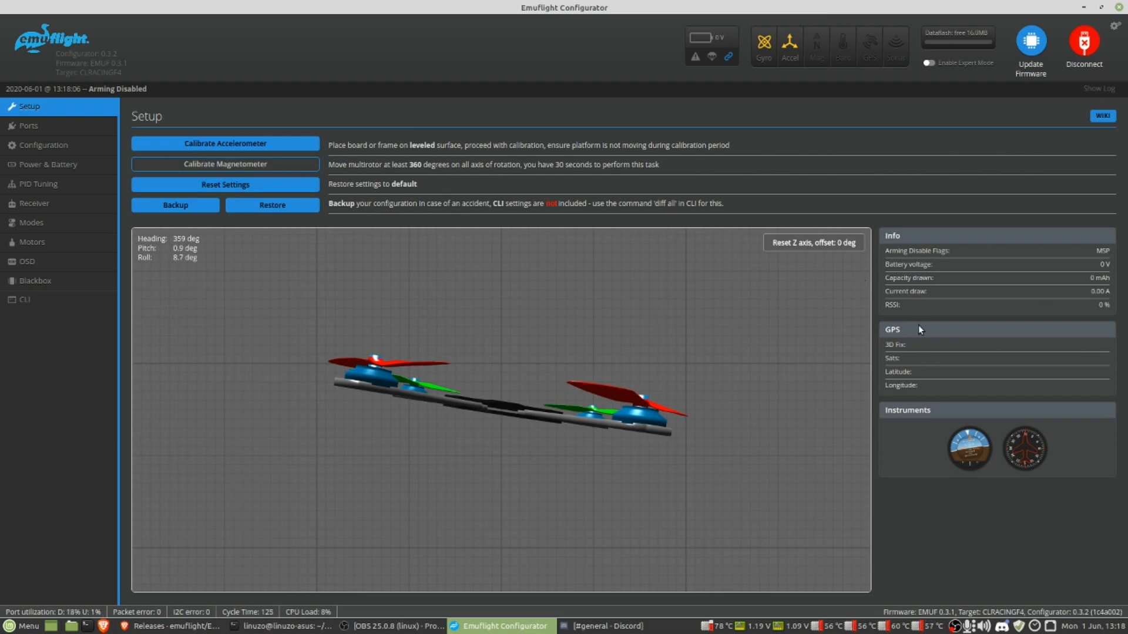
On Configuration set ESC protocol DSHOT300, reversed motor direction and 4 kHz gyro update
click(41, 145)
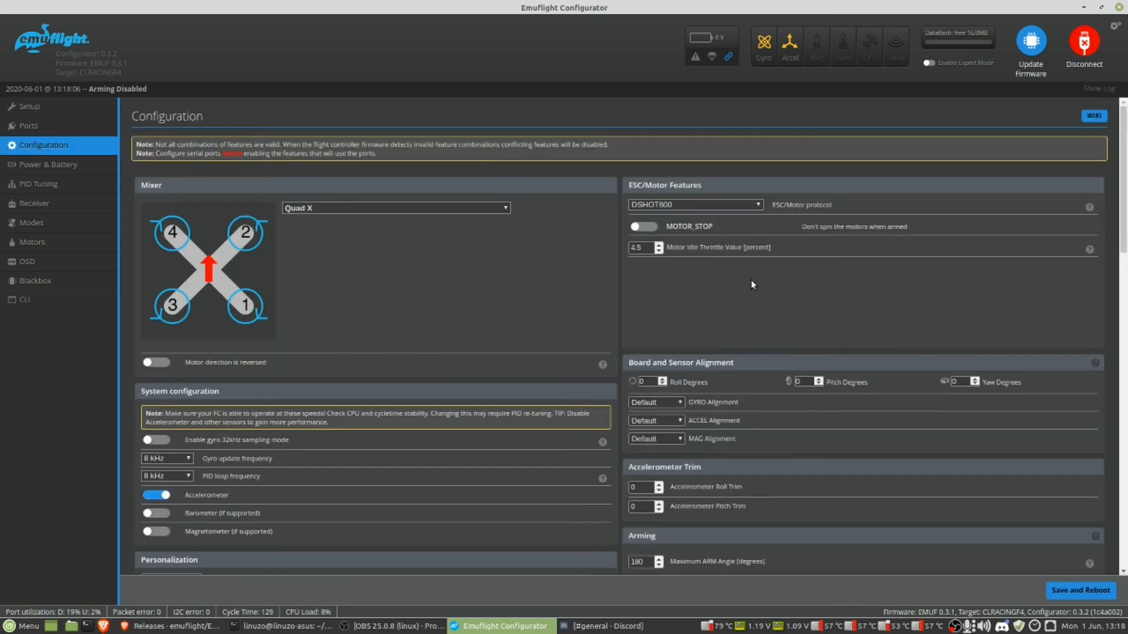
click(695, 205)
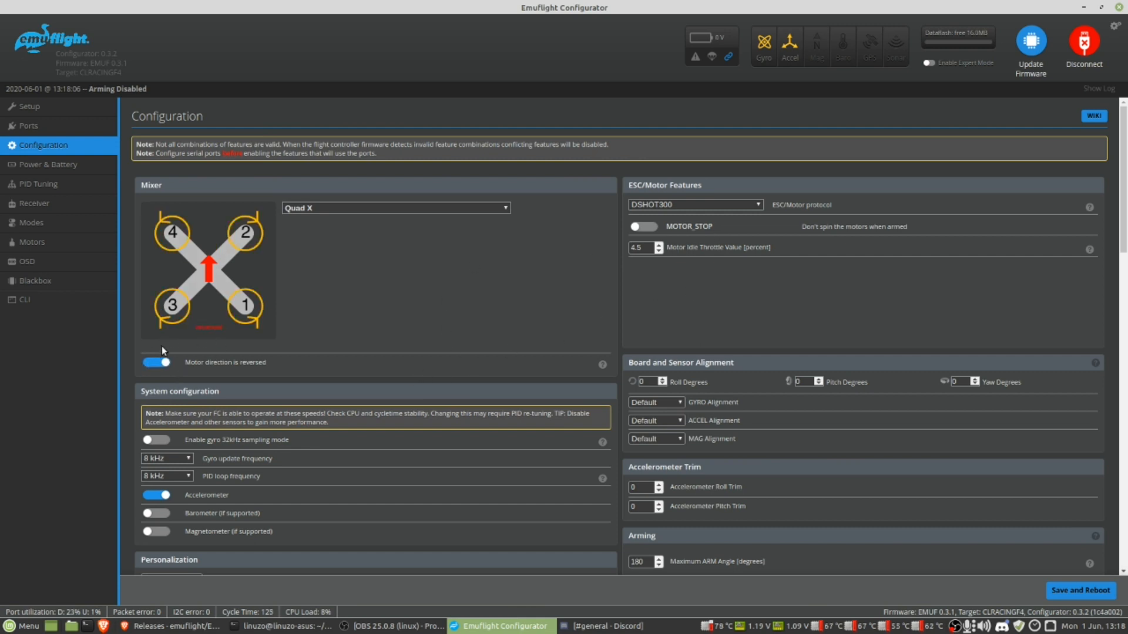
mouse_move(235, 223)
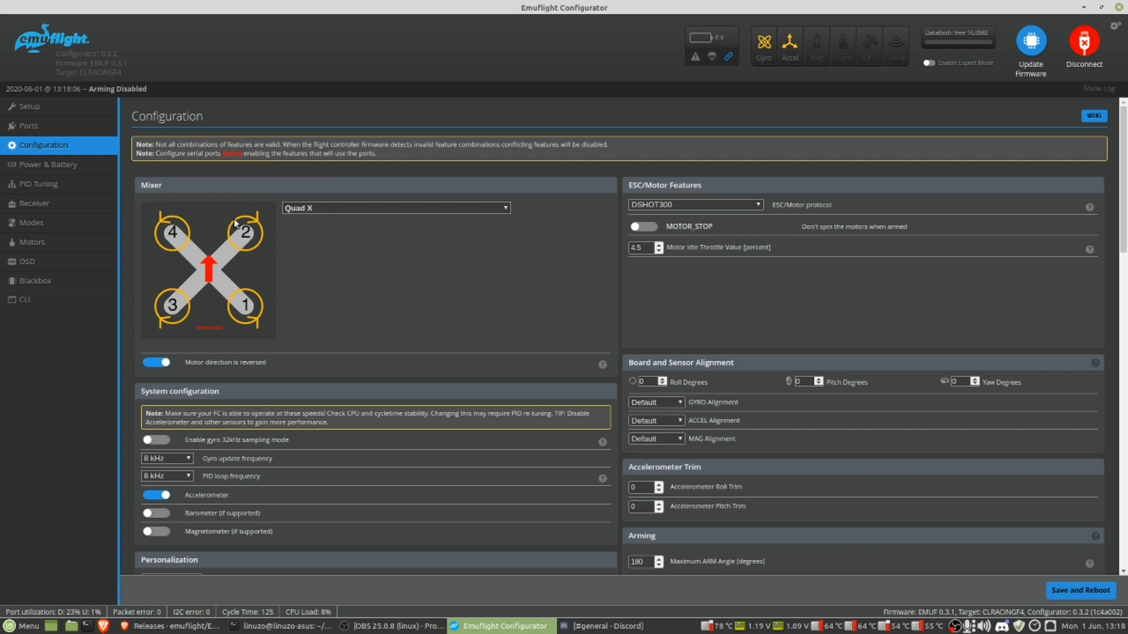
click(155, 363)
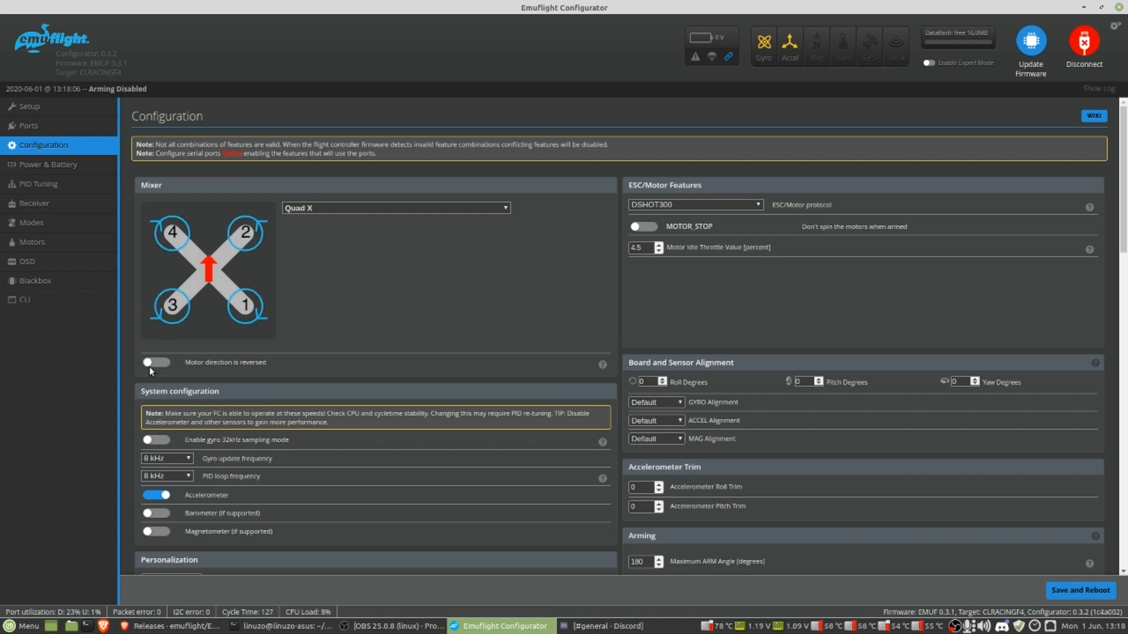
click(155, 362)
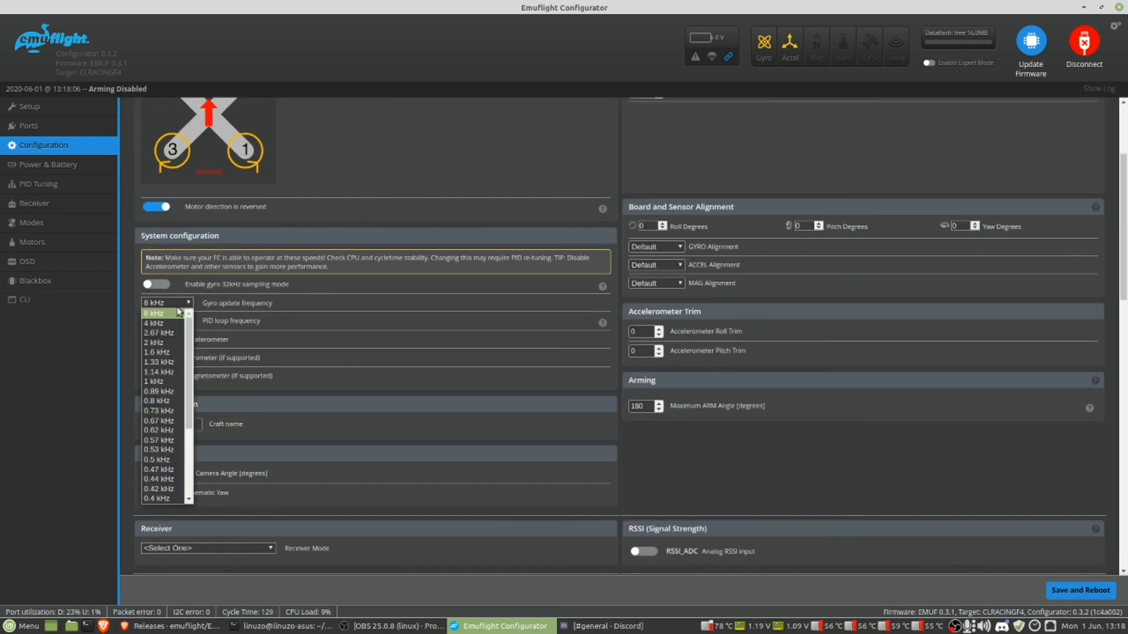
click(150, 322)
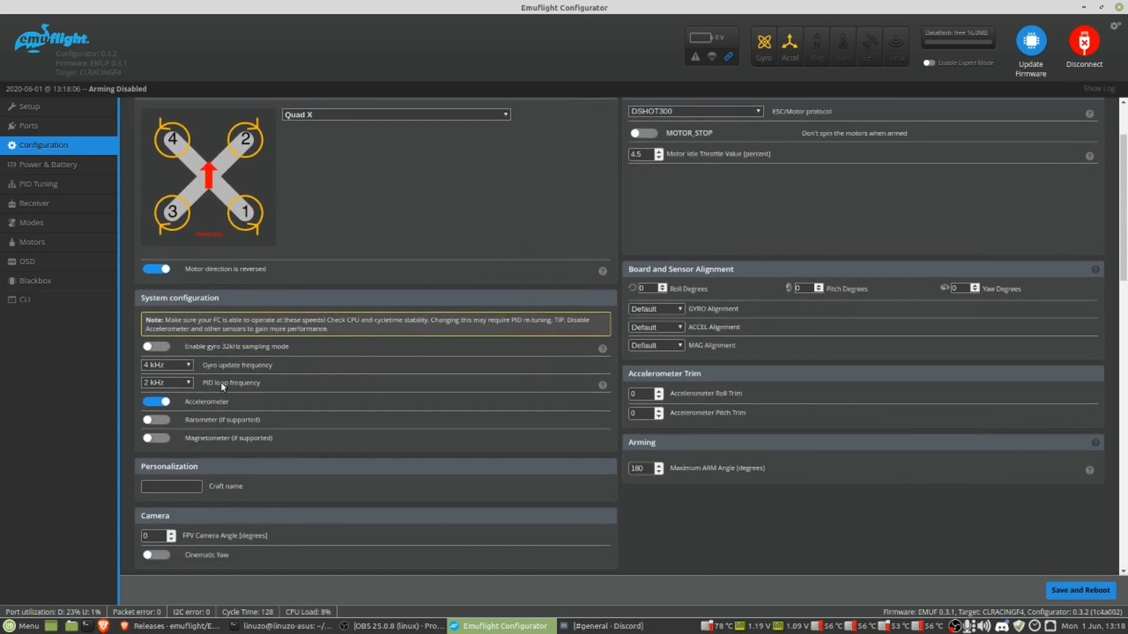
mouse_move(281, 388)
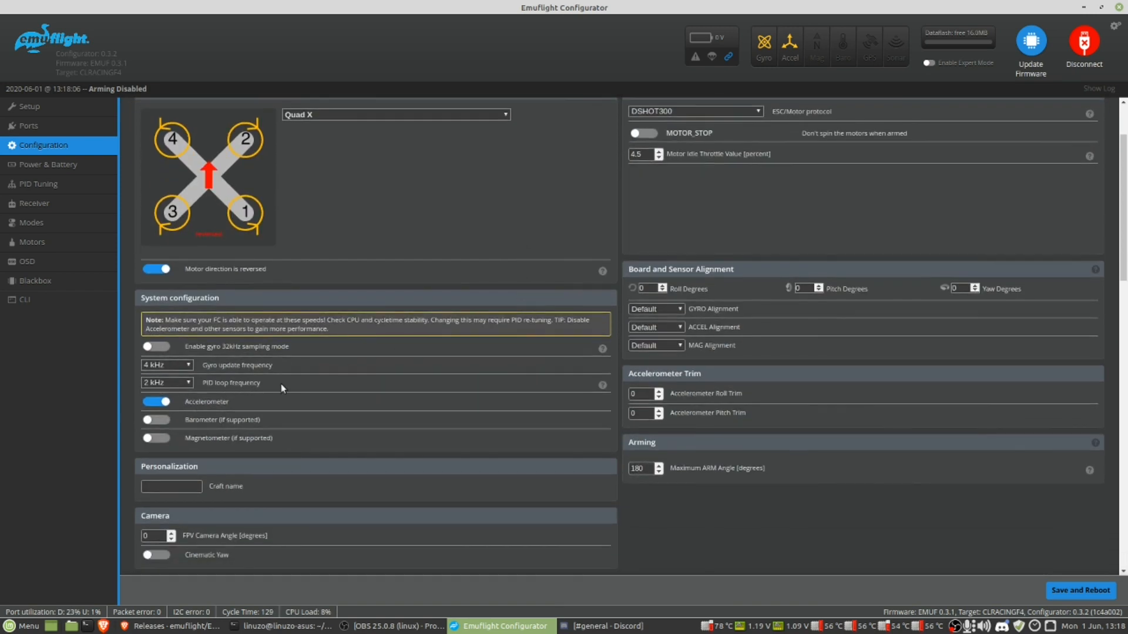
mouse_move(302, 370)
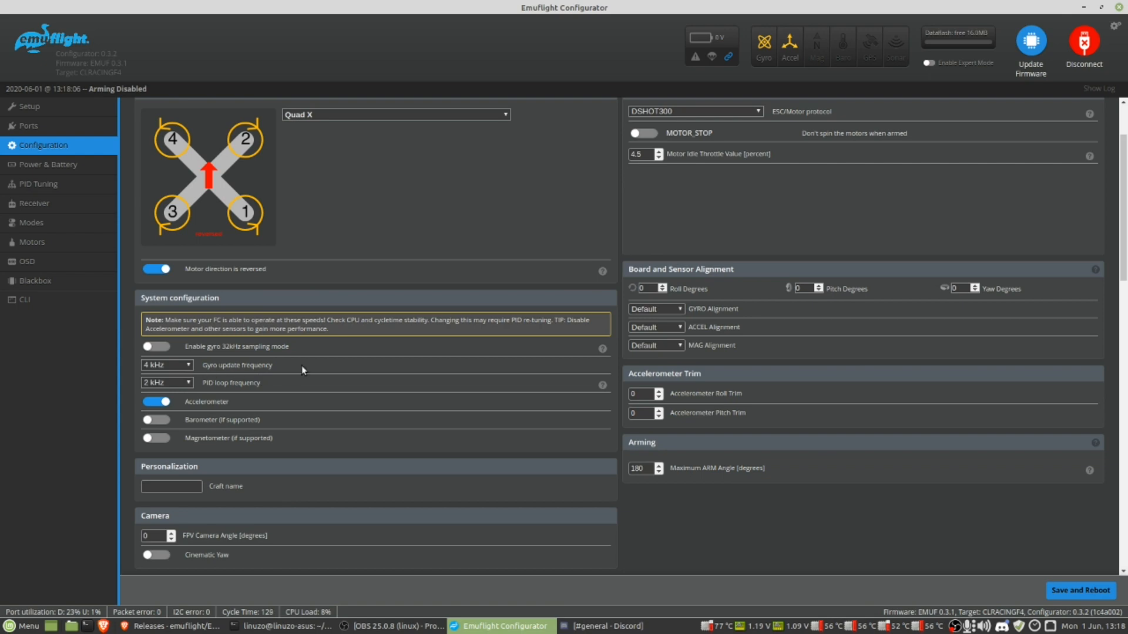
mouse_move(181, 396)
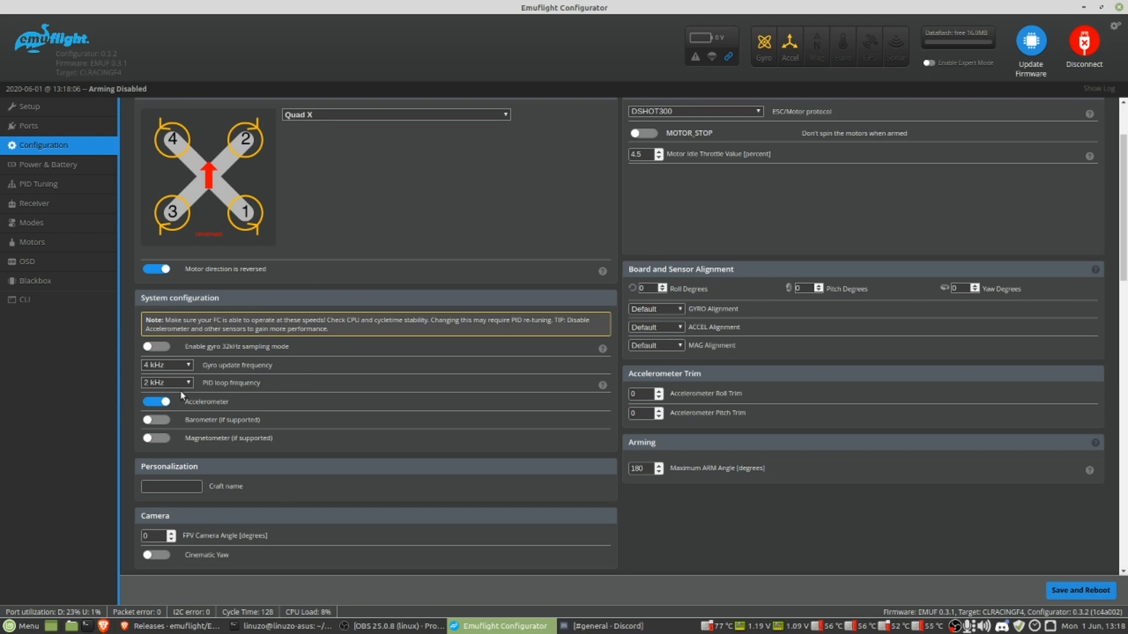
Set a serial-based CRSF receiver and enter the craft name LINUZO
scroll(down, 3)
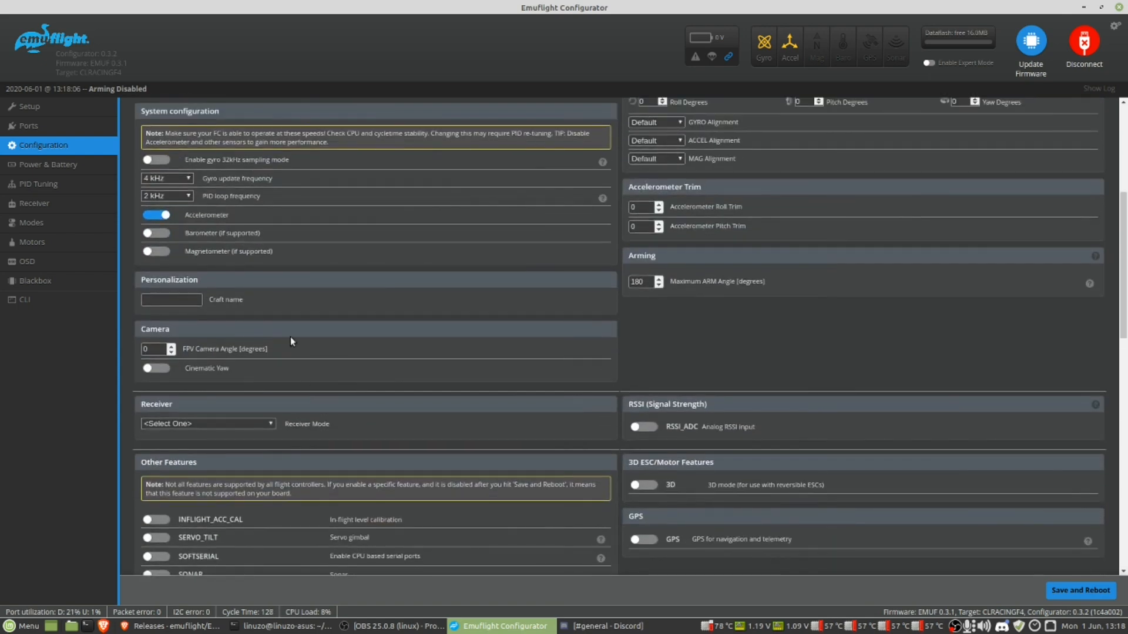
click(207, 423)
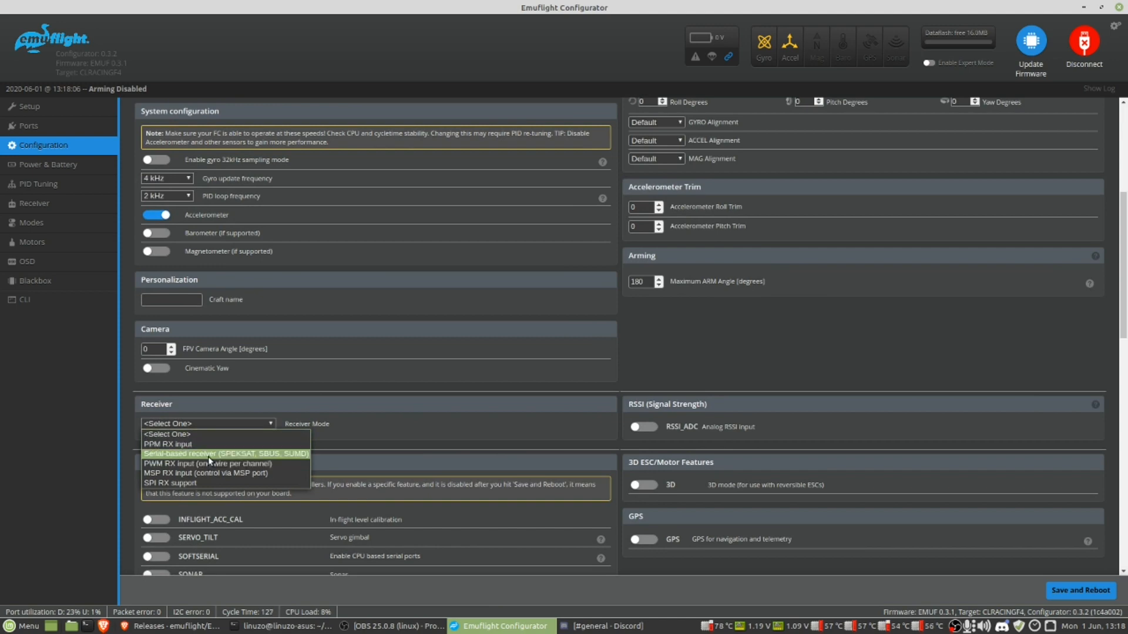
click(224, 453)
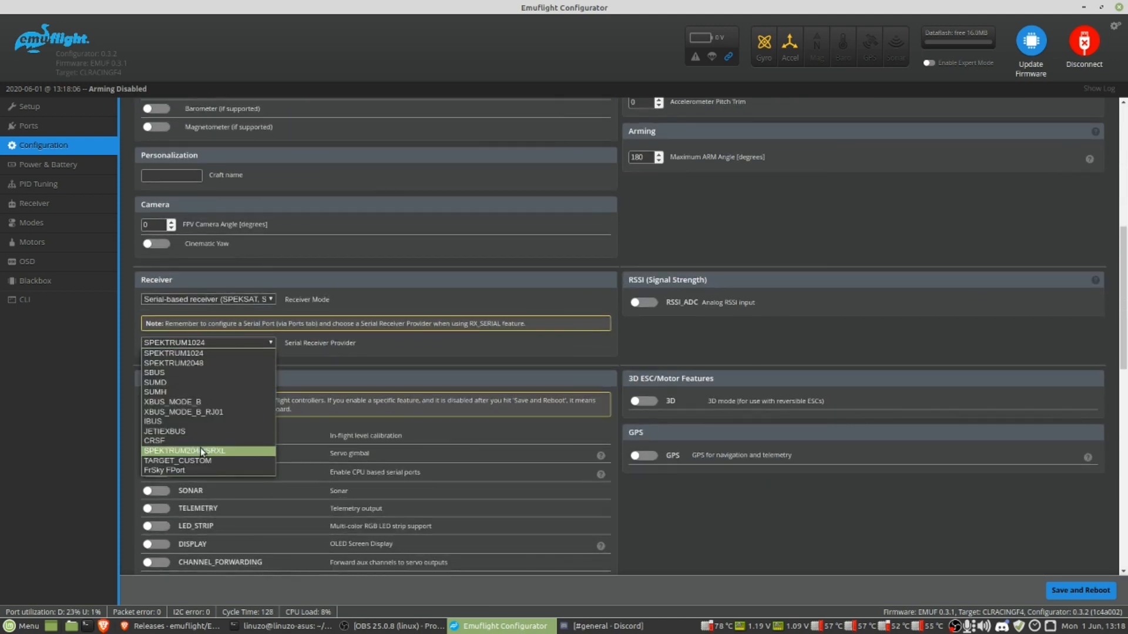
click(154, 441)
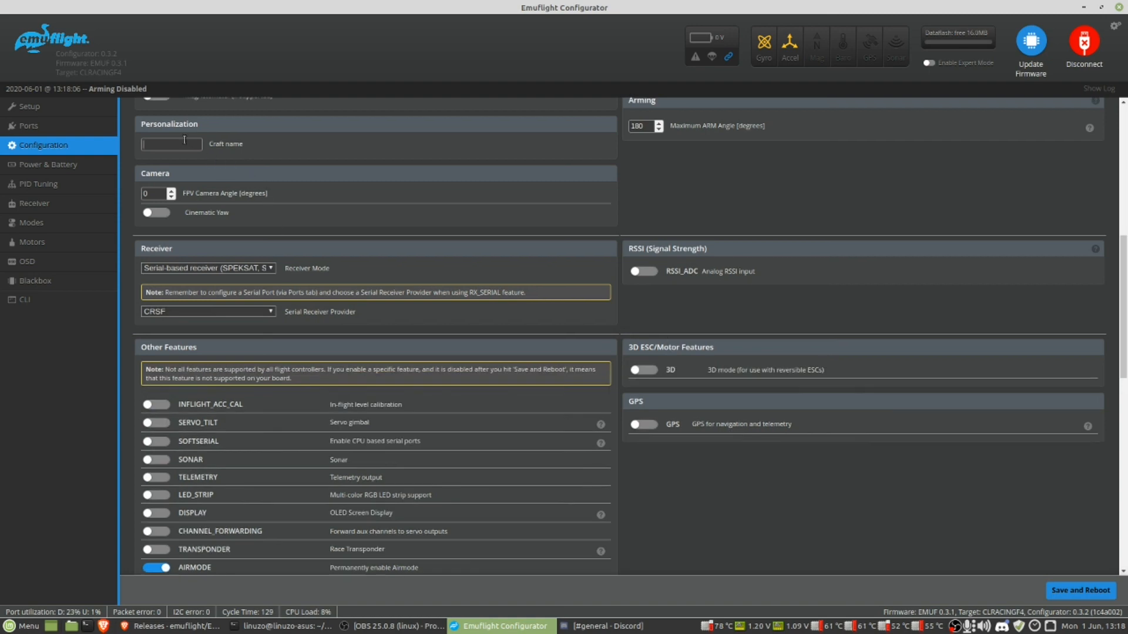
text(LINUZO)
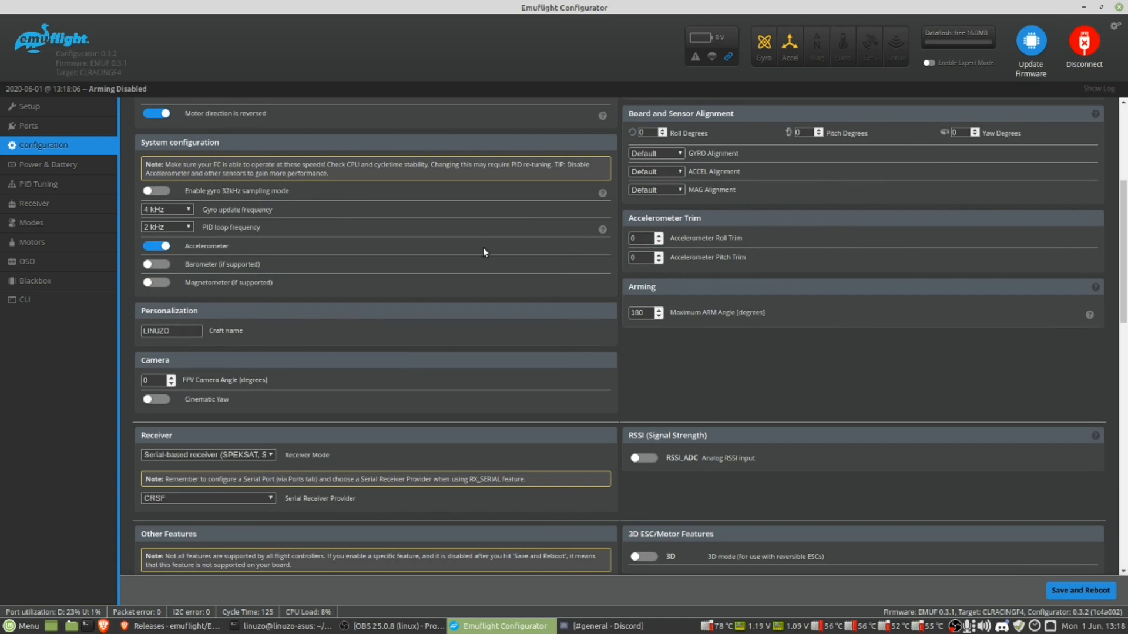
Review the feature toggles further down before saving and rebooting
scroll(down, 3)
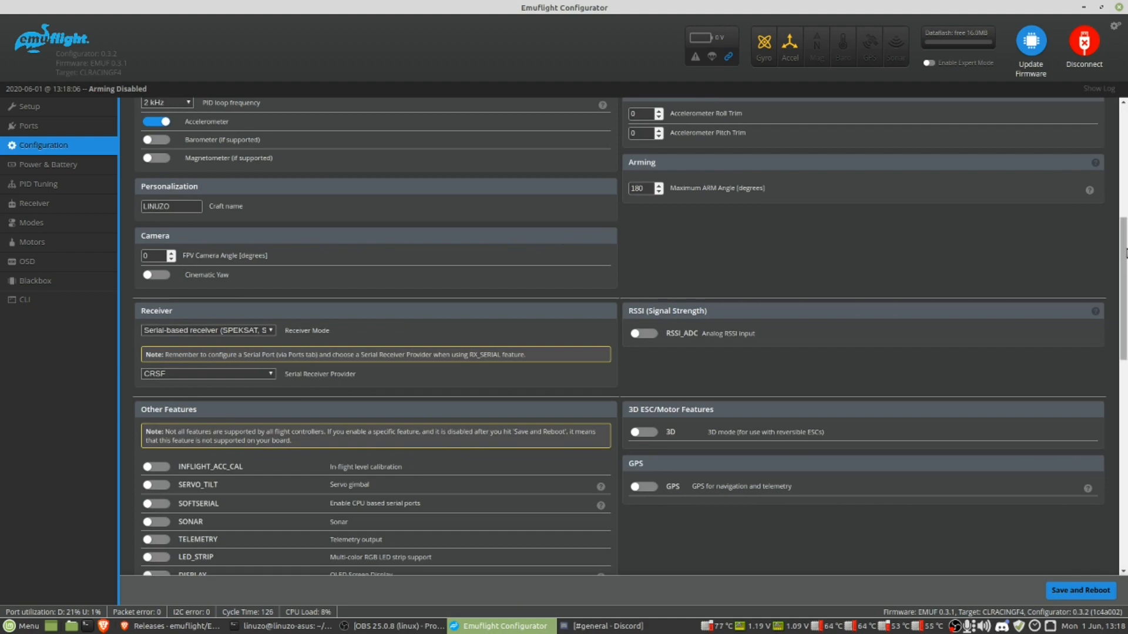
scroll(down, 3)
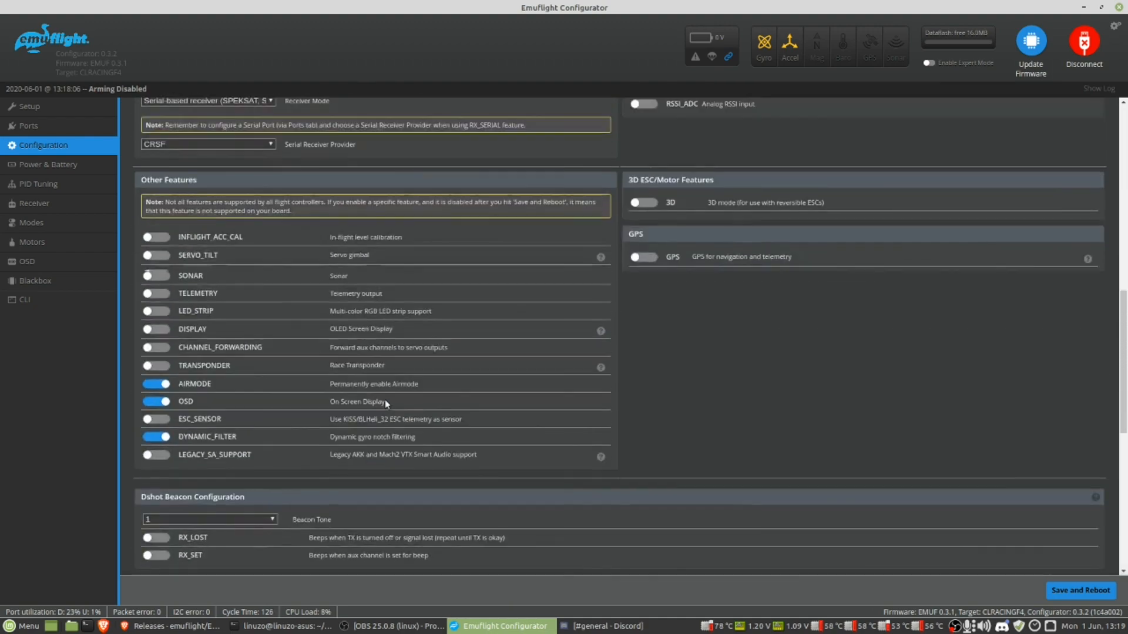
scroll(up, 3)
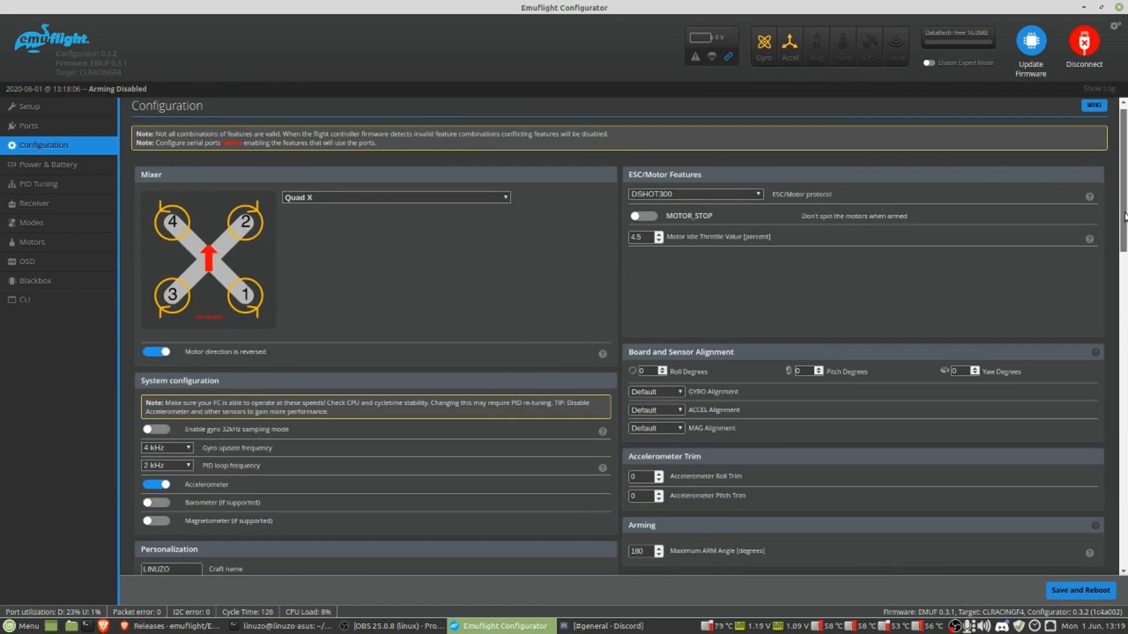
scroll(down, 3)
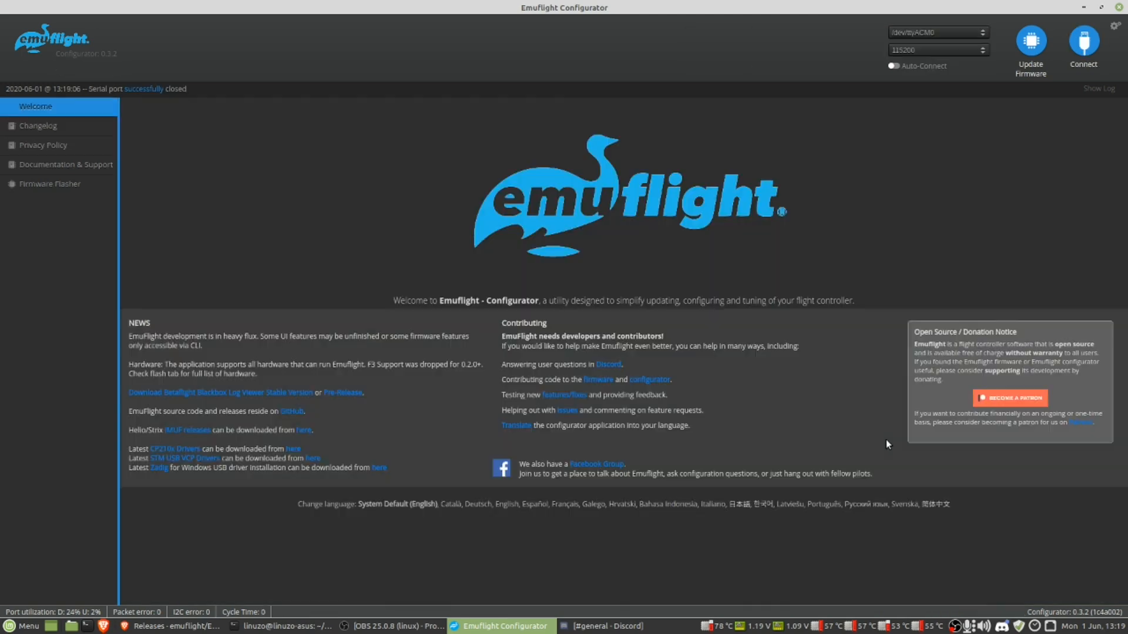
Bring Discord's EmuFlight #general channel to the front
click(939, 32)
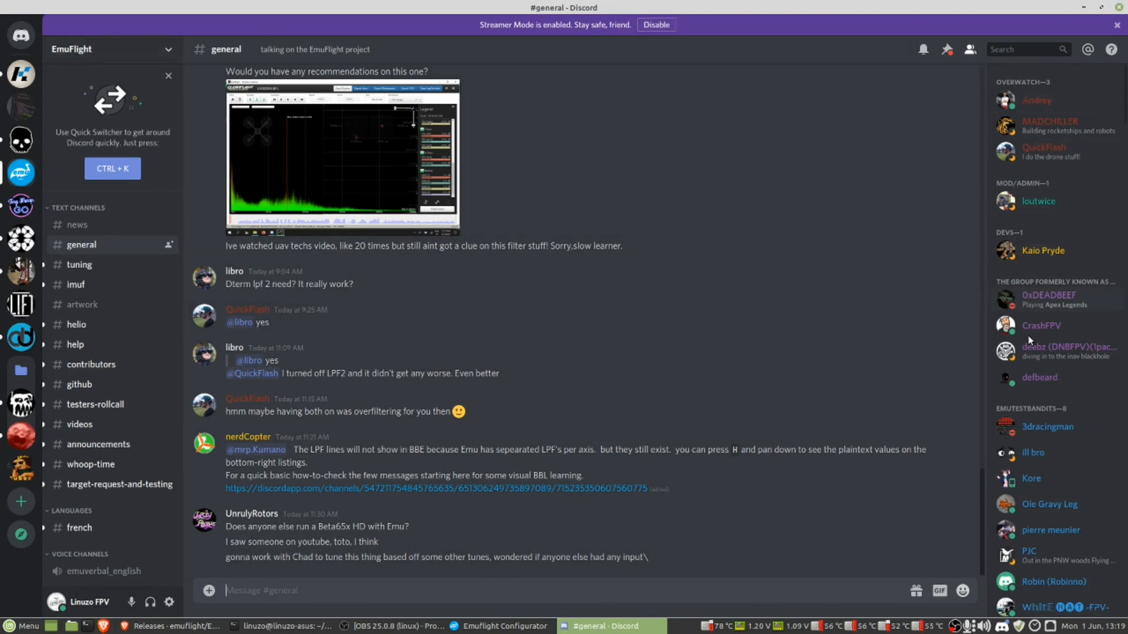
scroll(down, 3)
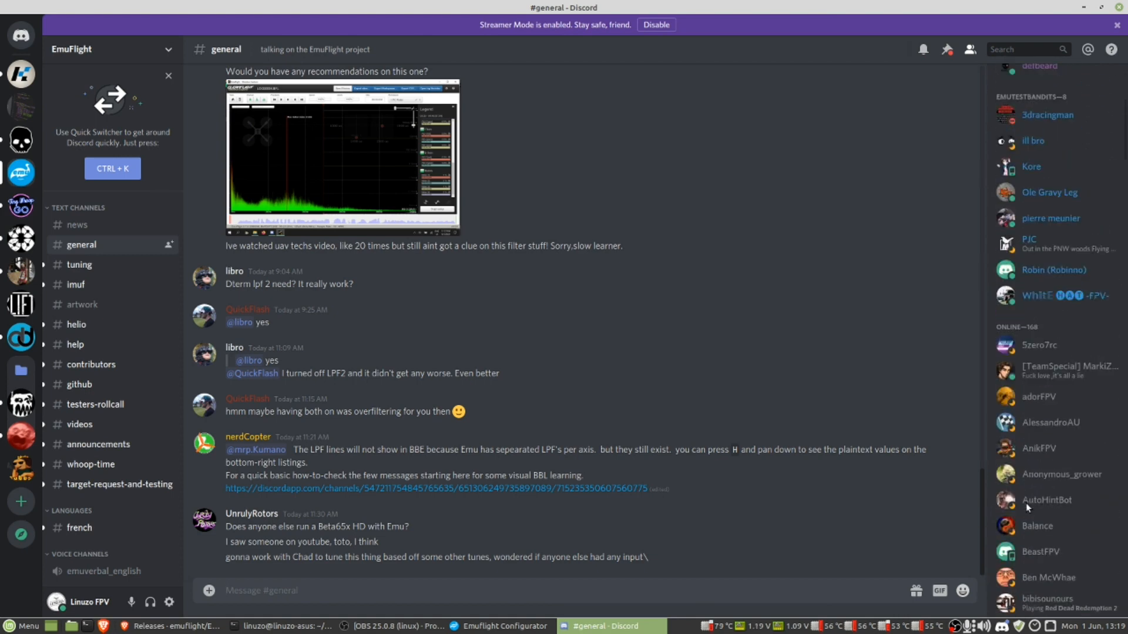
scroll(down, 3)
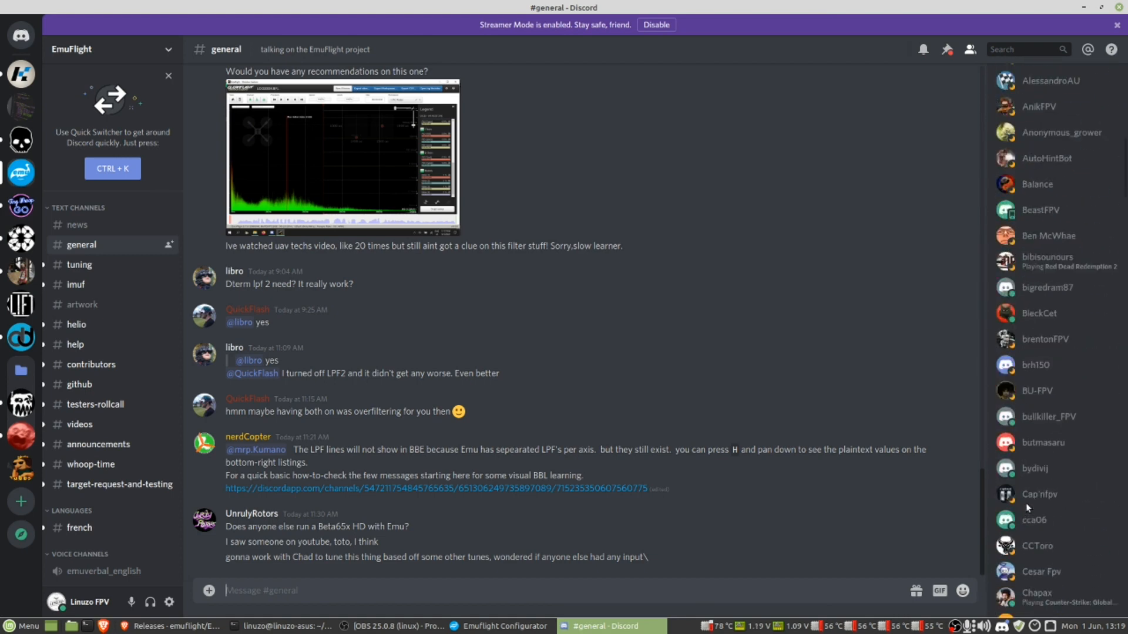
scroll(down, 3)
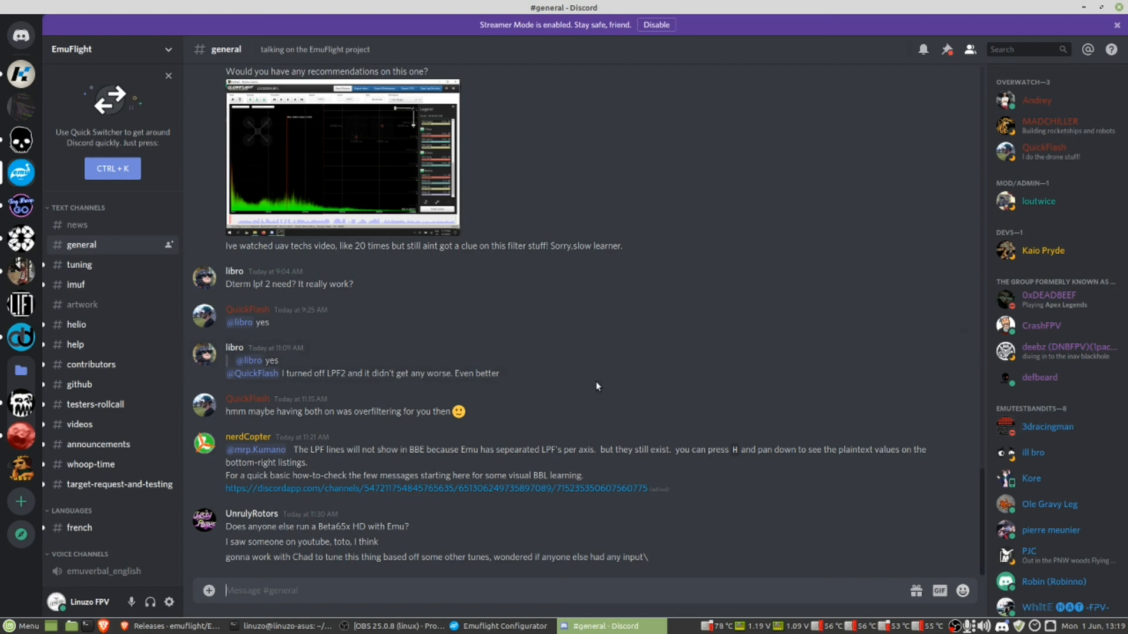
mouse_move(461, 538)
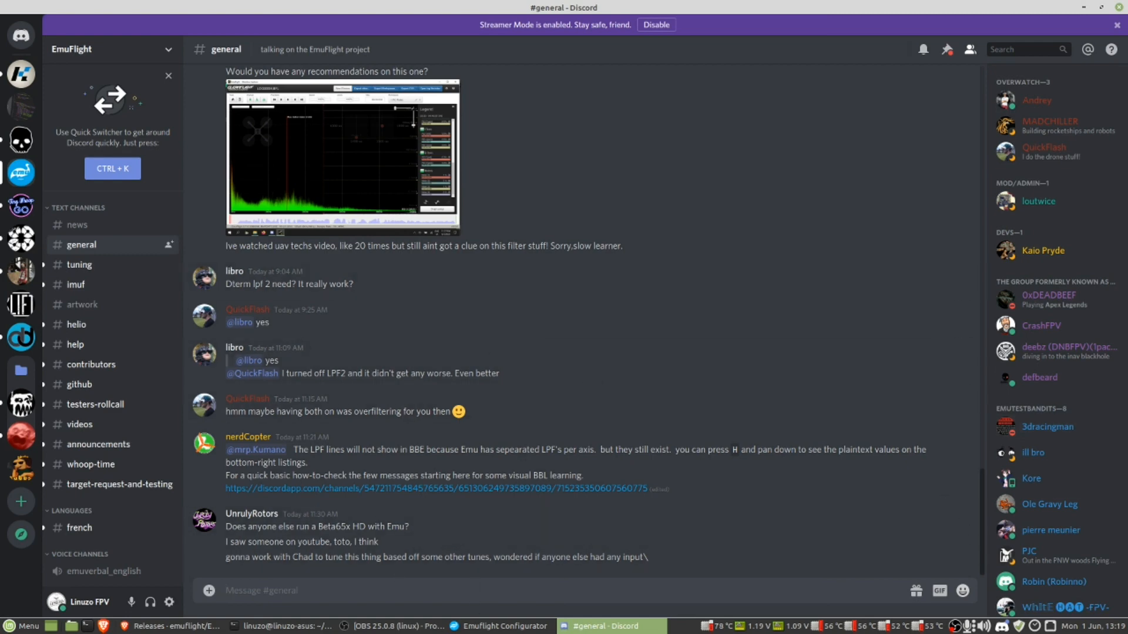
Return to the Configurator, reconnect and show the Ports settings
click(506, 626)
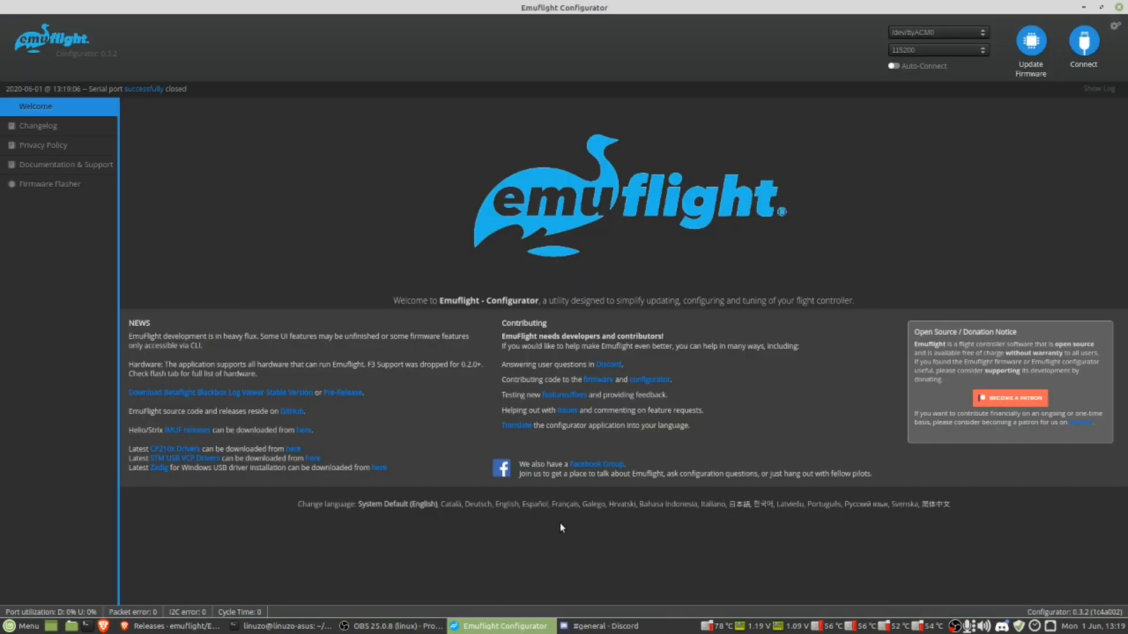
click(1082, 42)
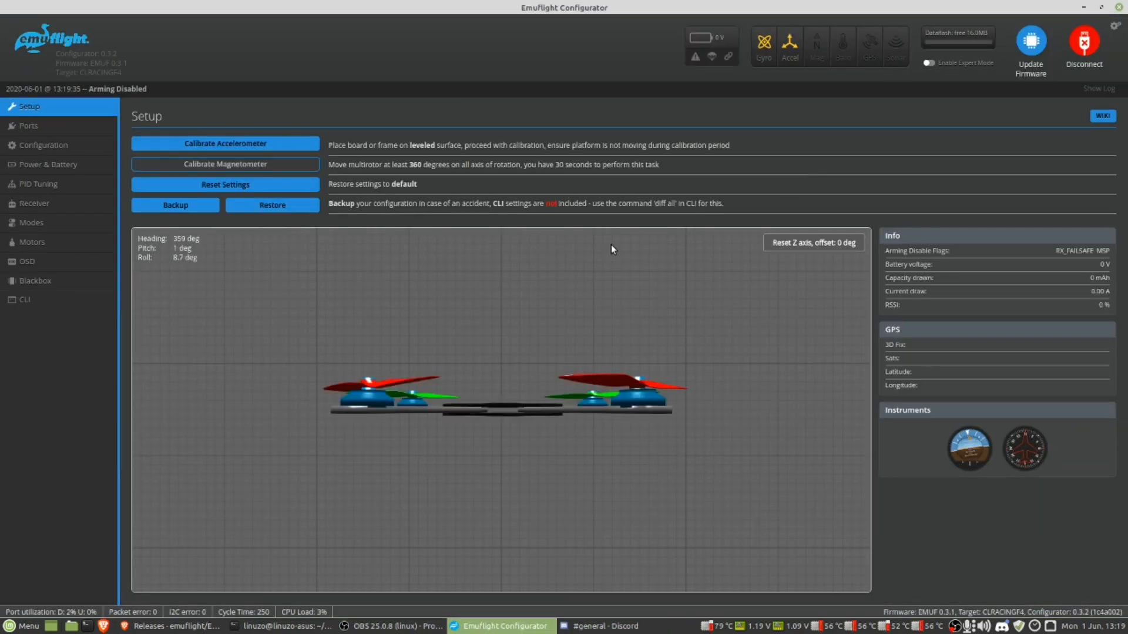
click(26, 126)
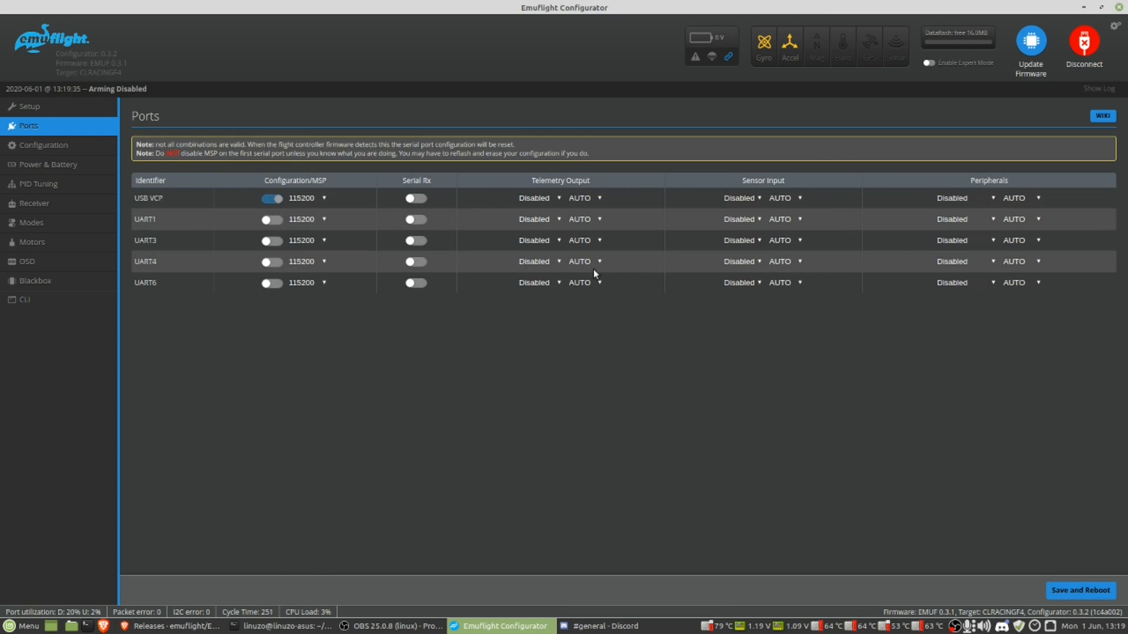
Set UART4 to VTX (TBS SmartAudio), enable Serial Rx on UART6, then save and reboot
click(958, 262)
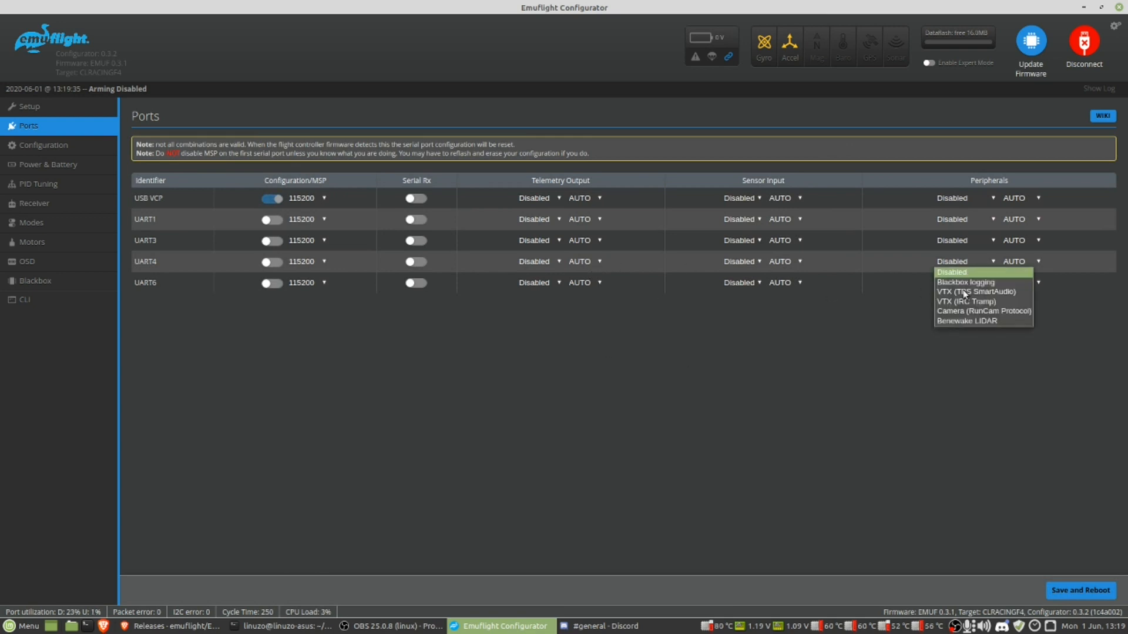
click(967, 291)
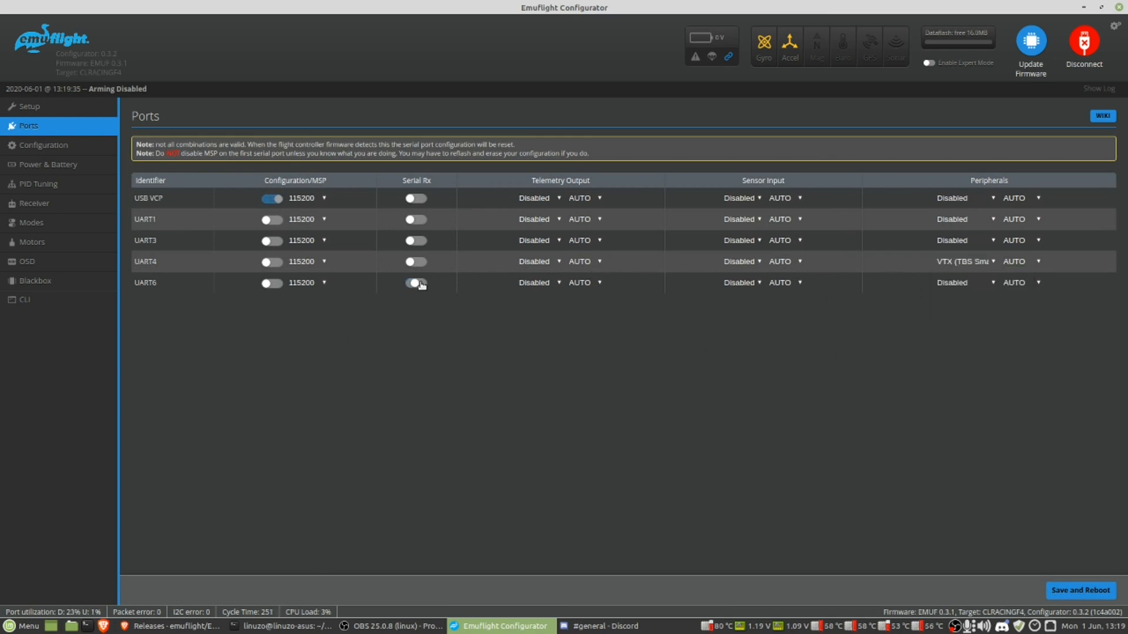
click(416, 283)
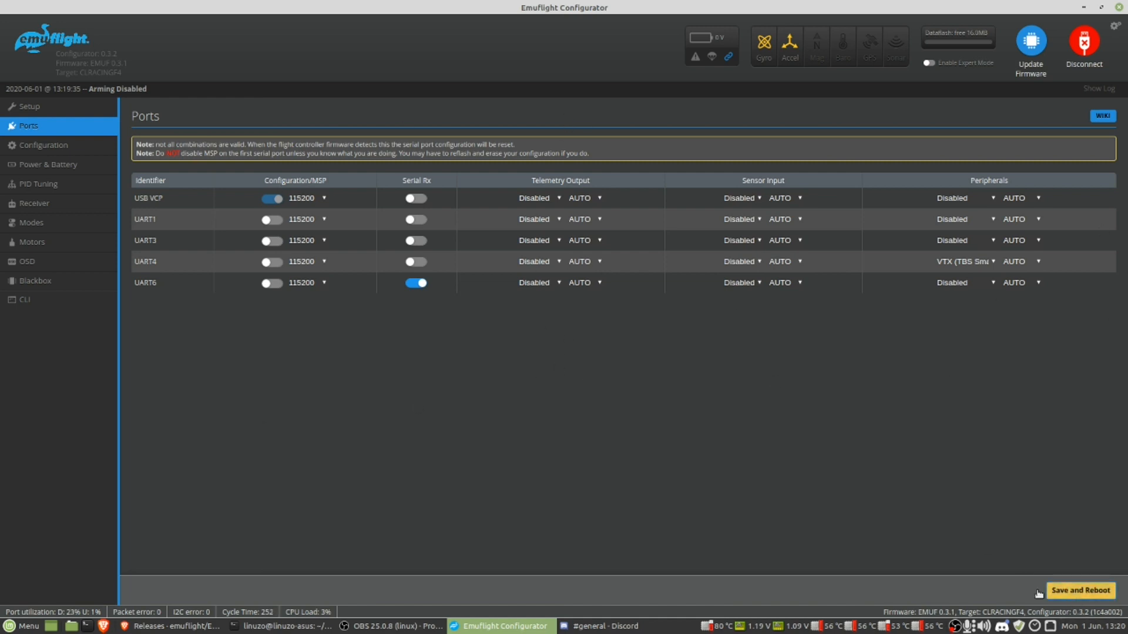
click(1083, 42)
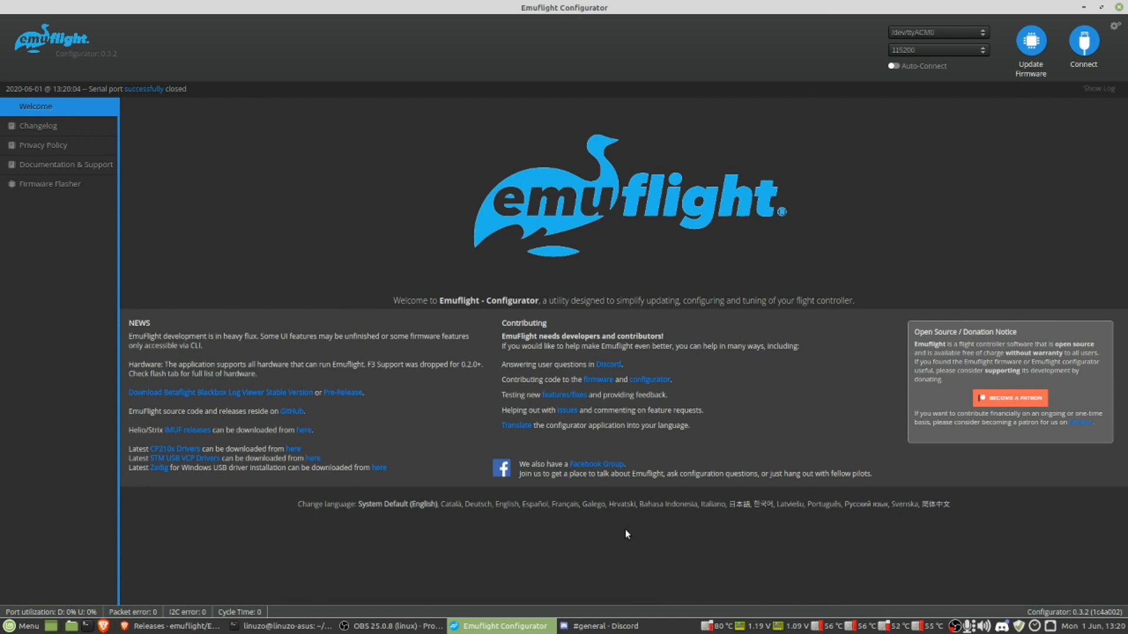
mouse_move(429, 543)
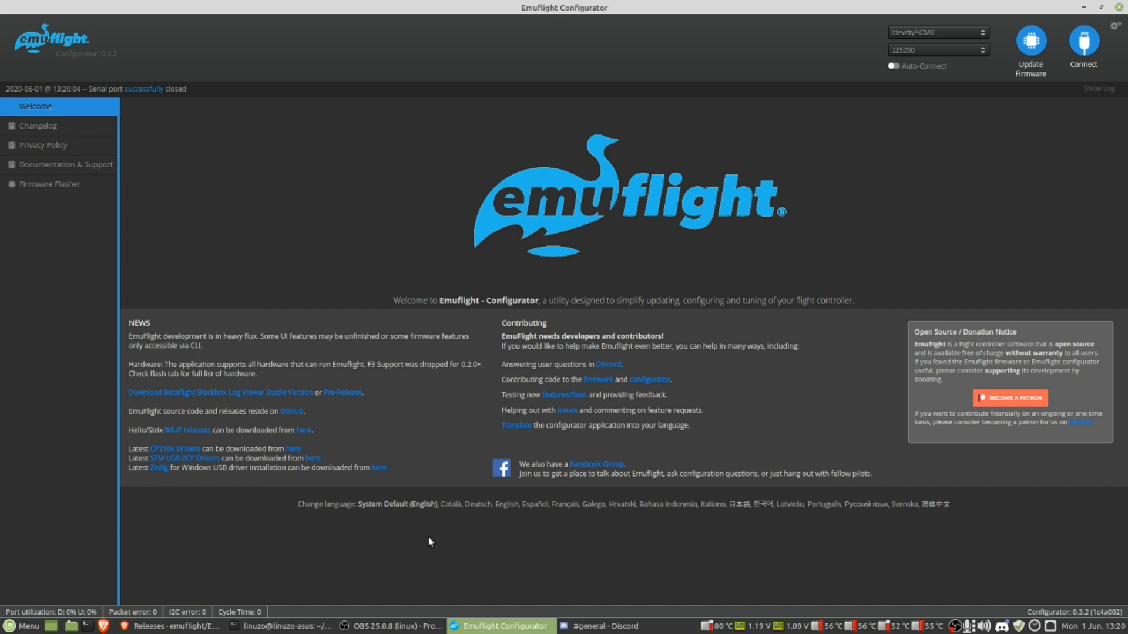
mouse_move(402, 469)
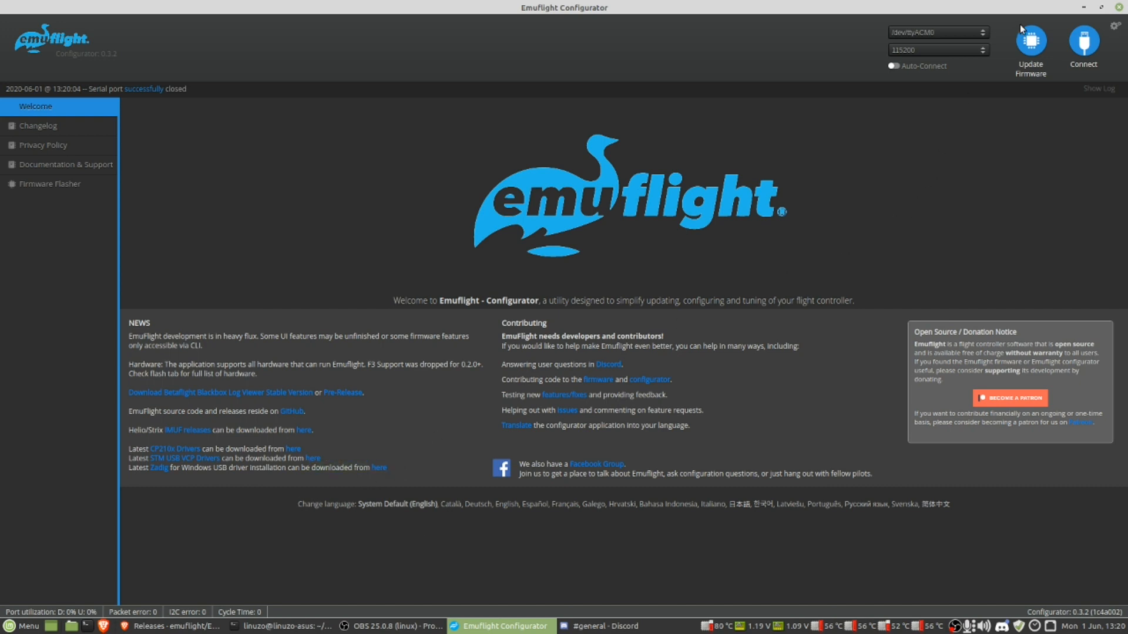
mouse_move(879, 57)
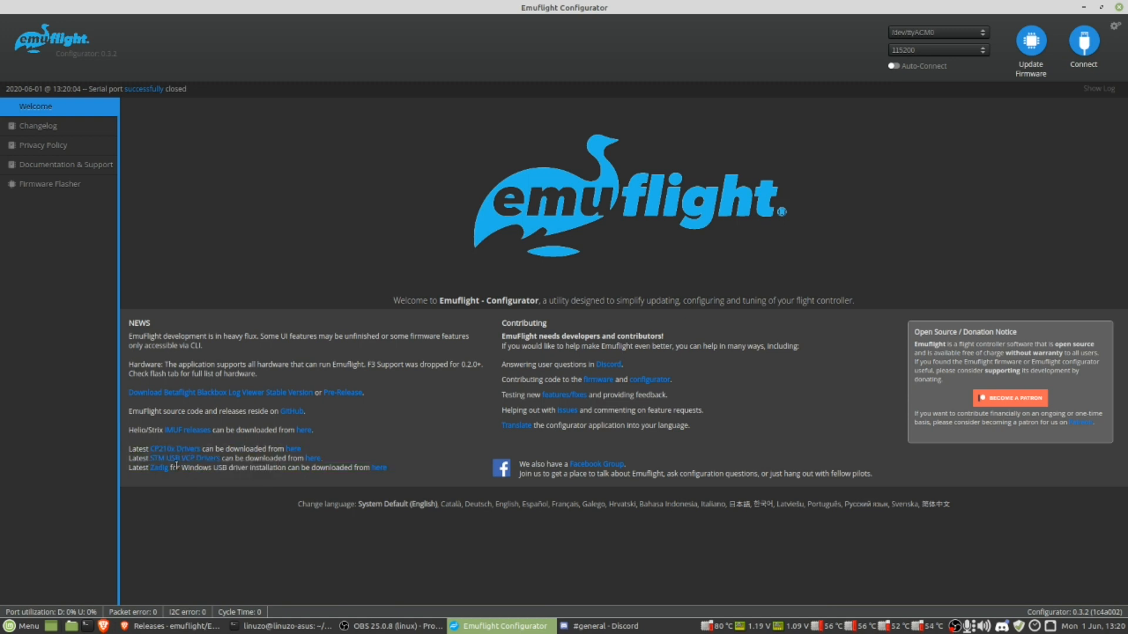
mouse_move(158, 478)
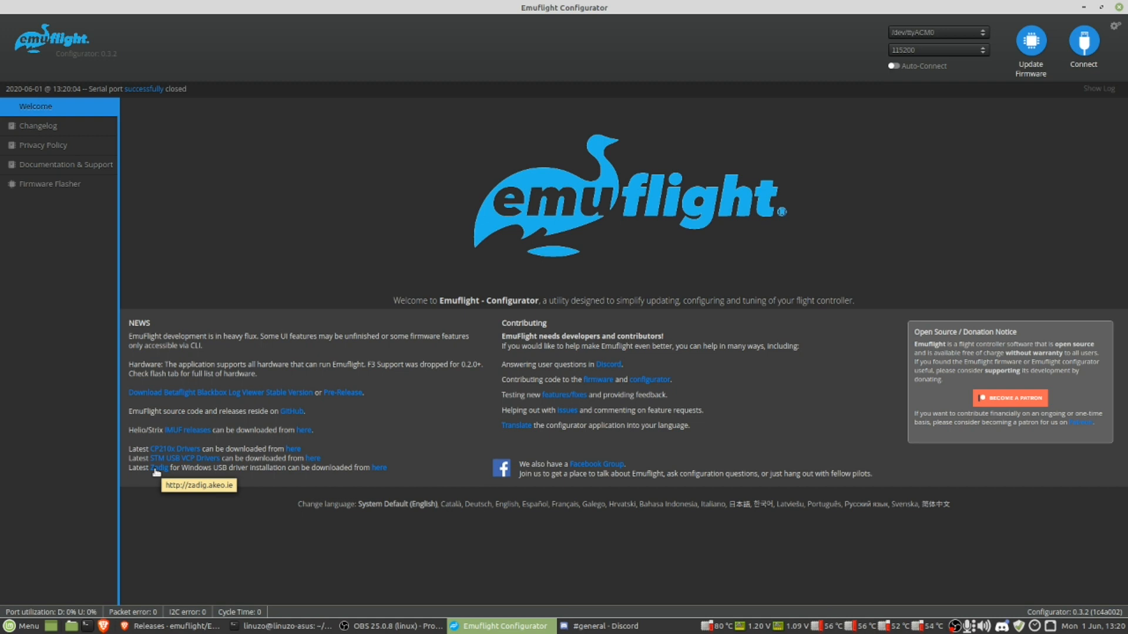
mouse_move(153, 467)
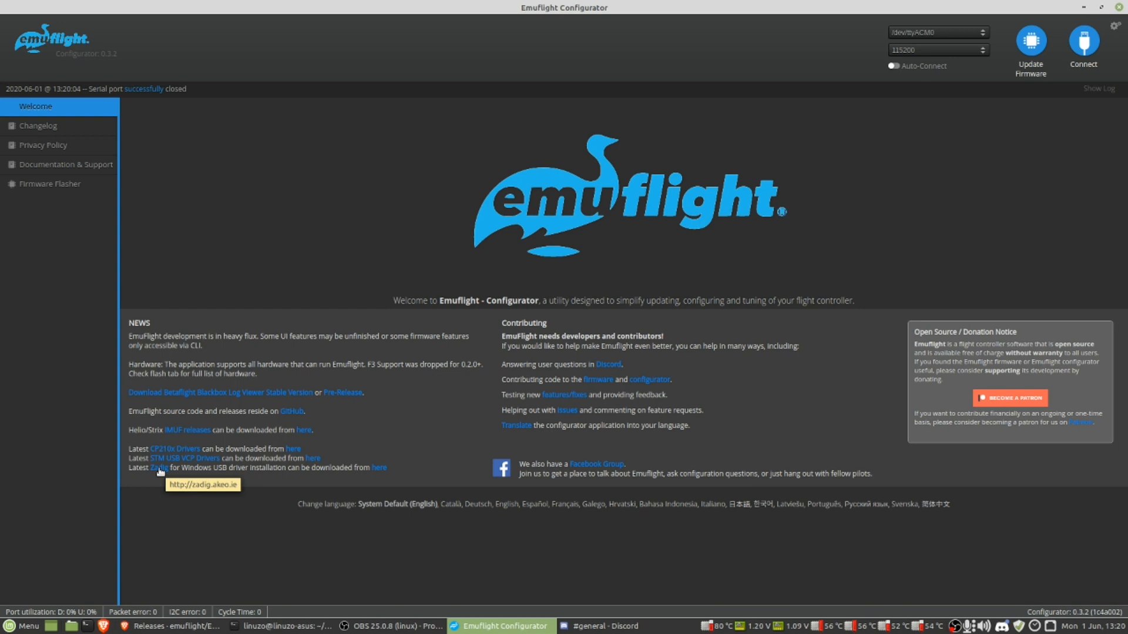
mouse_move(181, 512)
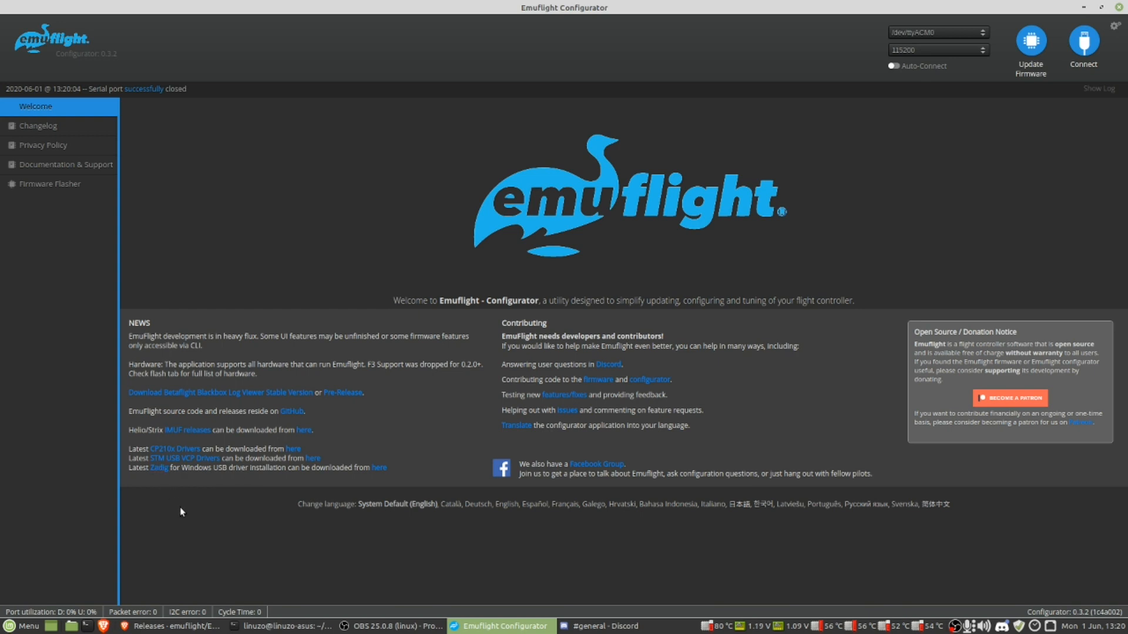
mouse_move(312, 415)
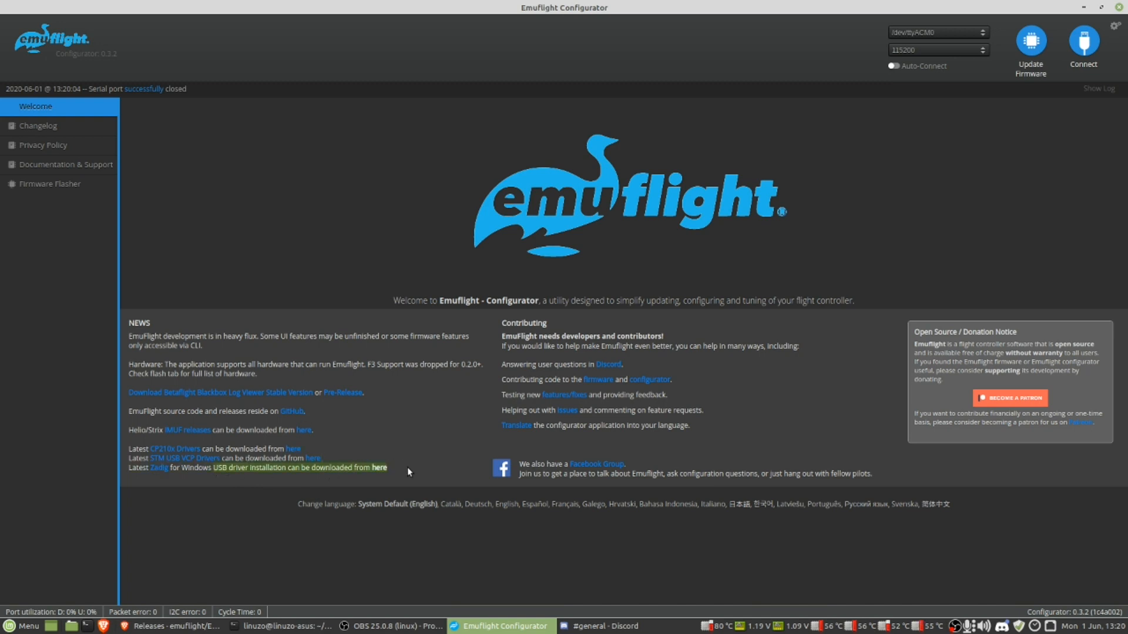
mouse_move(957, 127)
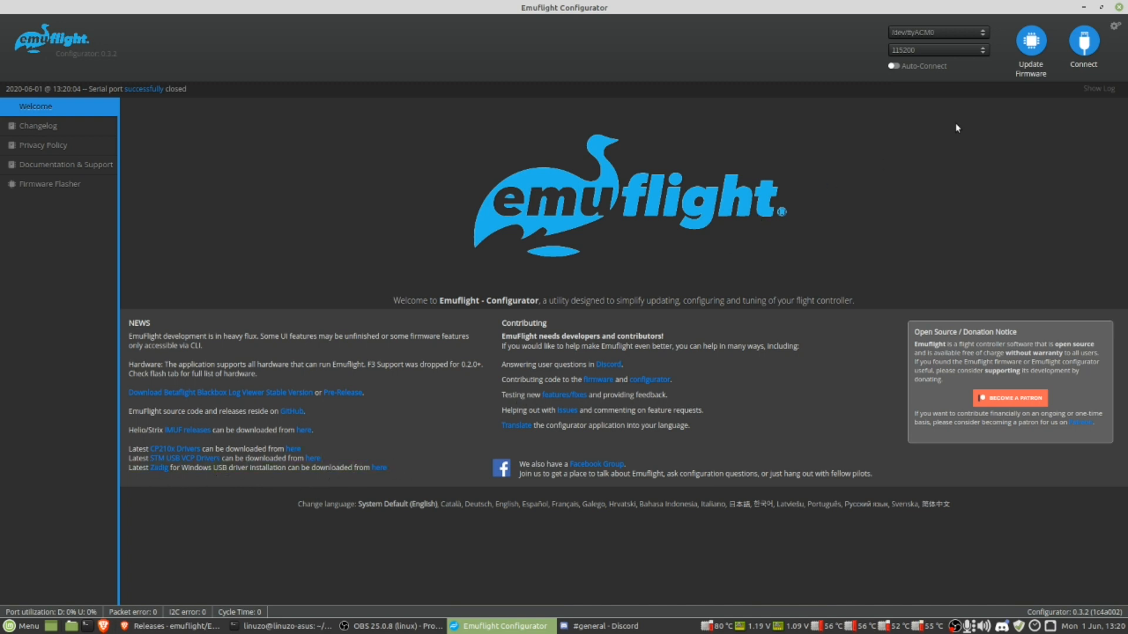
Reconnect and verify the saved Ports and Configuration settings
click(1083, 42)
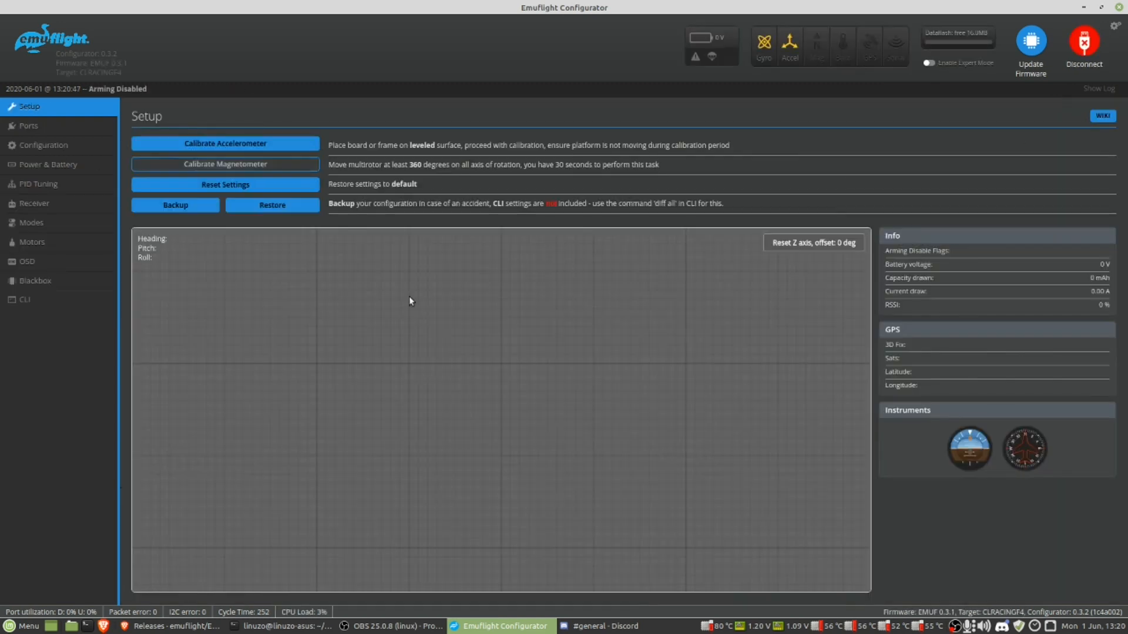
click(24, 126)
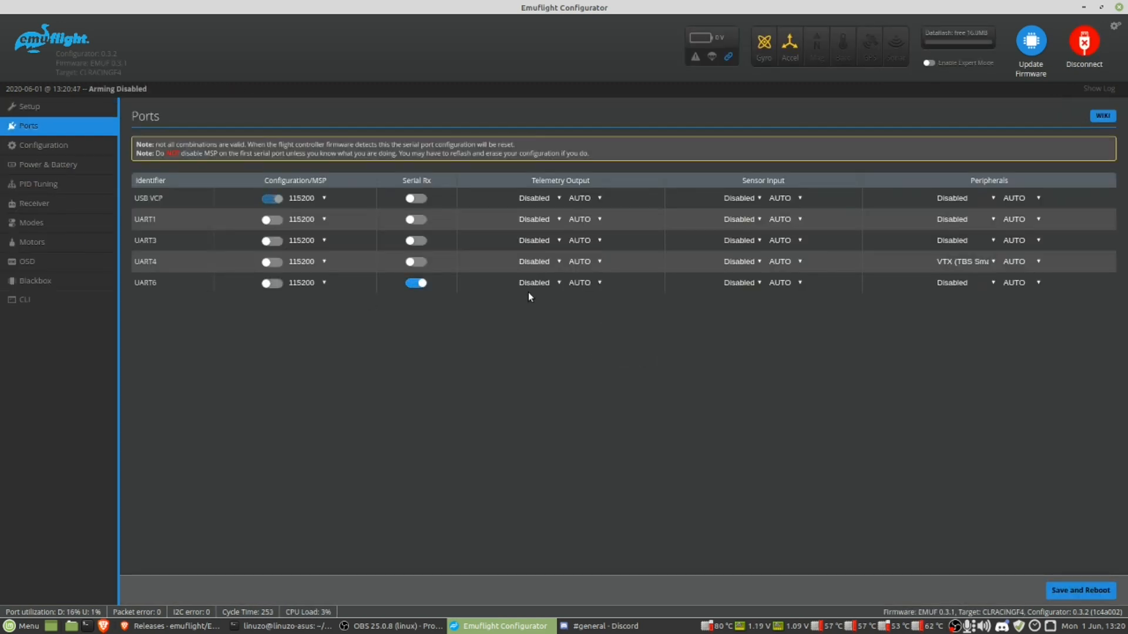
click(42, 145)
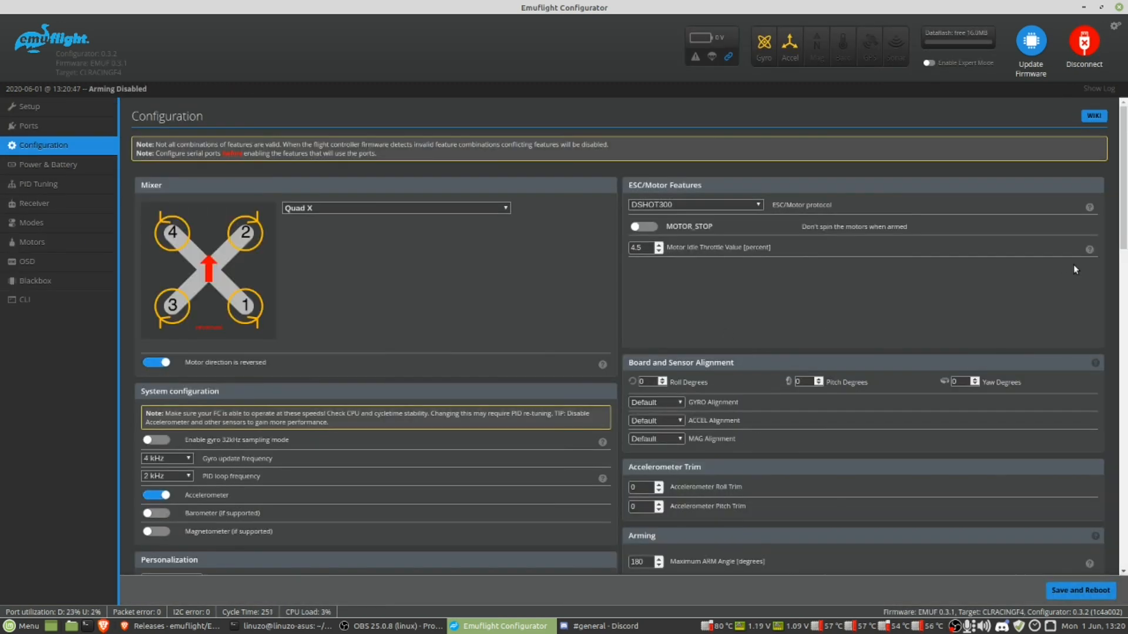
scroll(down, 3)
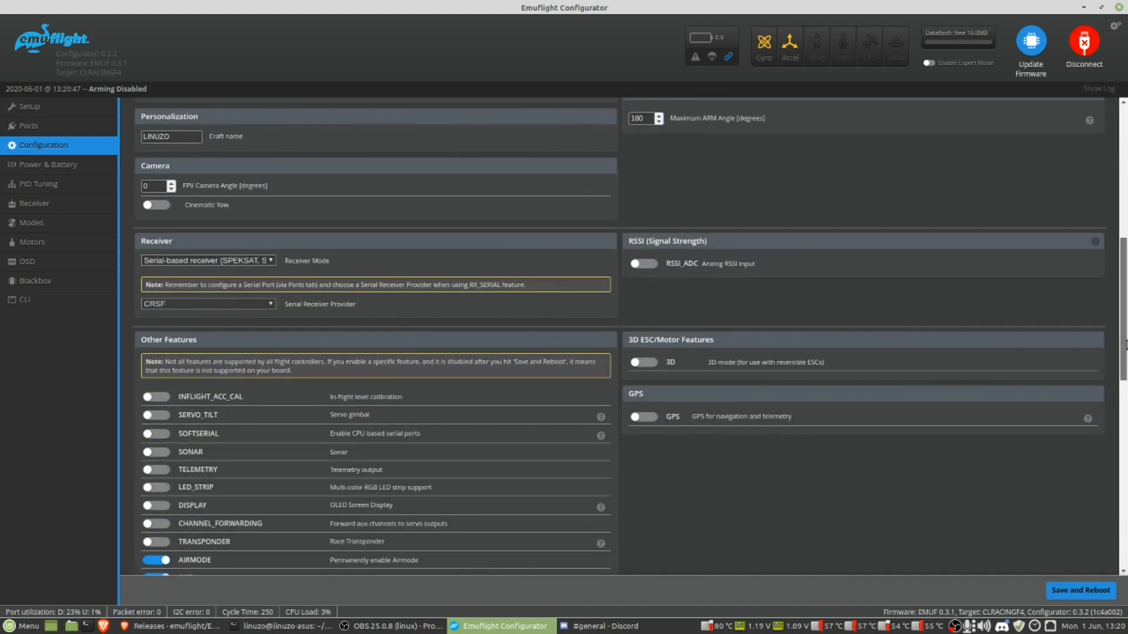
scroll(up, 3)
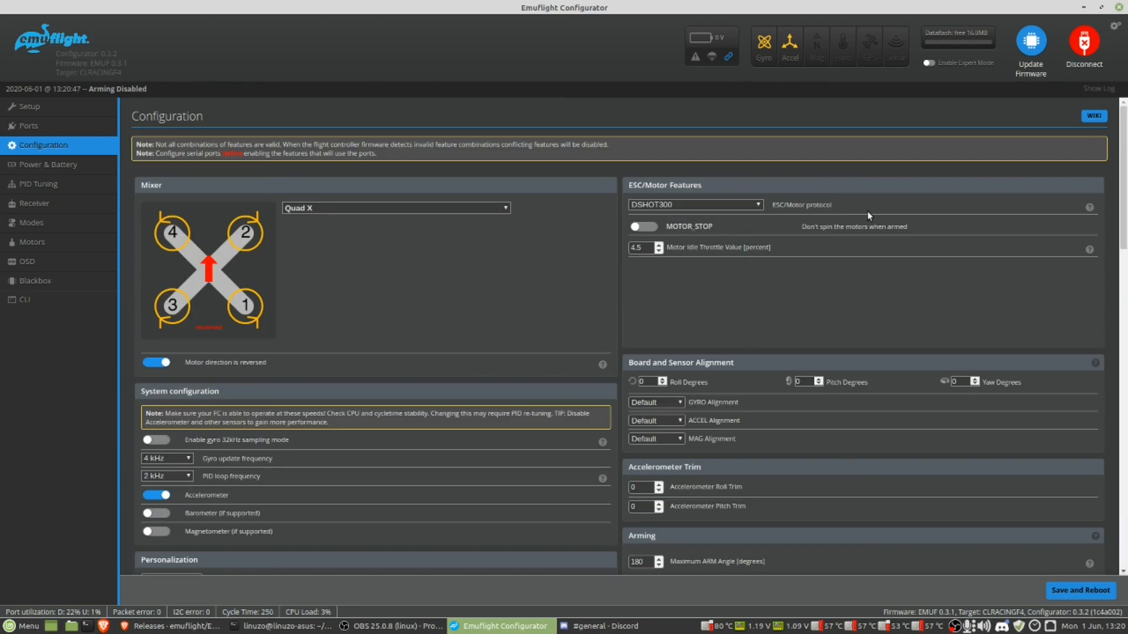
scroll(down, 3)
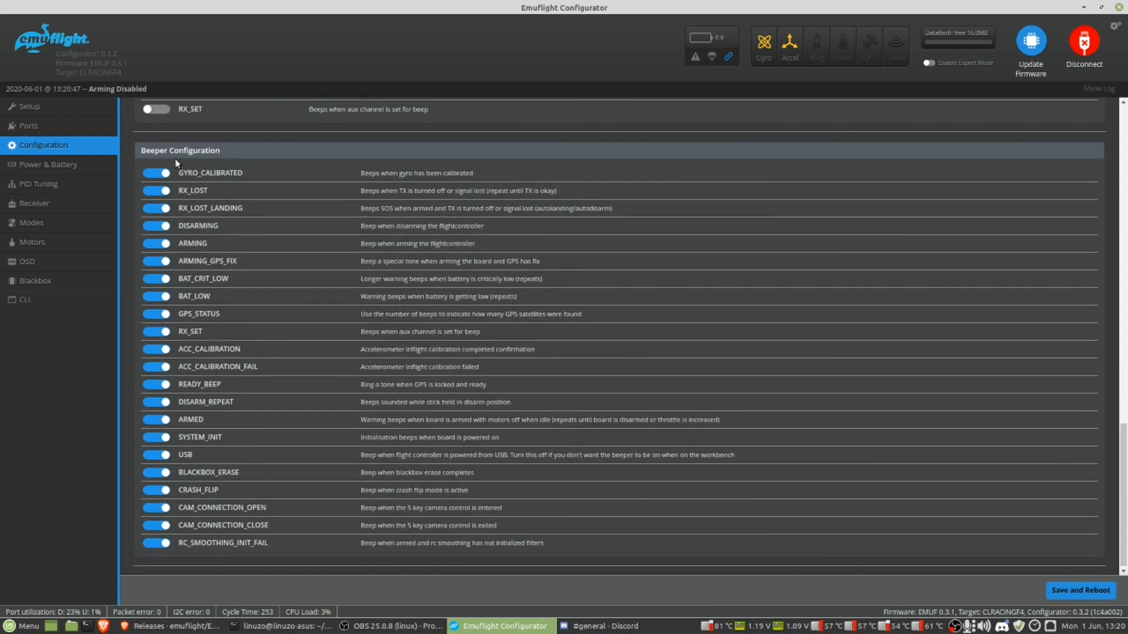
Move through PID Tuning to the Receiver page with live channel values
click(40, 184)
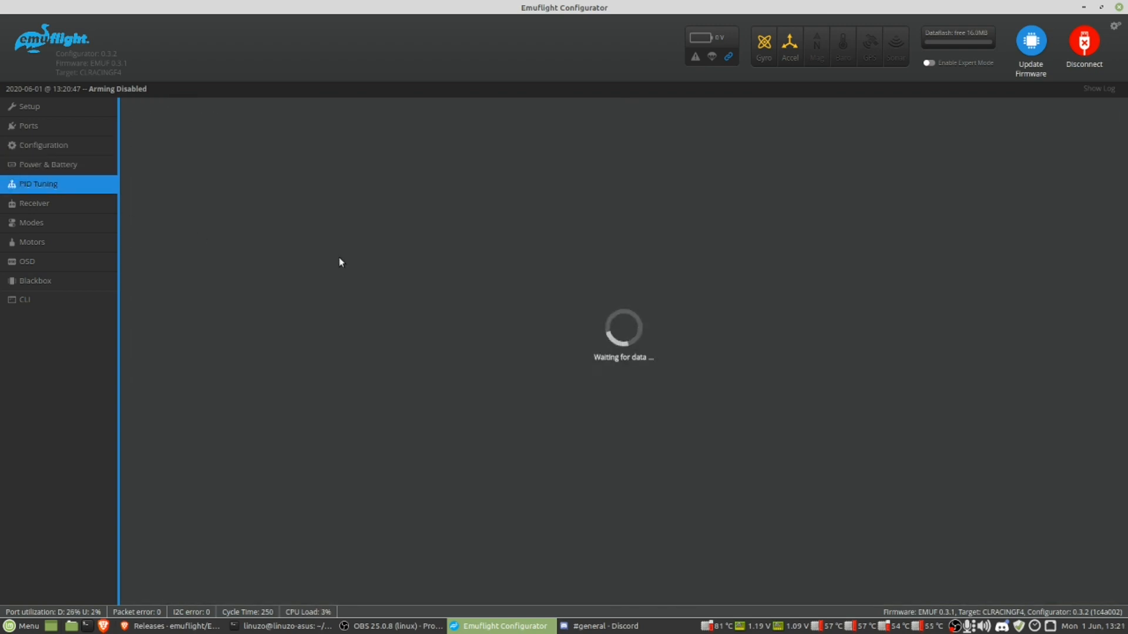
click(34, 202)
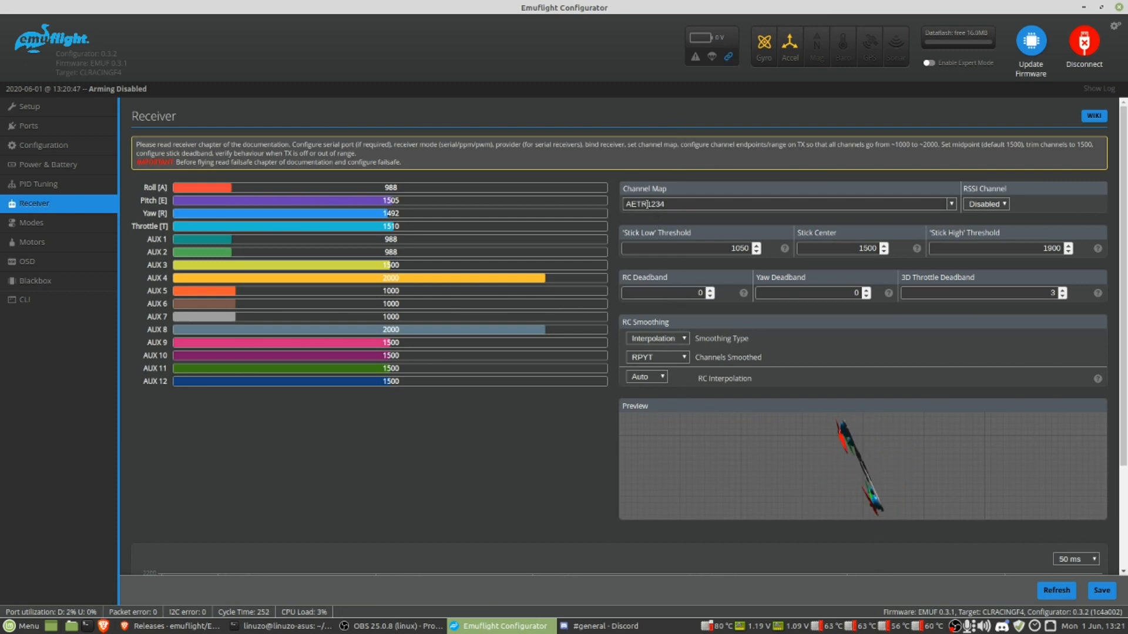
Enter channel map TAER1234 and take RSSI from AUX 4 in the Receiver settings
text(TAER1234)
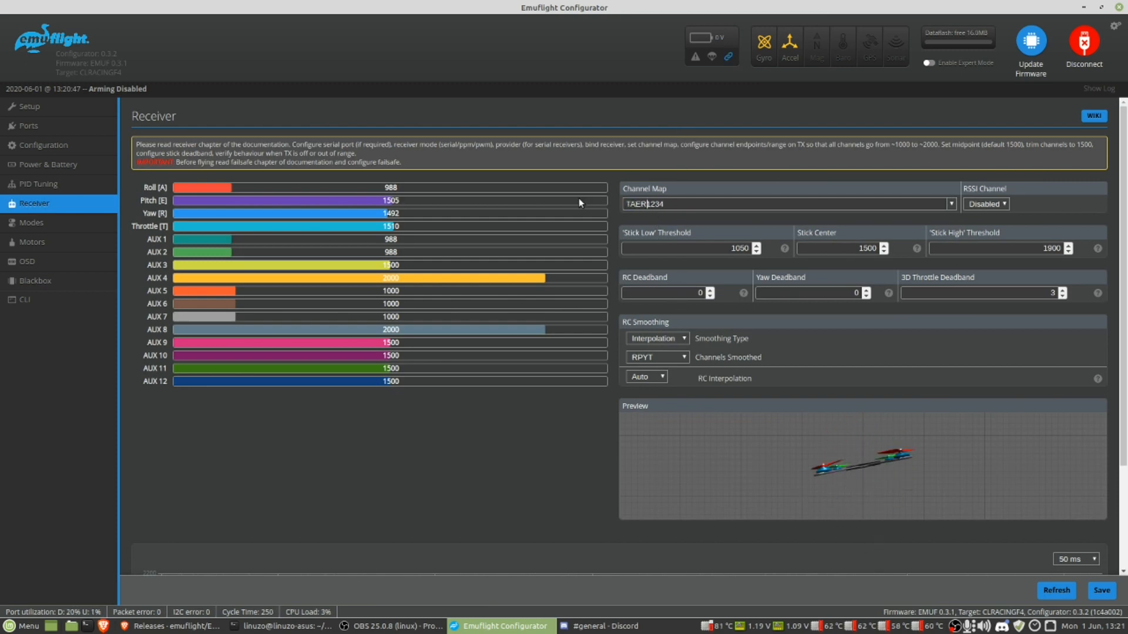
click(985, 204)
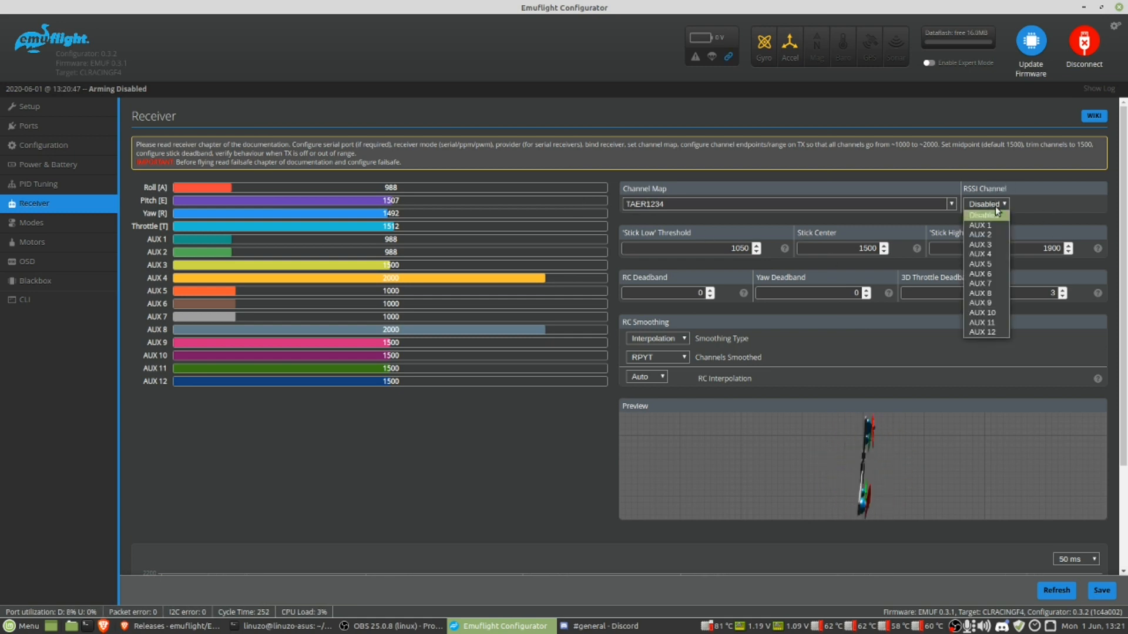
click(980, 254)
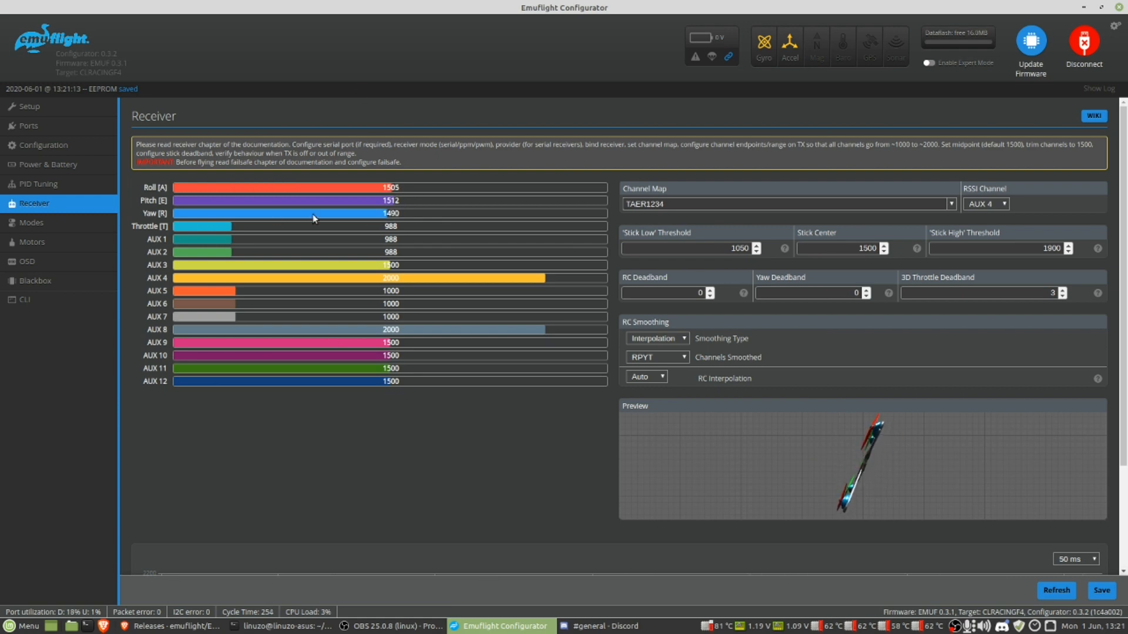
click(34, 222)
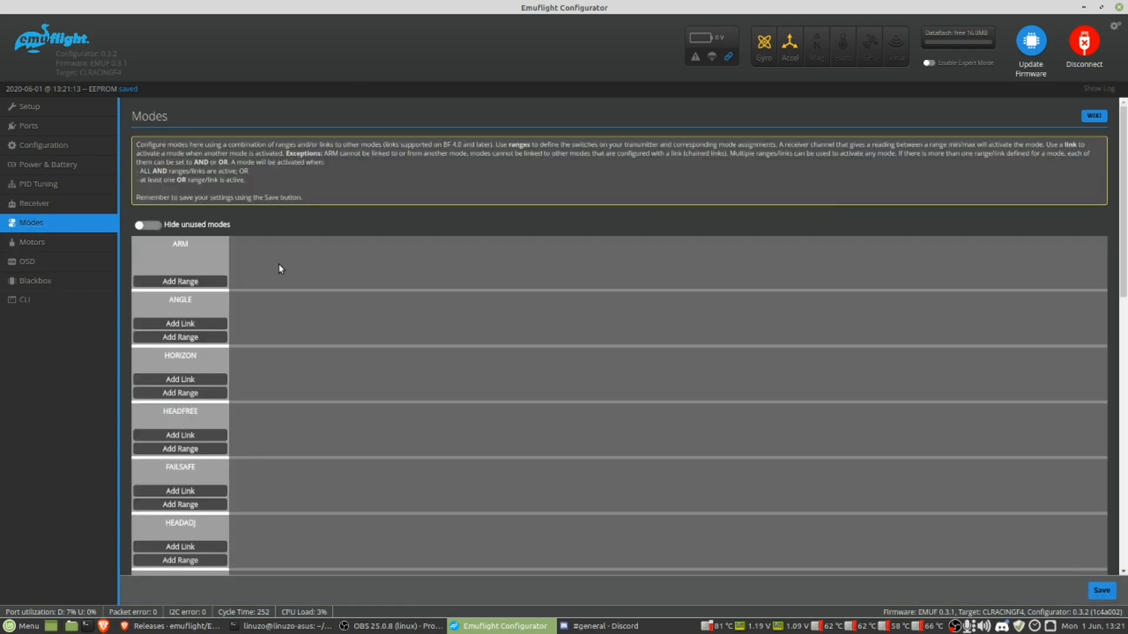
Add a FAILSAFE switch range and save the mode assignments on AUX 1–3
click(180, 281)
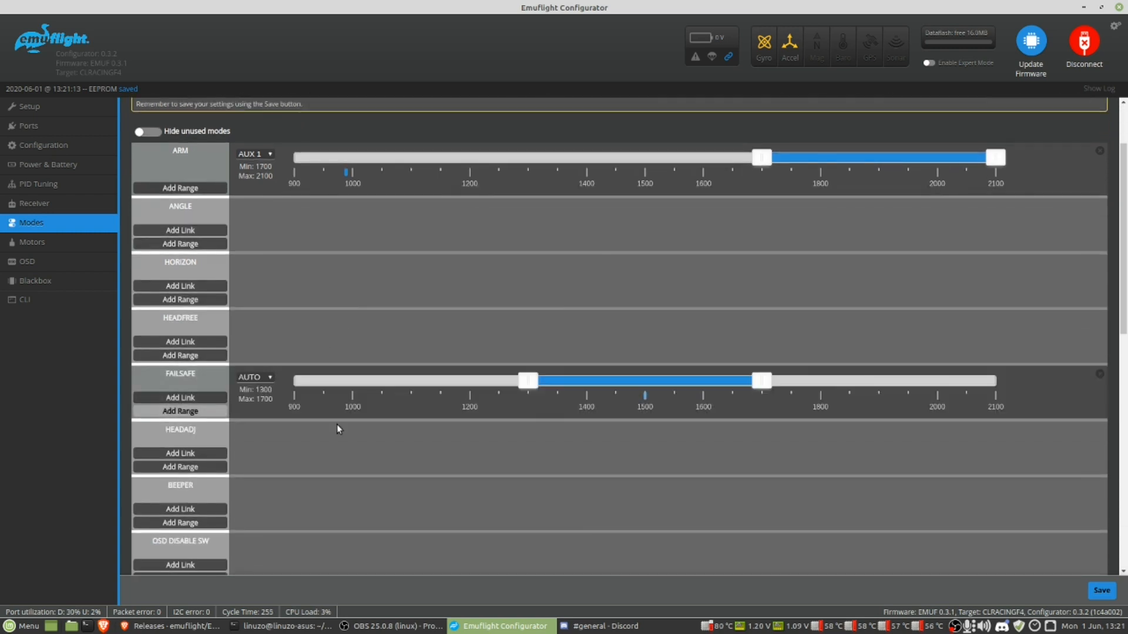
click(256, 377)
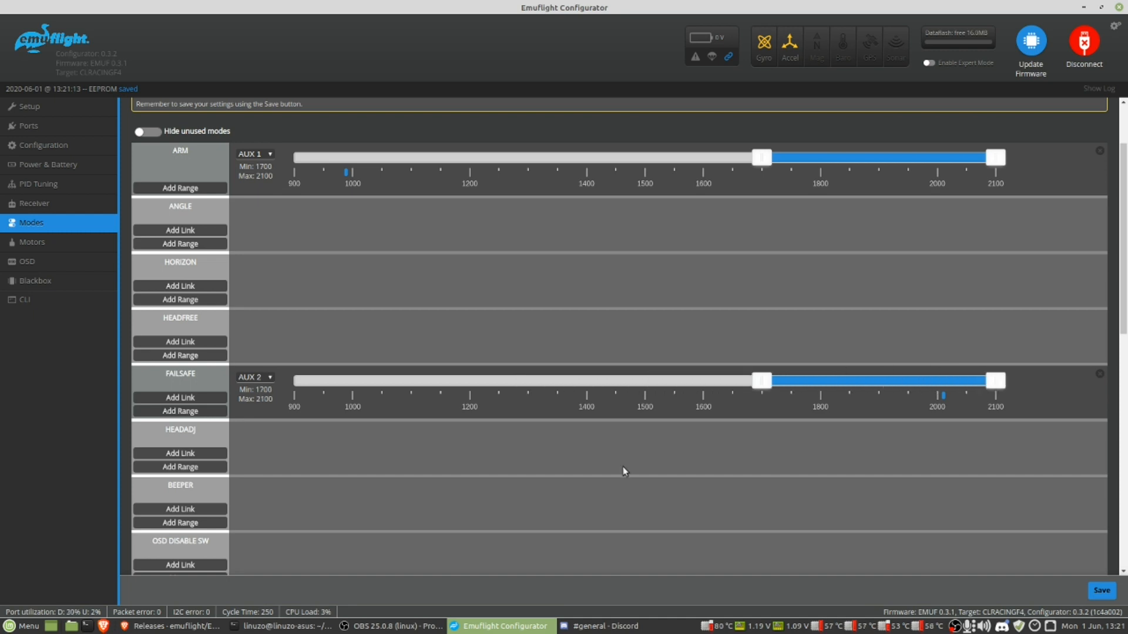
scroll(down, 3)
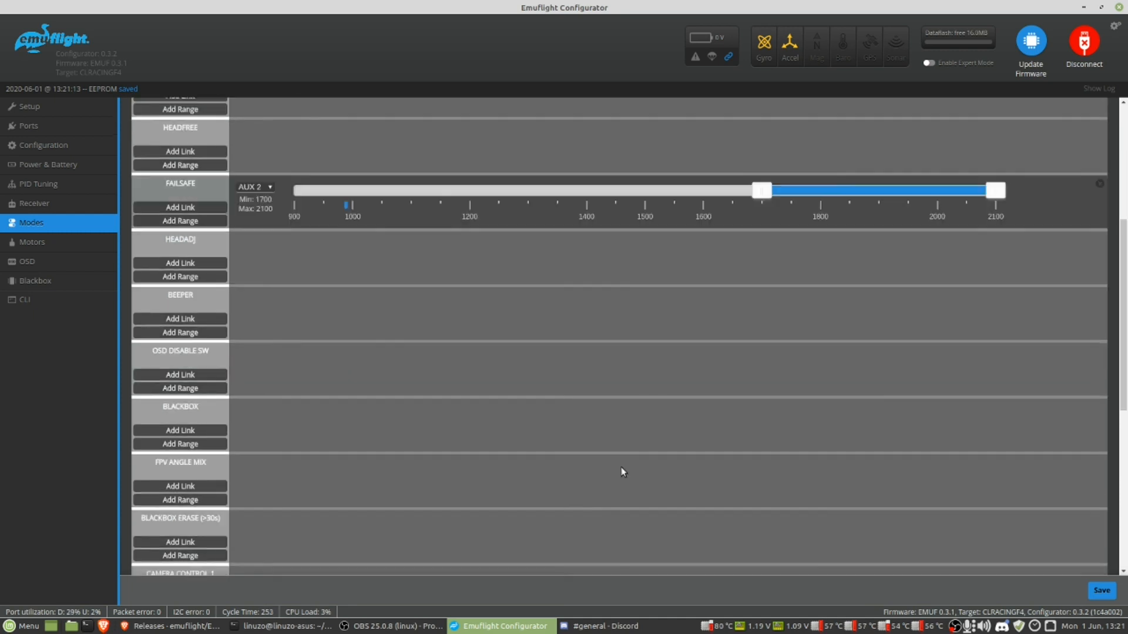
scroll(down, 3)
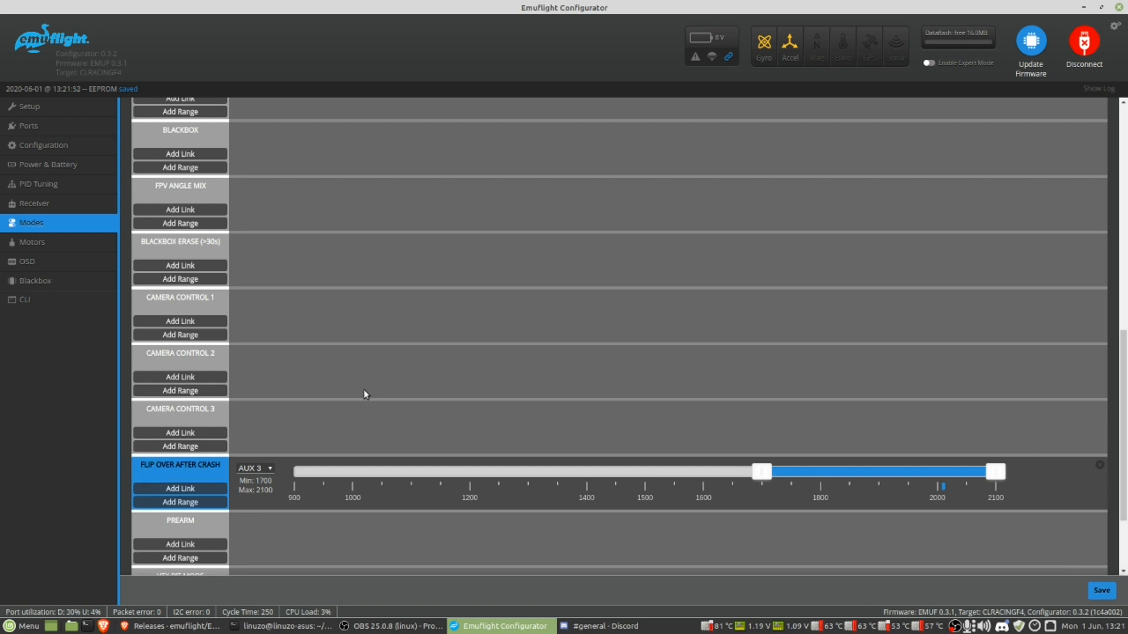
mouse_move(159, 391)
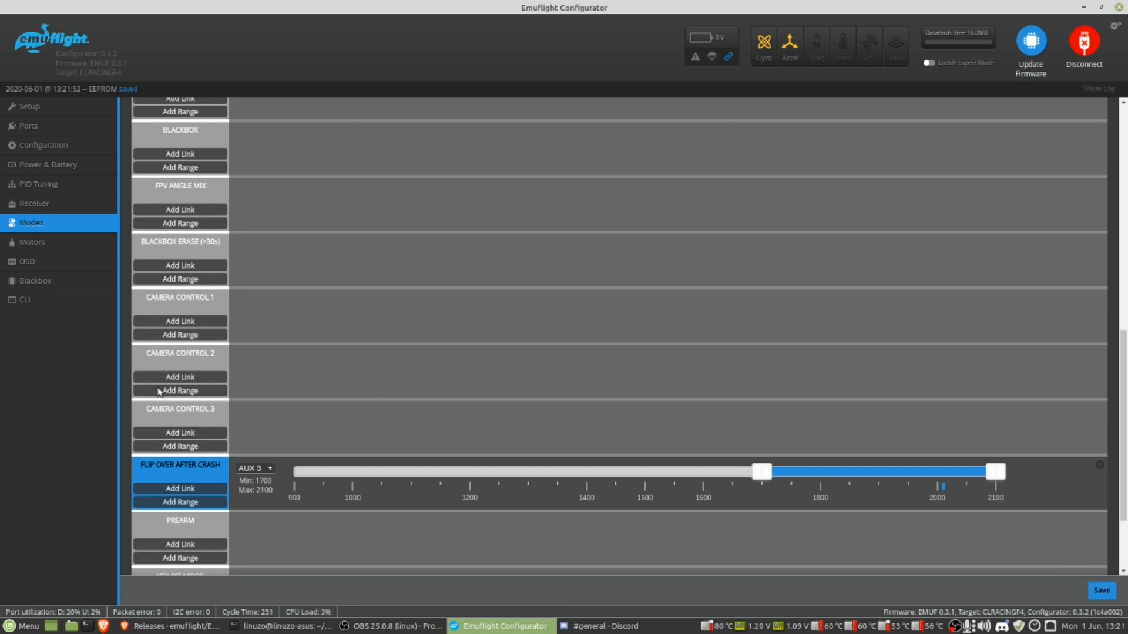
mouse_move(217, 426)
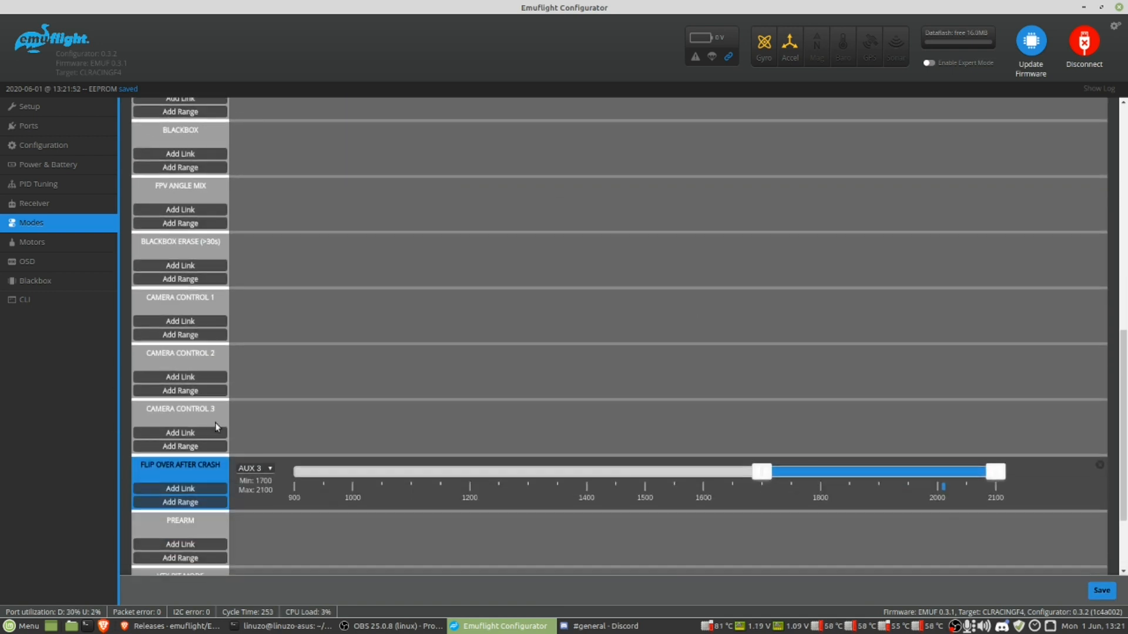
scroll(down, 3)
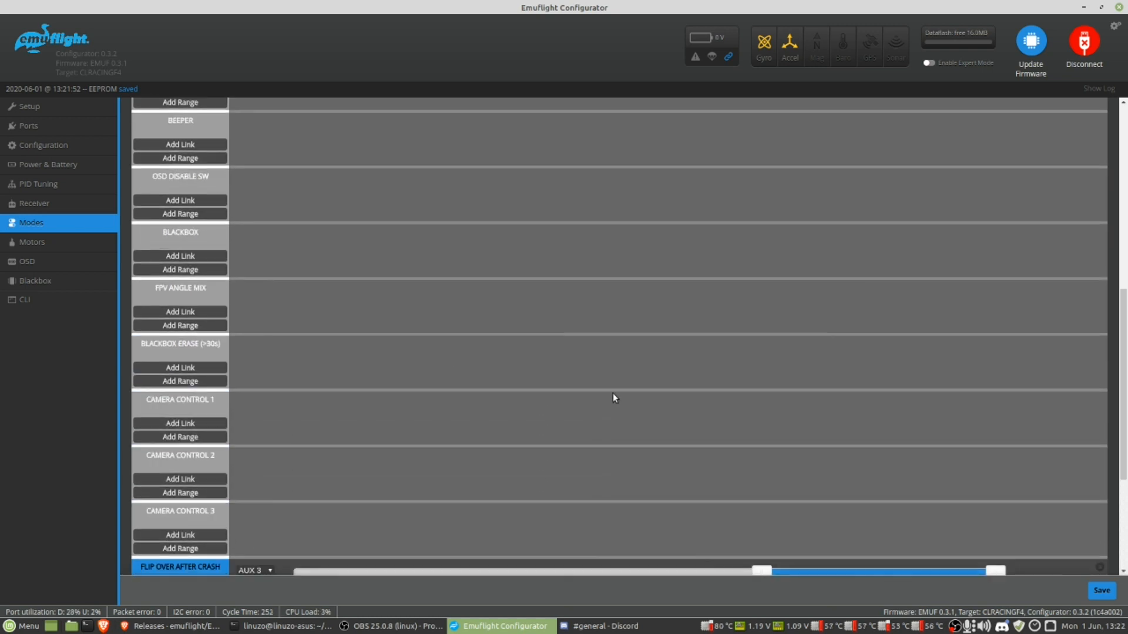
scroll(down, 3)
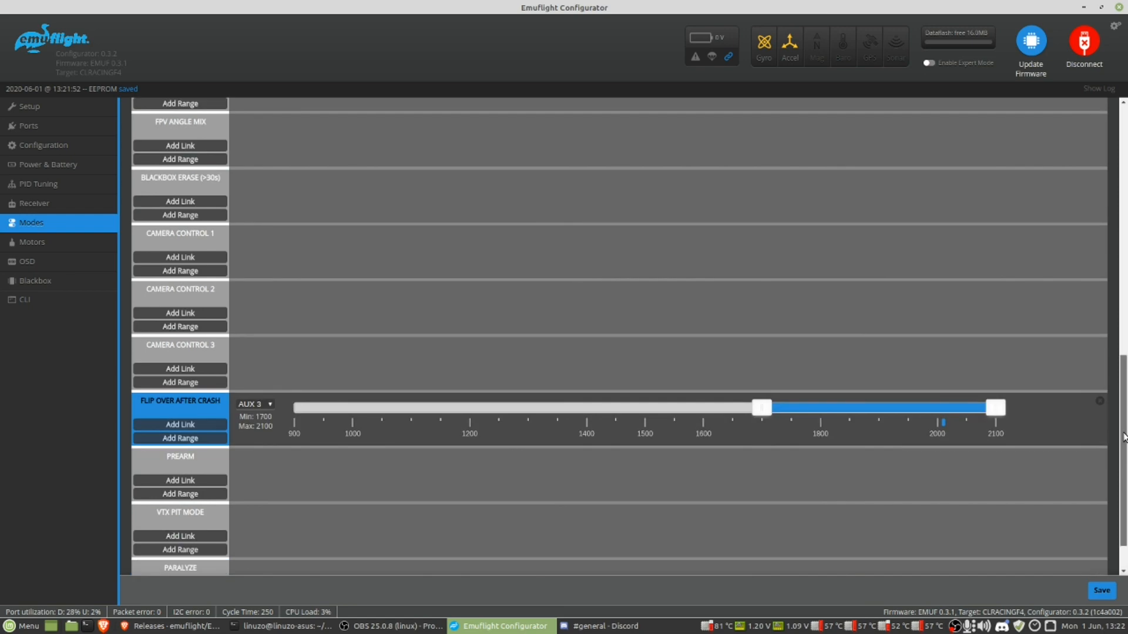
scroll(down, 3)
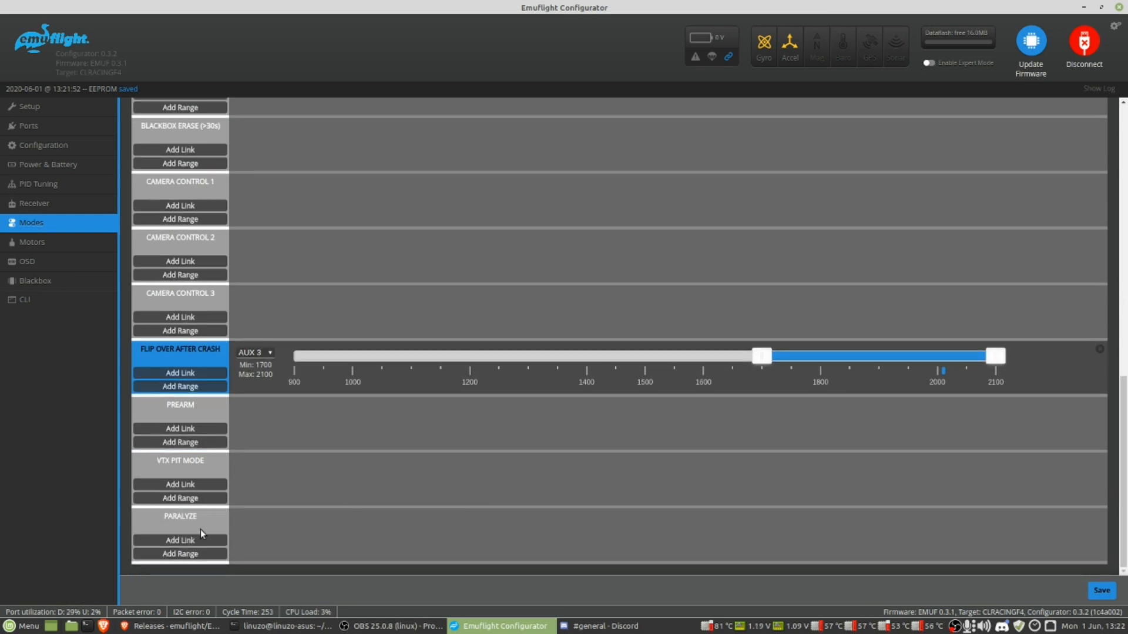
scroll(up, 3)
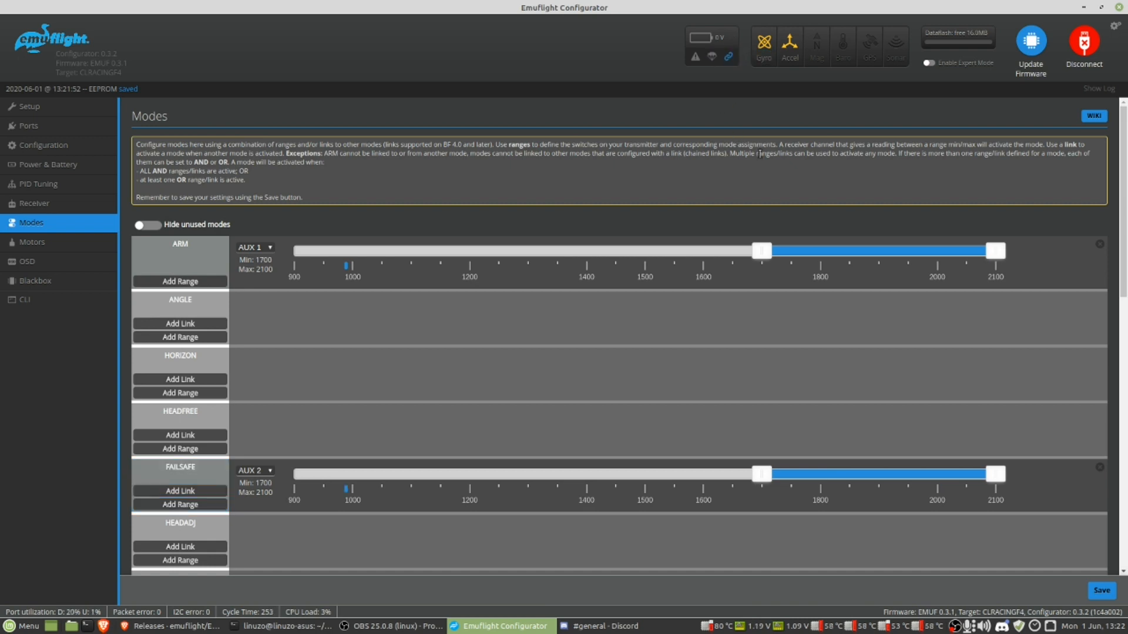
scroll(down, 3)
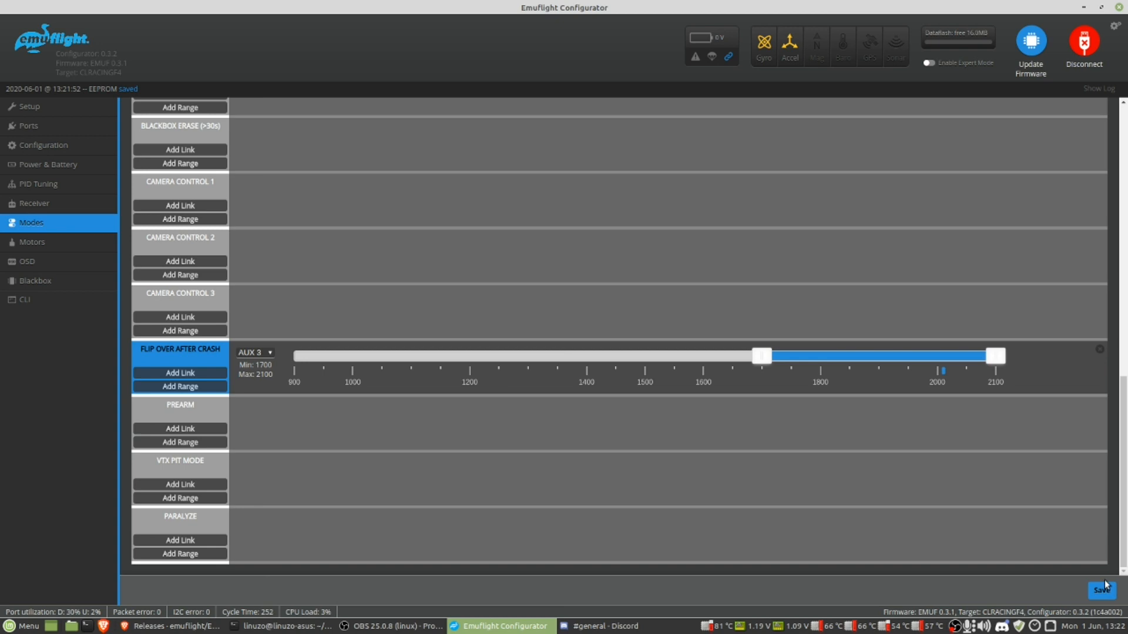
mouse_move(42, 264)
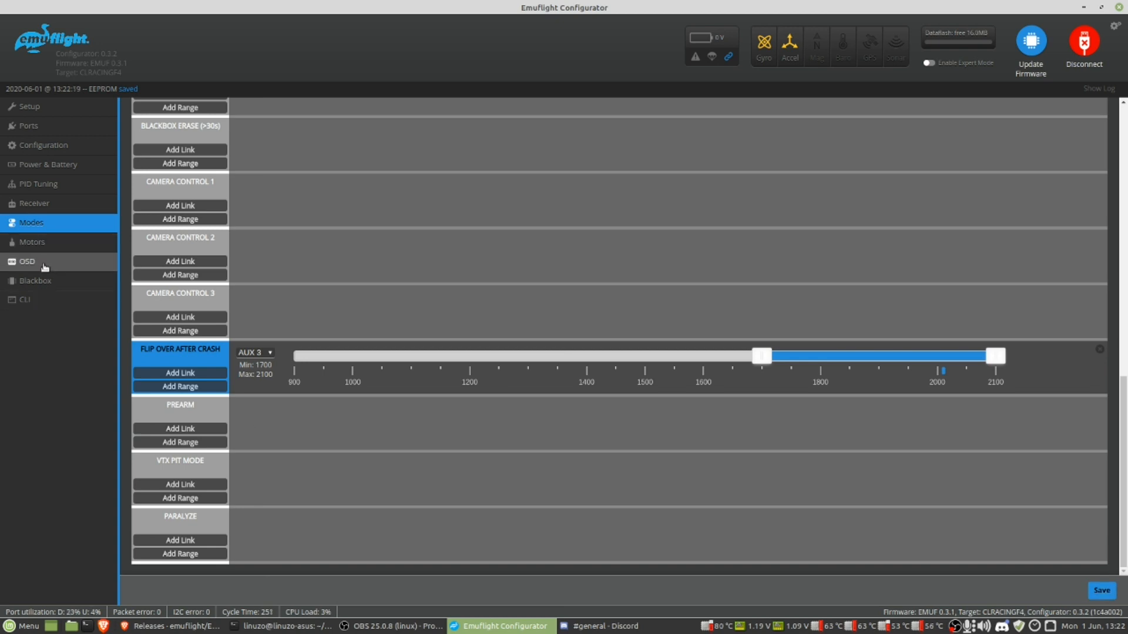
click(27, 261)
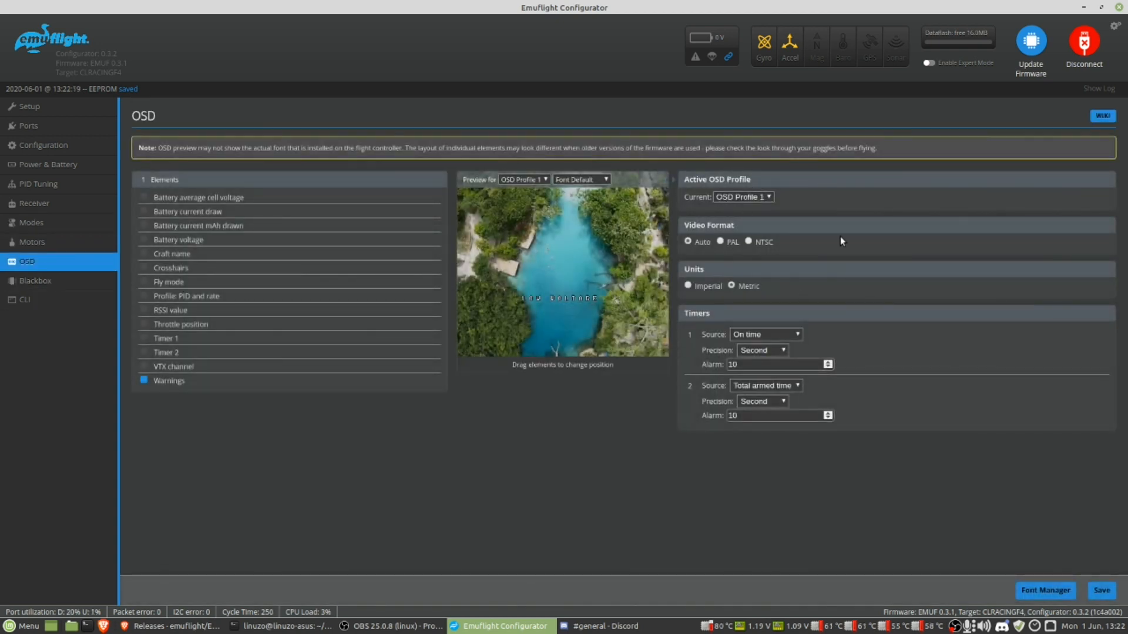
mouse_move(160, 217)
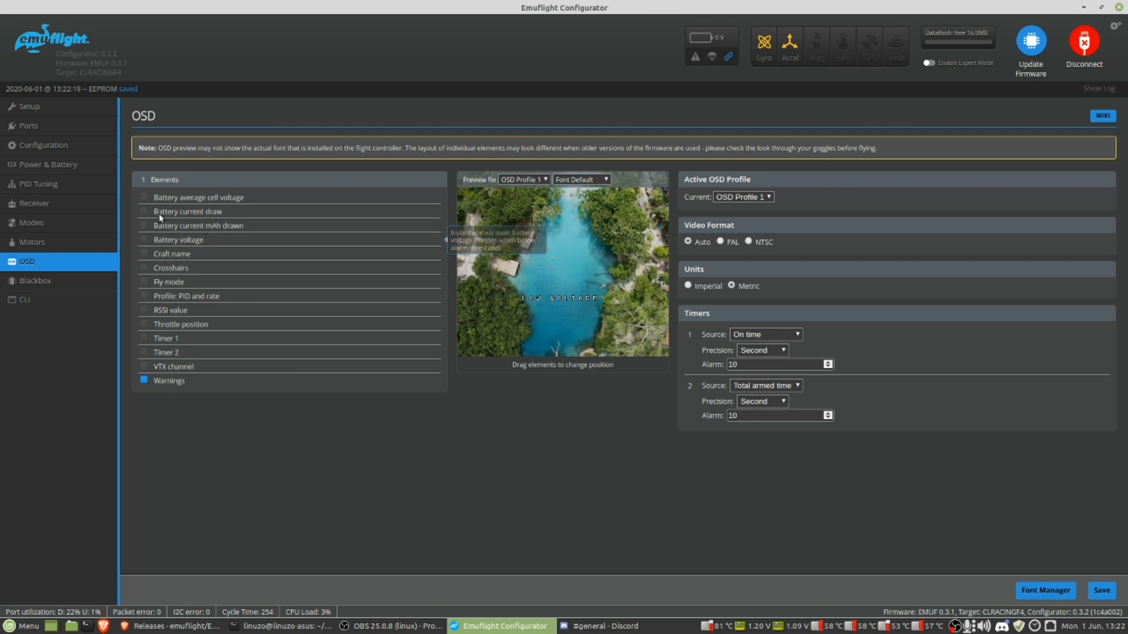
Select NTSC as the OSD video format and enable the Timer 2 readout
click(748, 242)
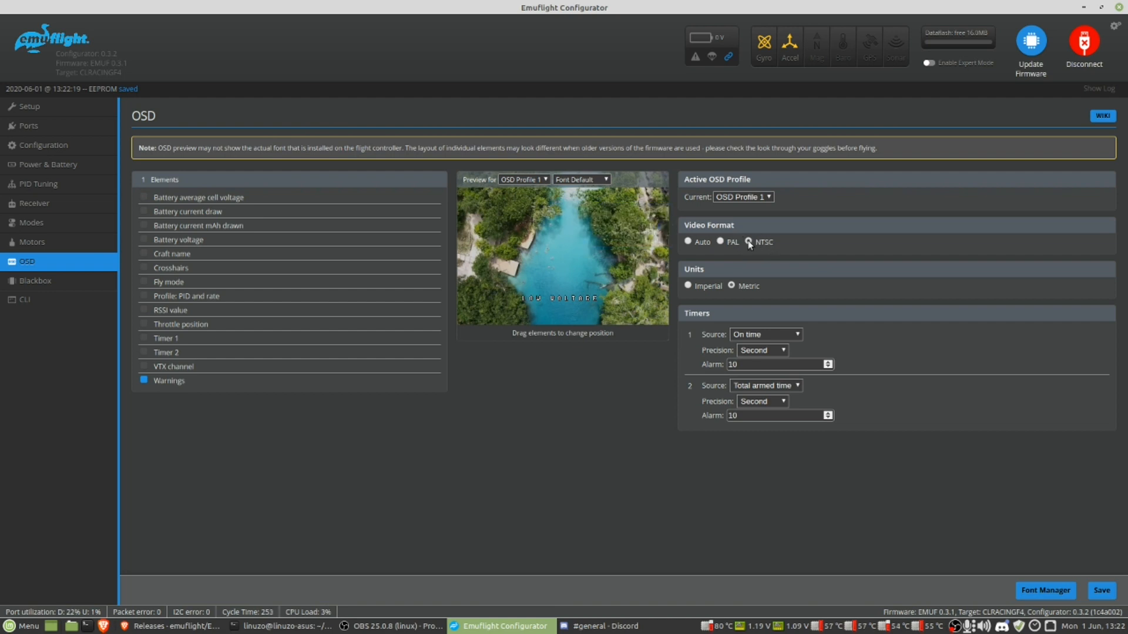
click(720, 242)
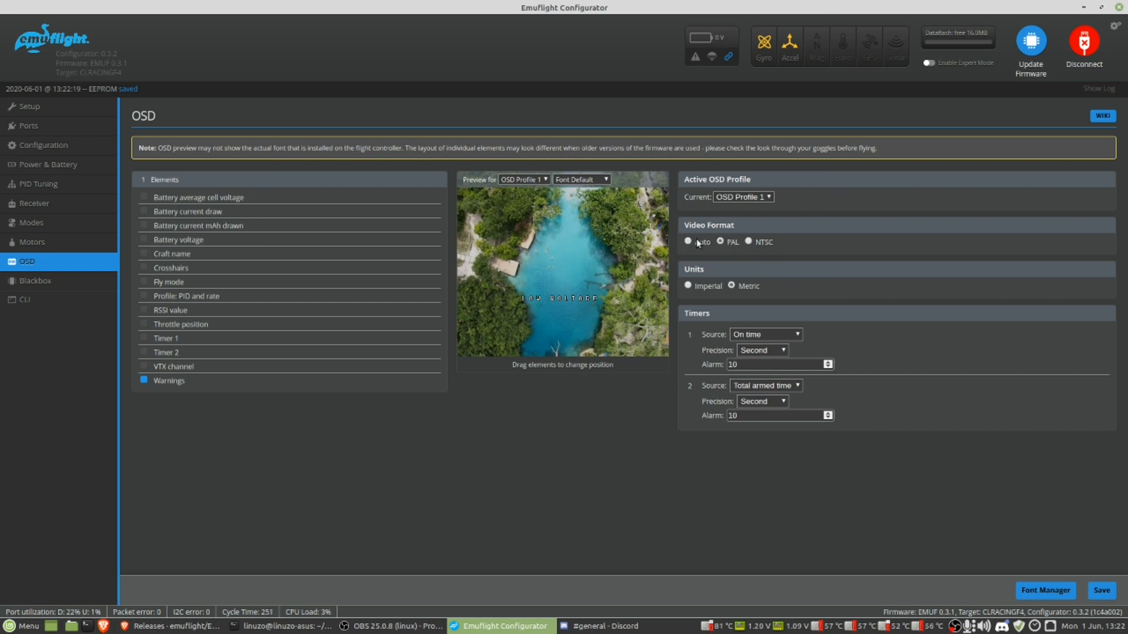
click(748, 242)
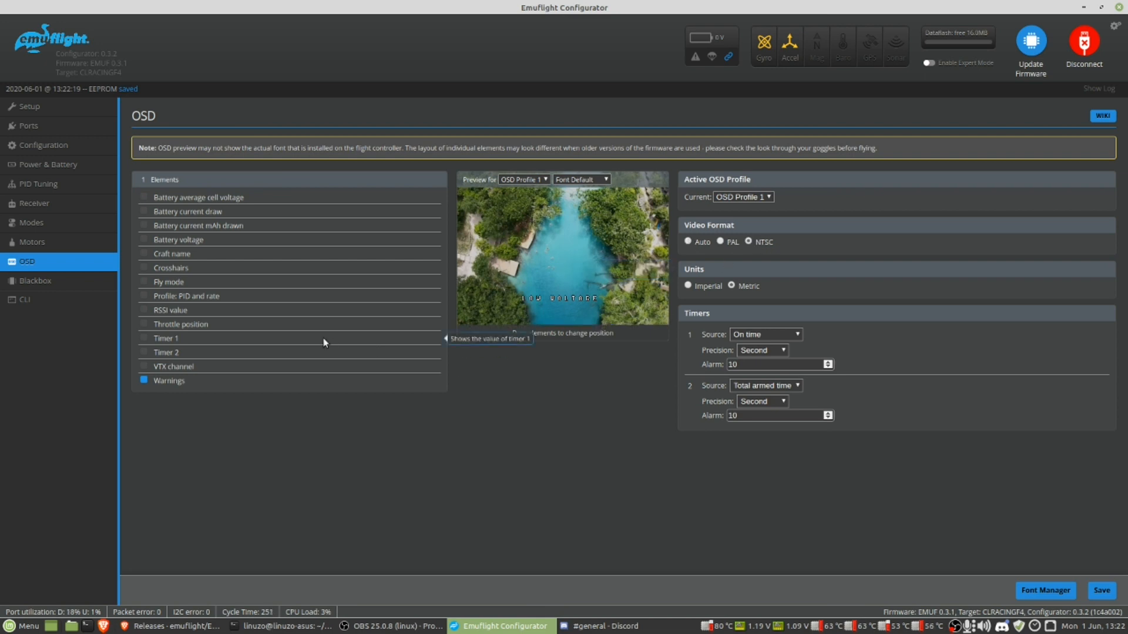
mouse_move(148, 350)
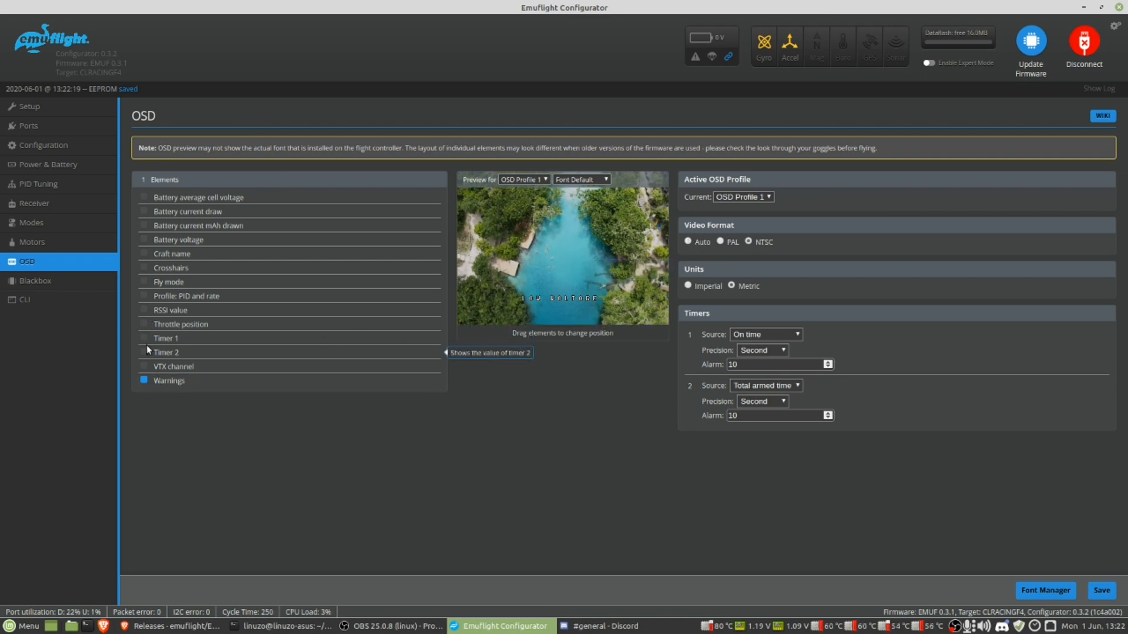
click(143, 338)
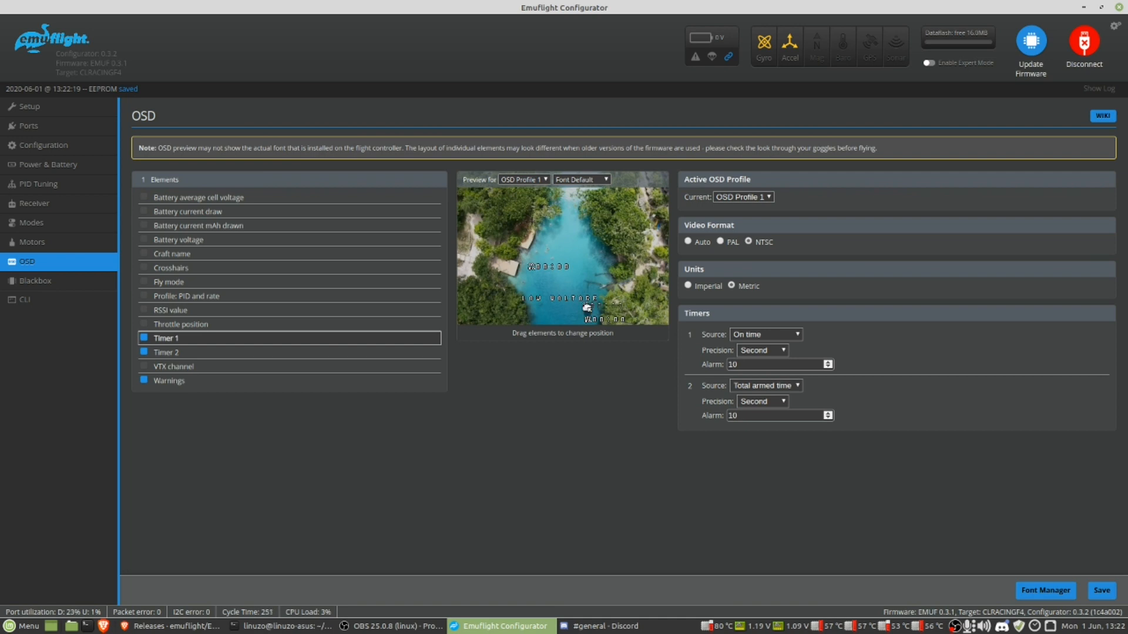
mouse_move(181, 339)
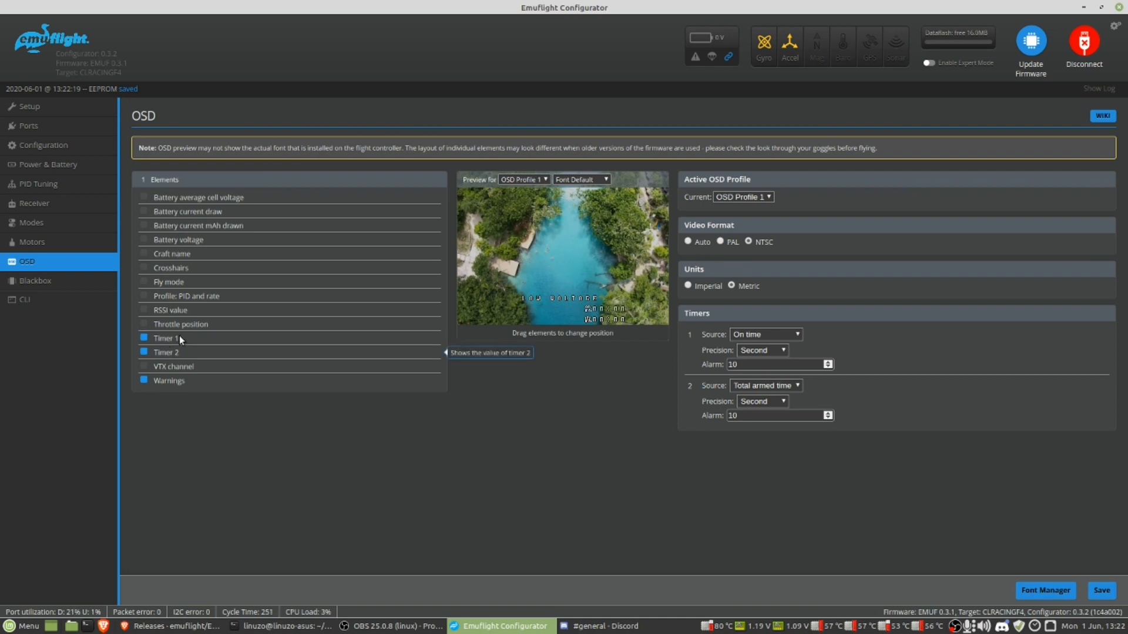
mouse_move(149, 228)
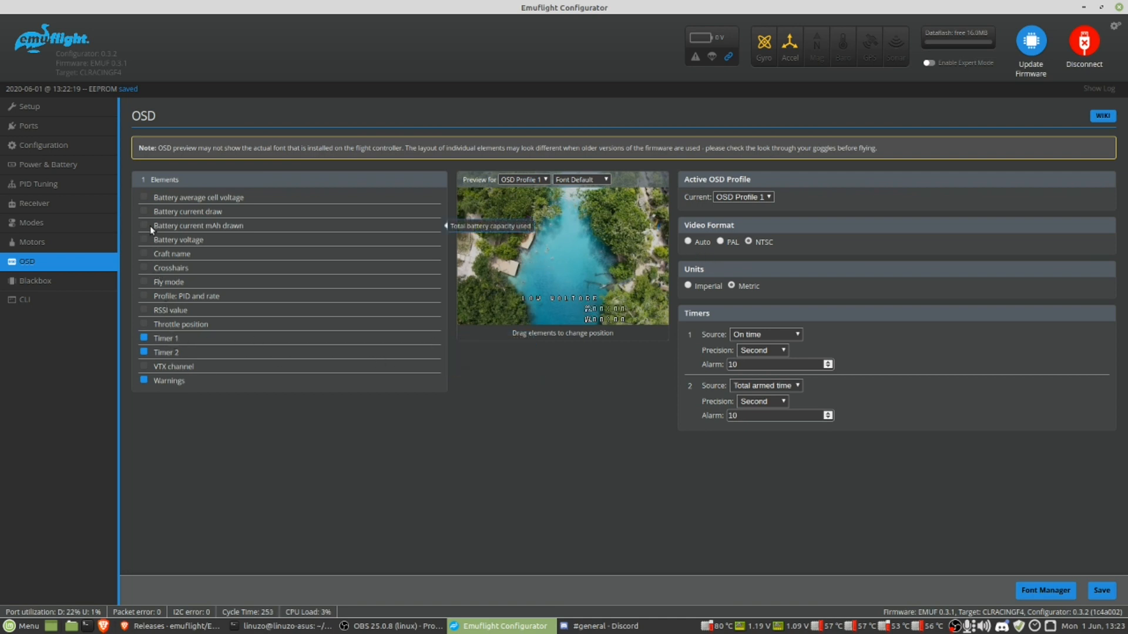
Enable the battery mAh drawn and voltage readouts and save the OSD settings
click(143, 225)
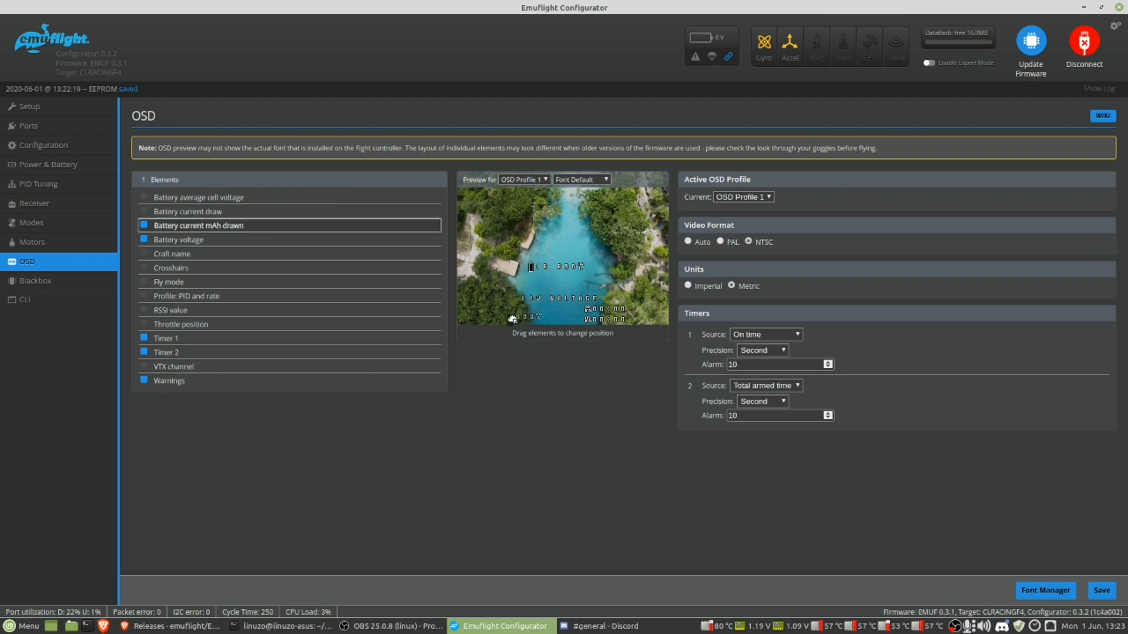
click(178, 240)
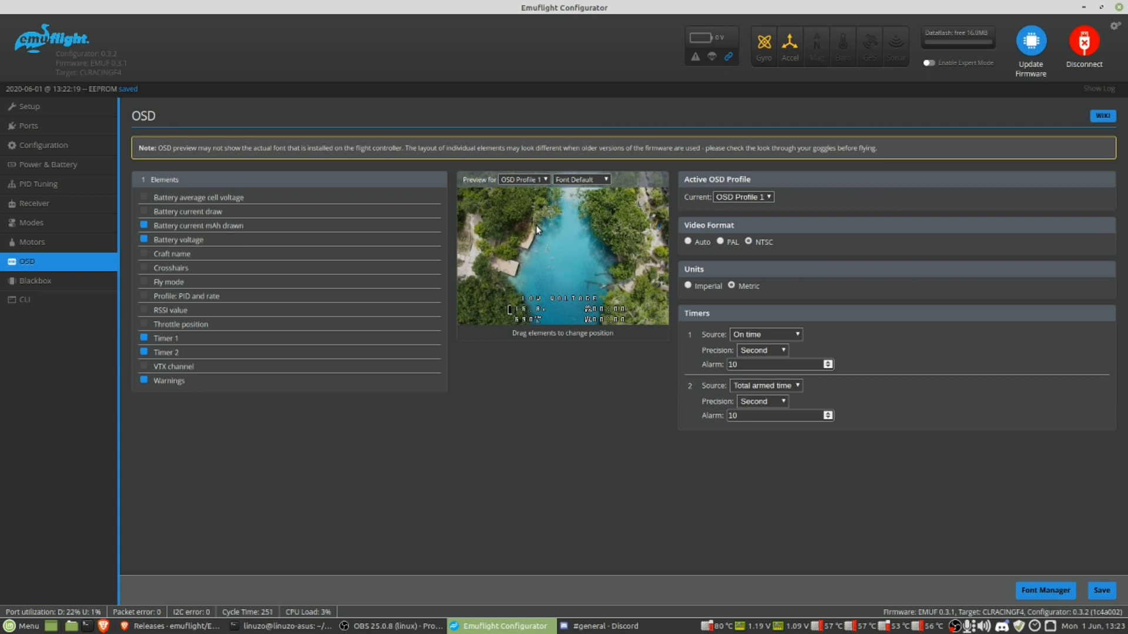
mouse_move(145, 263)
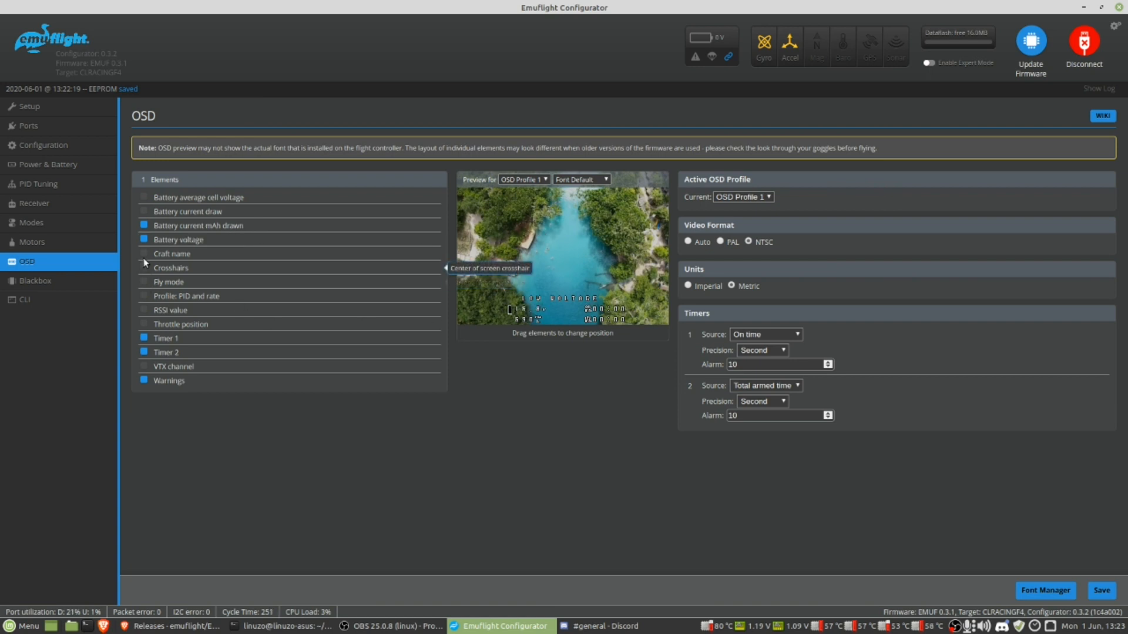
mouse_move(149, 258)
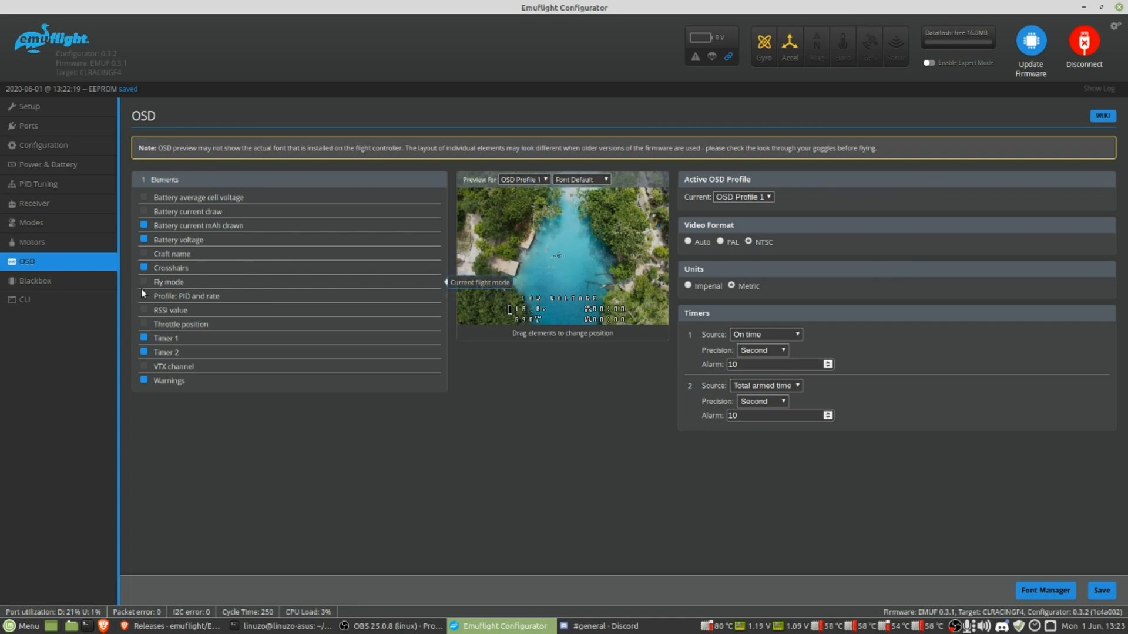
mouse_move(564, 260)
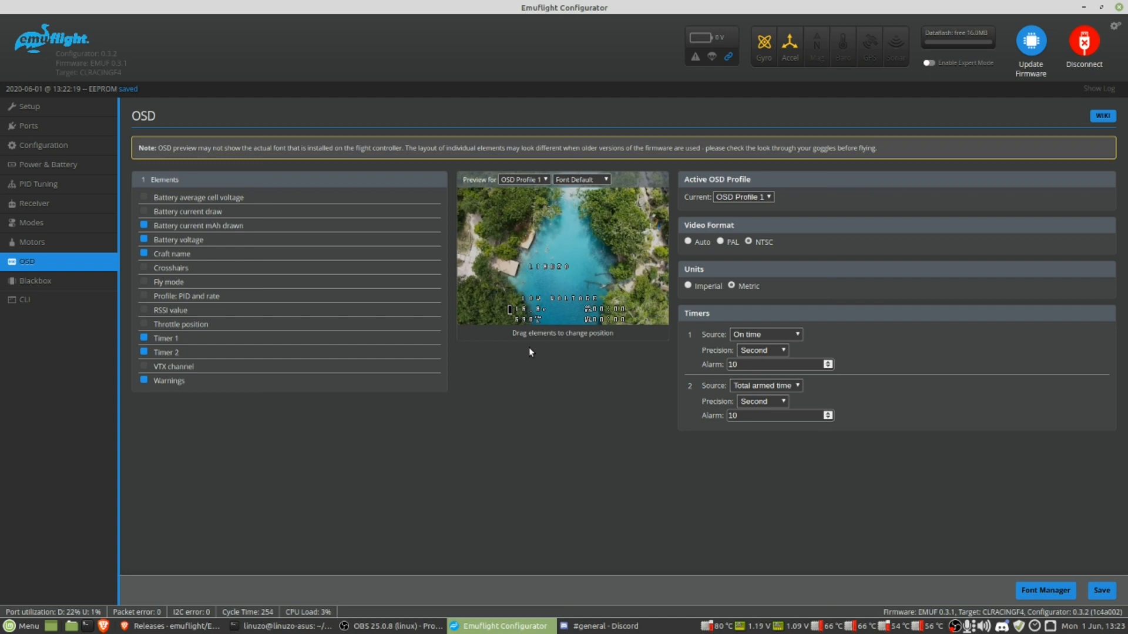
mouse_move(148, 335)
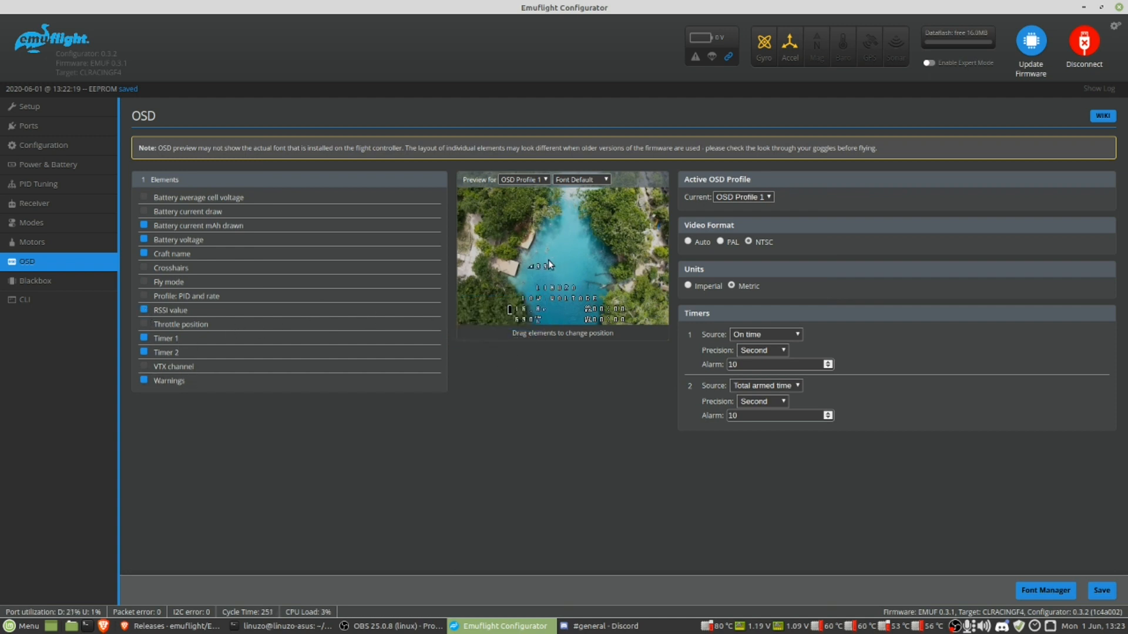
mouse_move(576, 259)
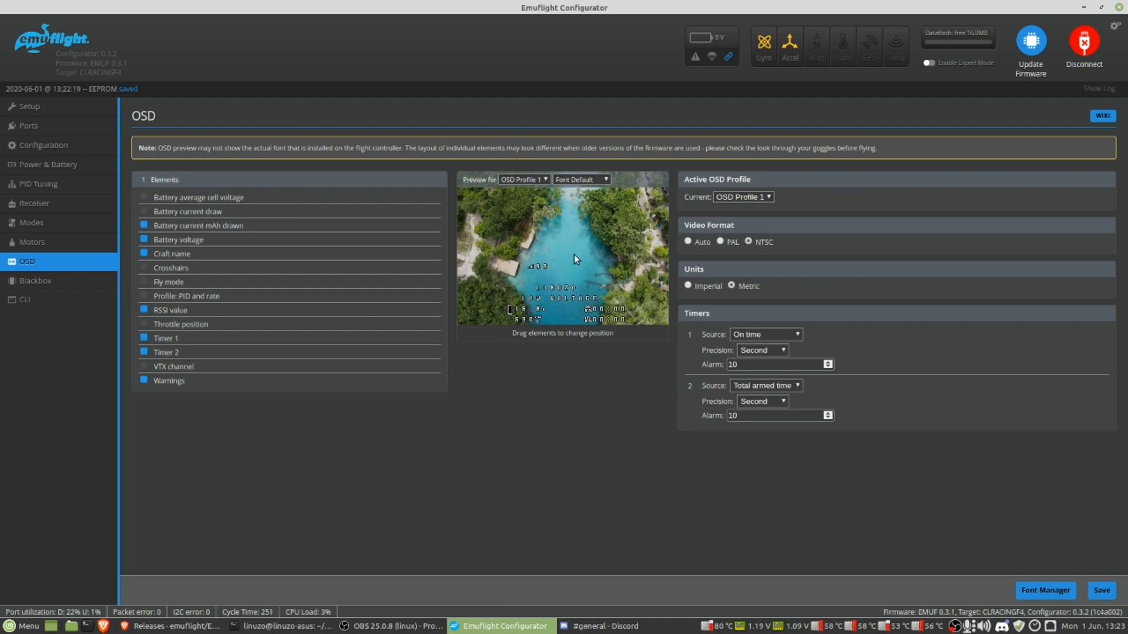
click(1102, 590)
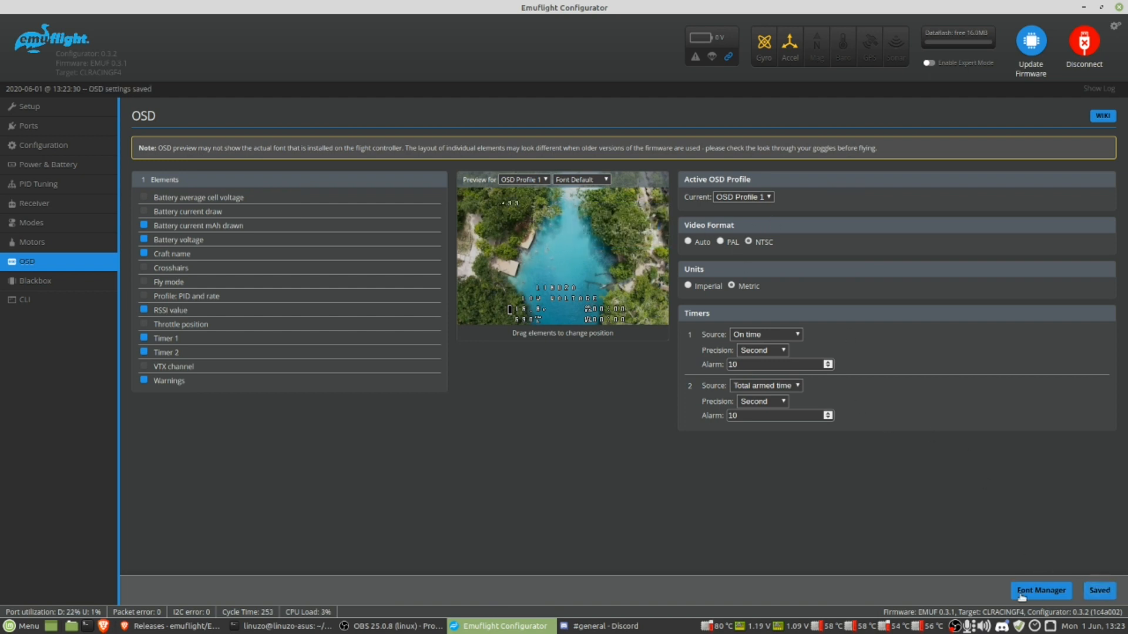
click(581, 180)
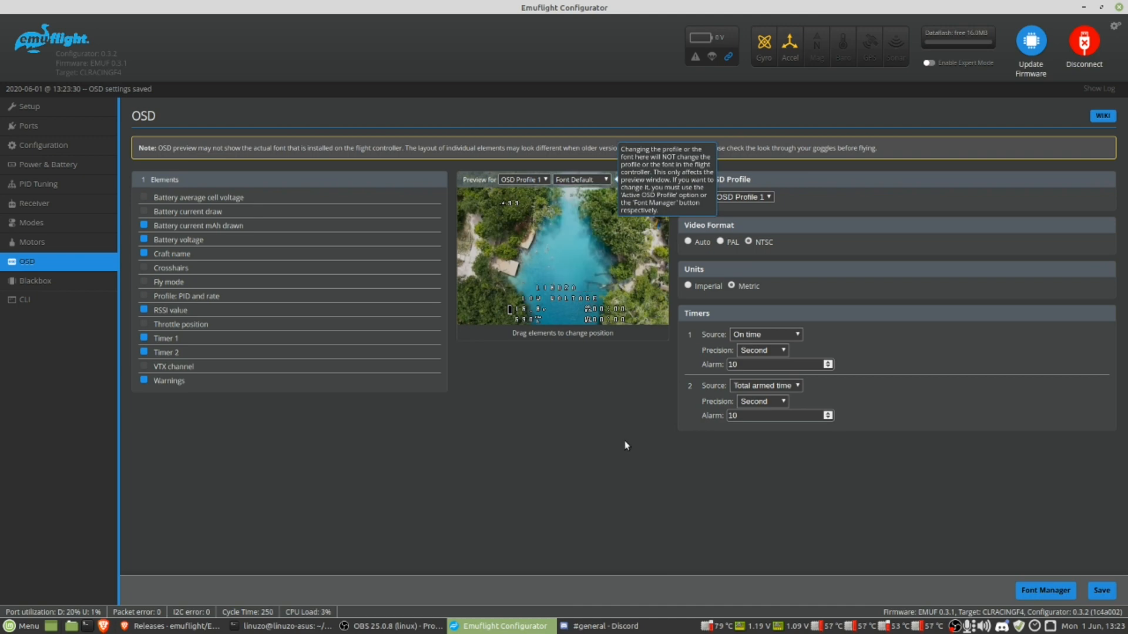
mouse_move(1051, 579)
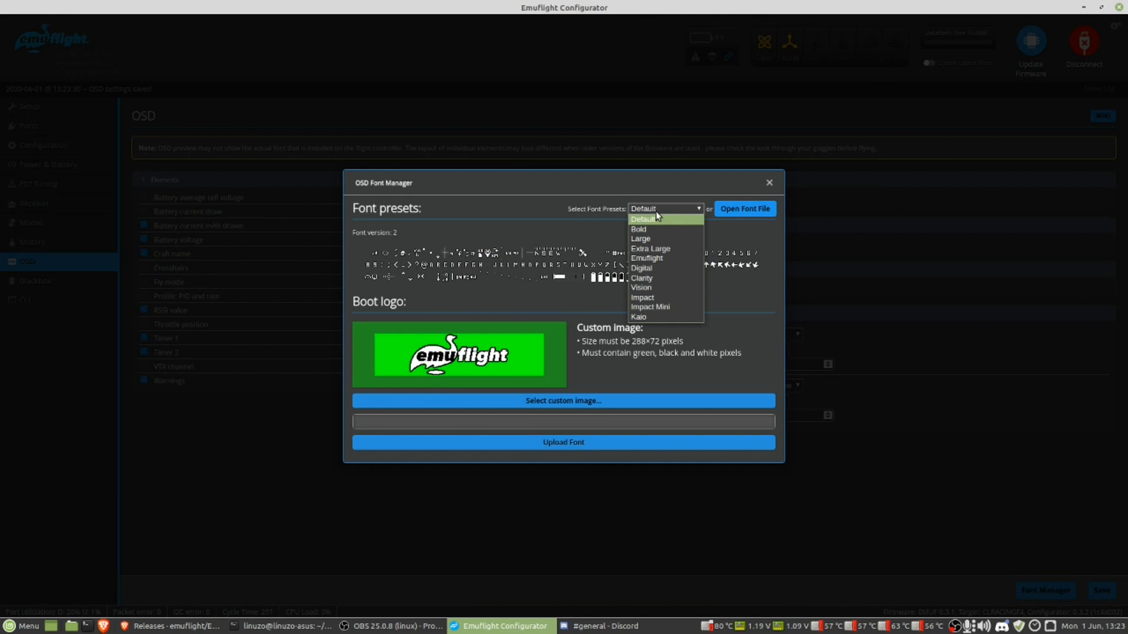
Choose the Emuflight preset in the OSD Font Manager
click(647, 258)
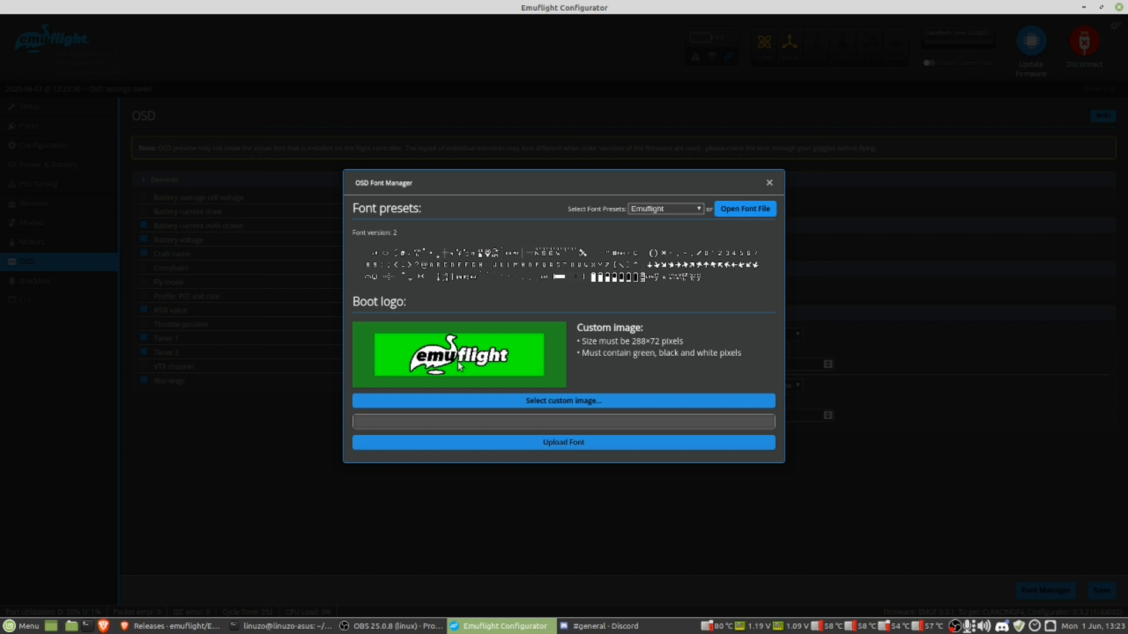
mouse_move(734, 337)
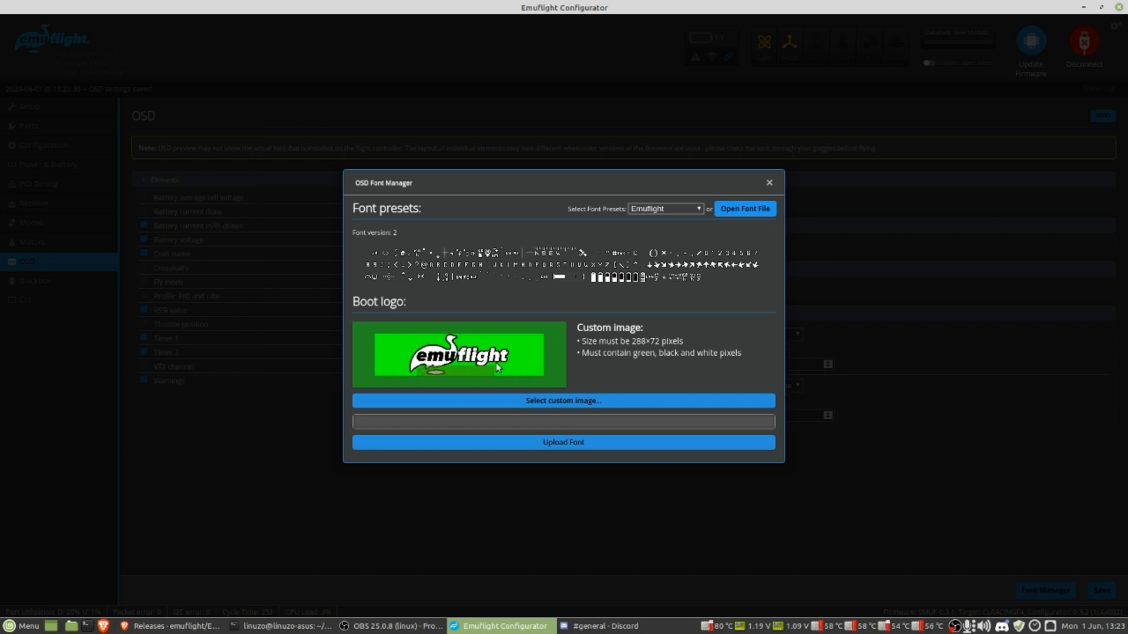
mouse_move(433, 381)
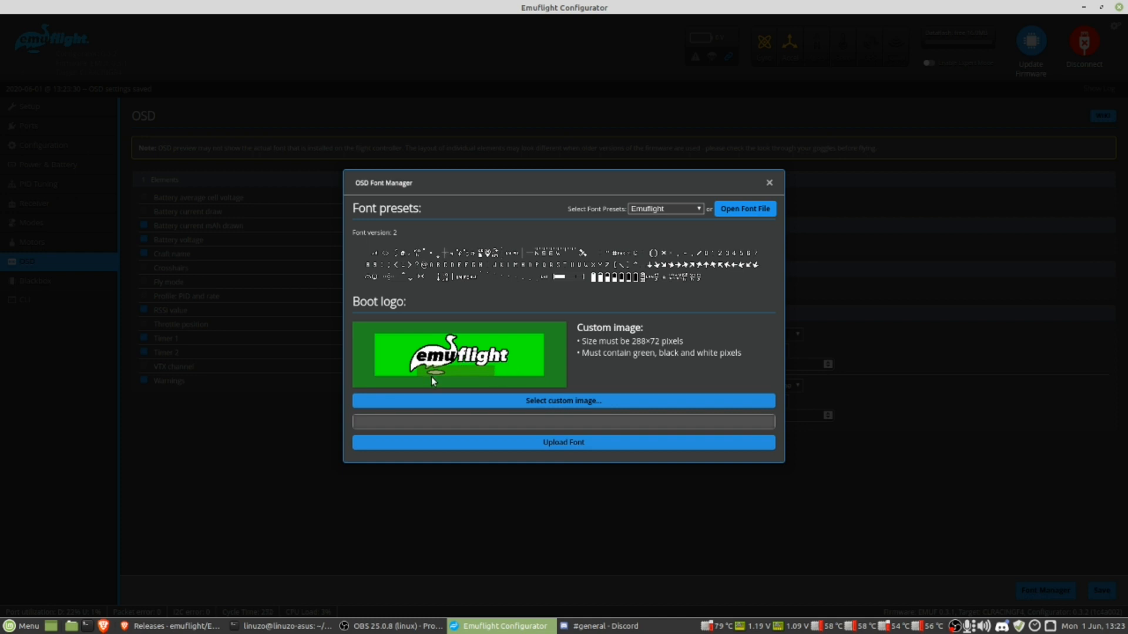
mouse_move(546, 362)
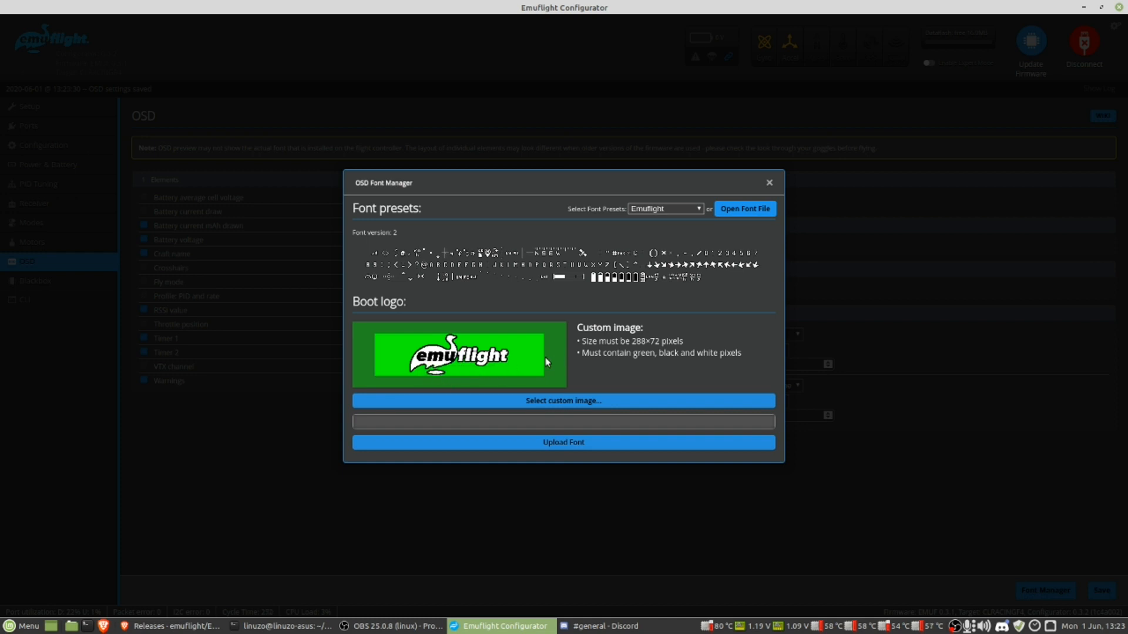
mouse_move(544, 371)
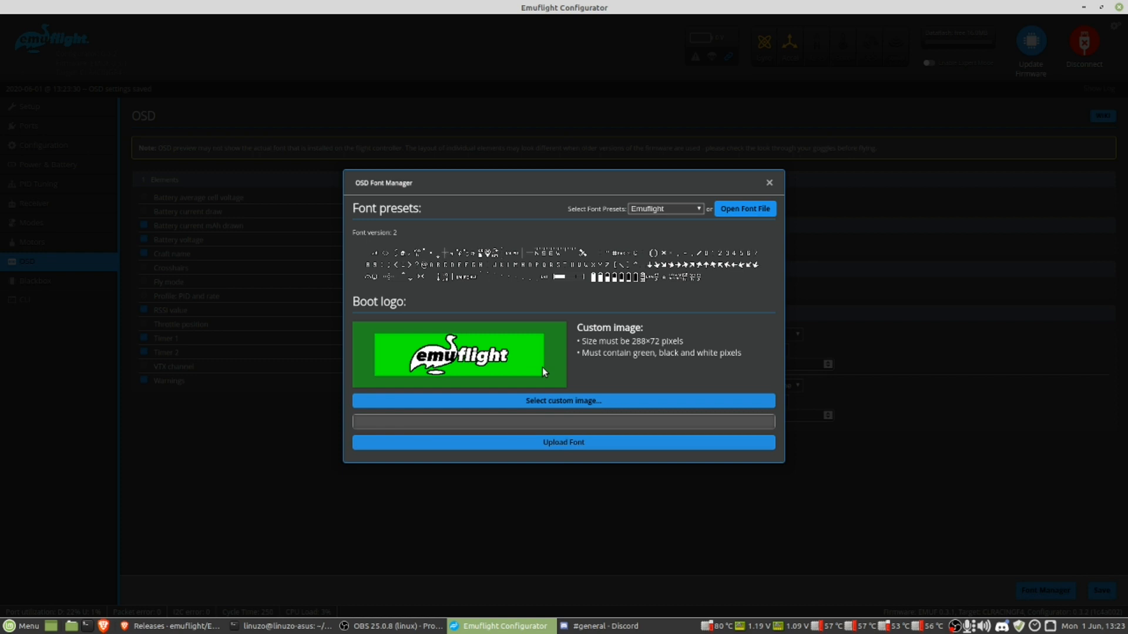
mouse_move(477, 363)
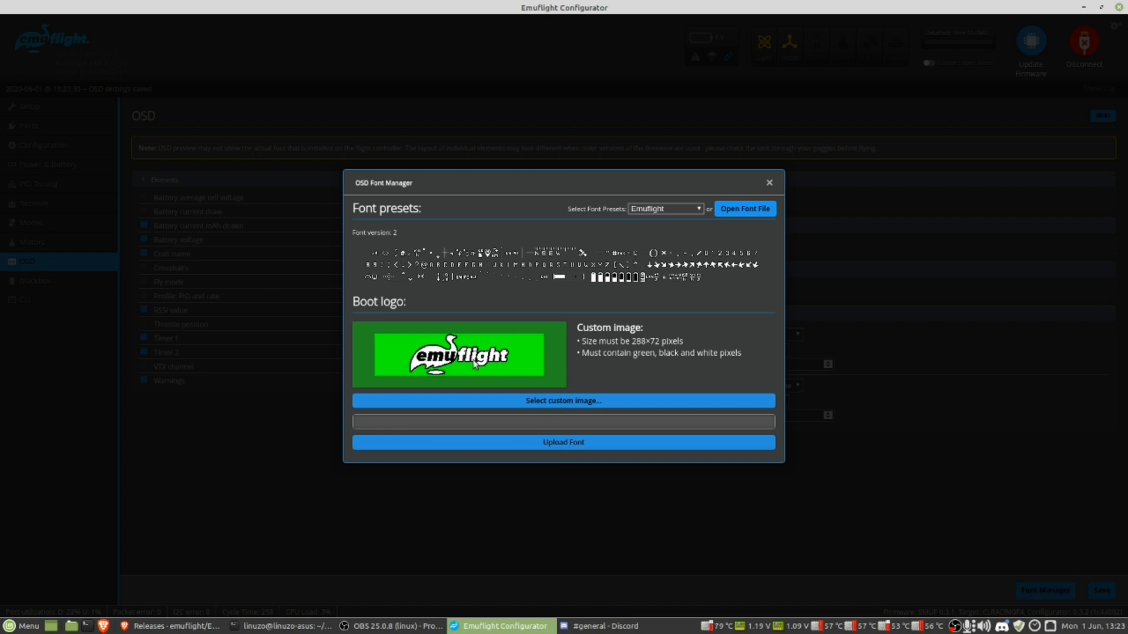
mouse_move(470, 375)
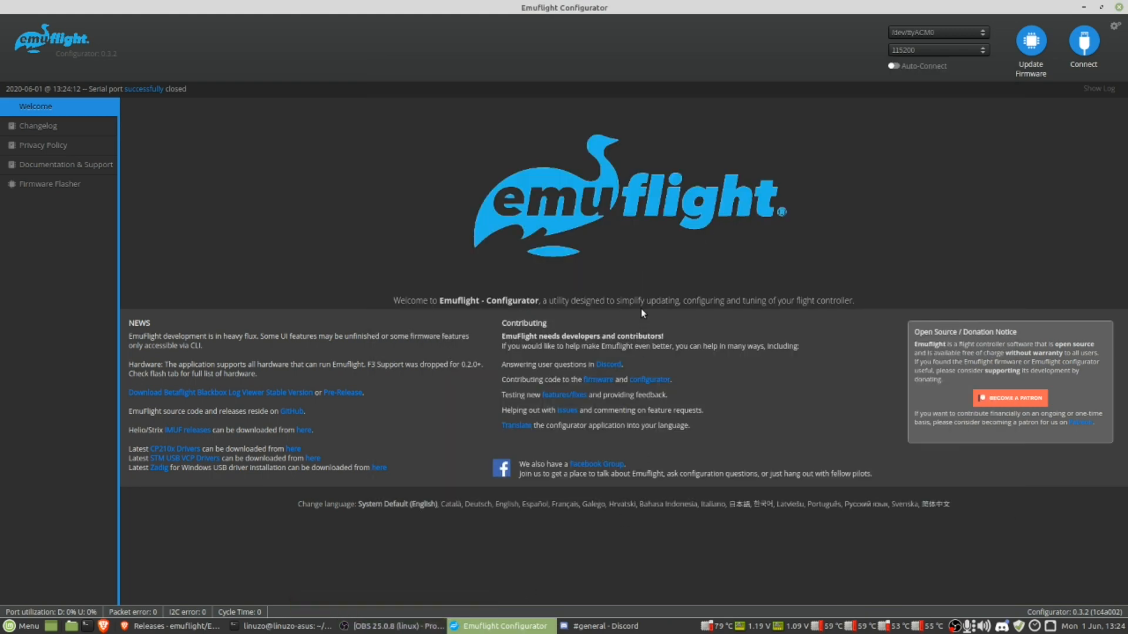
Reconnect to the CLRACINGF4 board, review the OSD page, then go to Blackbox
click(1082, 42)
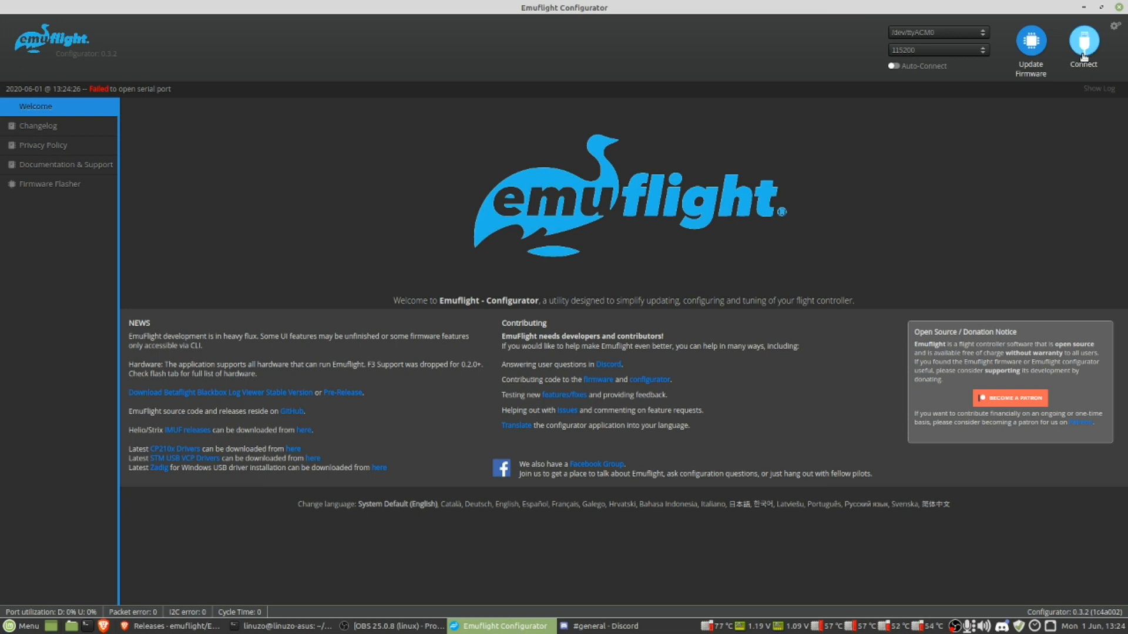
mouse_move(104, 82)
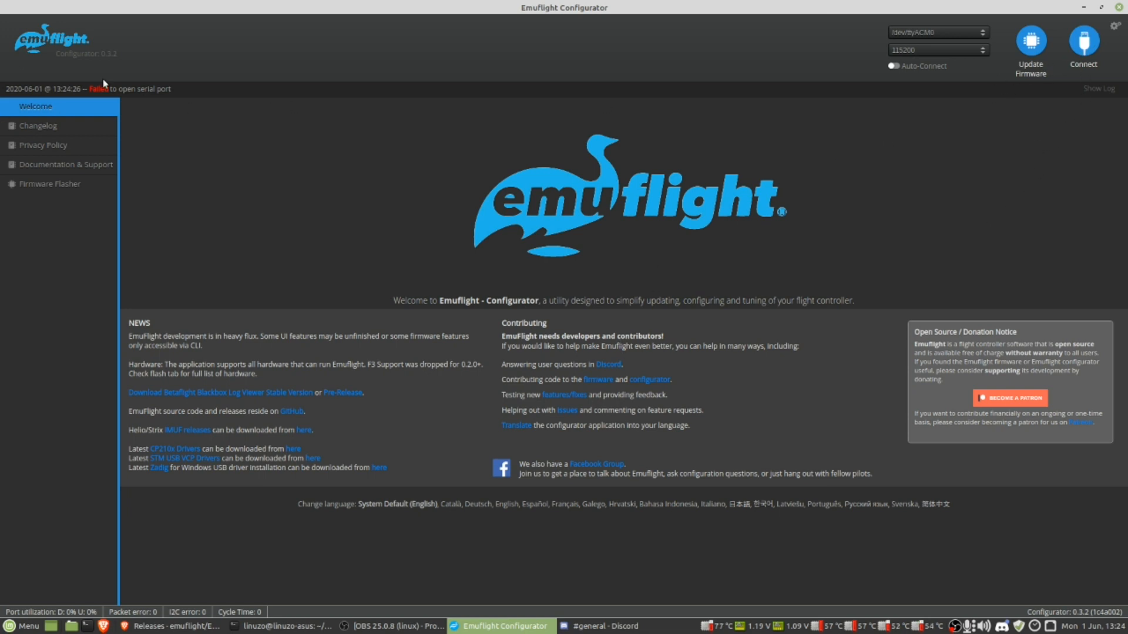
mouse_move(934, 267)
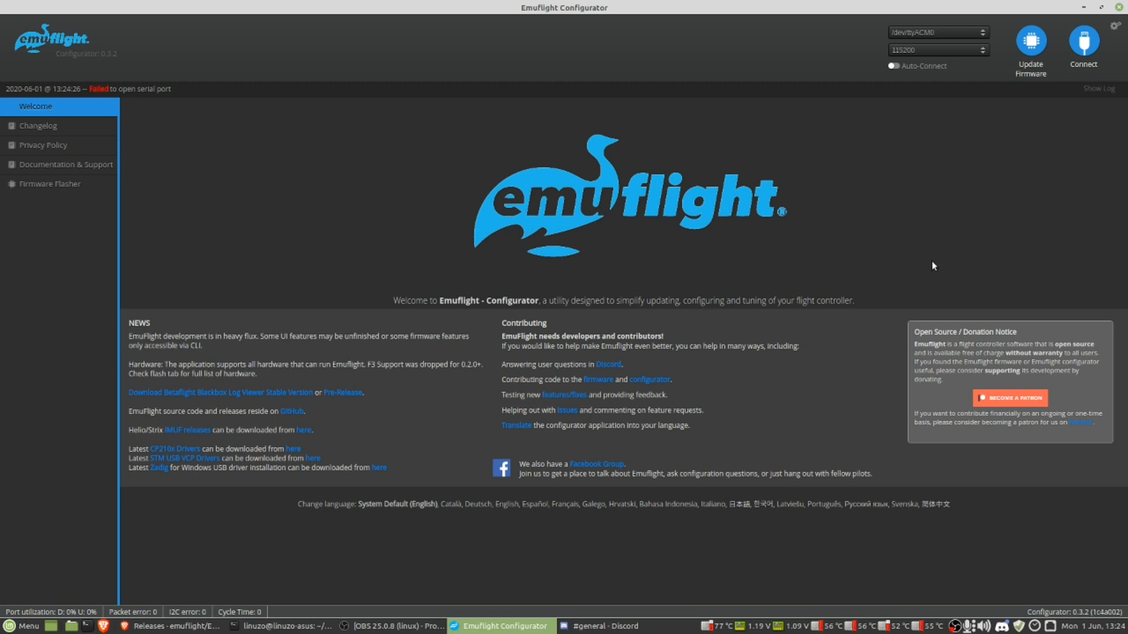
click(1084, 41)
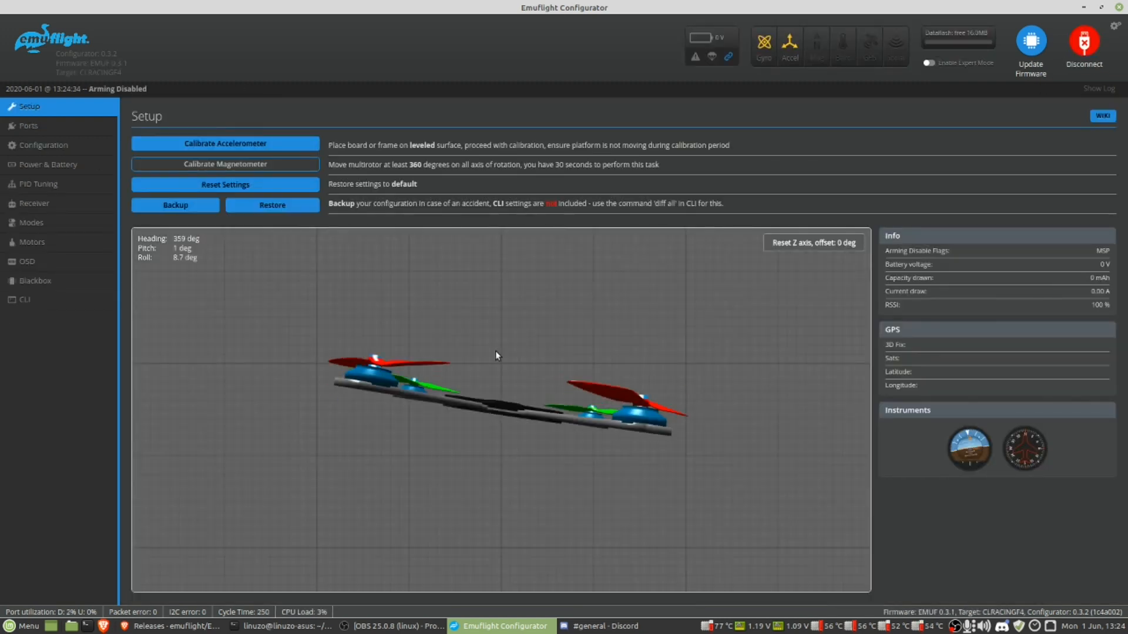
mouse_move(36, 266)
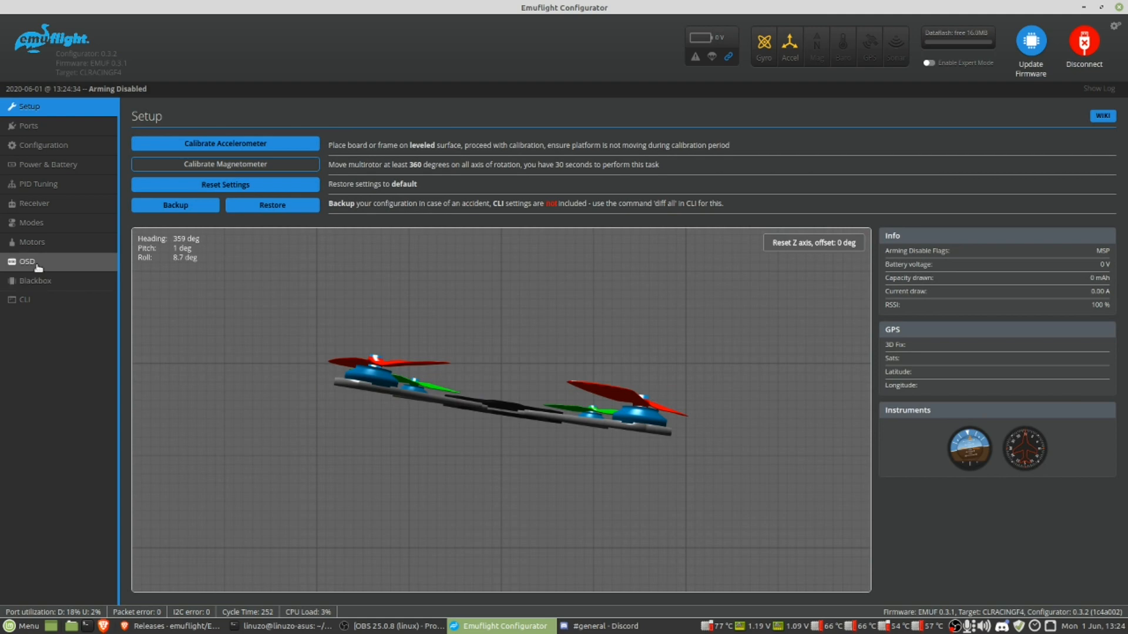
click(27, 261)
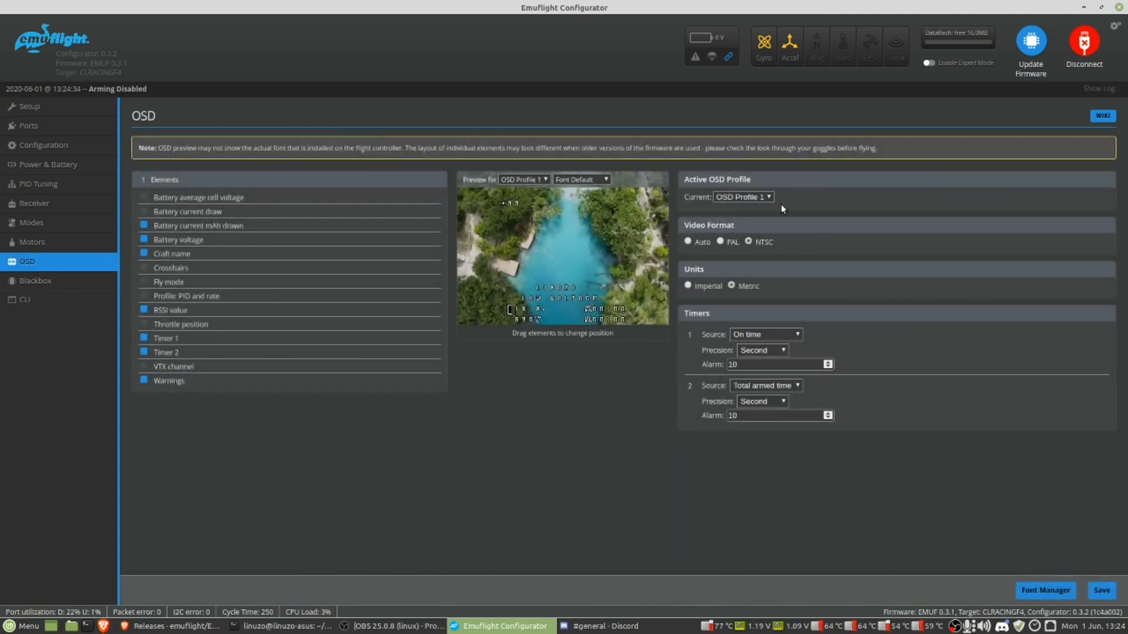
mouse_move(34, 274)
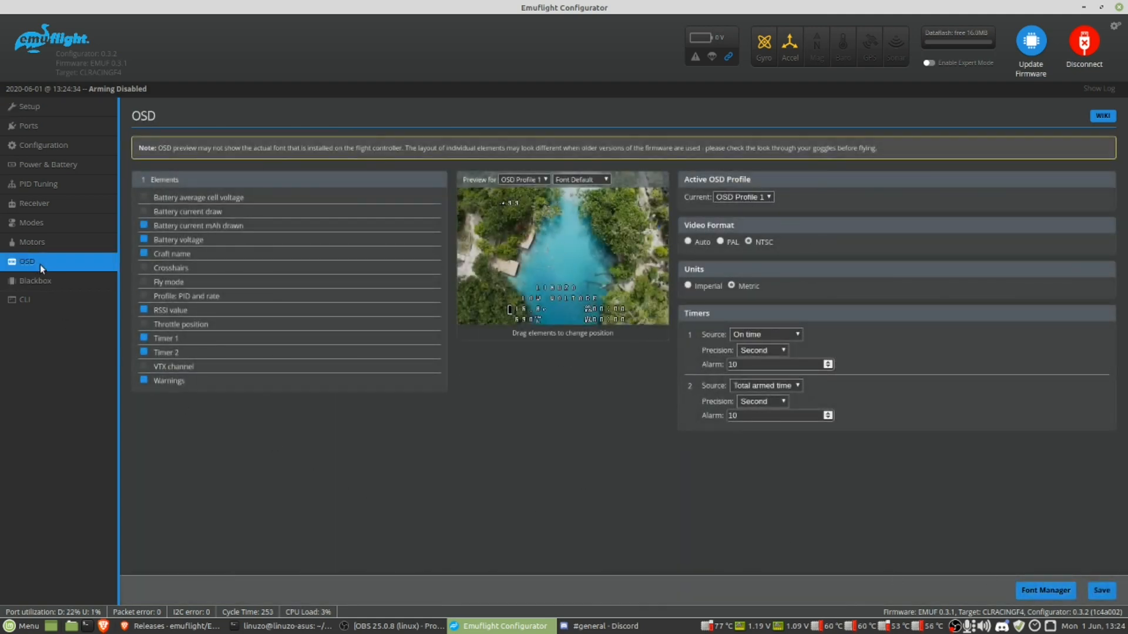
click(35, 280)
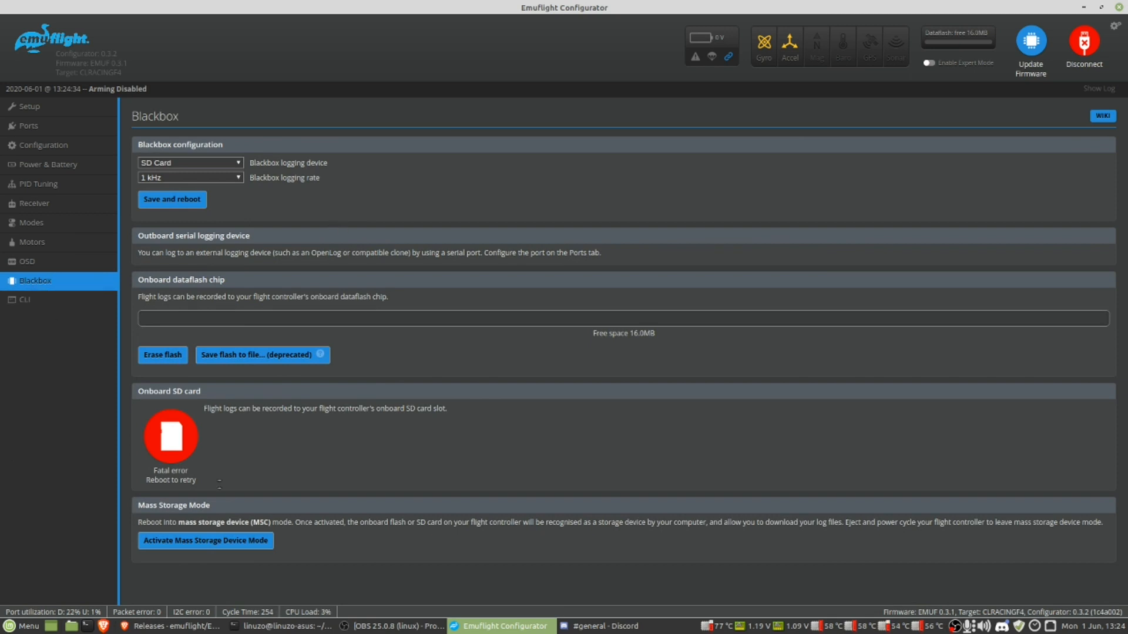
mouse_move(1114, 349)
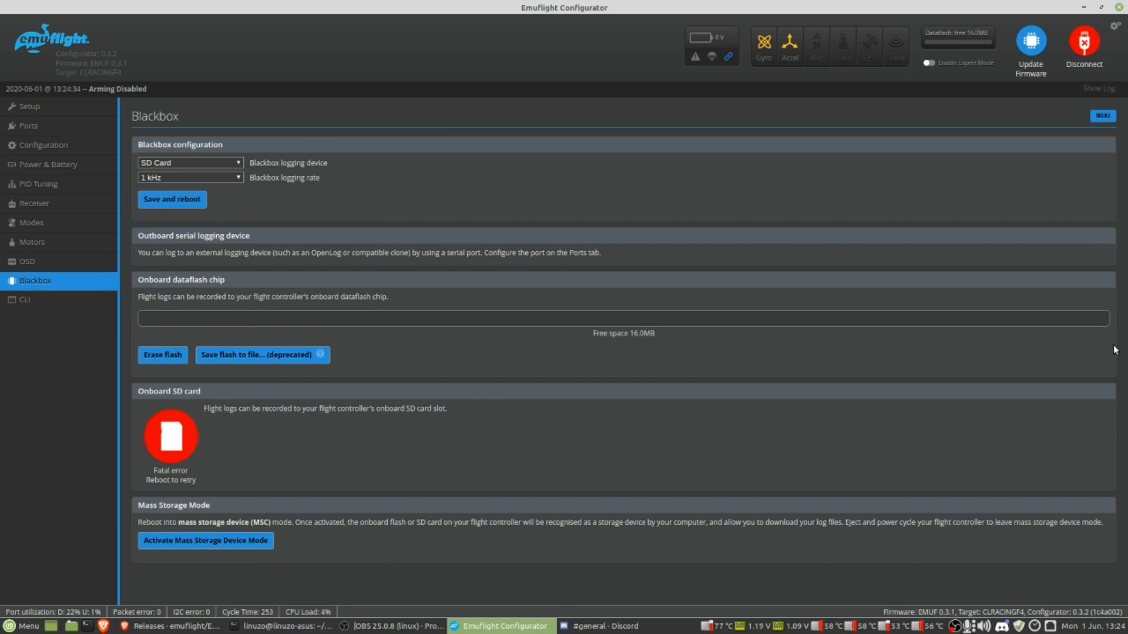
Switch to the CLI showing the board's settings output
click(25, 299)
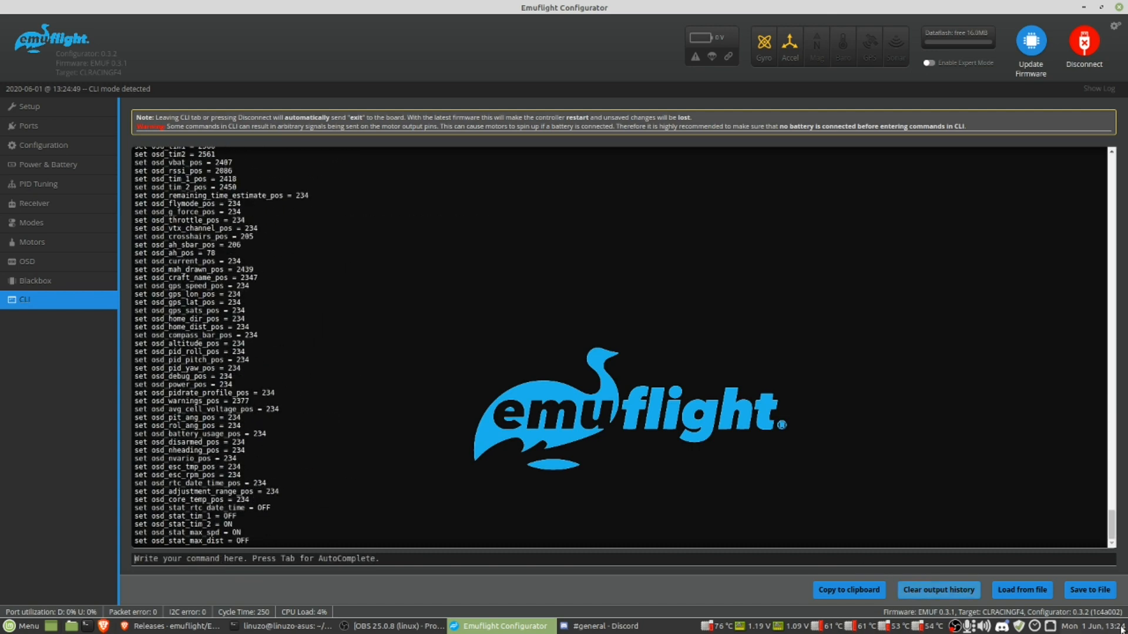
Save the CLI dump over the existing EMUF_CLRF4 backup file in Documents
click(1093, 590)
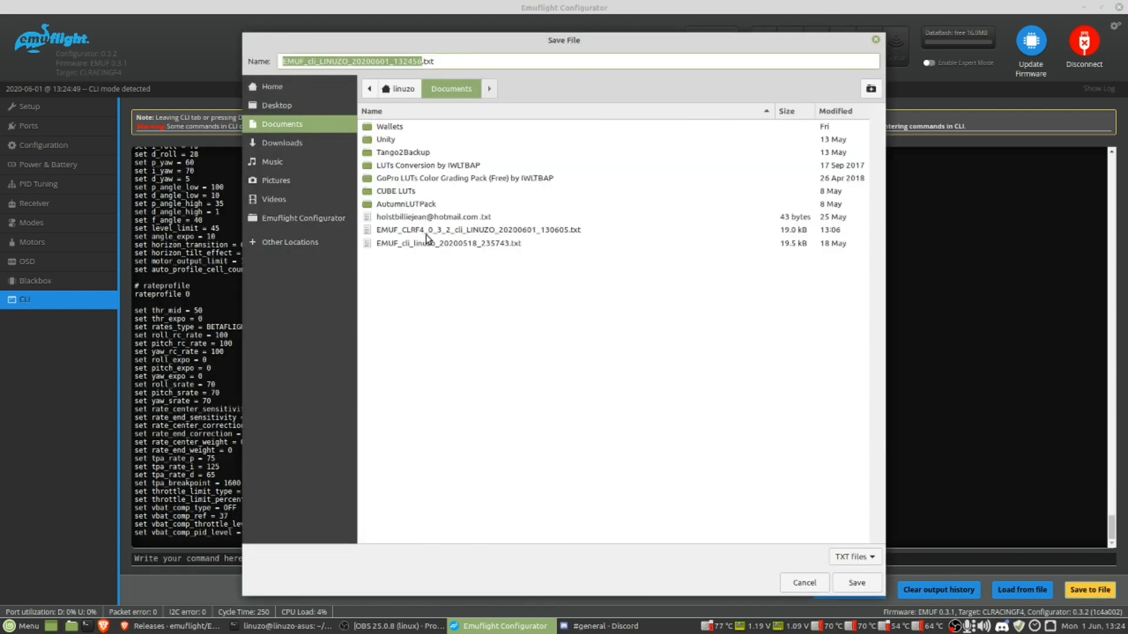
click(857, 583)
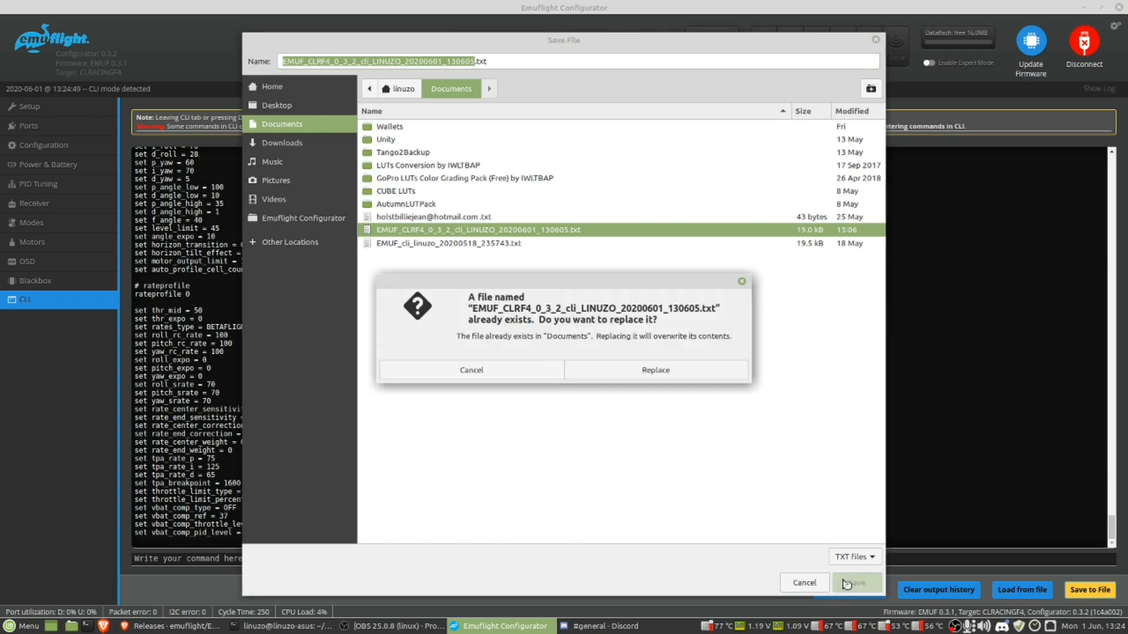
click(655, 370)
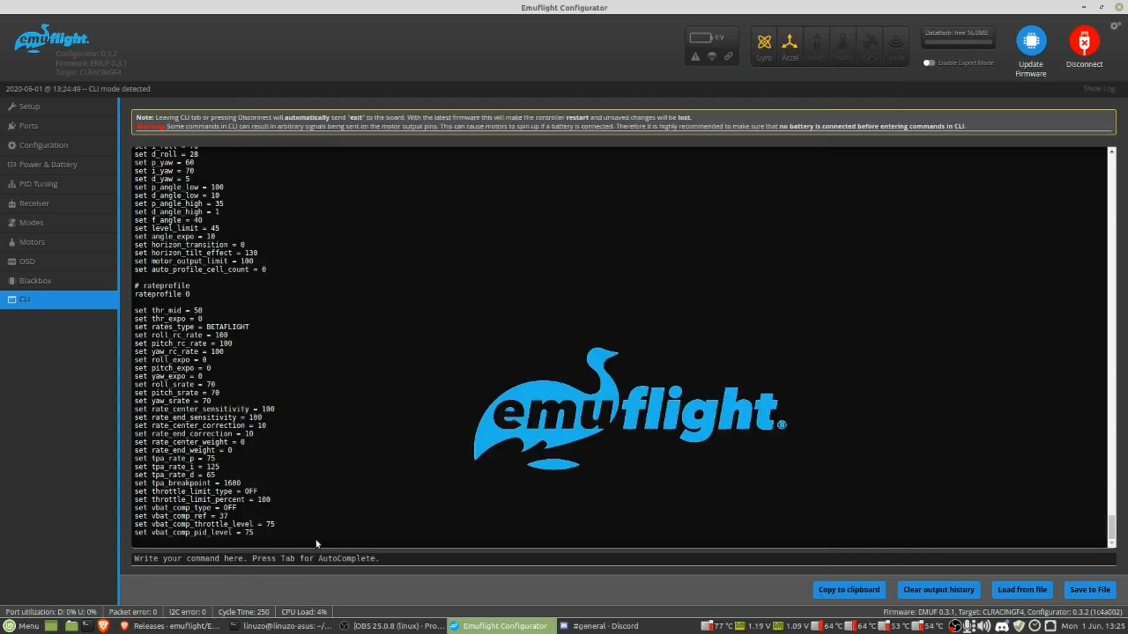
mouse_move(1079, 488)
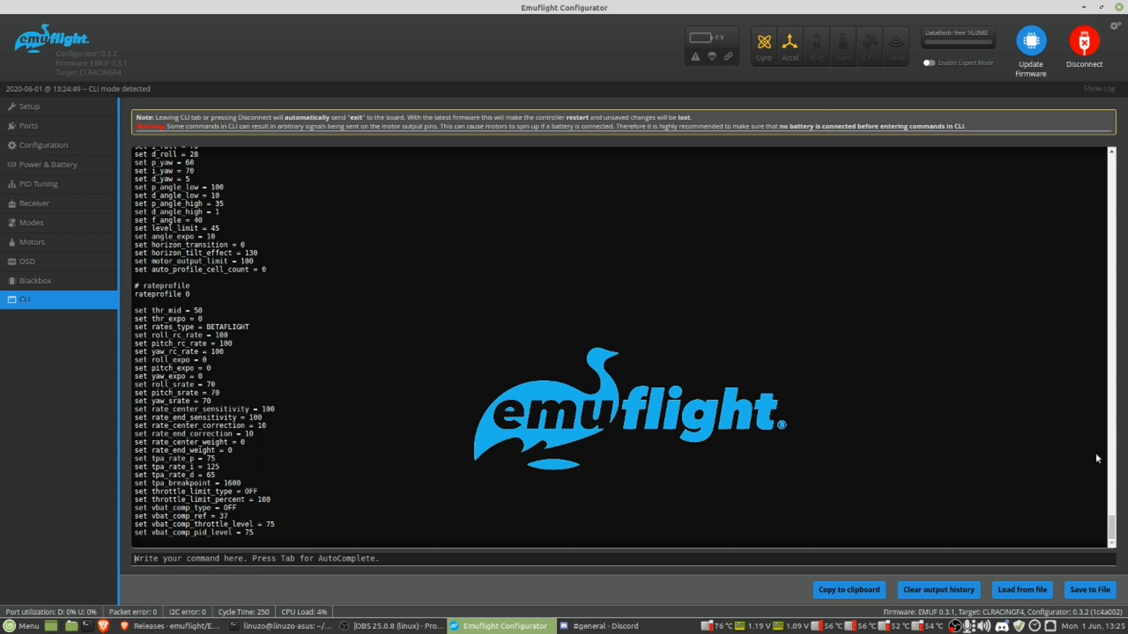
mouse_move(925, 399)
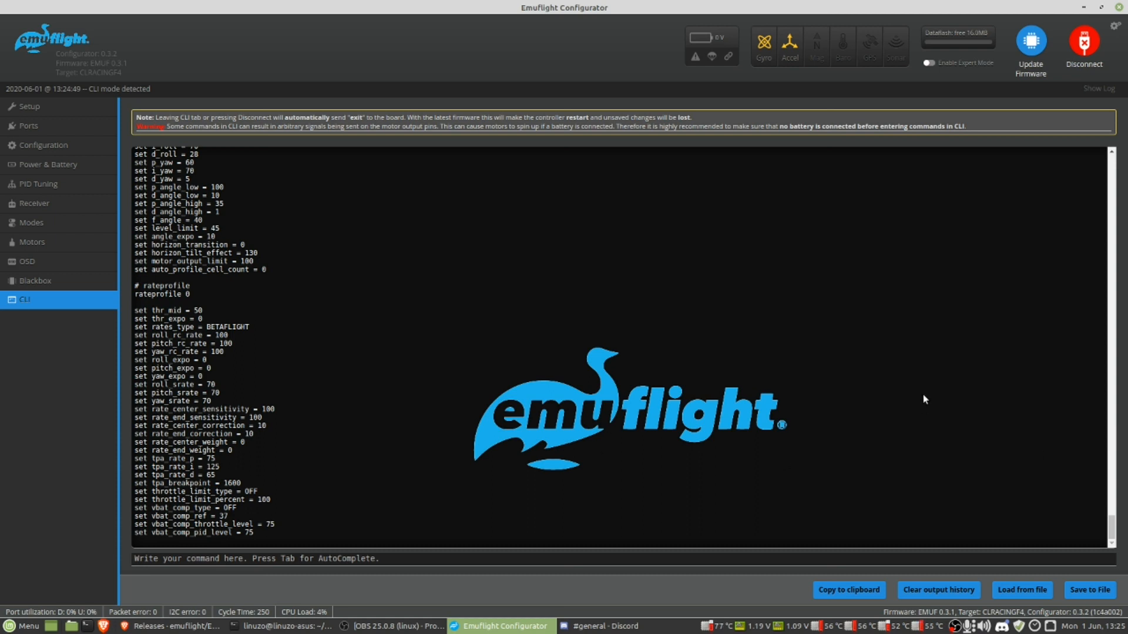
mouse_move(1041, 587)
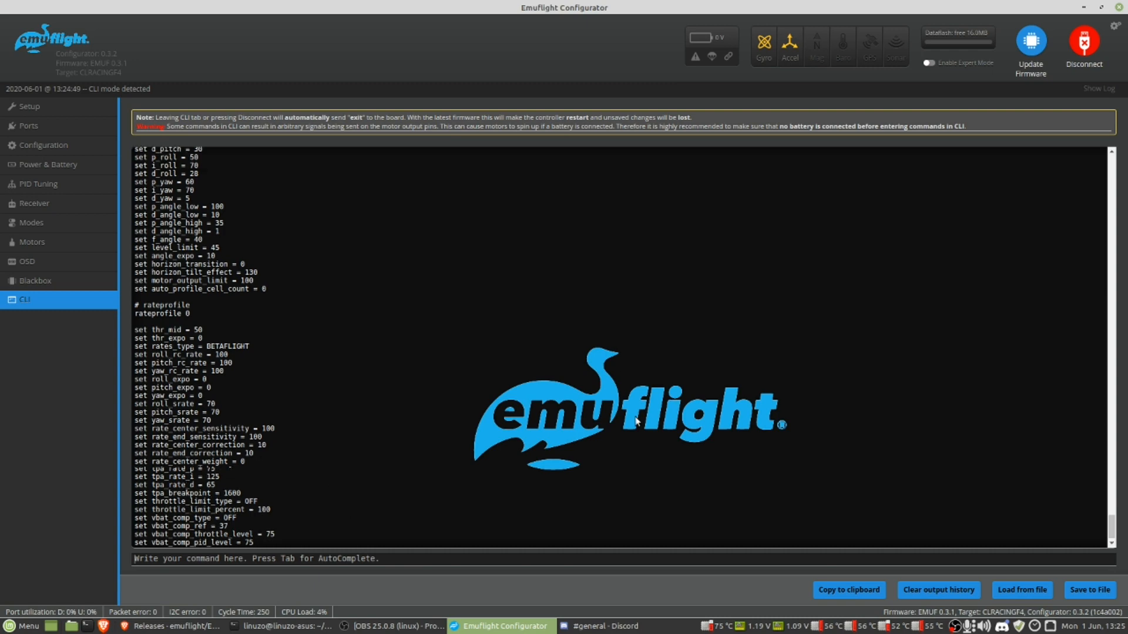
Disconnect from the board, attempt a reconnect, and return to the configurator from Discord
click(1084, 42)
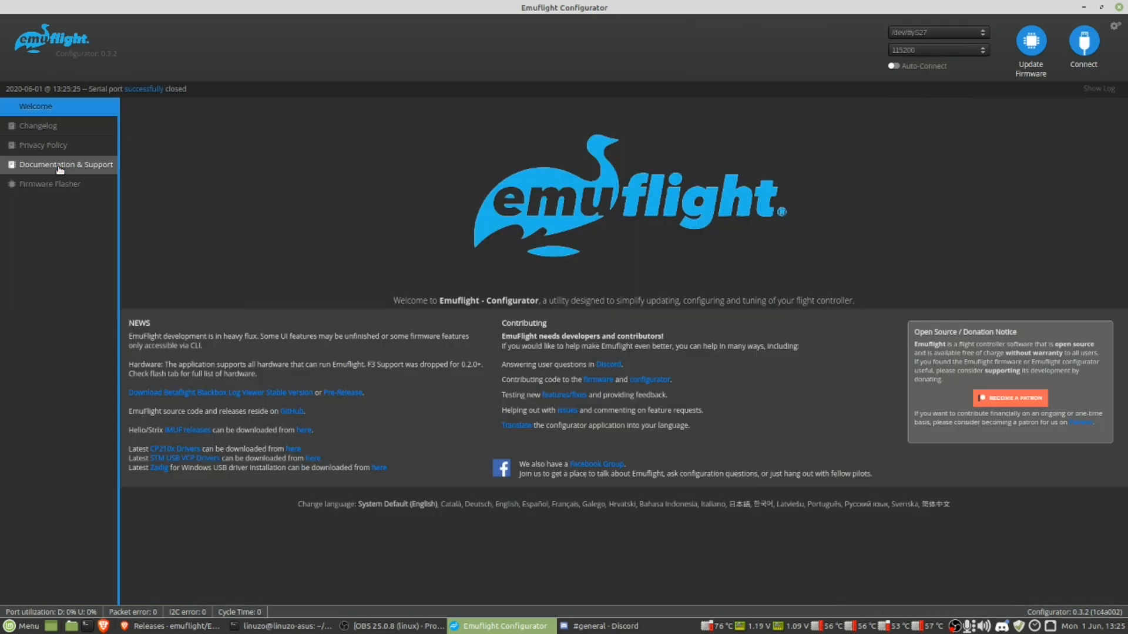
click(1082, 42)
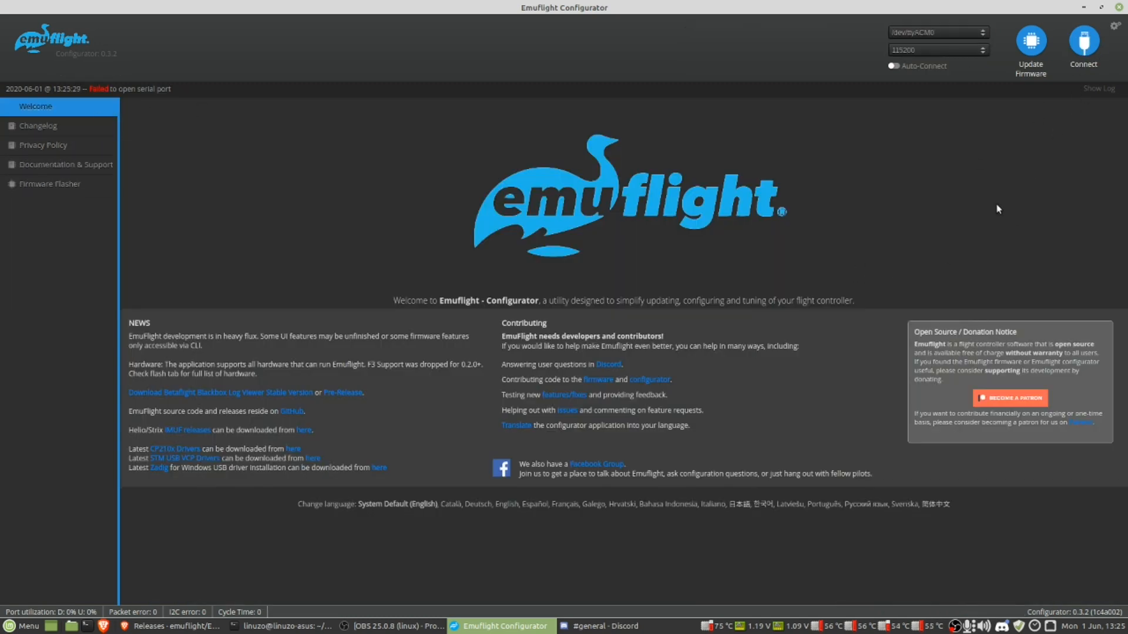
mouse_move(1074, 169)
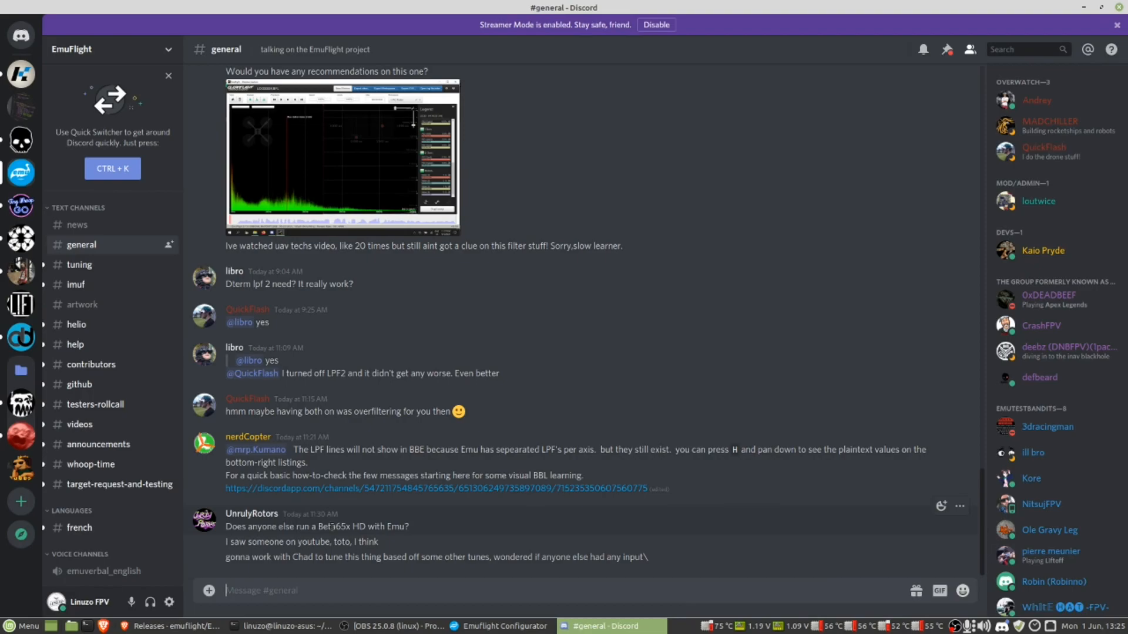
click(505, 625)
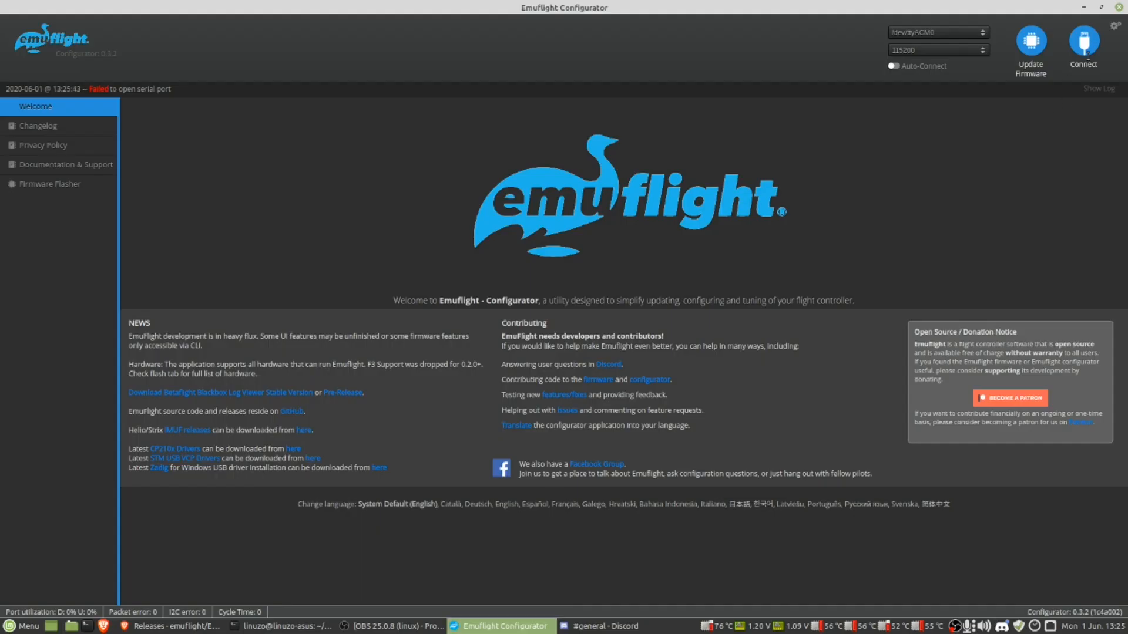
Reconnect to the flight controller and view the profile 1 PID values
click(1084, 42)
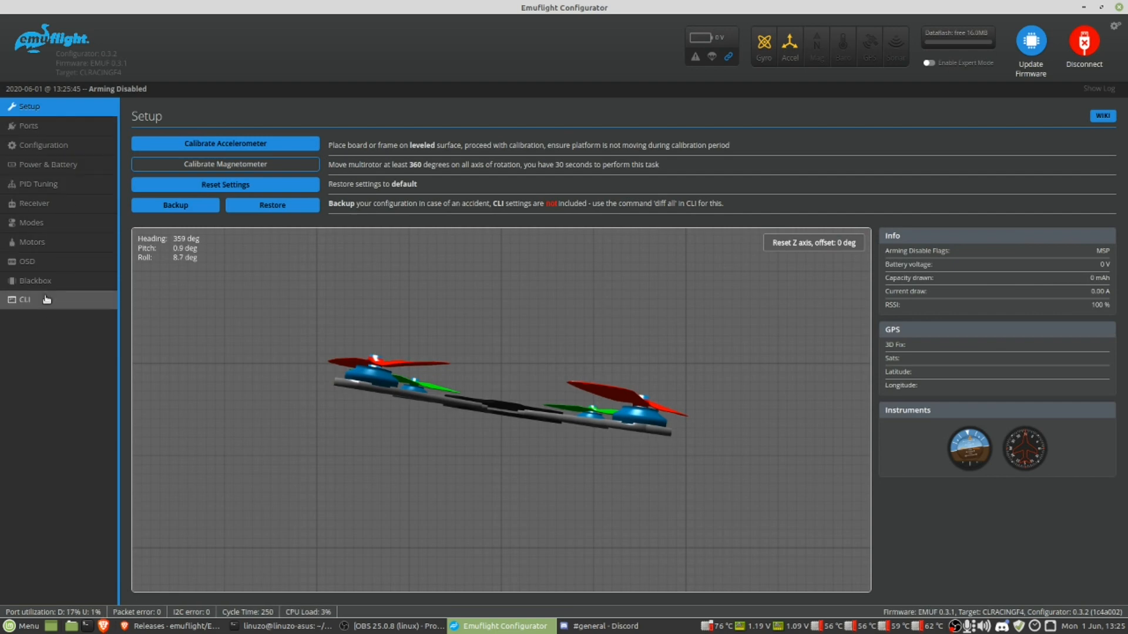
mouse_move(42, 228)
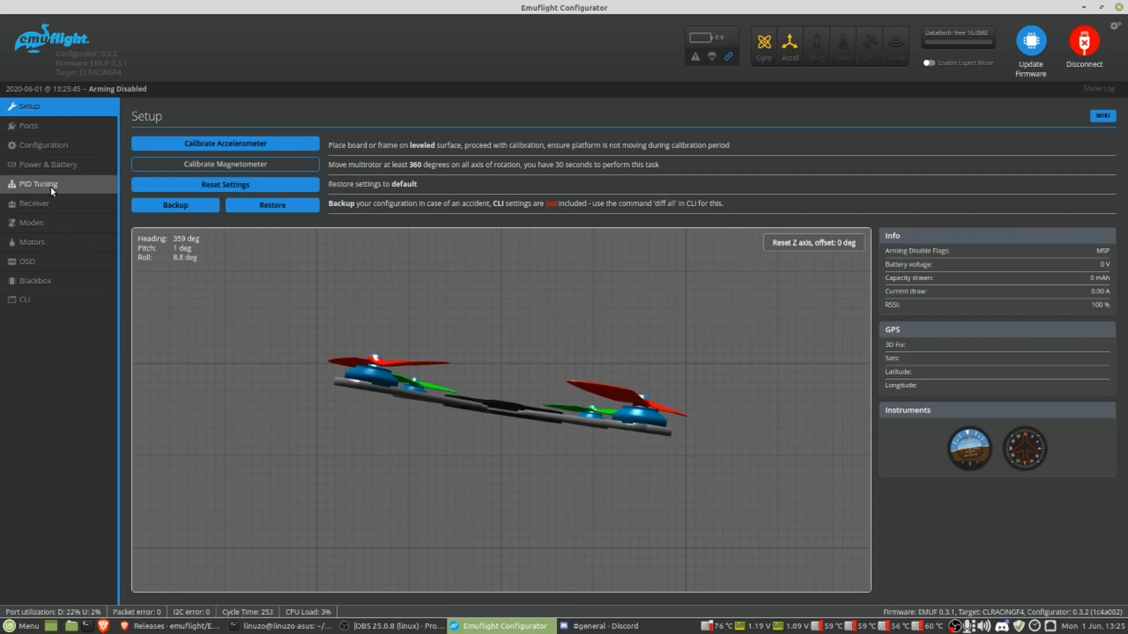
click(35, 183)
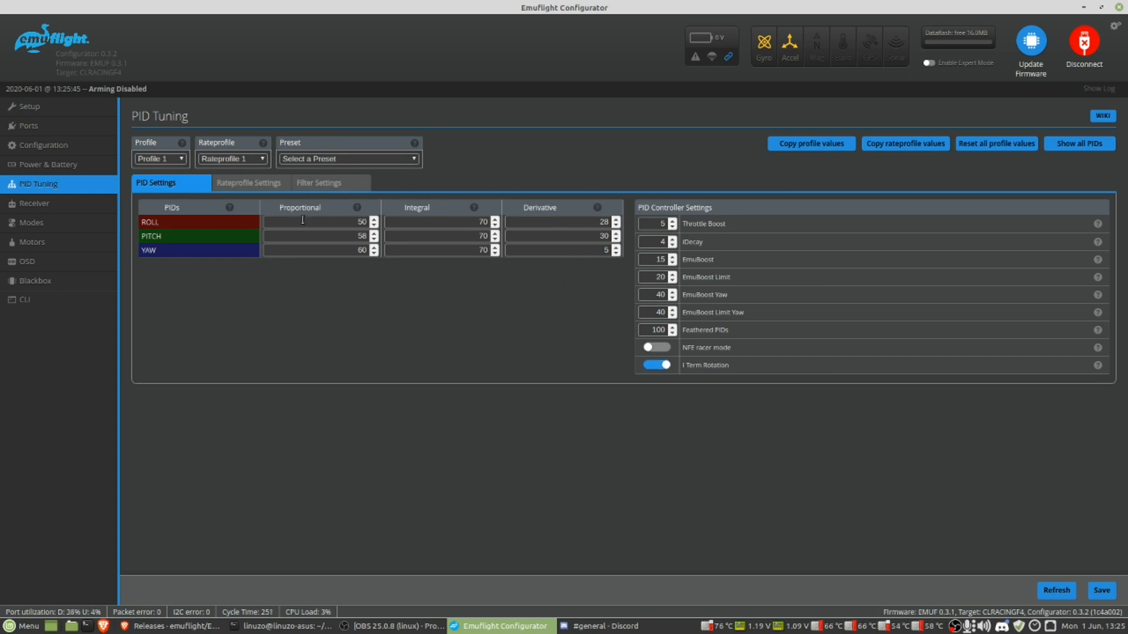
In Rateprofile Settings, set RC rate 1.05 and super rate 0.82 for roll, pitch and yaw
click(248, 183)
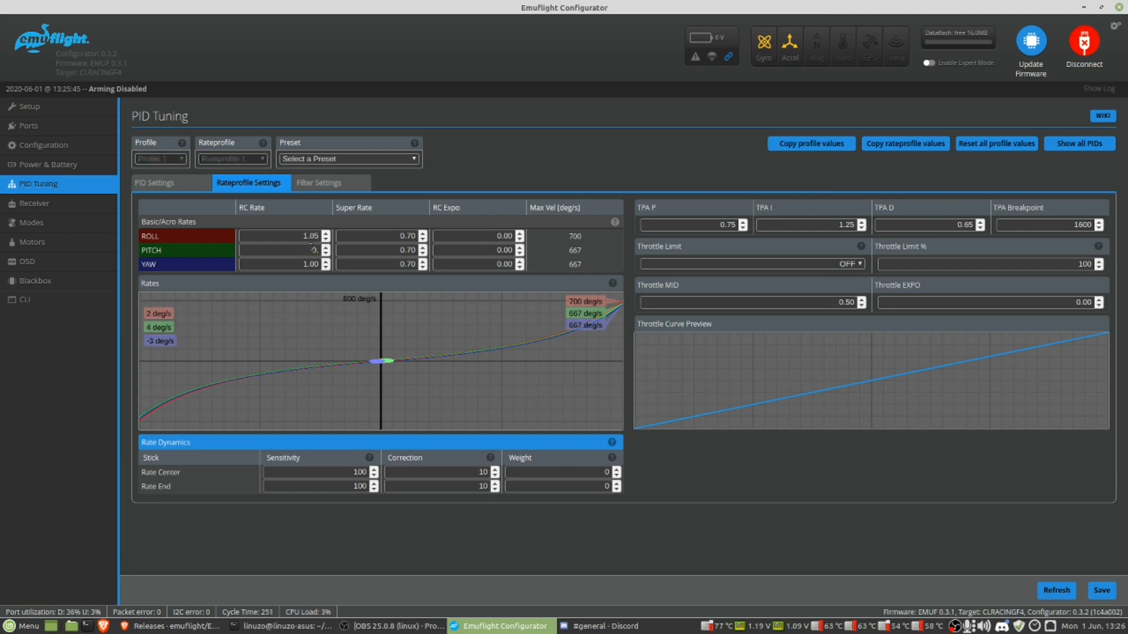
click(293, 250)
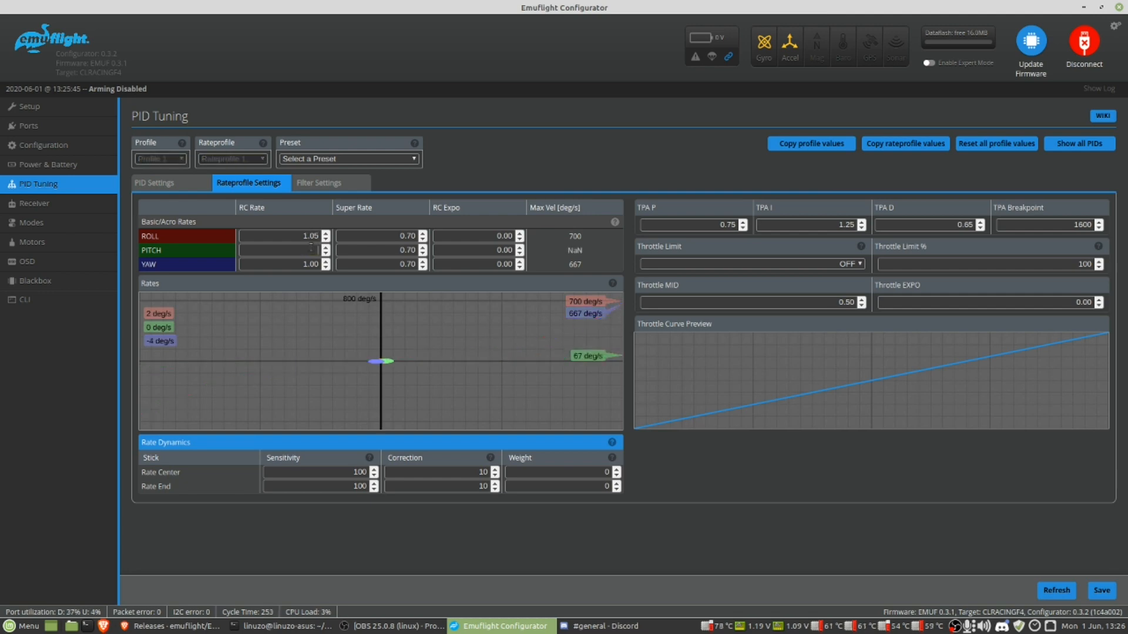
click(281, 249)
text(1.05)
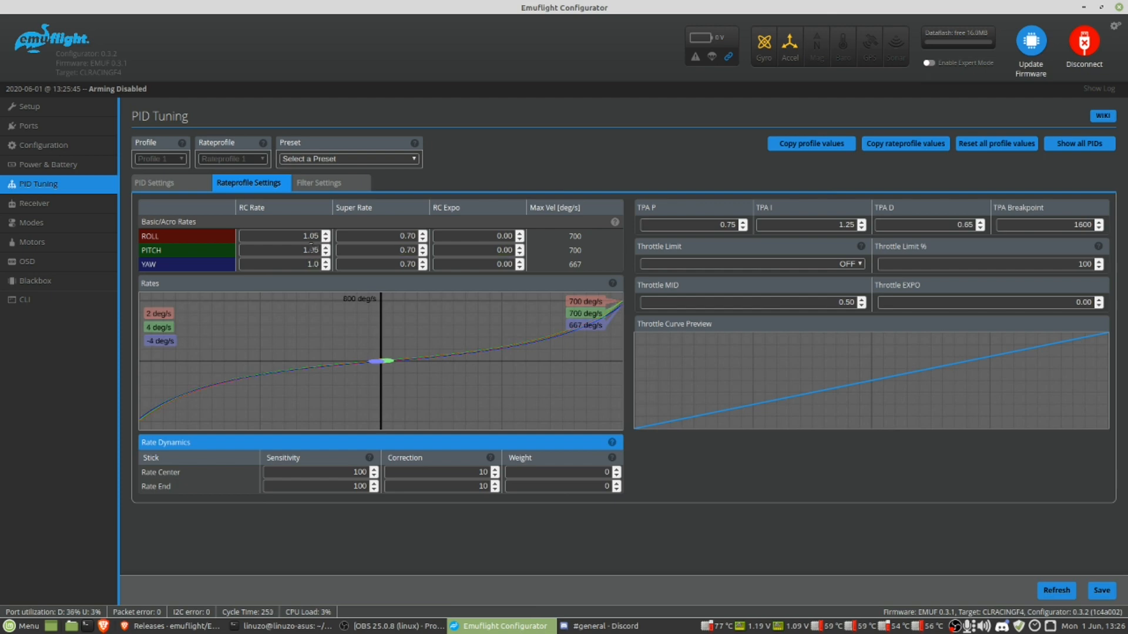
click(317, 262)
text(5)
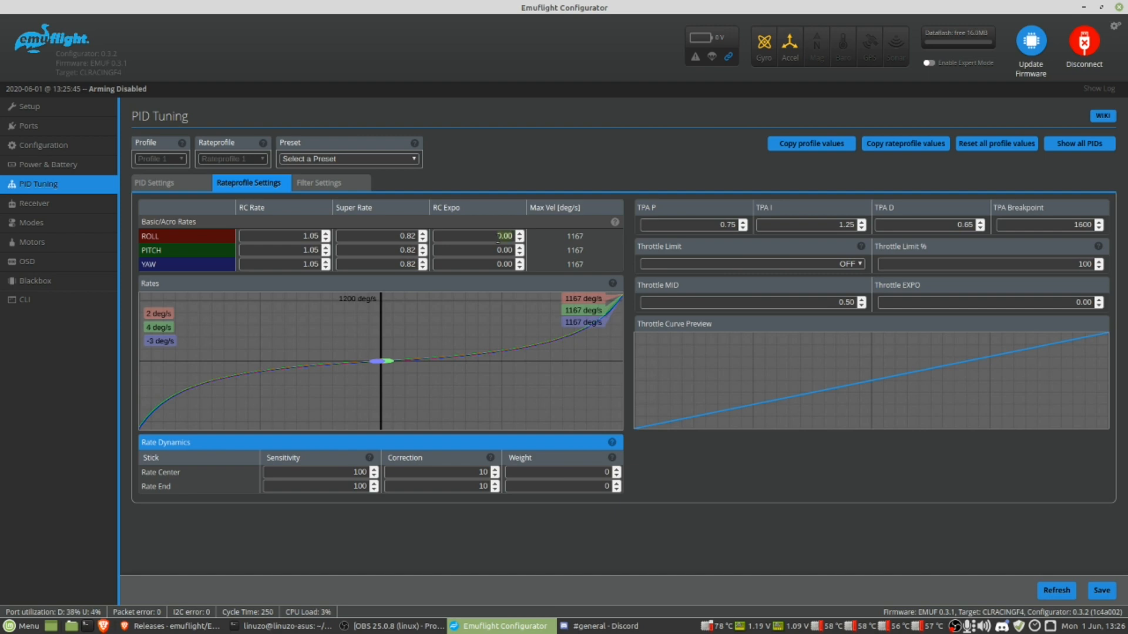
Set RC expo to 0.15 for all three axes and save the rates to the board
click(520, 233)
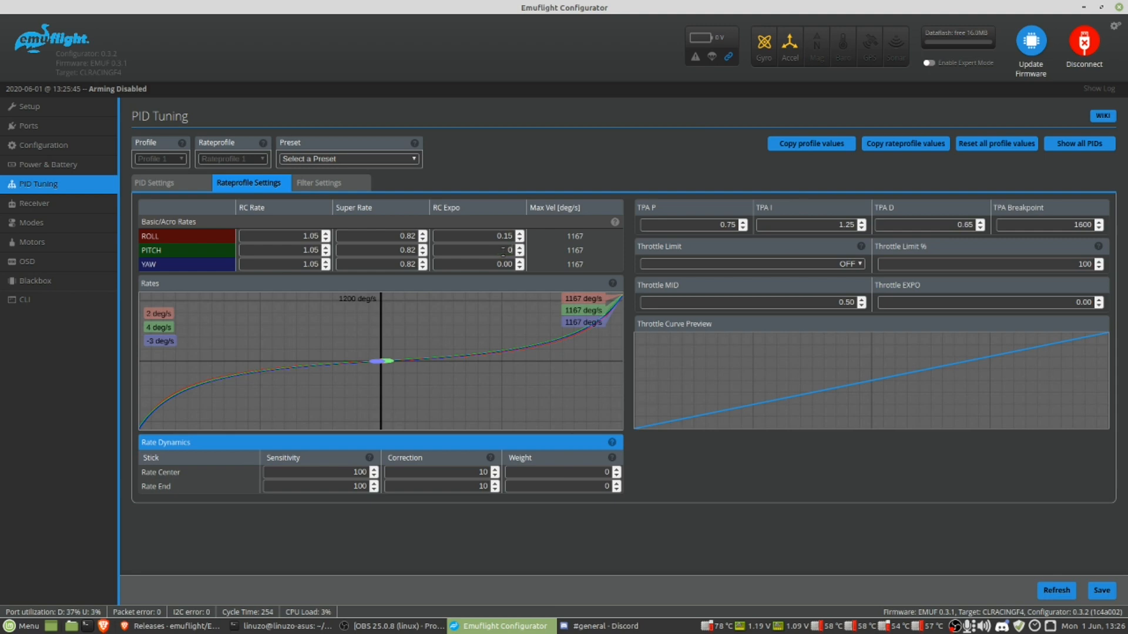
click(504, 251)
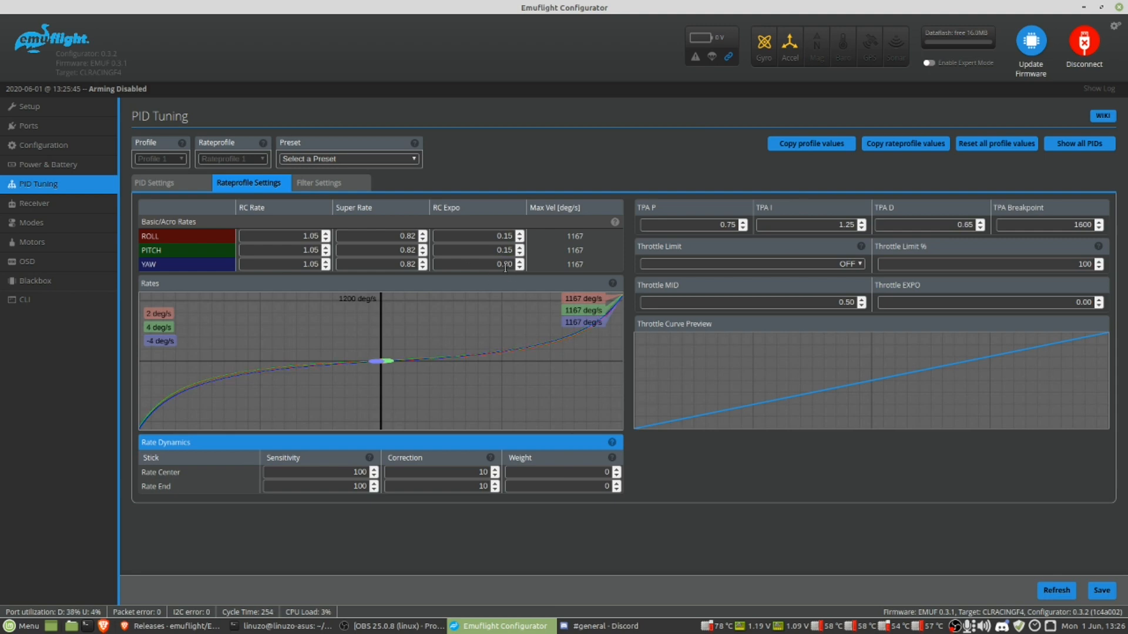
click(518, 262)
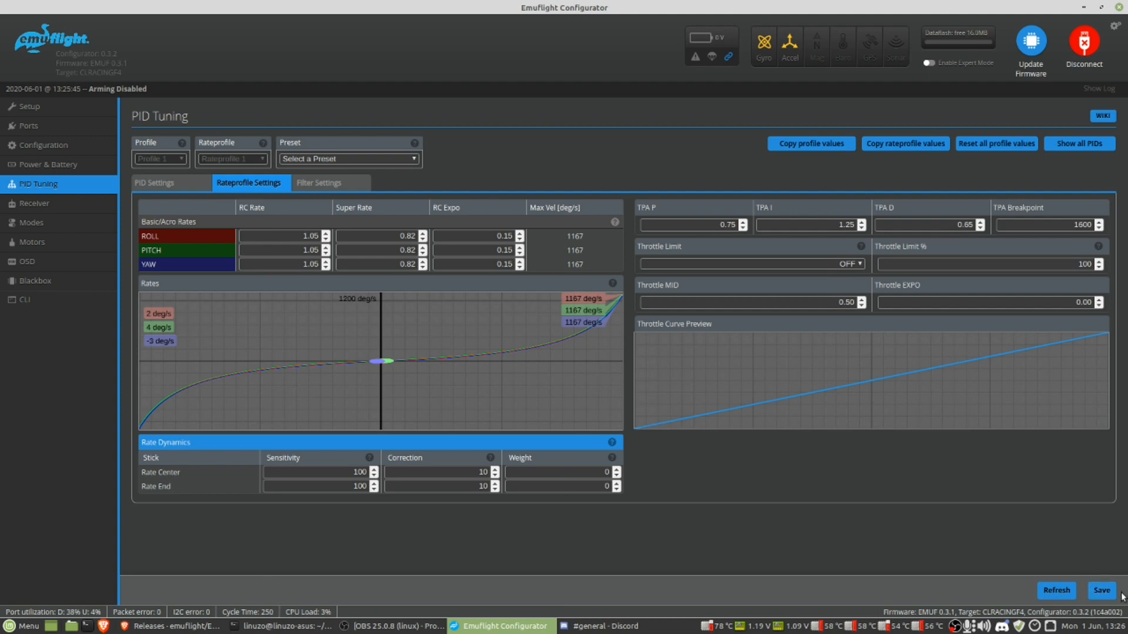
click(1104, 590)
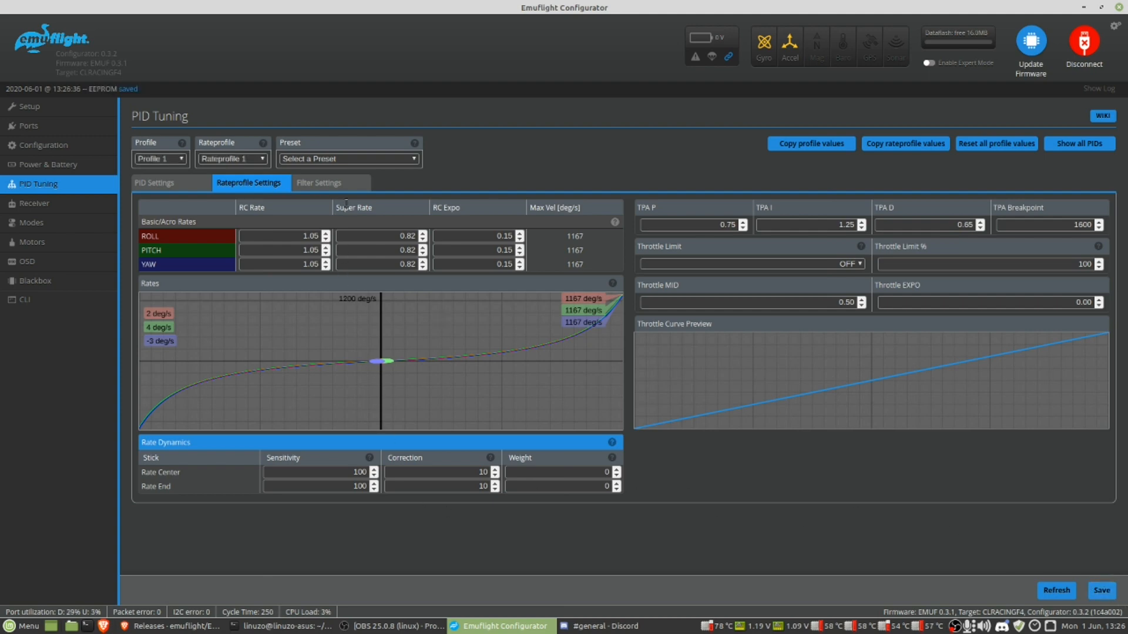
Review the Filter Settings, then return to the PID Settings showing roll, pitch and yaw values
click(319, 183)
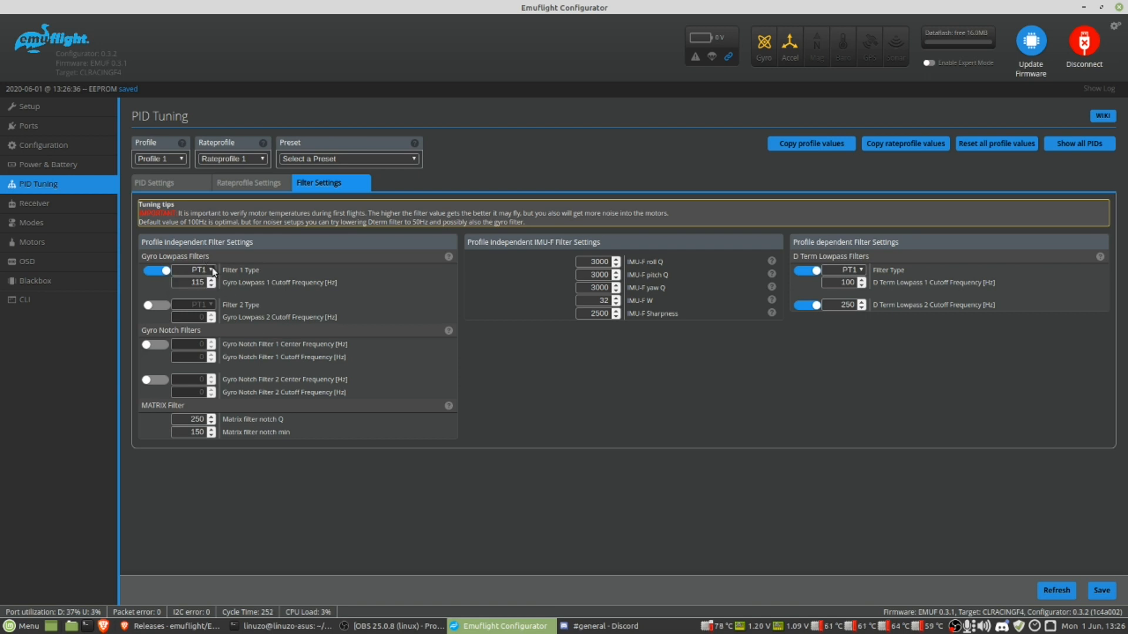
mouse_move(568, 237)
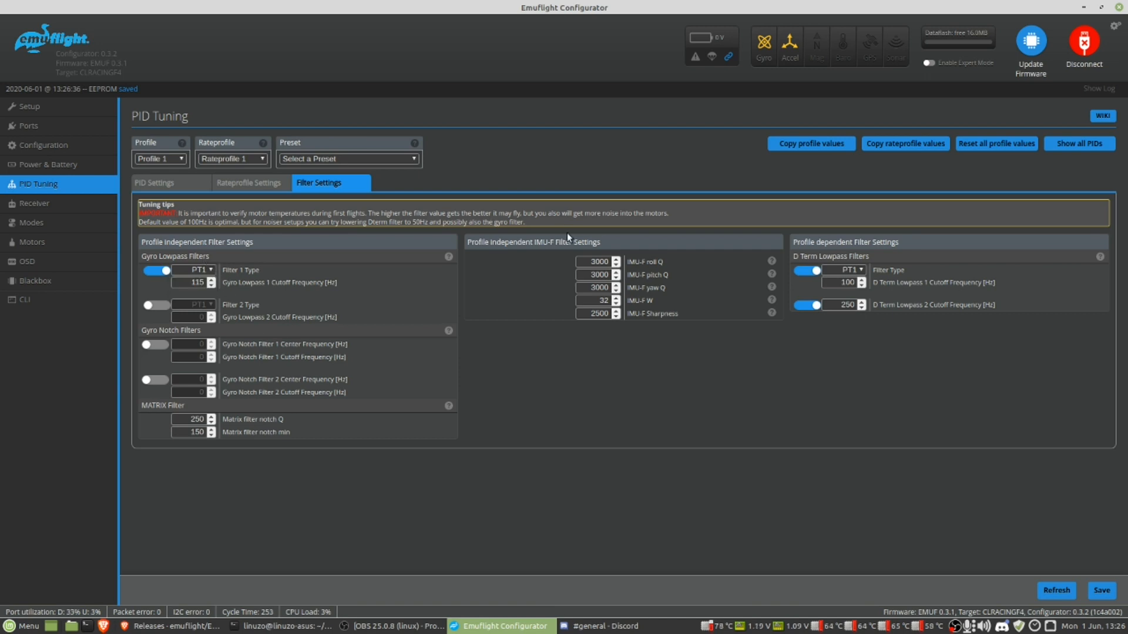
click(193, 270)
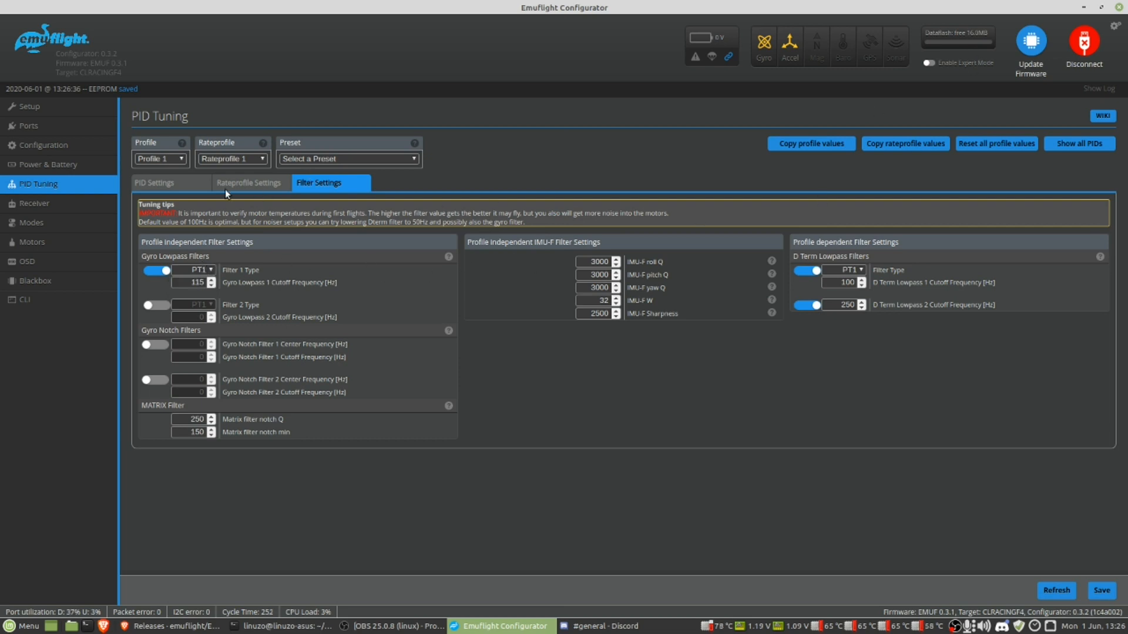
click(155, 182)
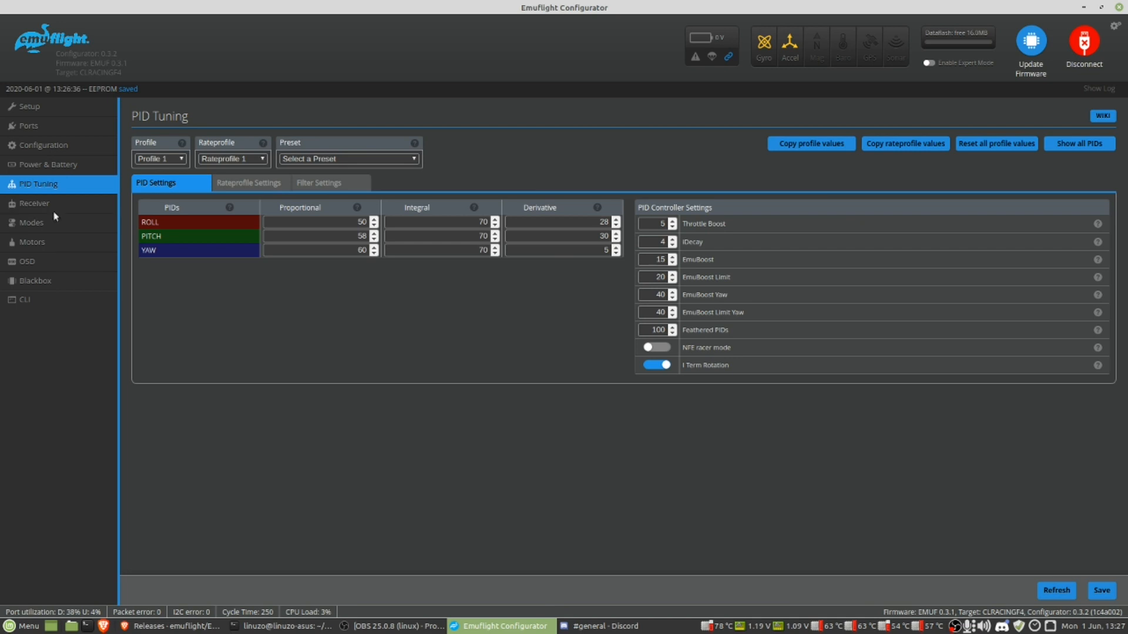
mouse_move(115, 289)
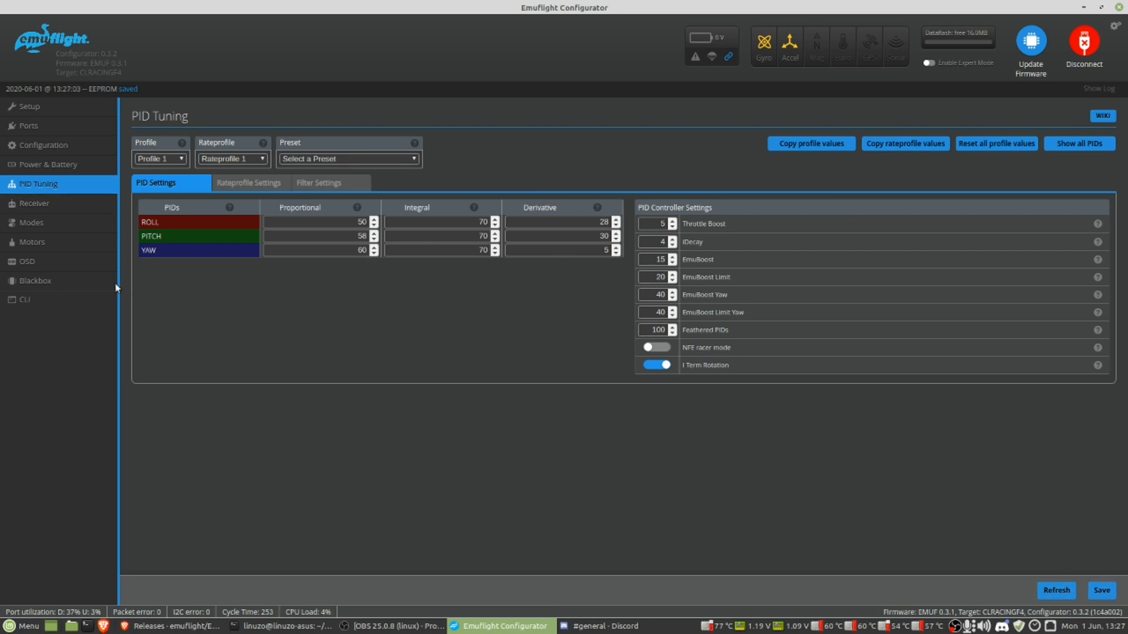
Pass through the Receiver and Motors pages and land on the CLI
click(34, 203)
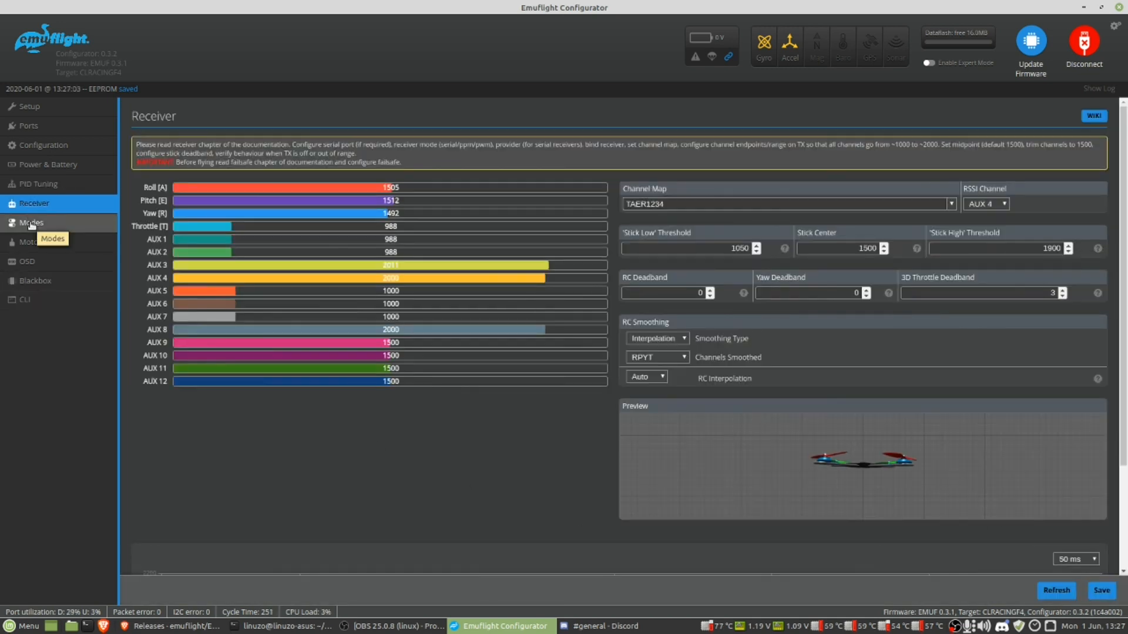
click(32, 242)
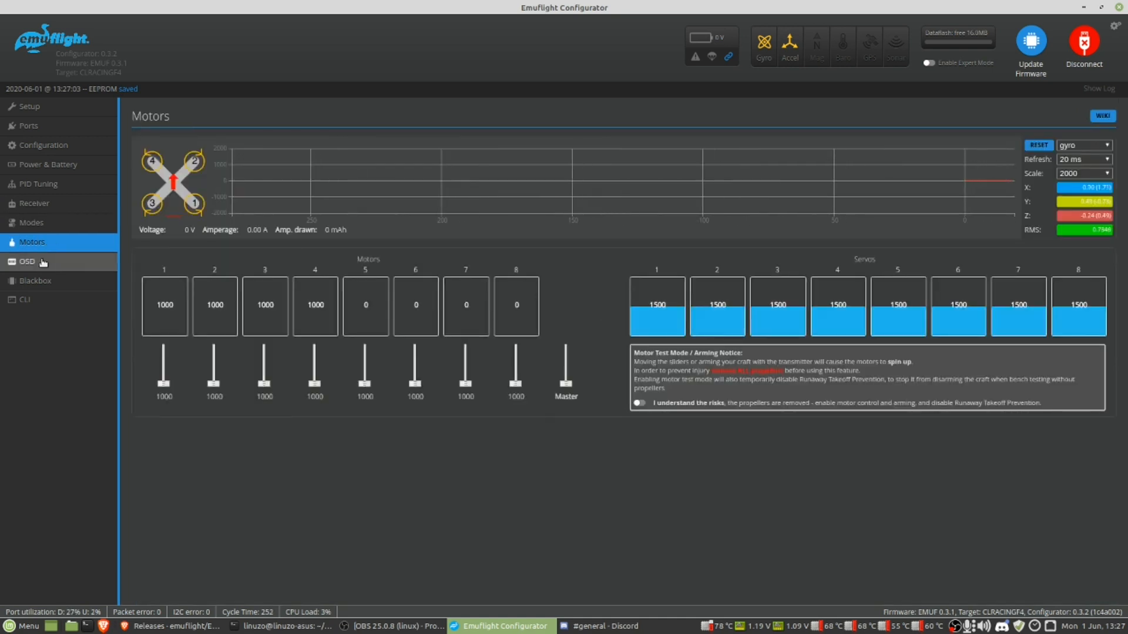
click(24, 300)
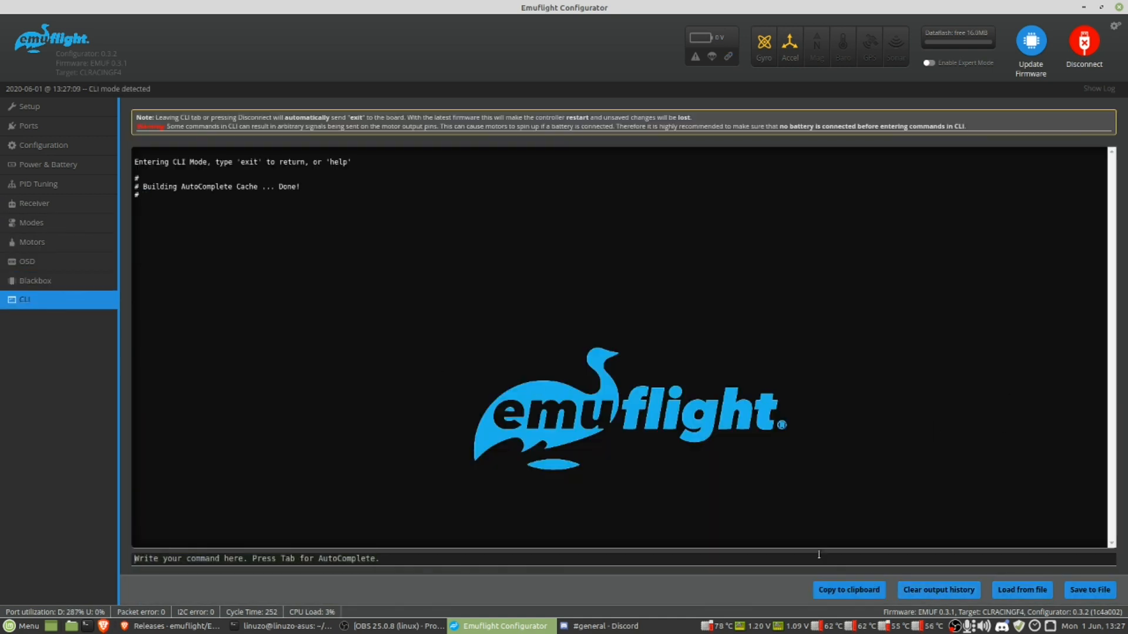
Run a full 'dump' in the CLI and save the output over the earlier backup .txt in Documents
text(dum)
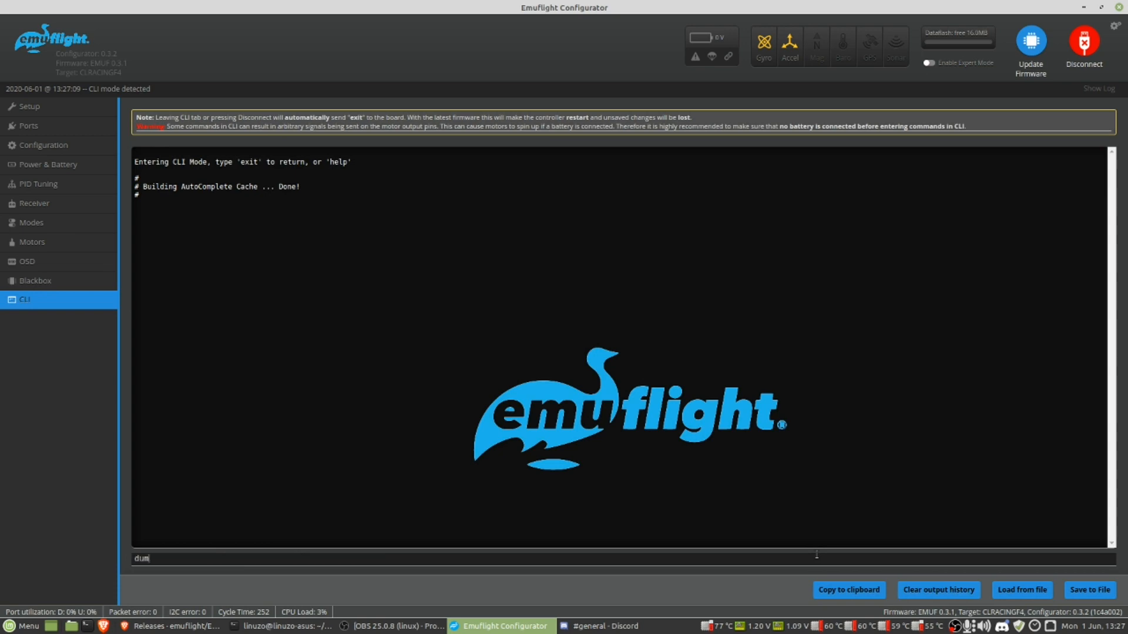
key(Enter)
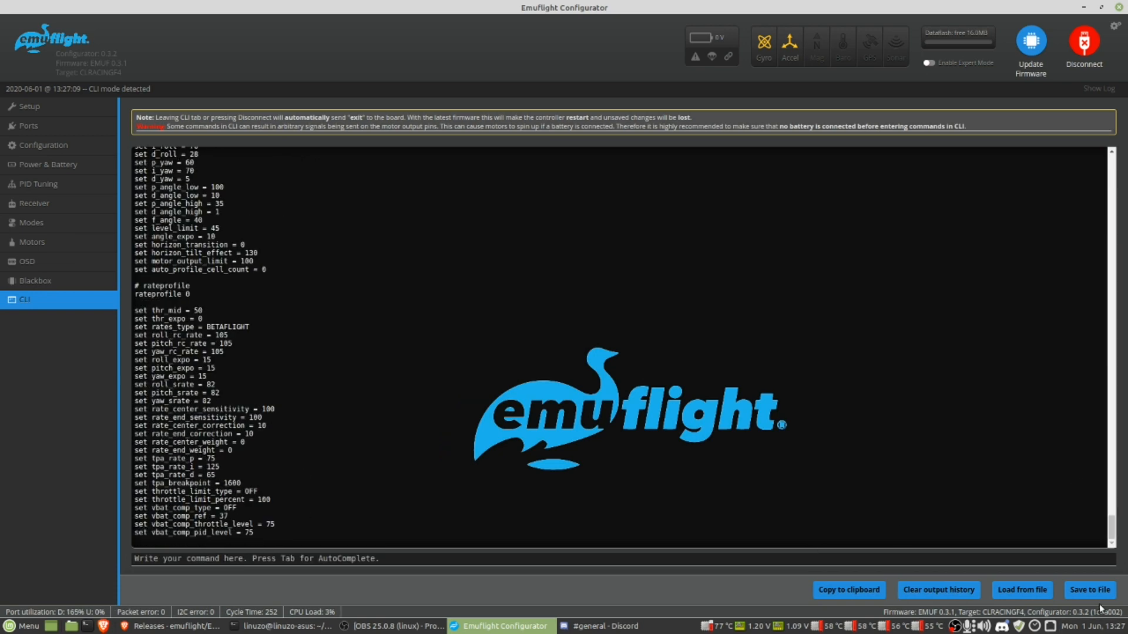
click(1092, 590)
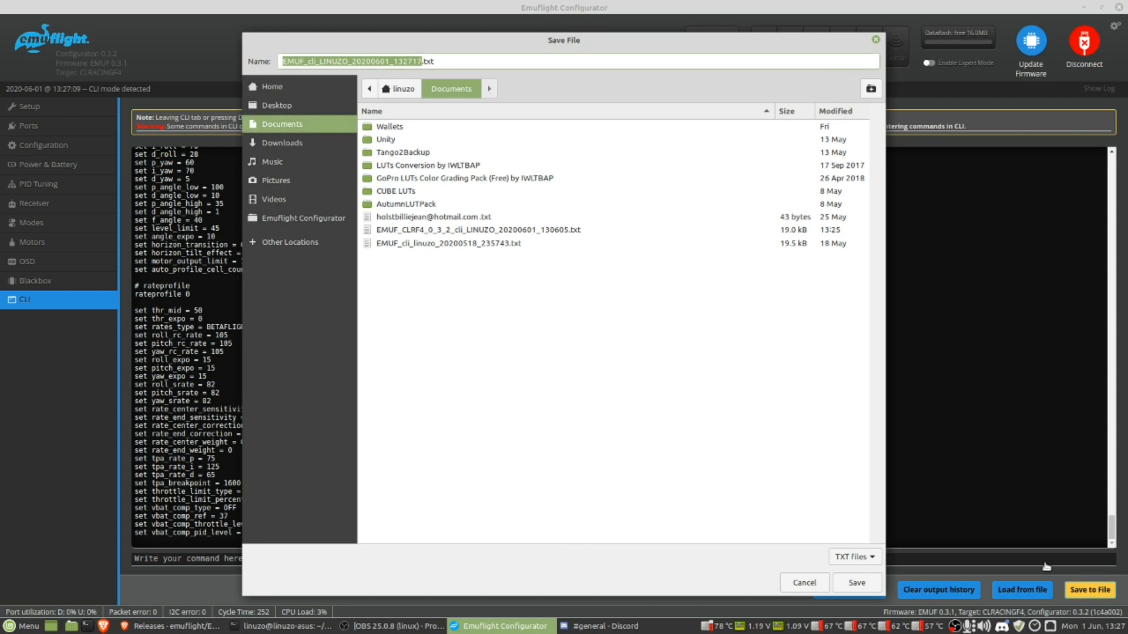
click(476, 230)
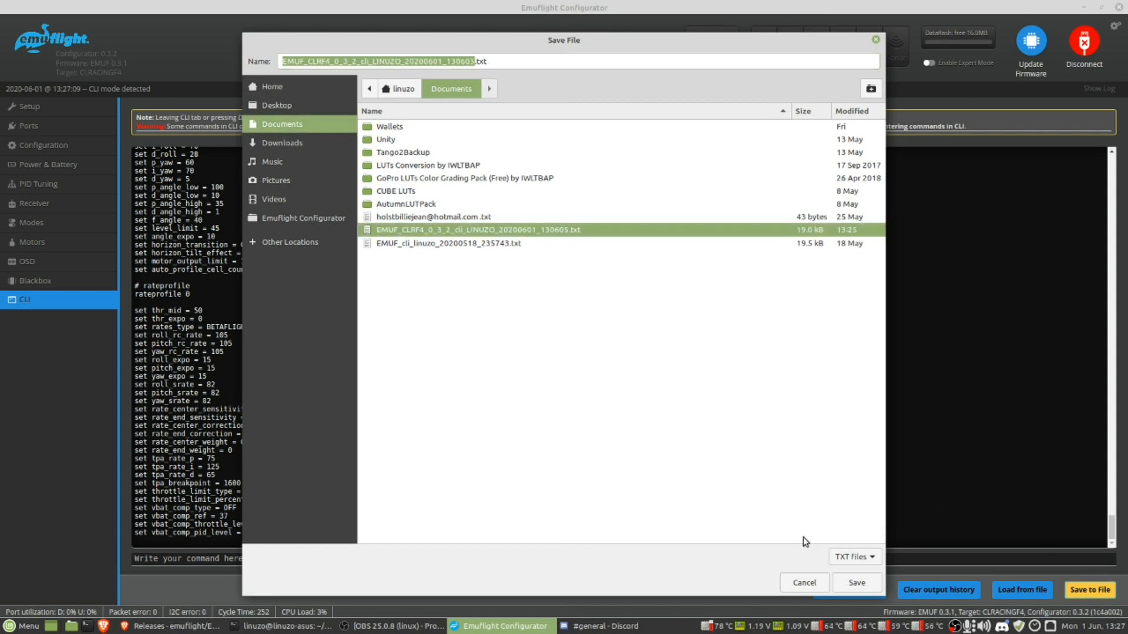
click(856, 583)
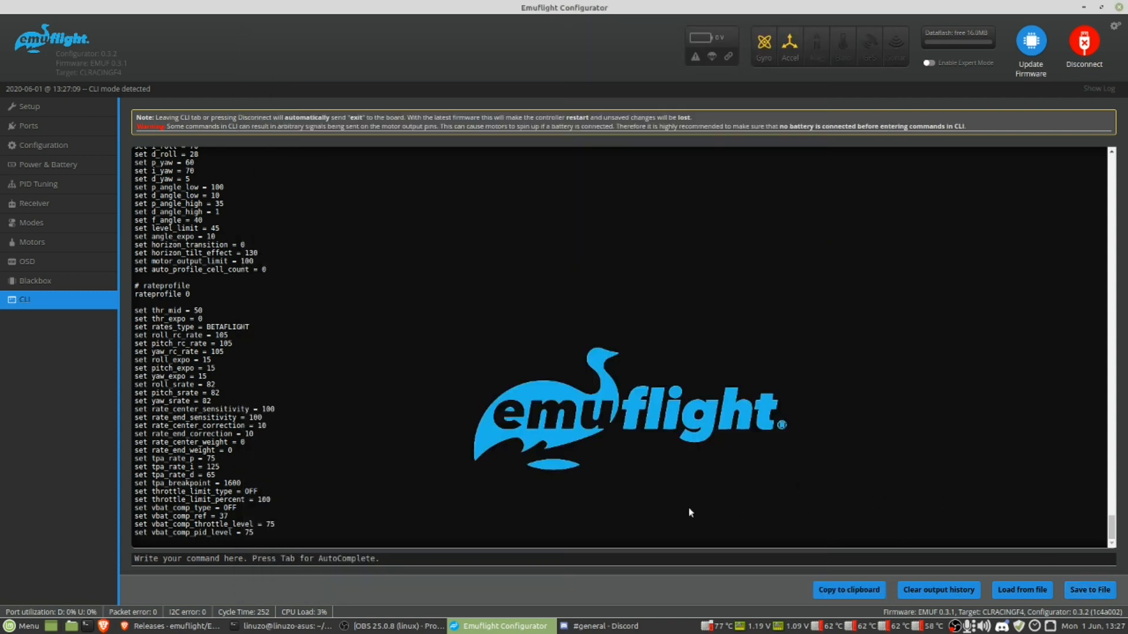
mouse_move(1098, 92)
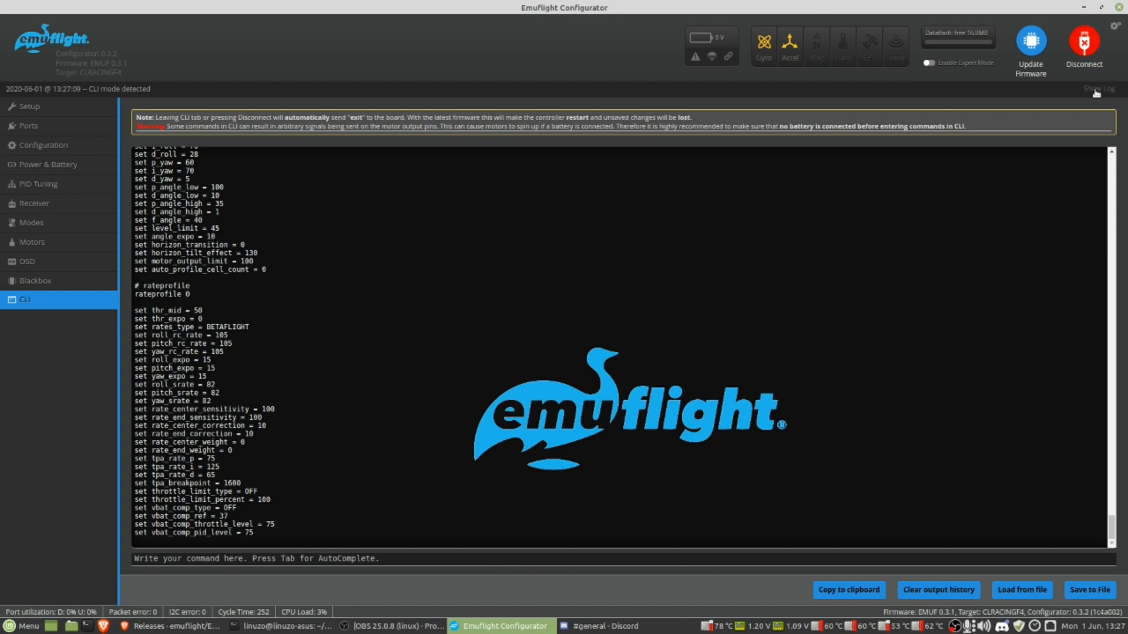
Disconnect from the flight controller, returning to the welcome page
click(1083, 40)
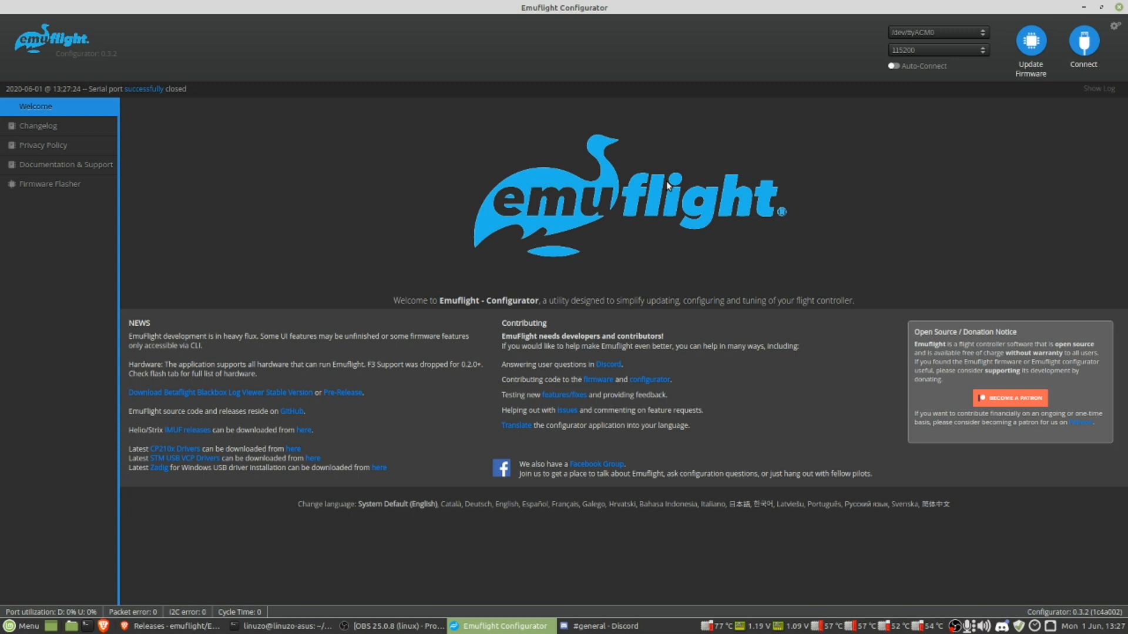
mouse_move(459, 182)
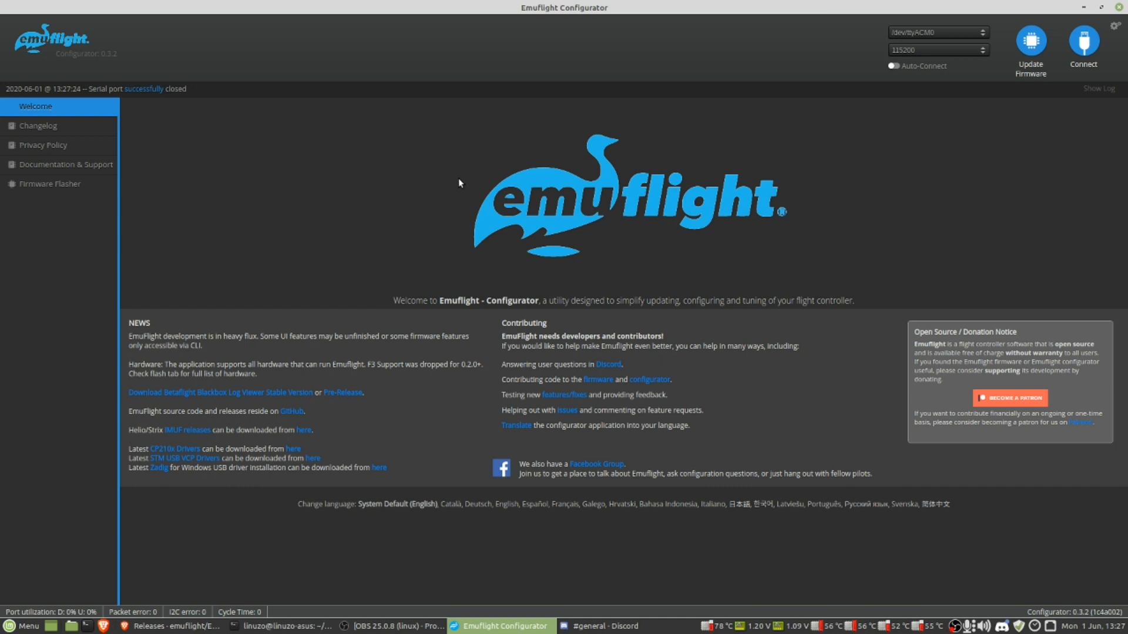
mouse_move(370, 271)
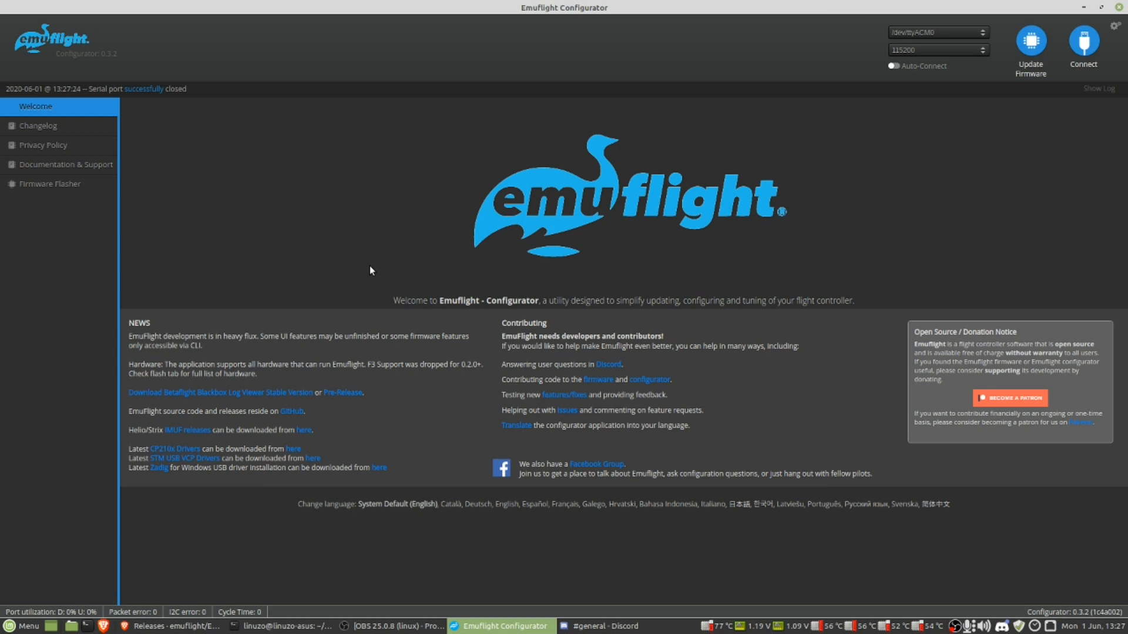
mouse_move(908, 184)
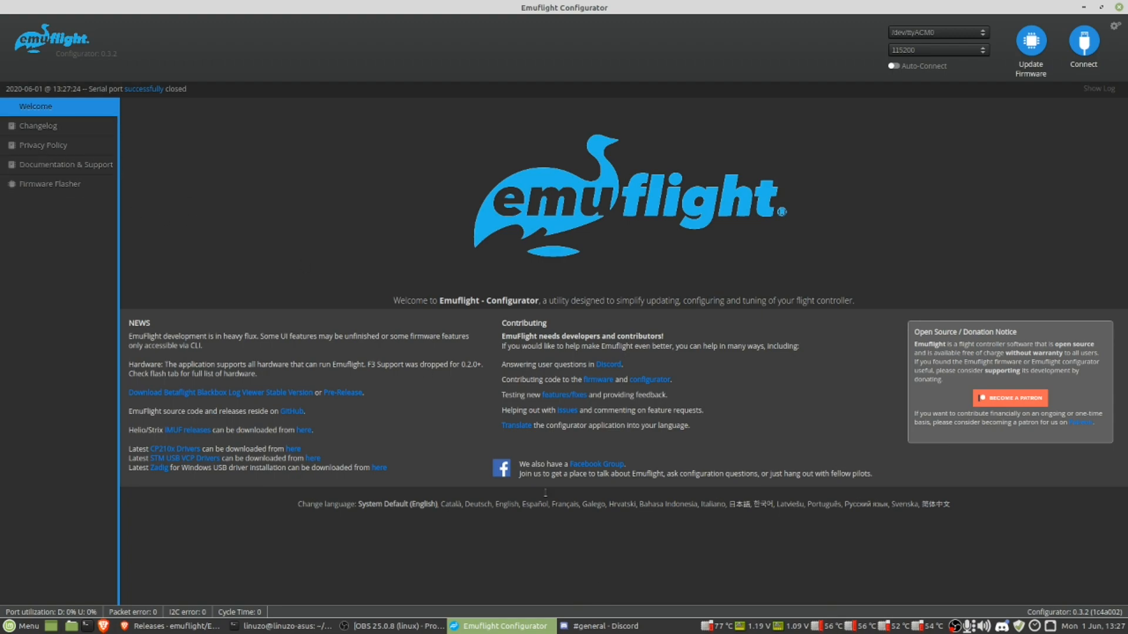
mouse_move(49, 158)
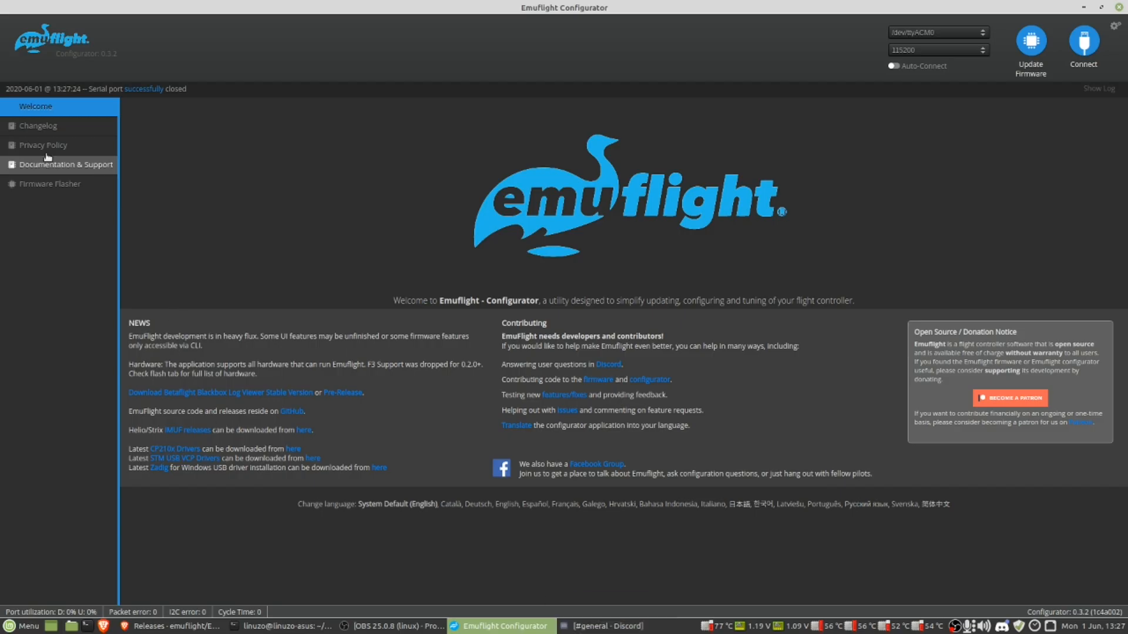
Show the Documentation & Support page, briefly glancing at Discord before returning
click(67, 164)
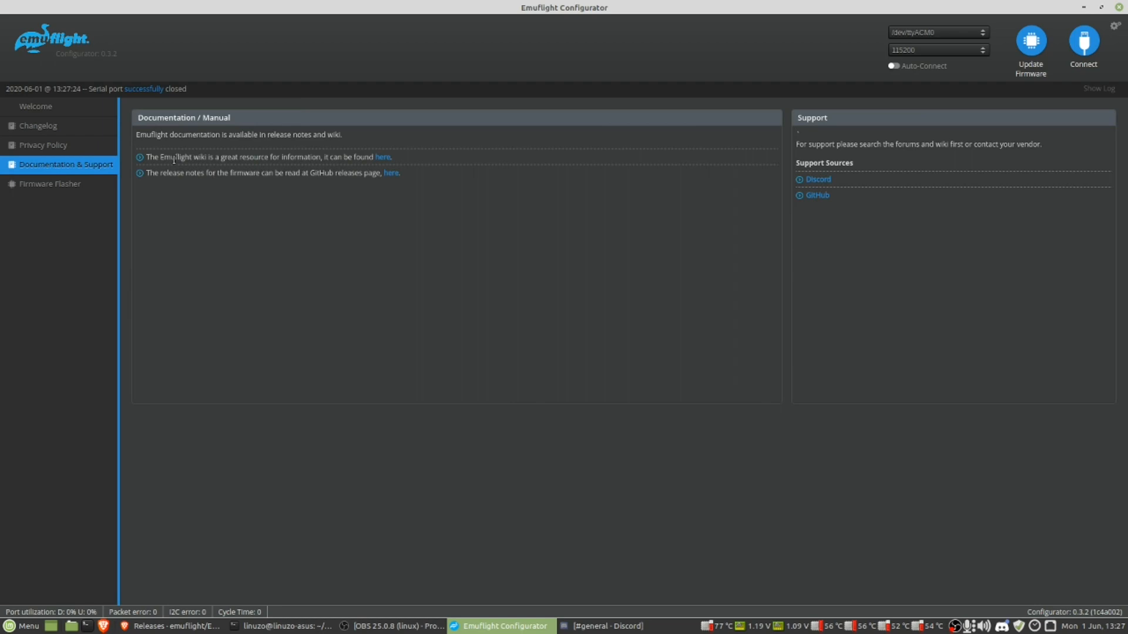
click(611, 626)
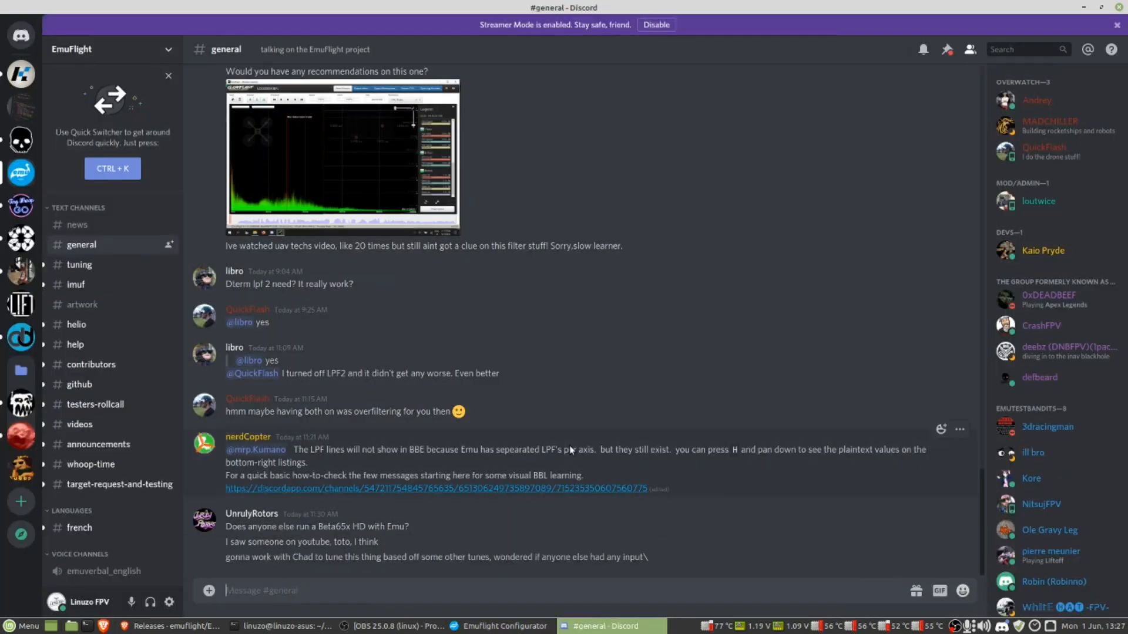
click(505, 625)
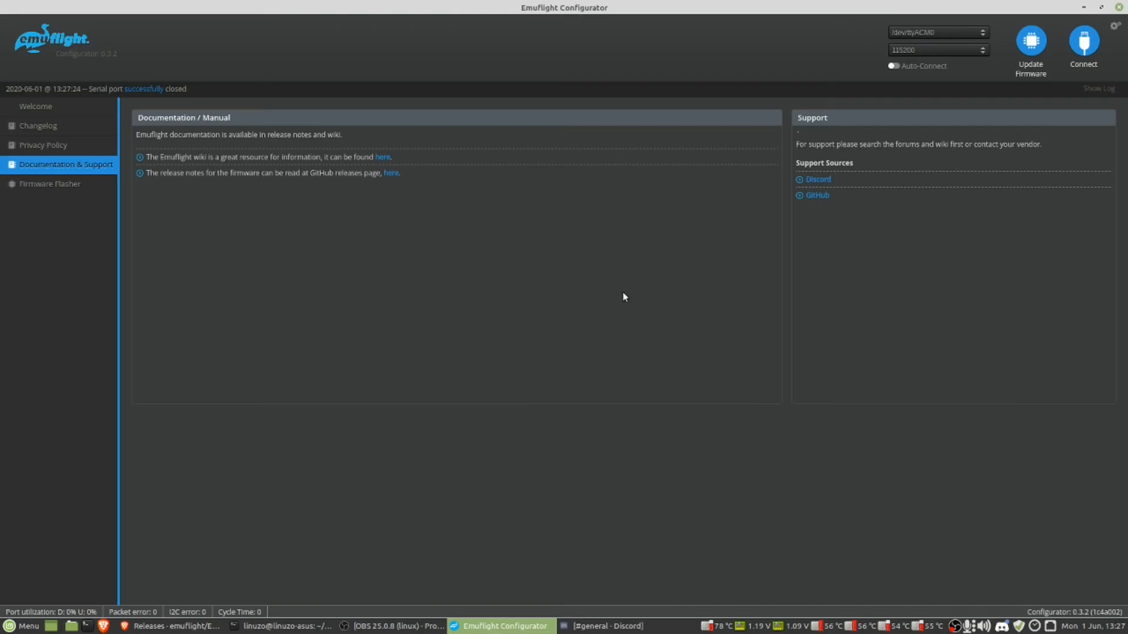
mouse_move(797, 331)
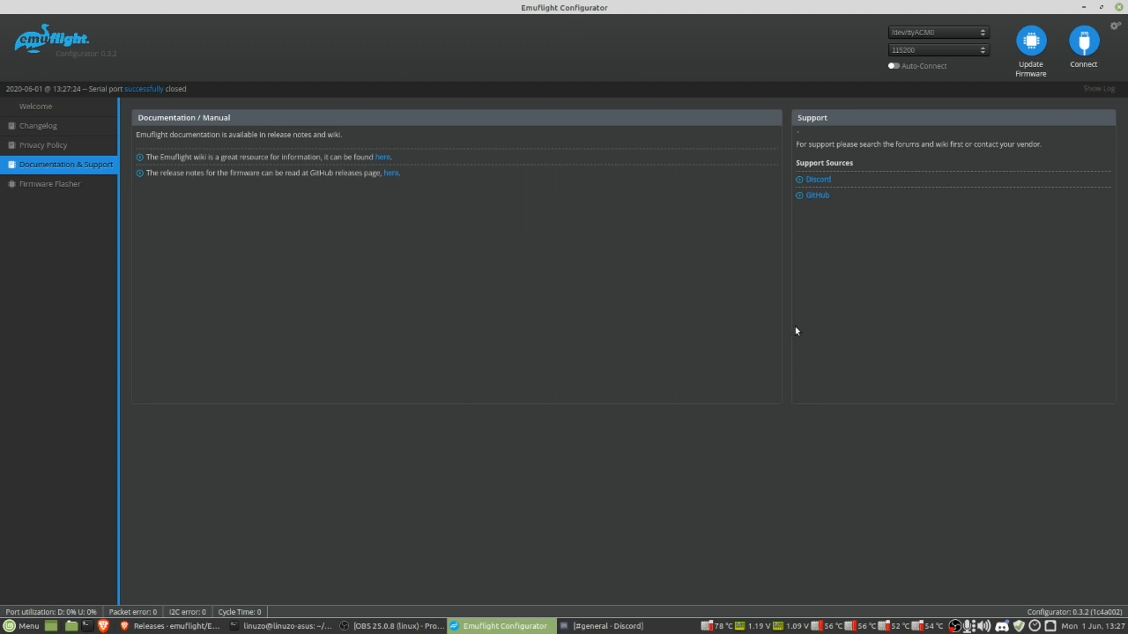
mouse_move(784, 535)
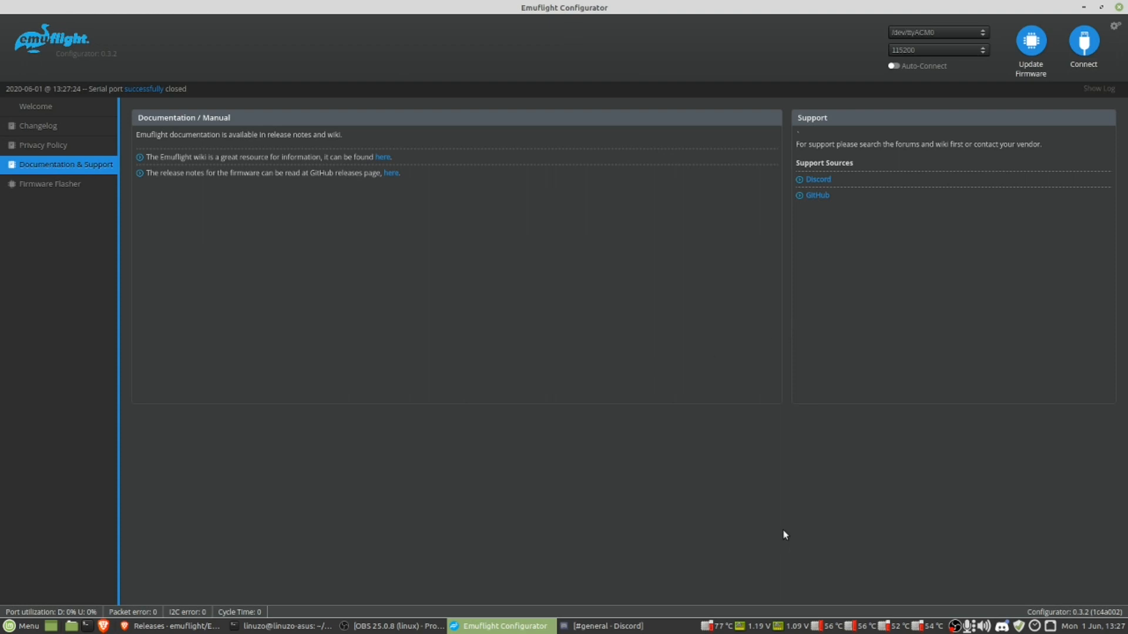
mouse_move(682, 318)
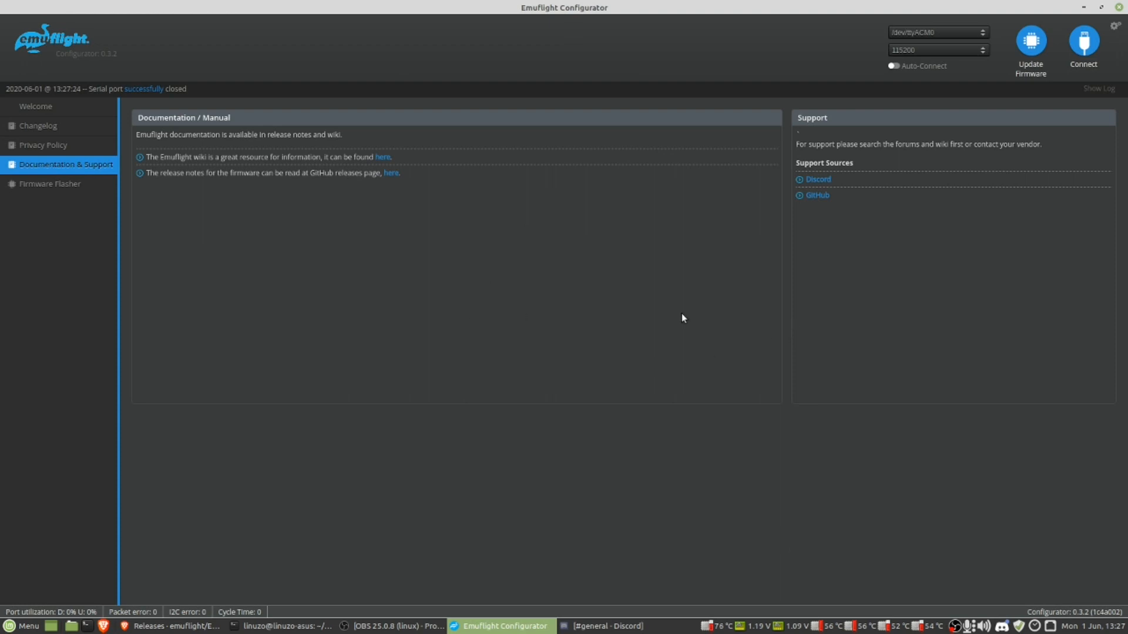
mouse_move(739, 473)
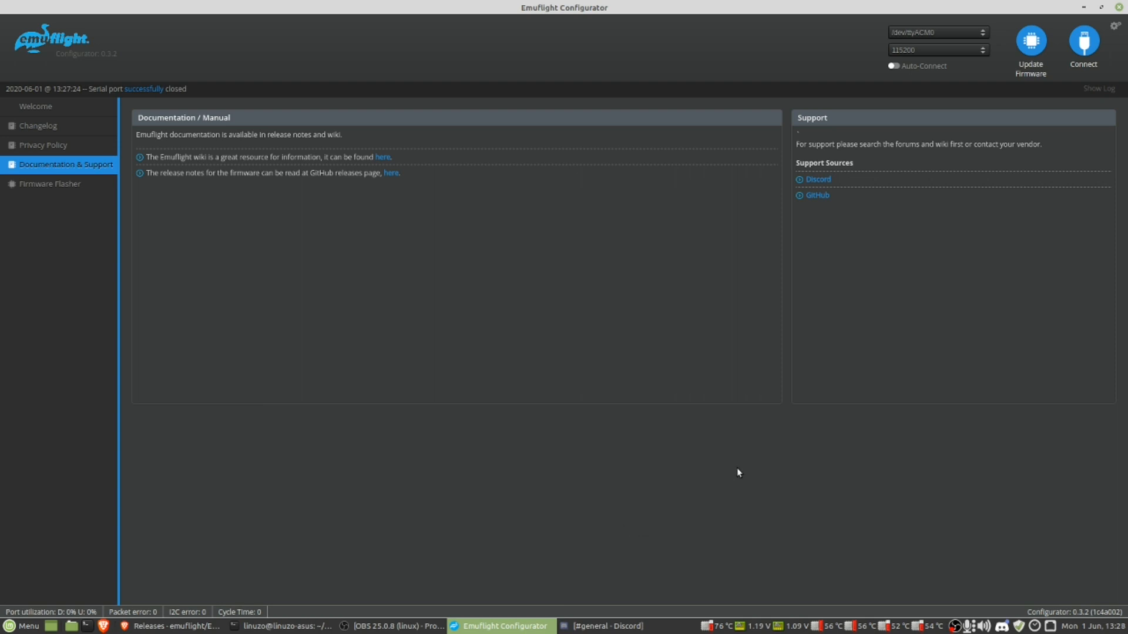
mouse_move(953, 627)
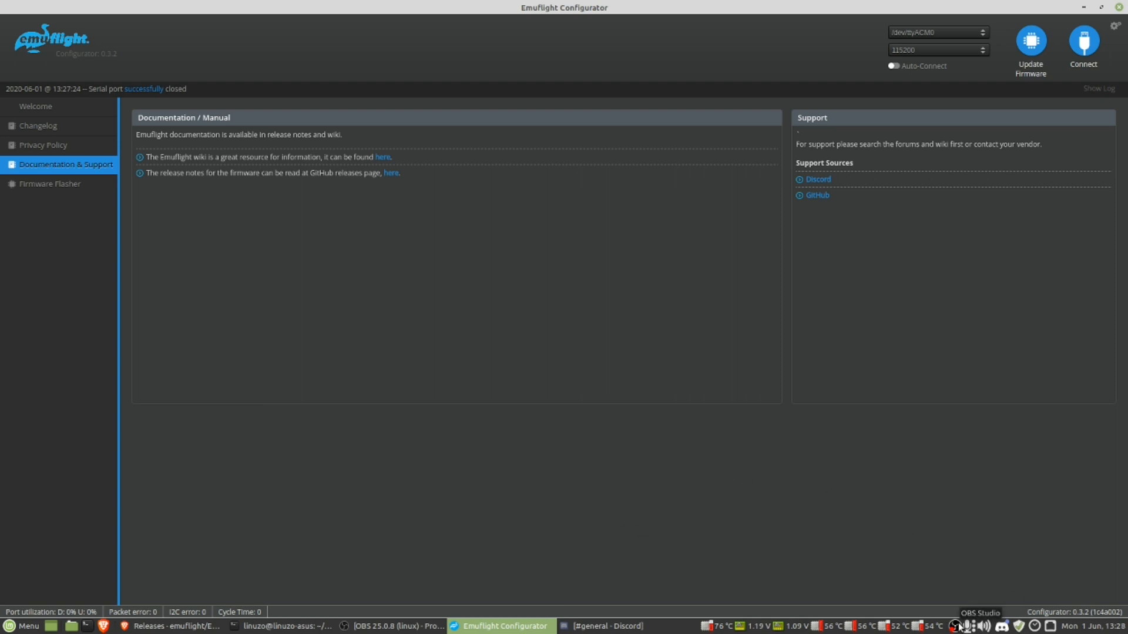